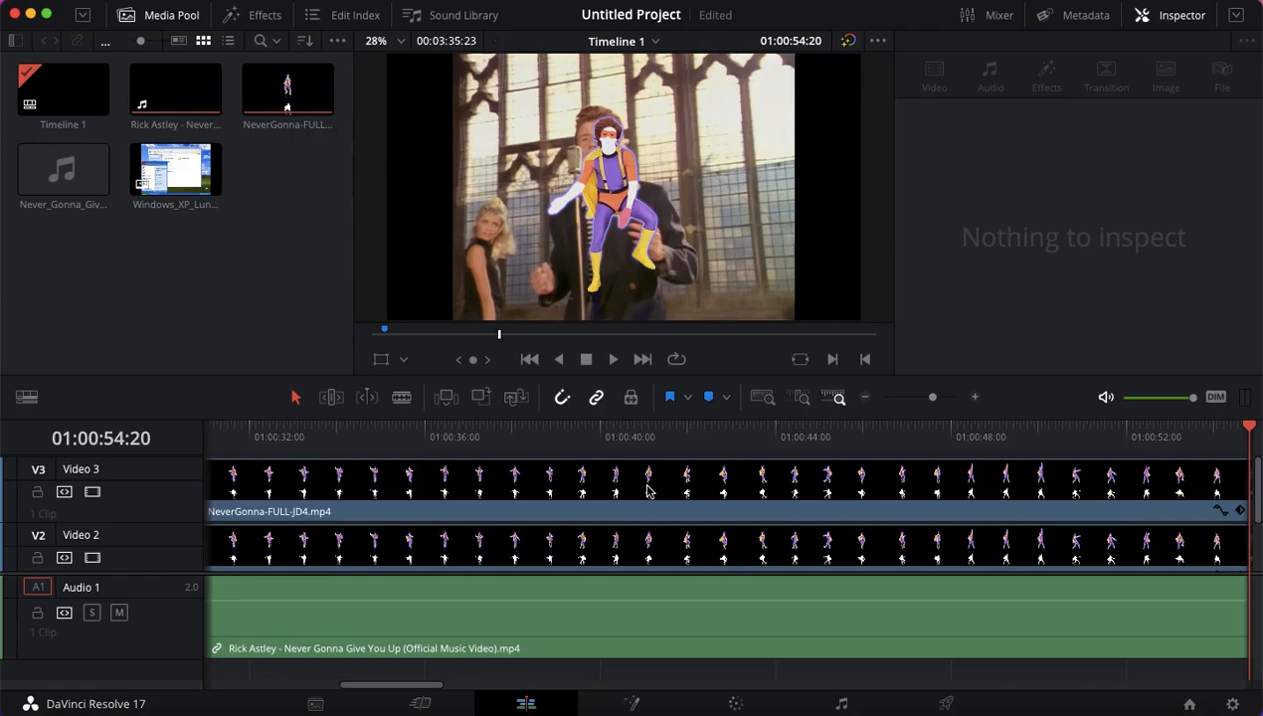
mouse_move(461, 475)
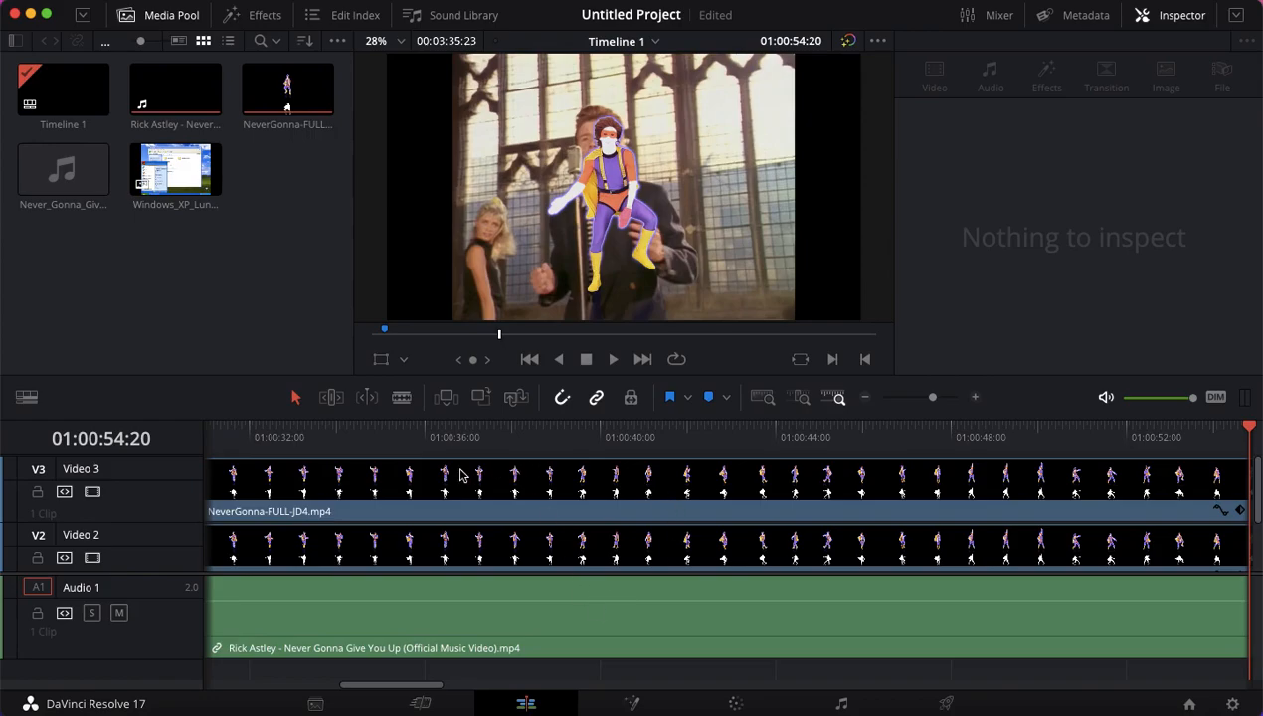
mouse_move(278, 285)
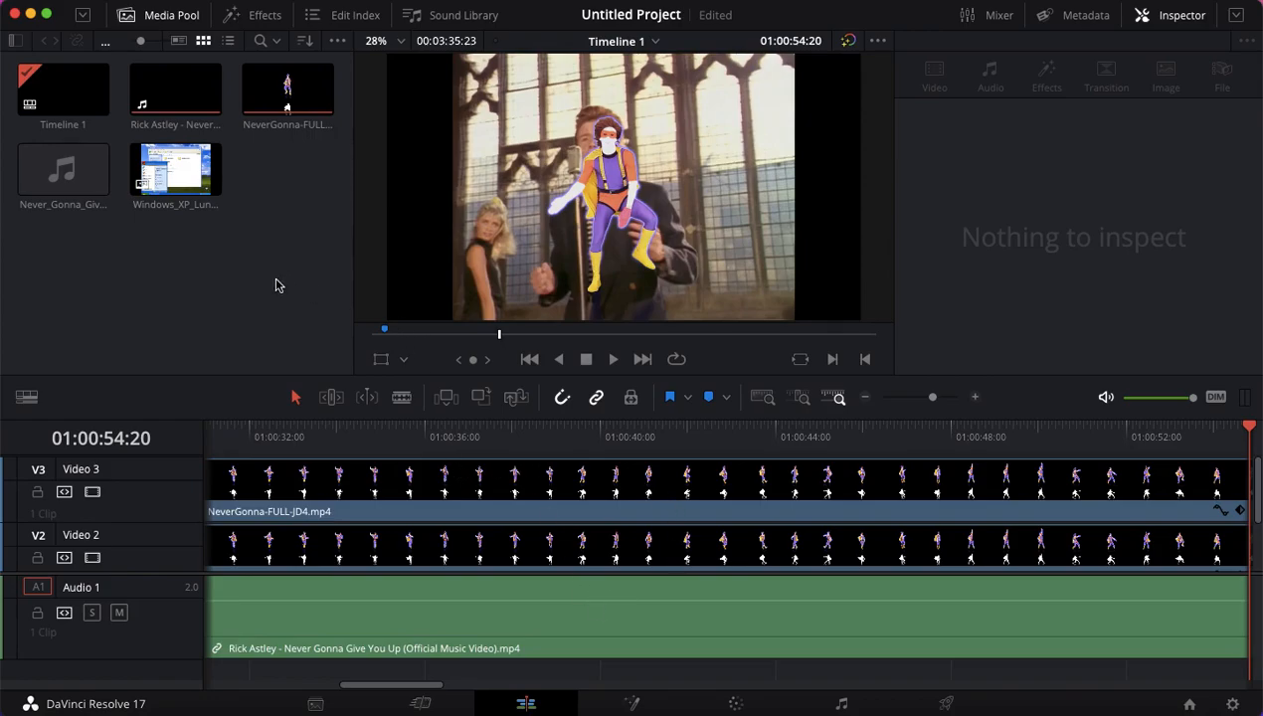
mouse_move(288, 289)
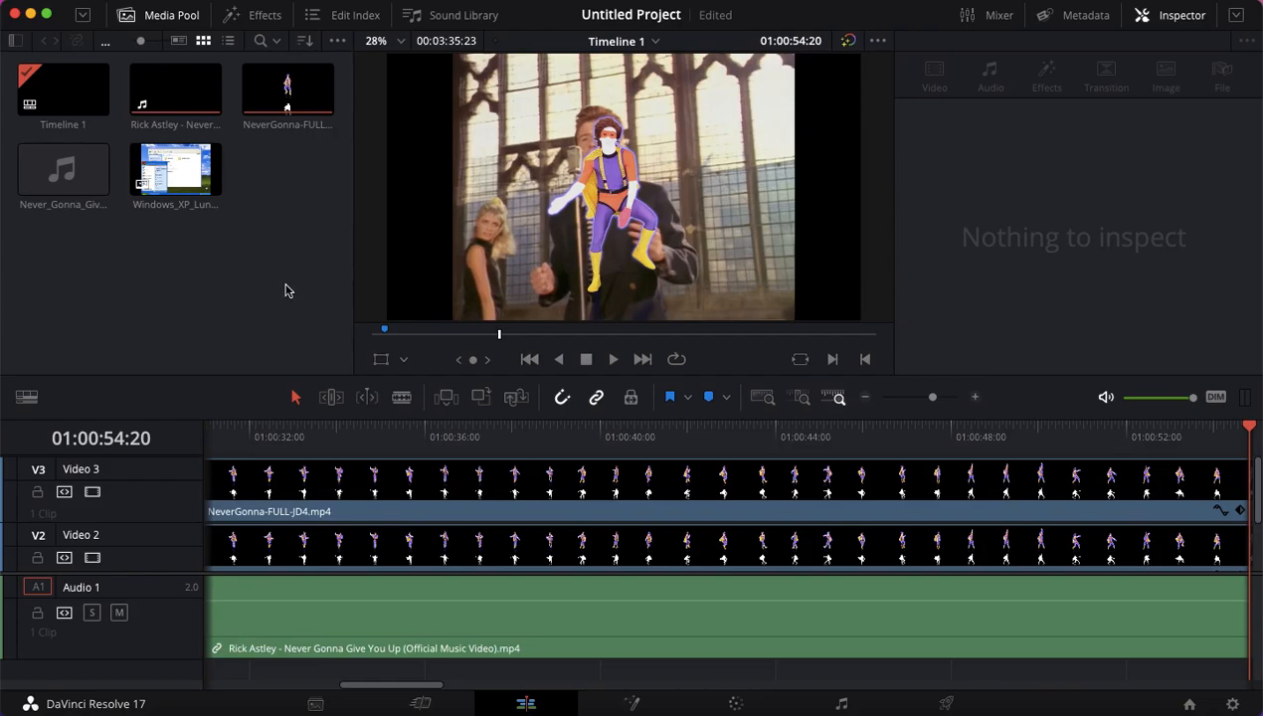
mouse_move(266, 288)
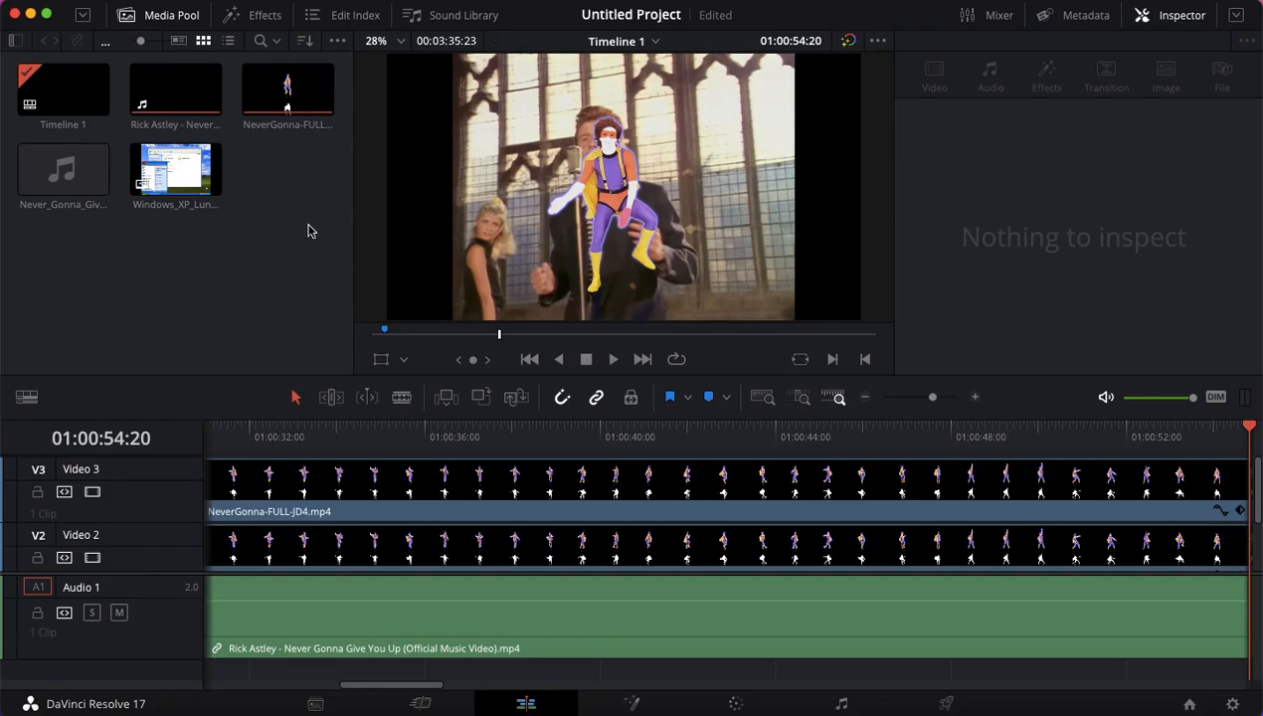
mouse_move(469, 540)
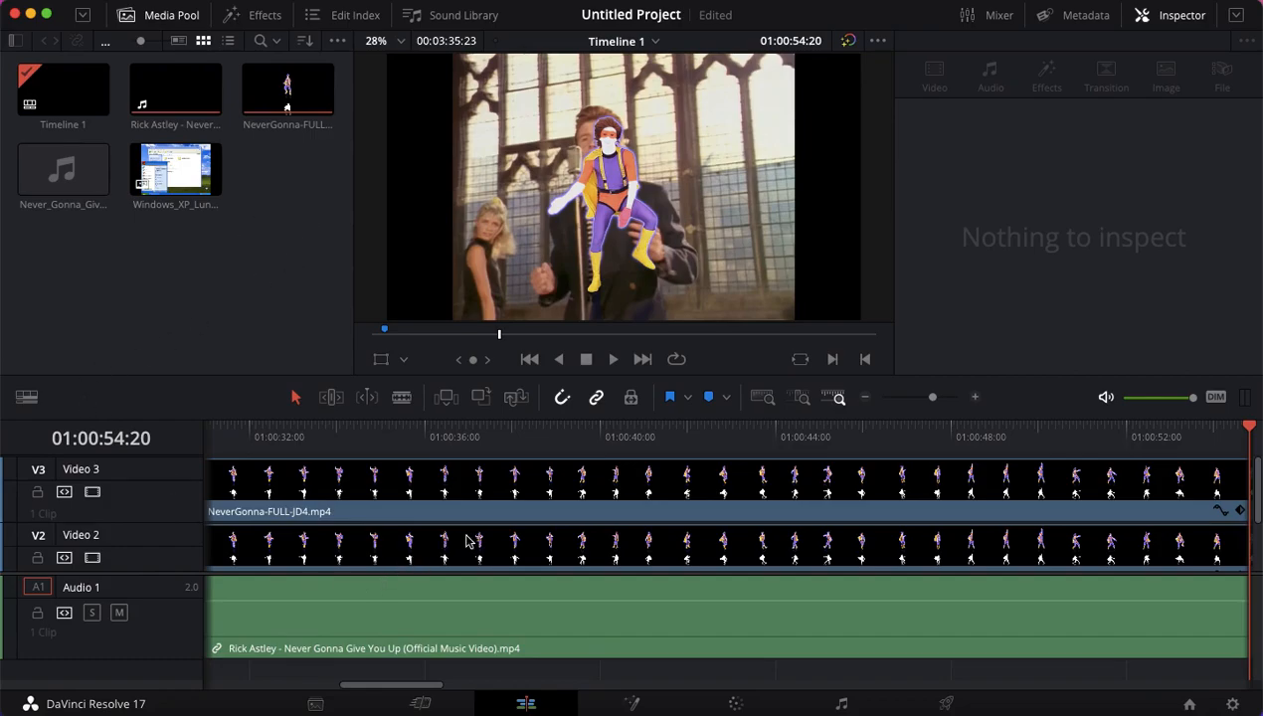
- Scrub the timeline start near 6, 11 and 7 seconds to preview the coach overlay
scroll("left", 3)
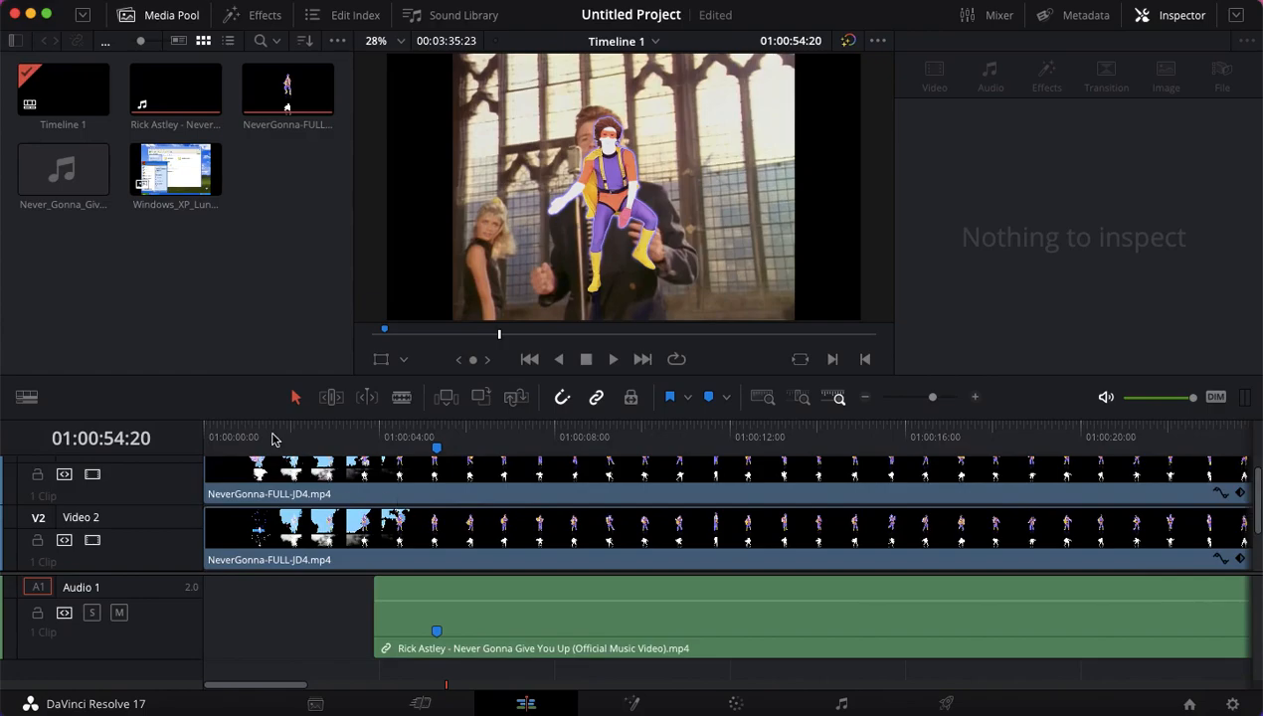
mouse_move(322, 613)
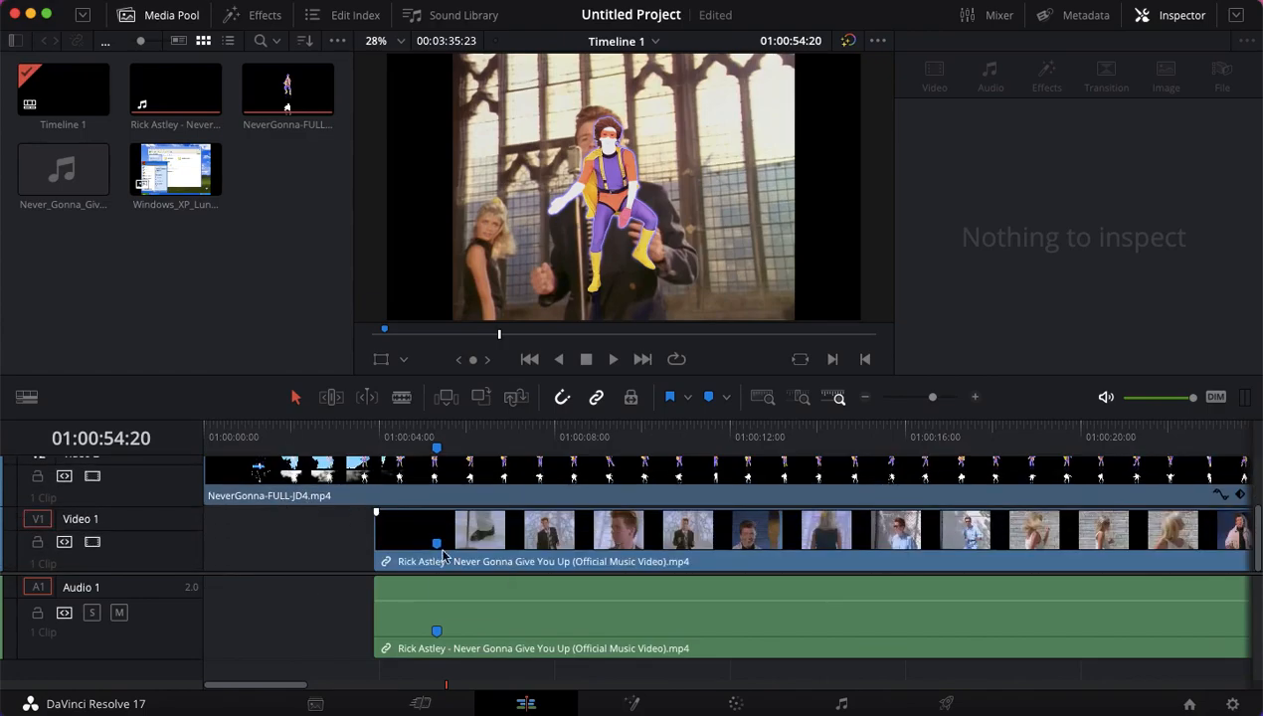
left_click(474, 438)
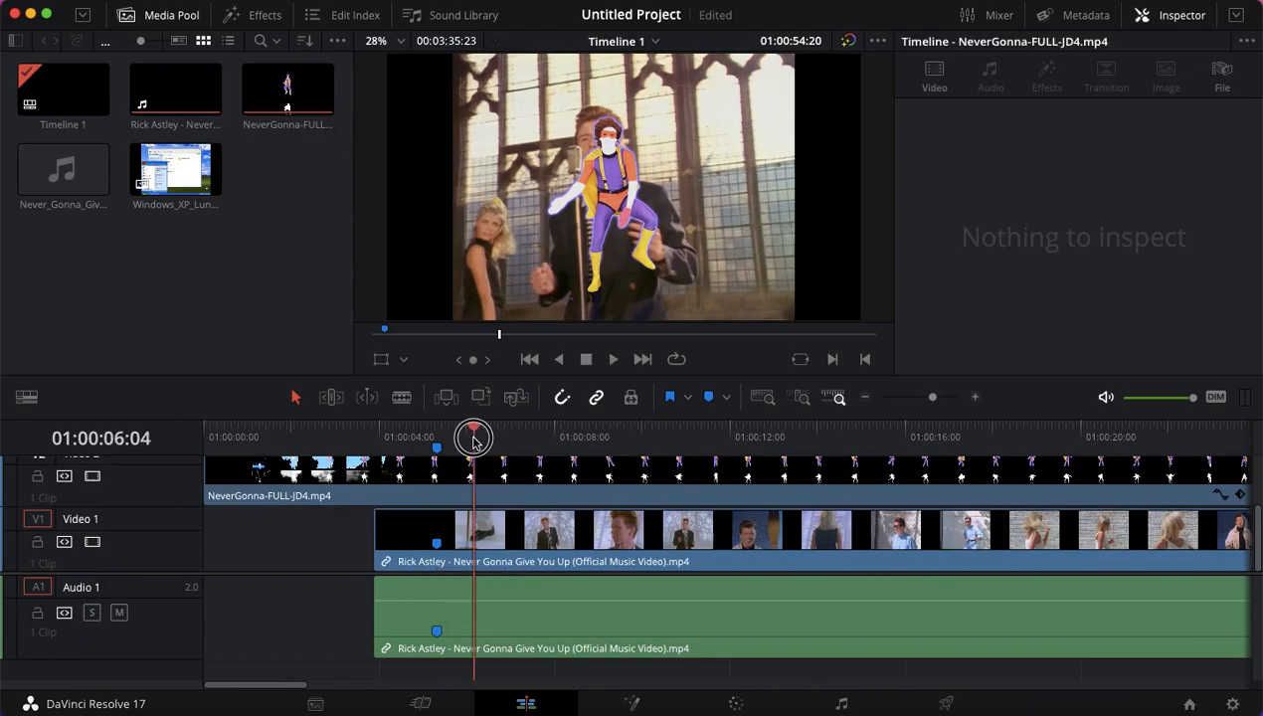
left_click(718, 438)
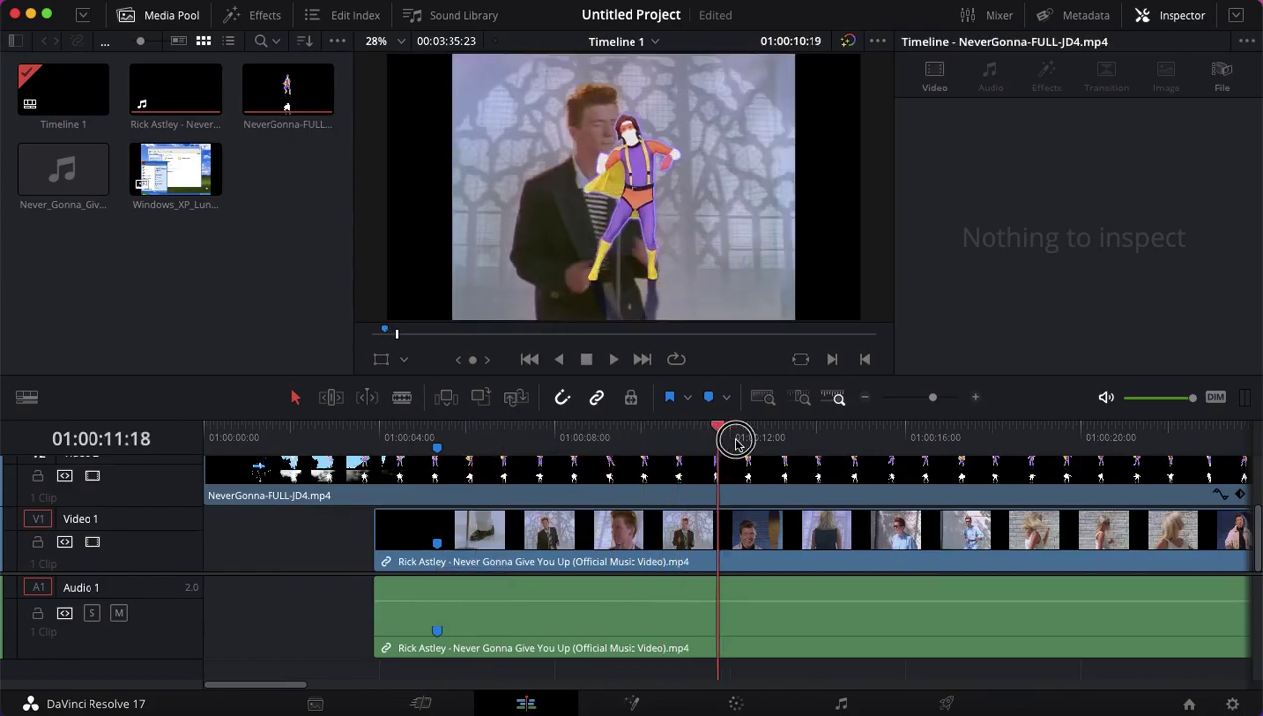
left_click(535, 437)
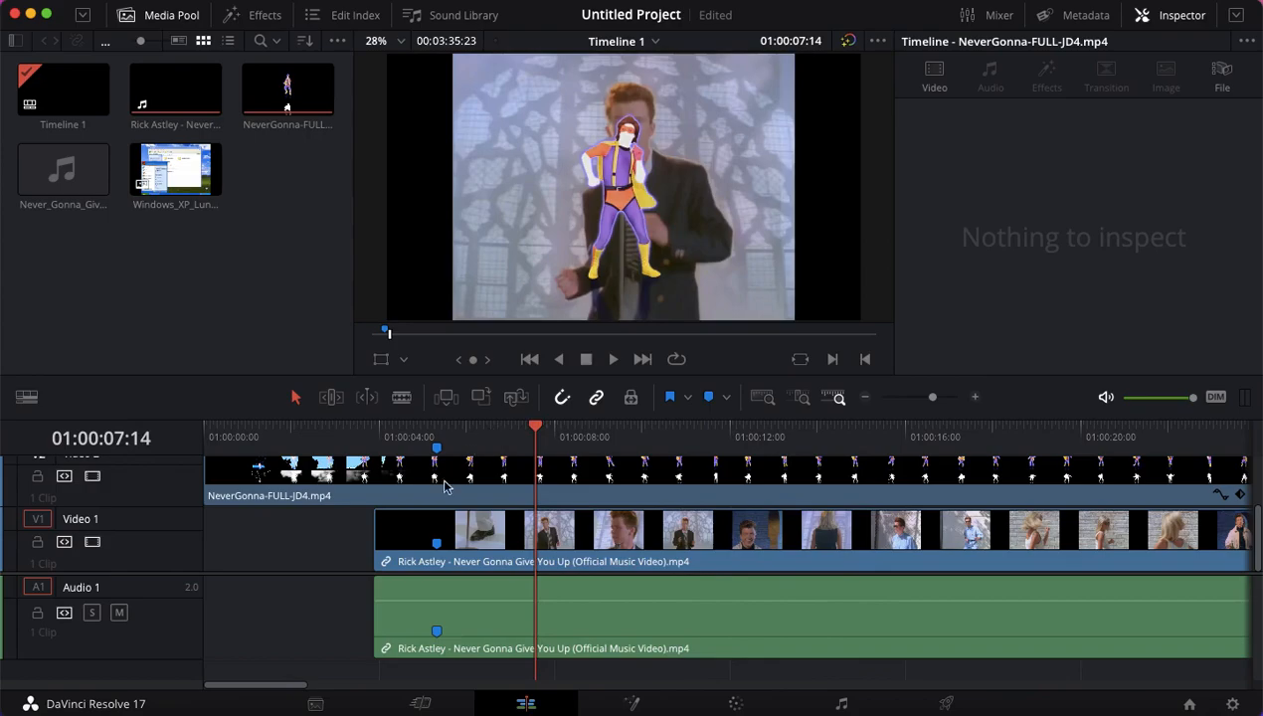
mouse_move(942, 496)
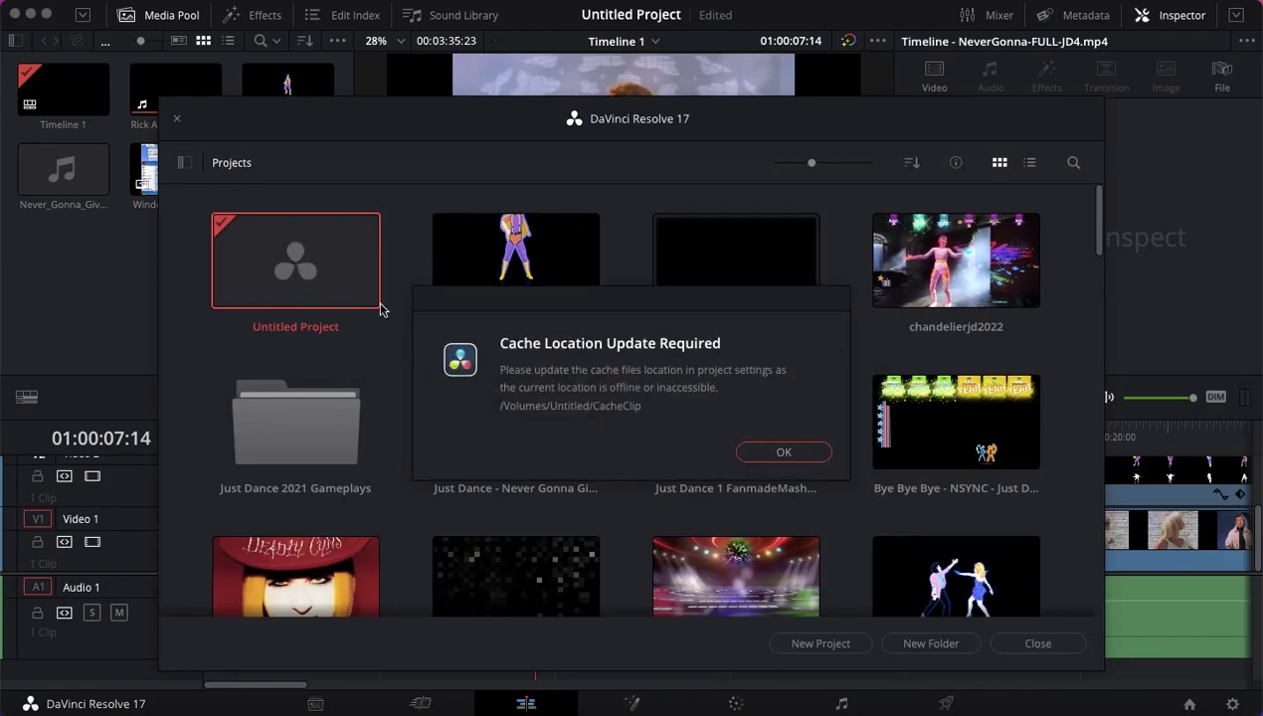
- Dismiss the cache and capture location warnings and save the project as masktest
left_click(783, 451)
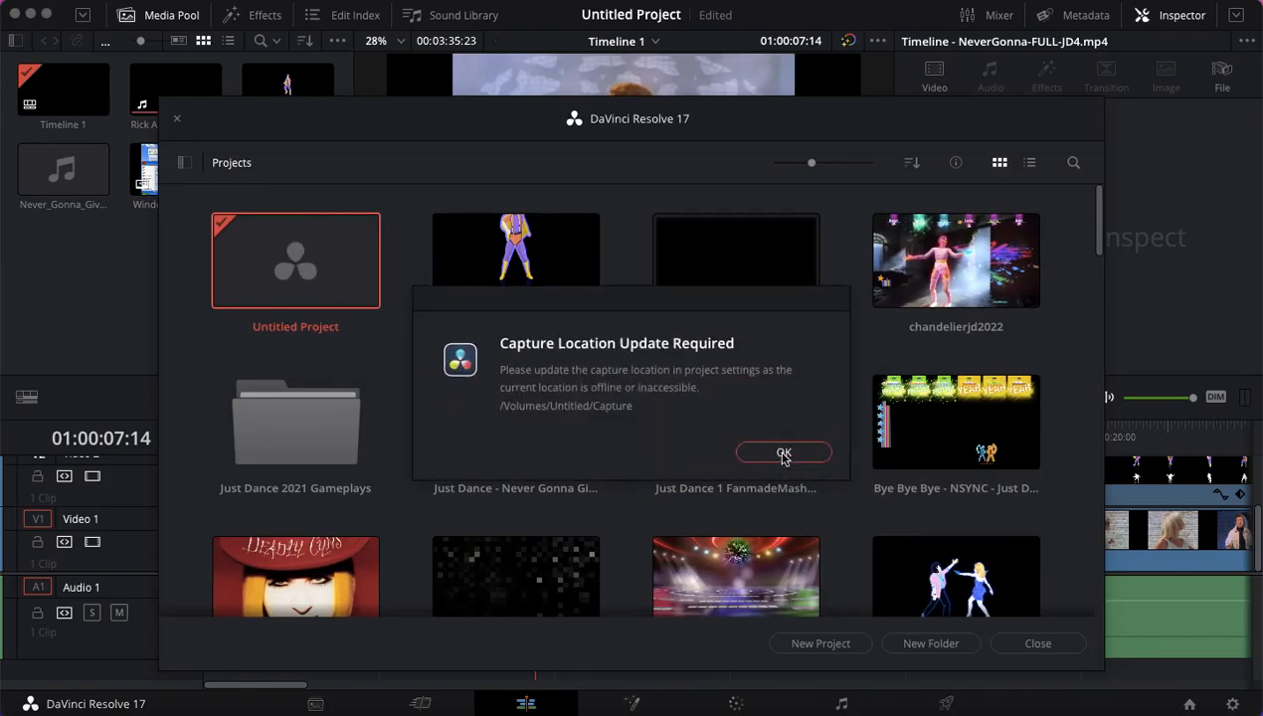
left_click(783, 452)
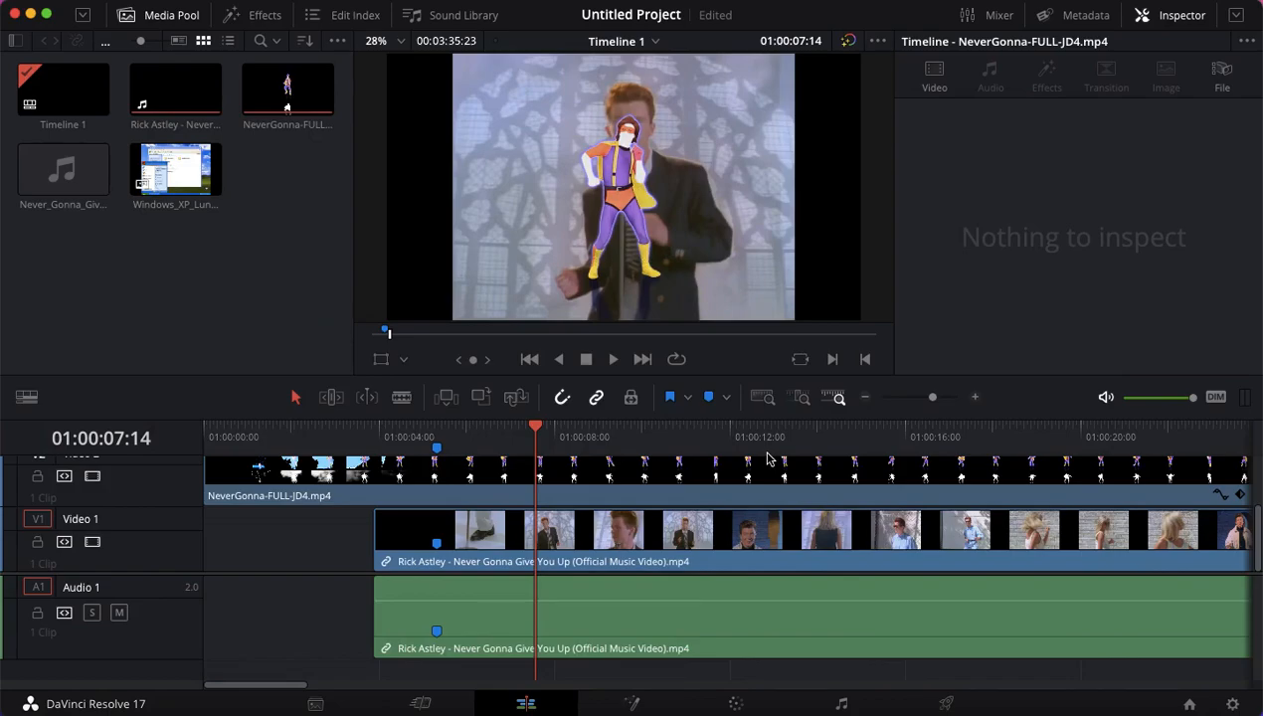
mouse_move(411, 207)
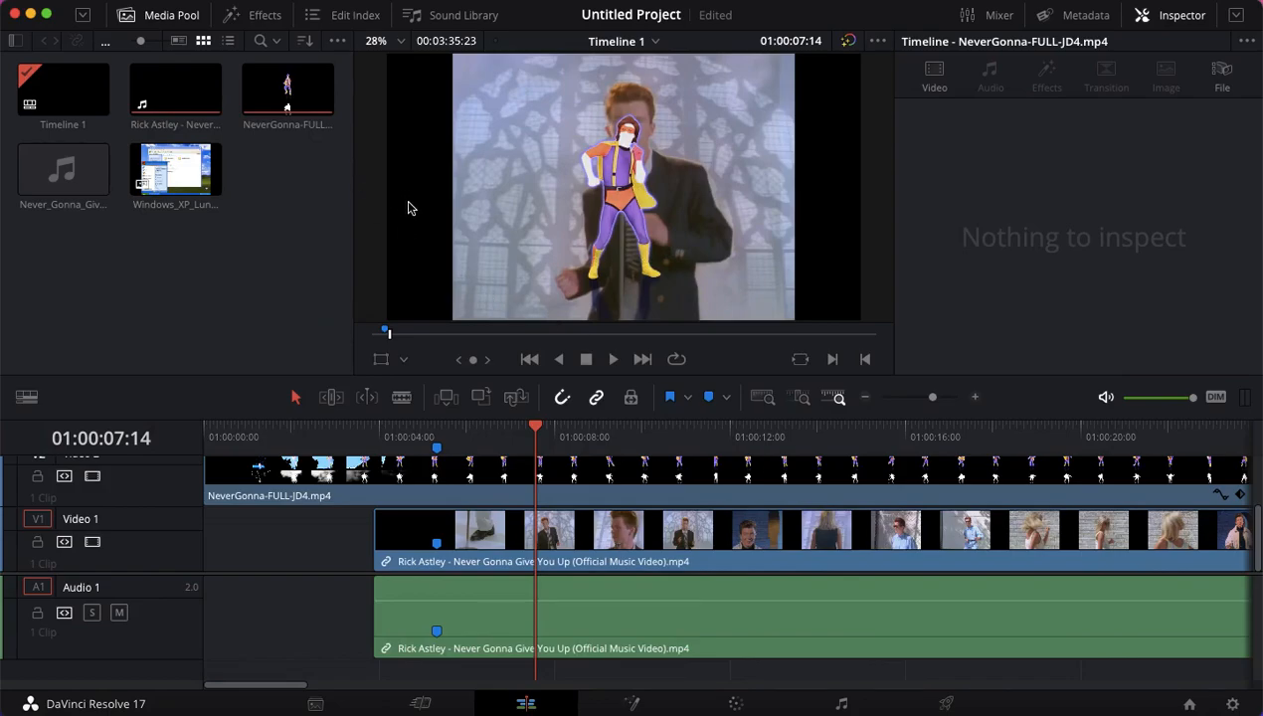
mouse_move(309, 705)
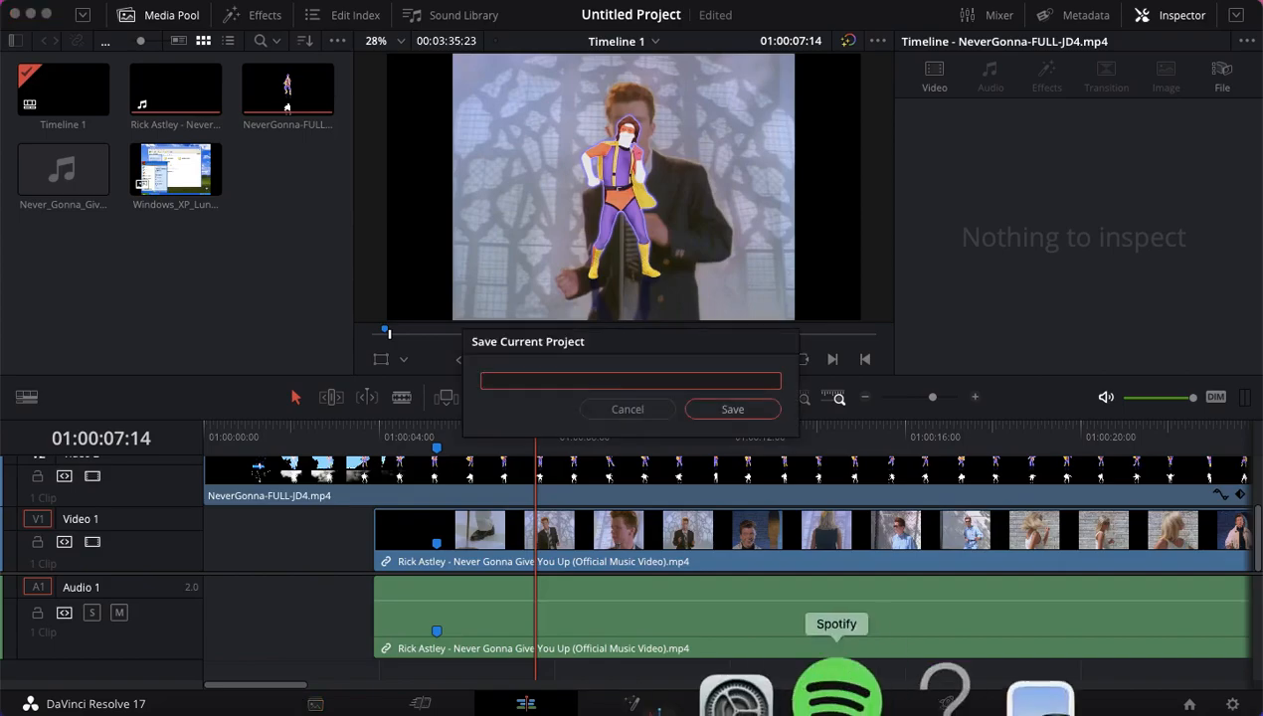
mouse_move(720, 361)
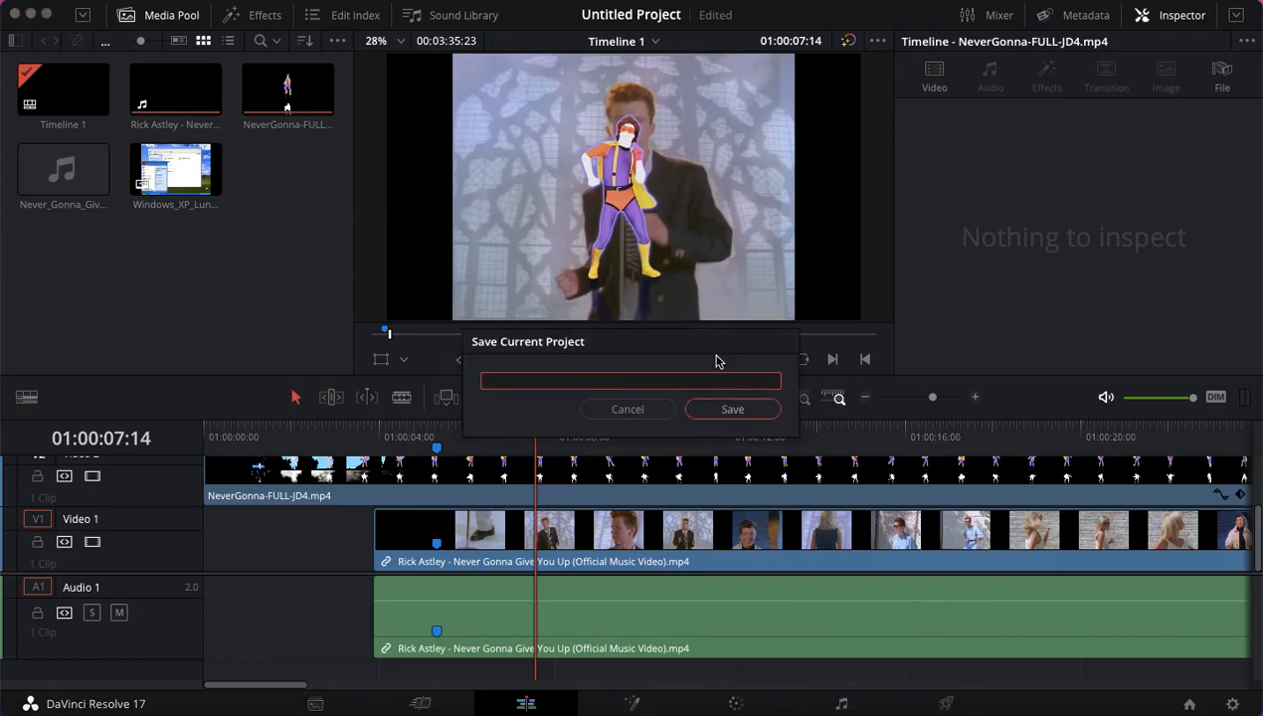
left_click(628, 408)
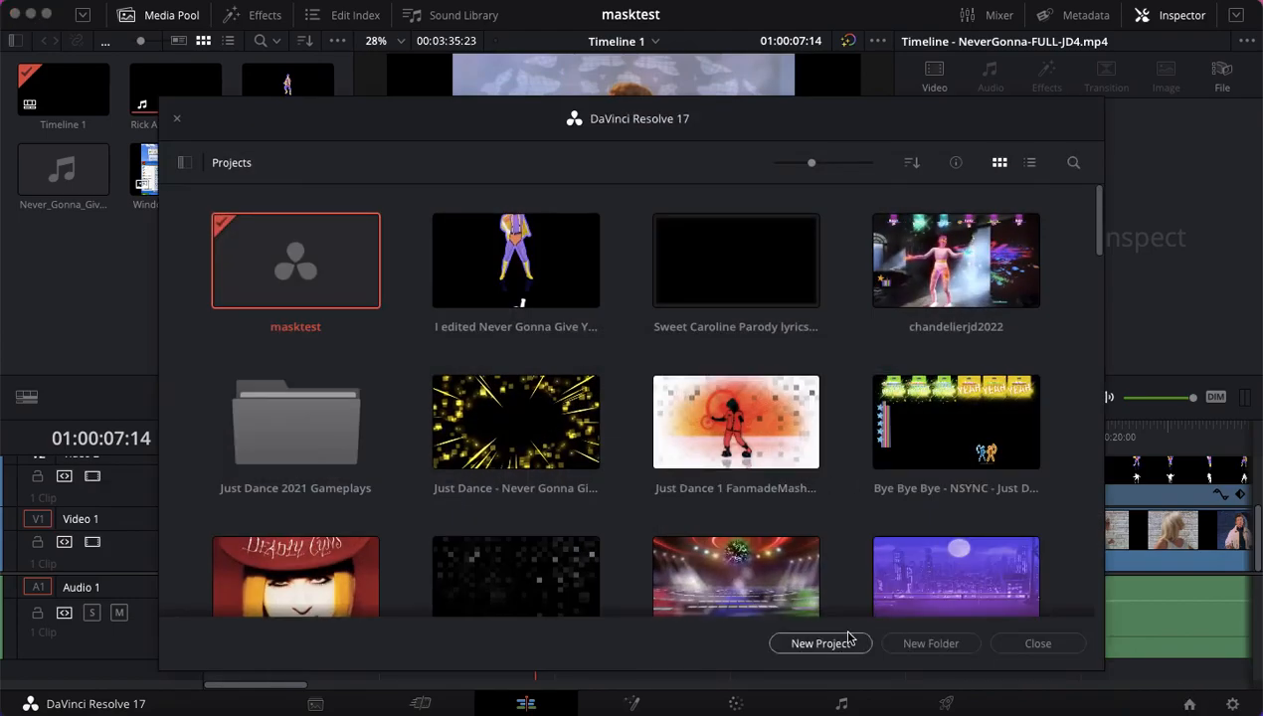
- Cancel a new project, open the existing 'test' project and dismiss the stills warning
left_click(820, 643)
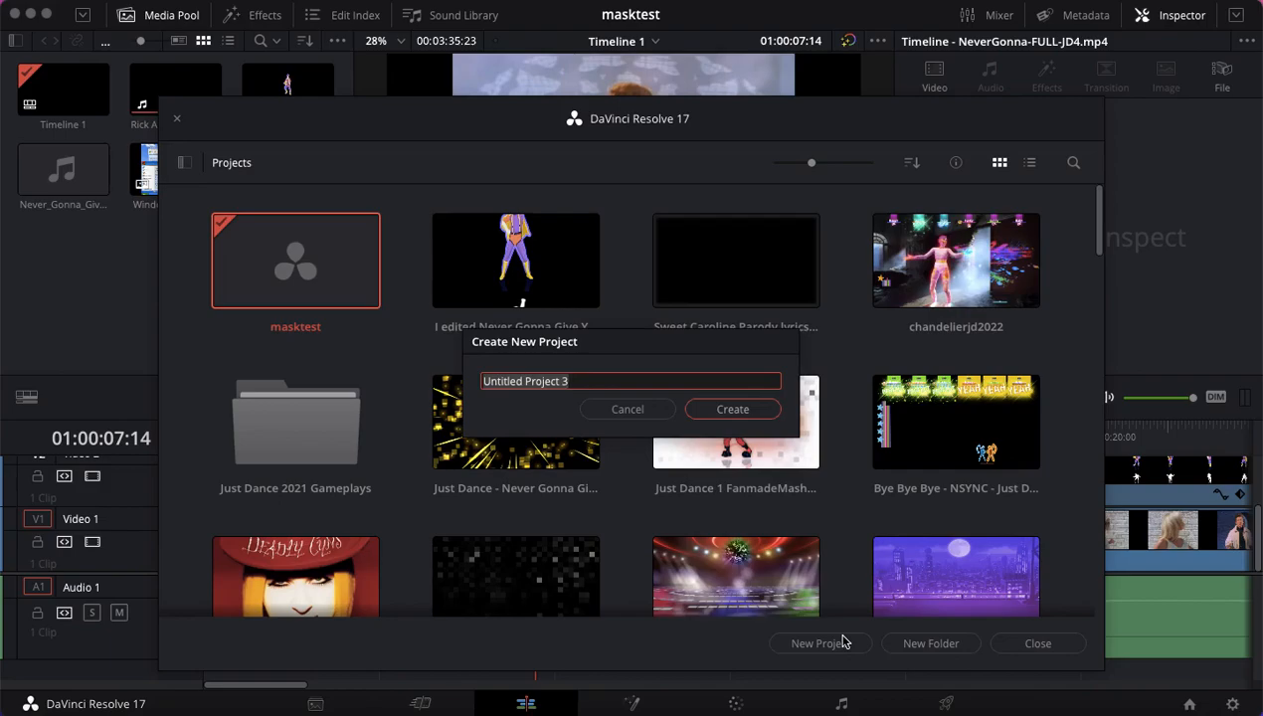
left_click(628, 409)
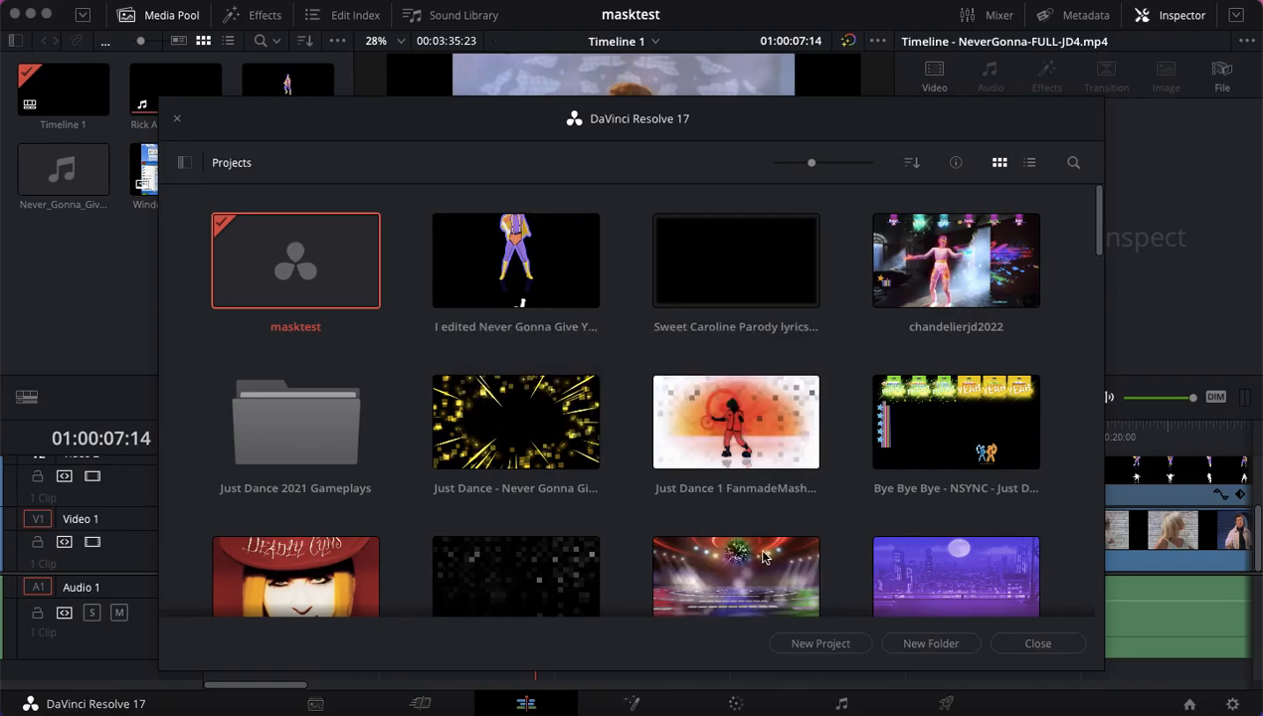
double_click(515, 260)
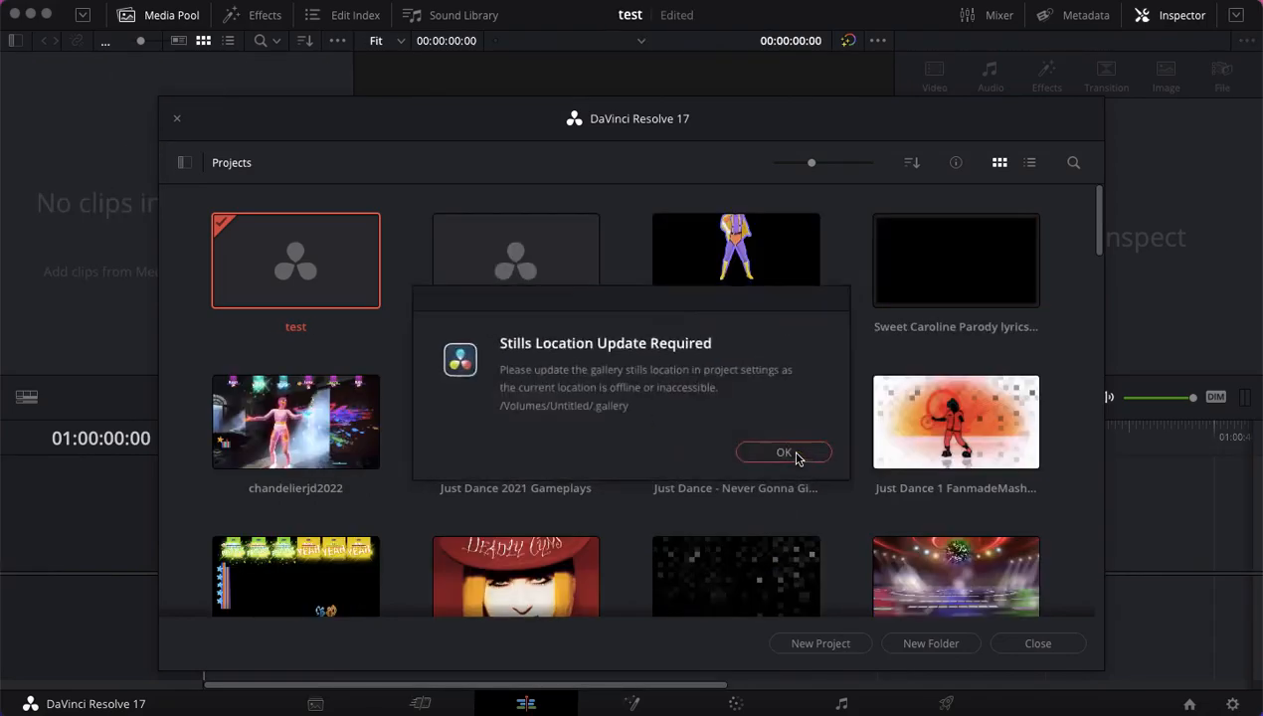
left_click(783, 451)
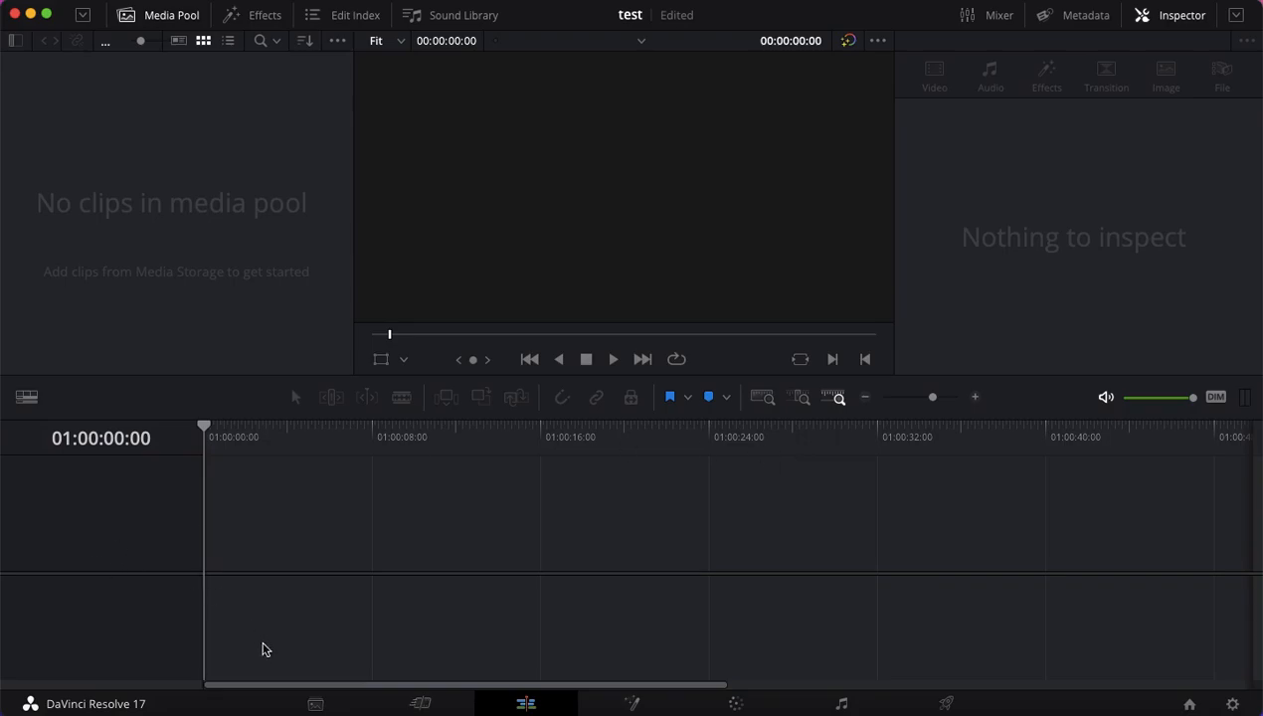
- Import NeverGonna-FULL-JD4.mp4 from Downloads in Media Storage into the media pool
left_click(315, 703)
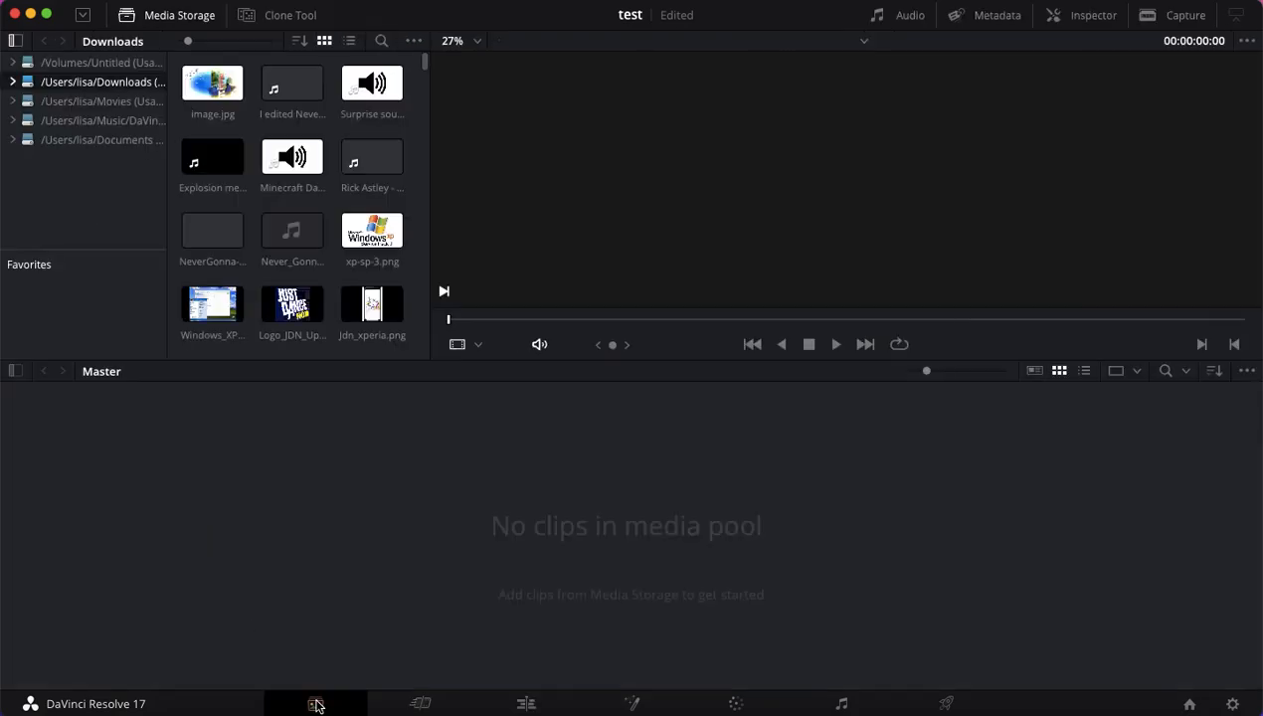
left_click(211, 231)
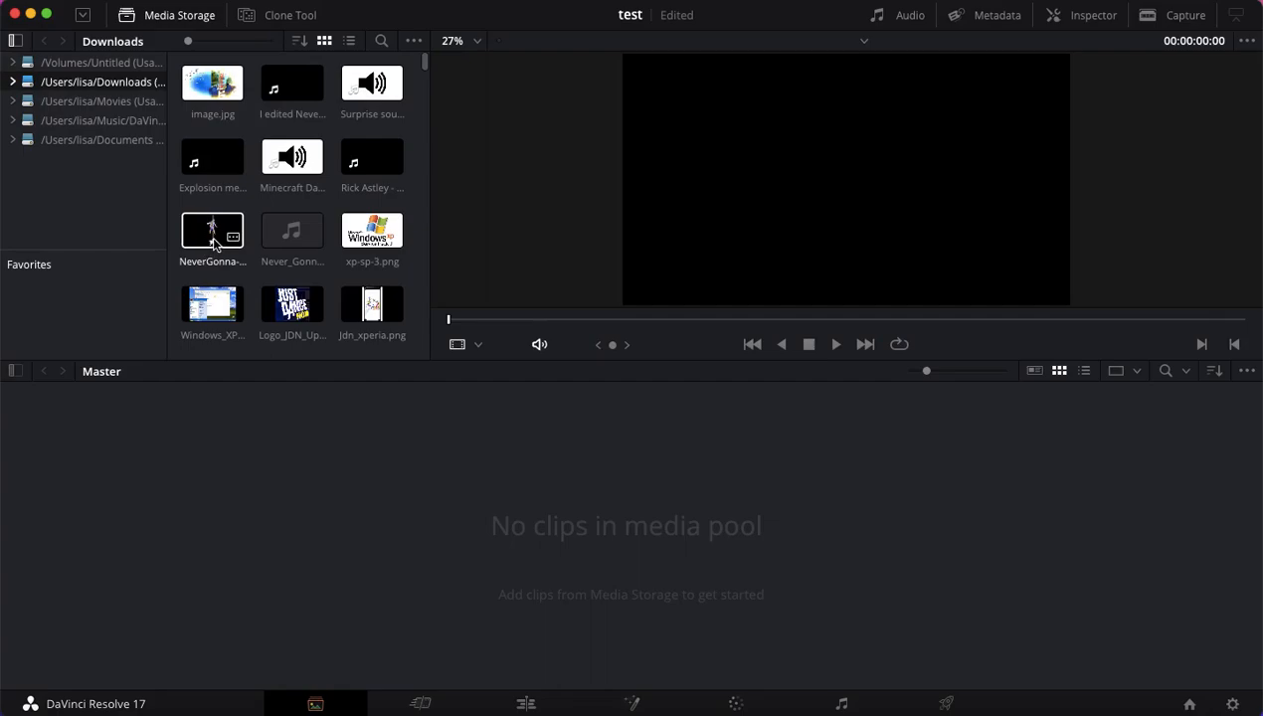
left_click(212, 231)
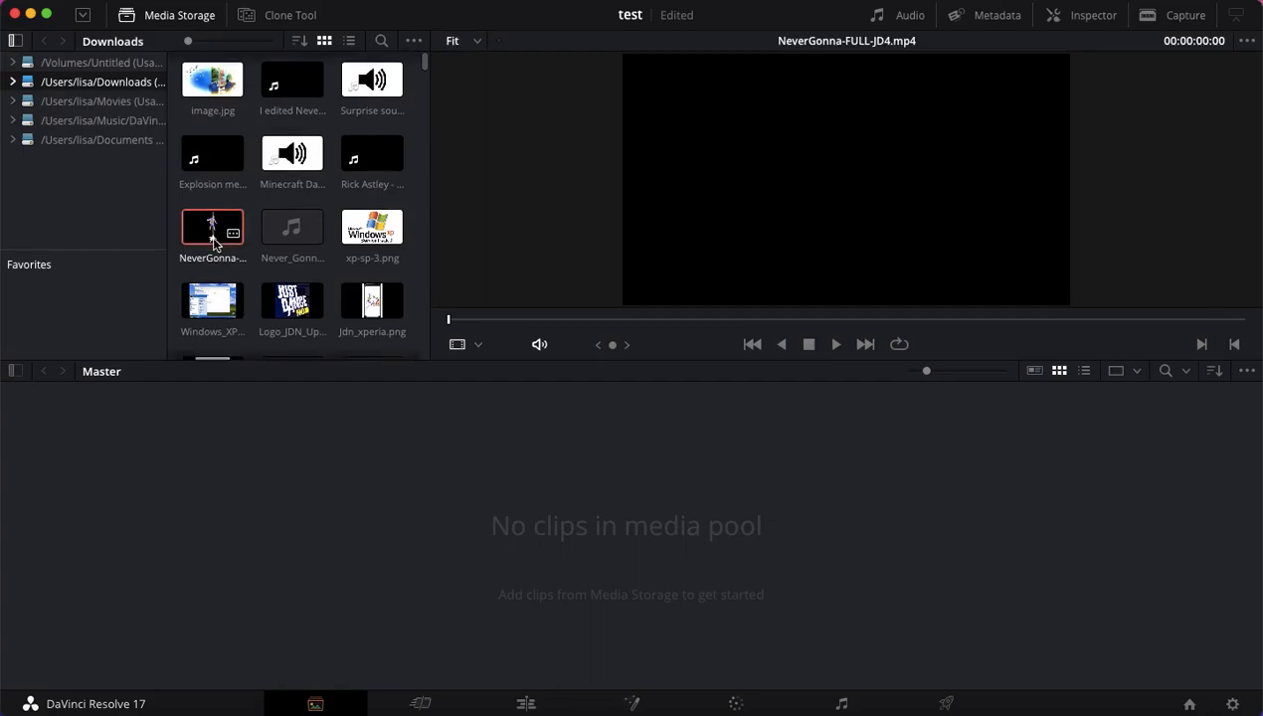
scroll("down", 3)
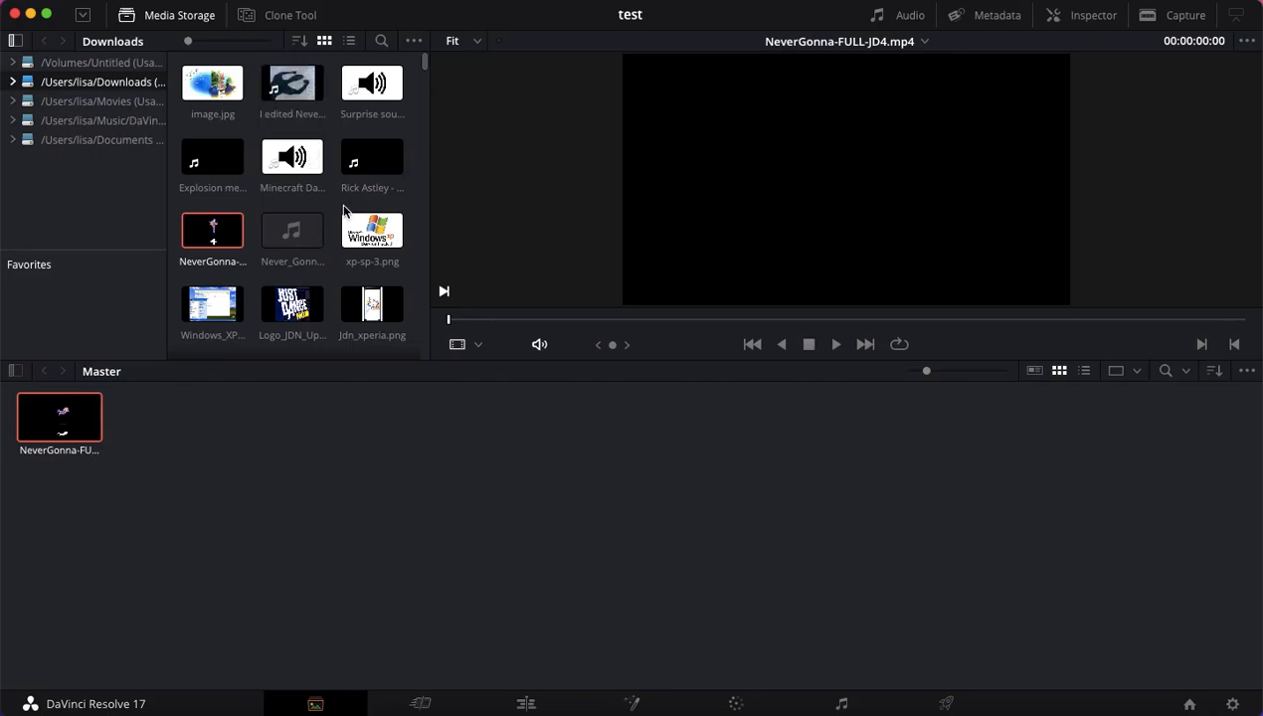
- Find Just_Dance_2022_Boxart.jpeg in Downloads and add it to the Master media pool
scroll("down", 3)
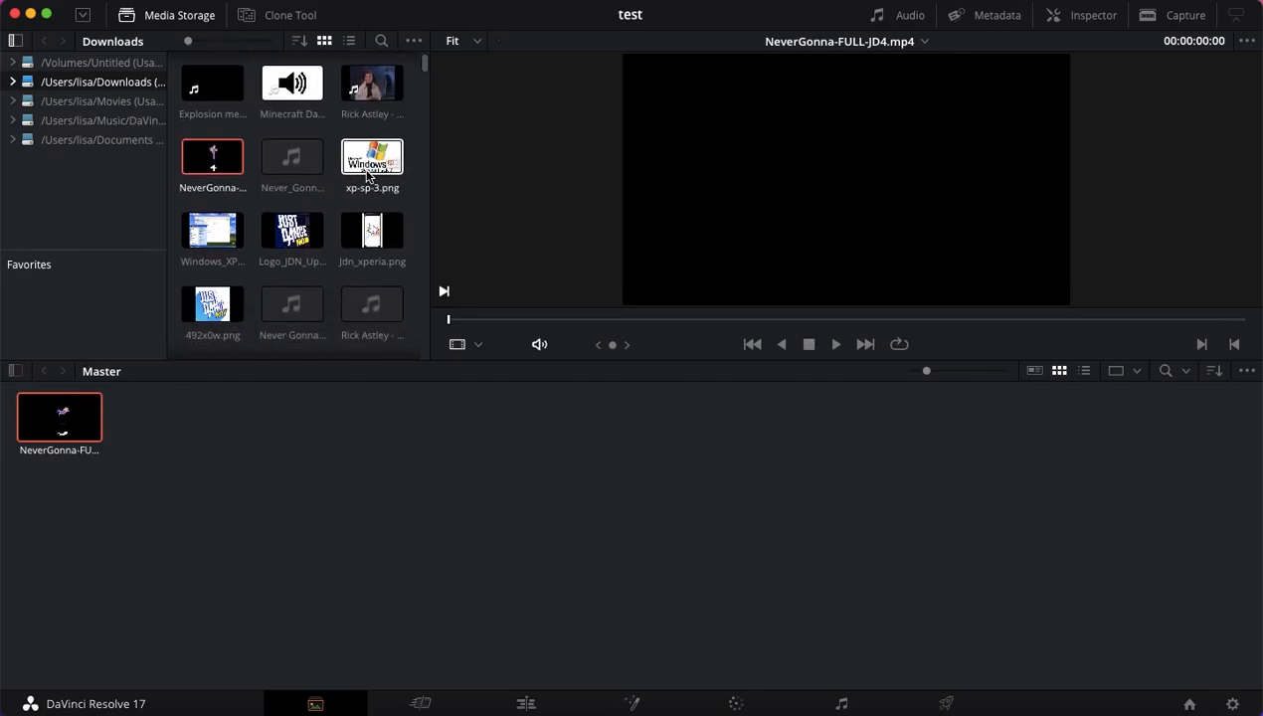
scroll("down", 3)
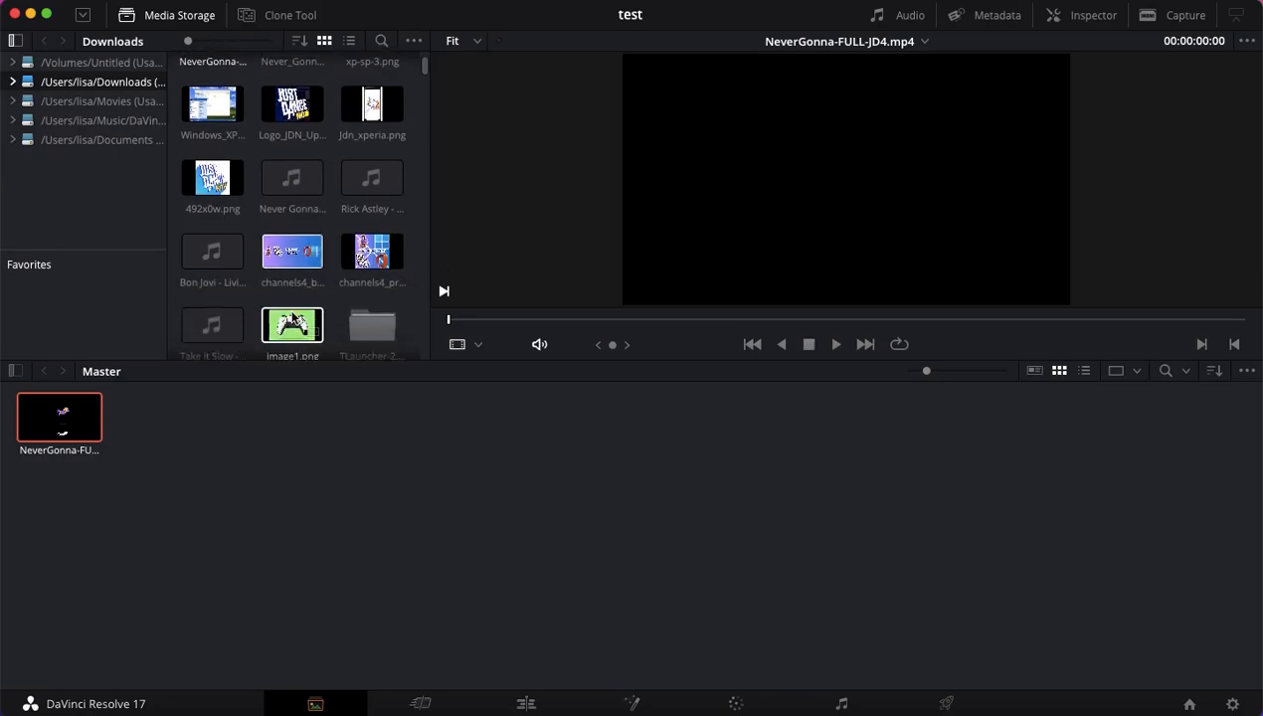
scroll("down", 3)
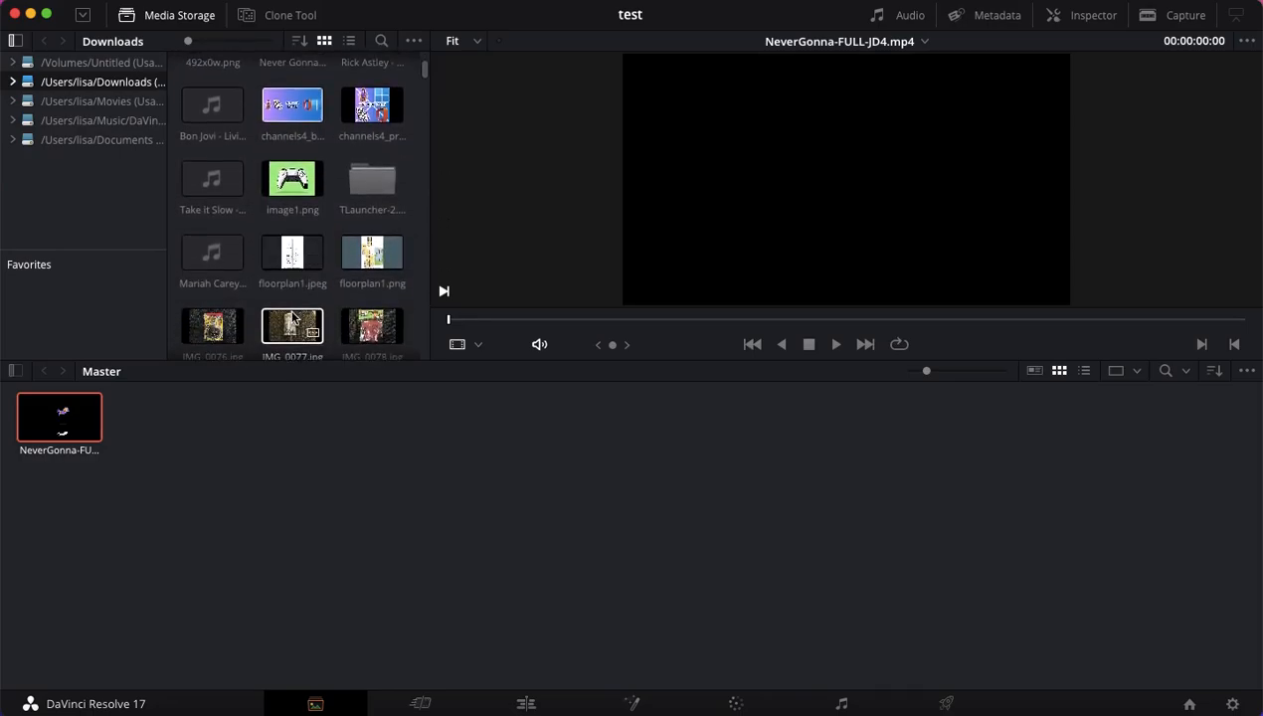
scroll("down", 3)
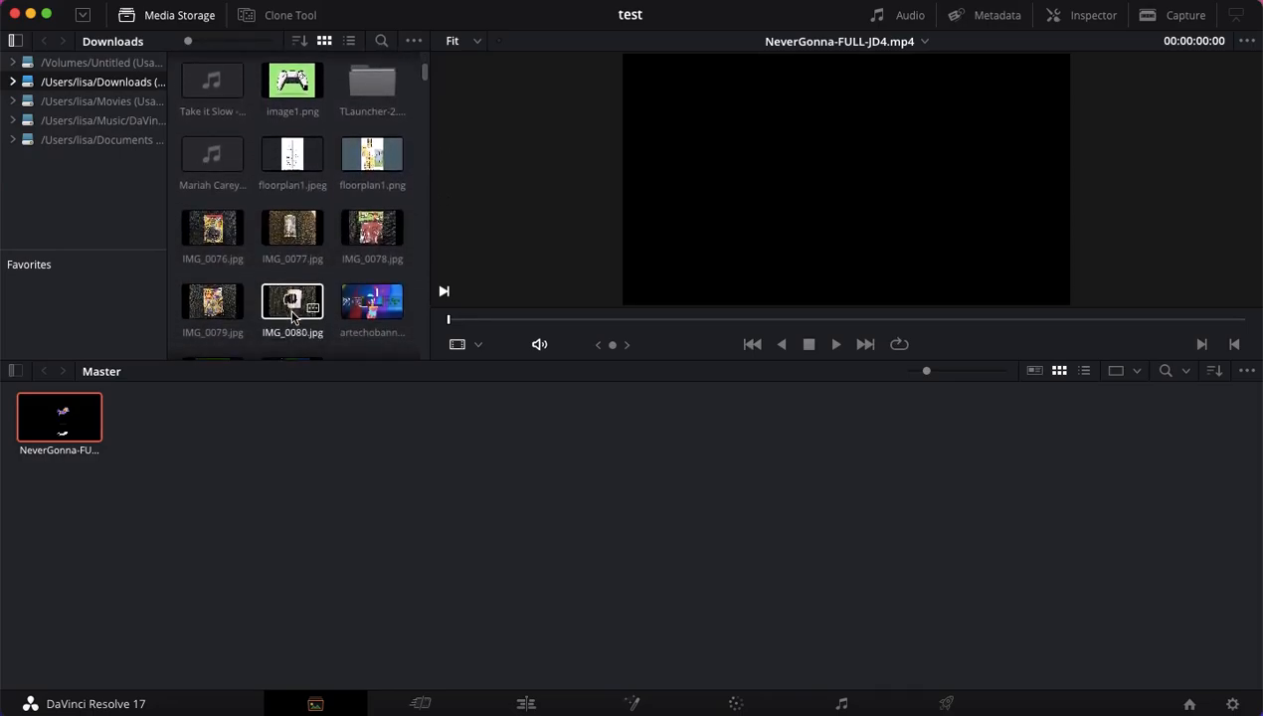
scroll("down", 3)
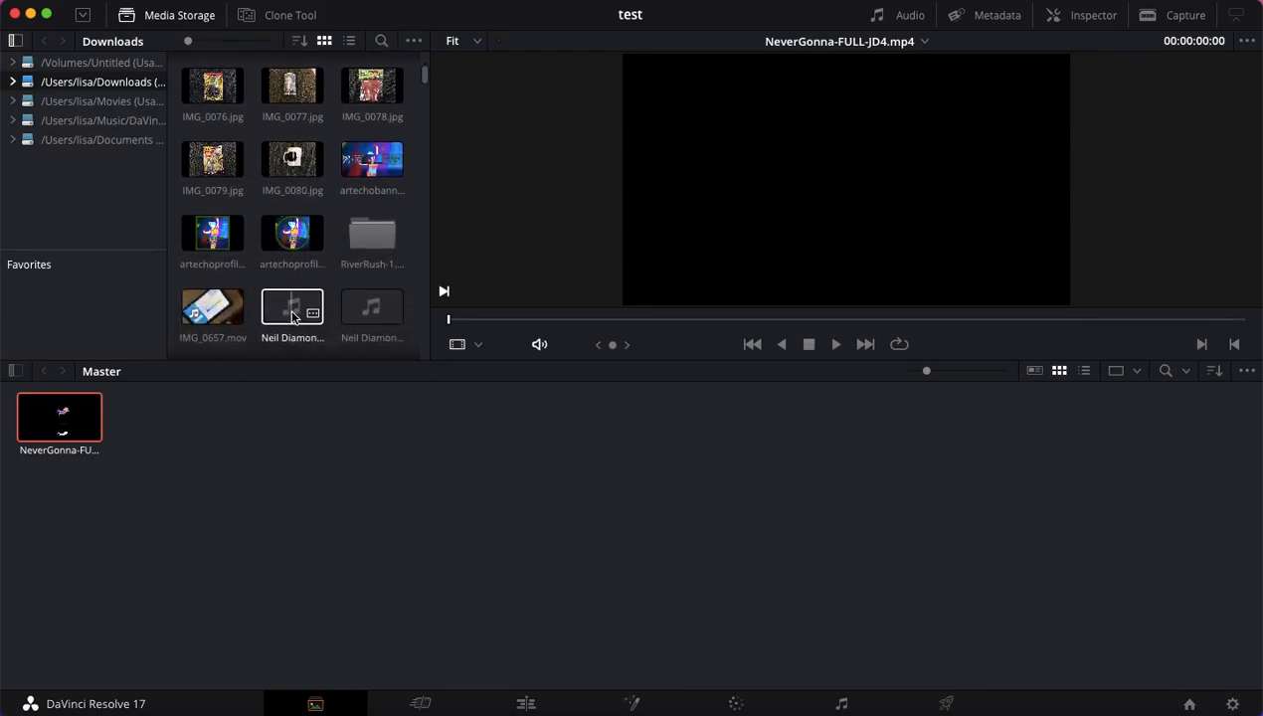
scroll("down", 3)
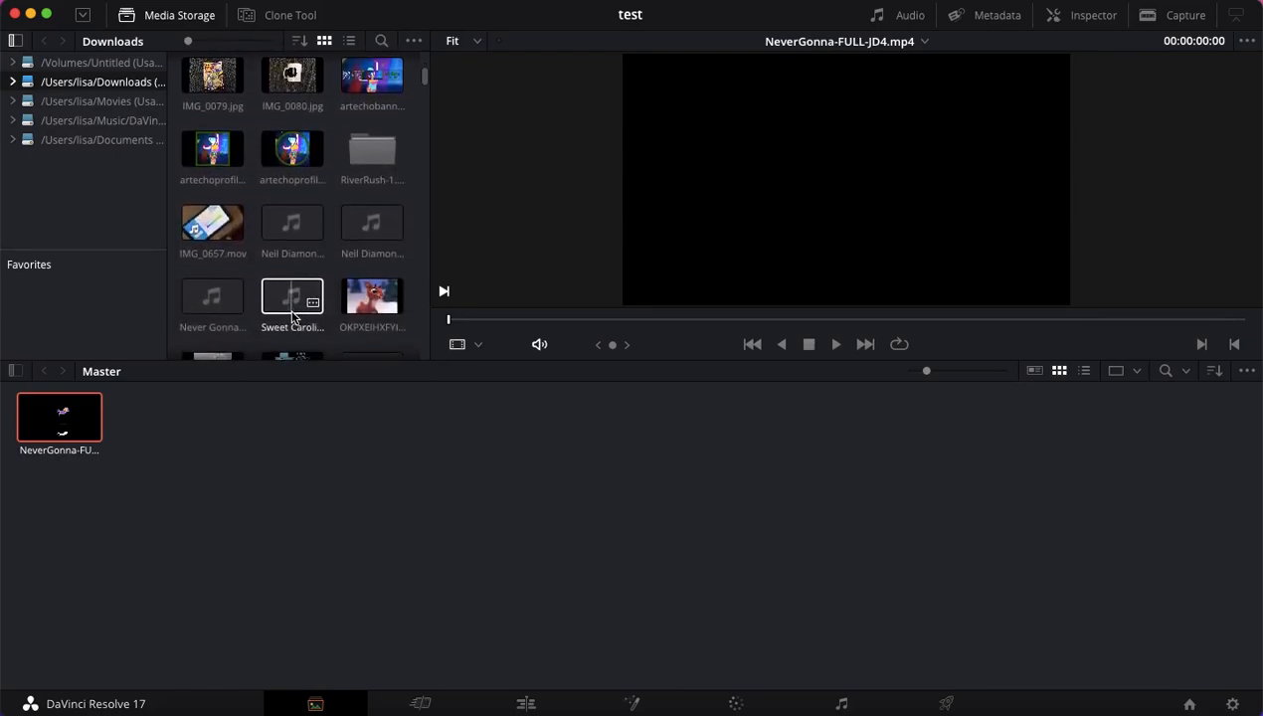
scroll("down", 3)
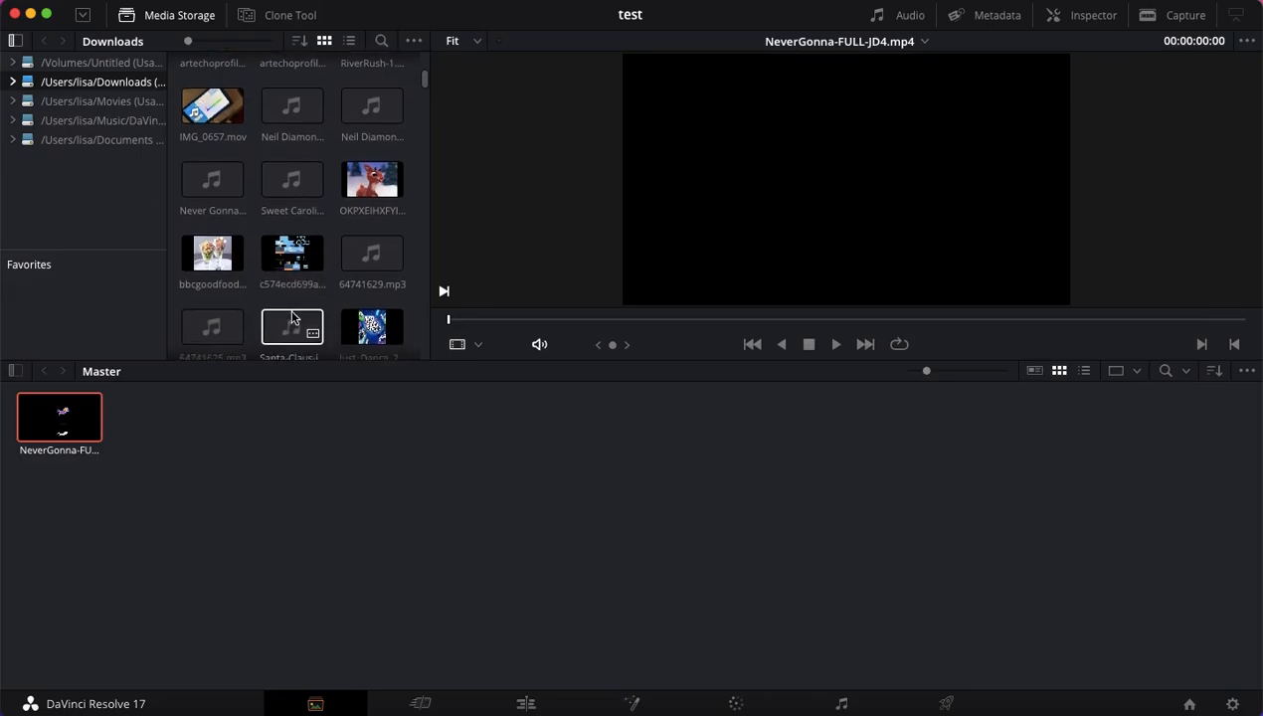
scroll("down", 3)
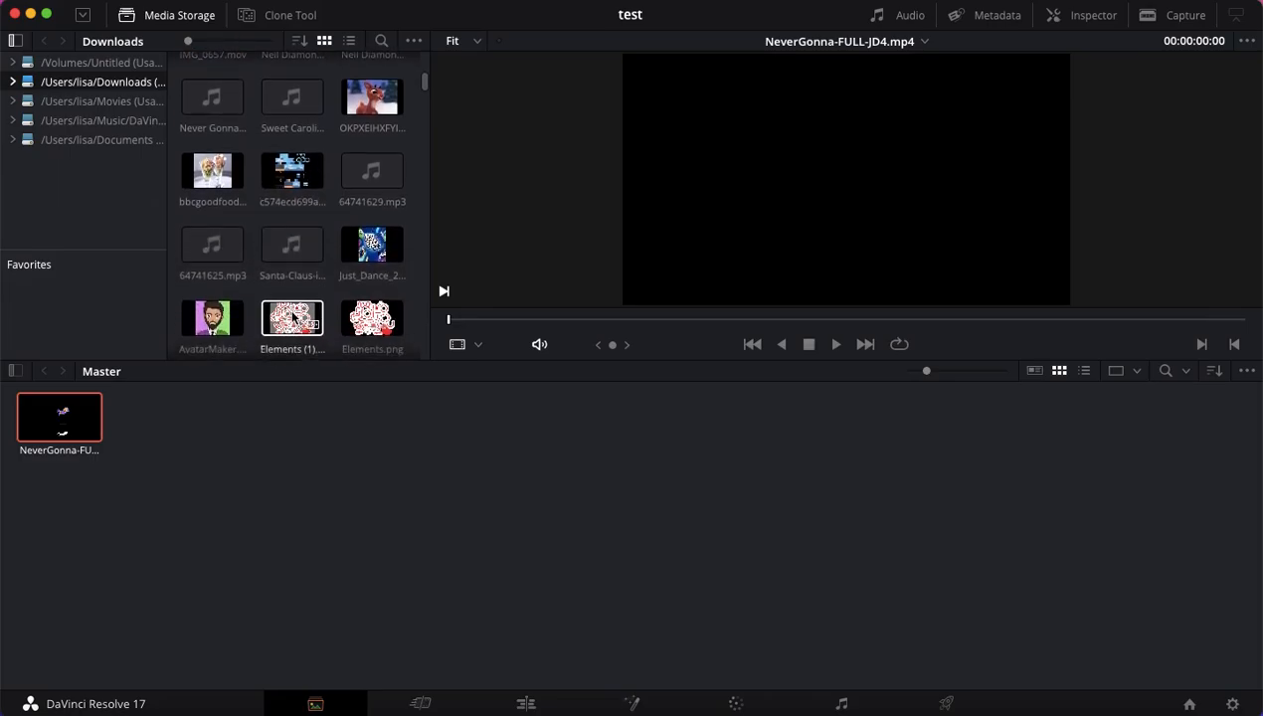
left_click(372, 244)
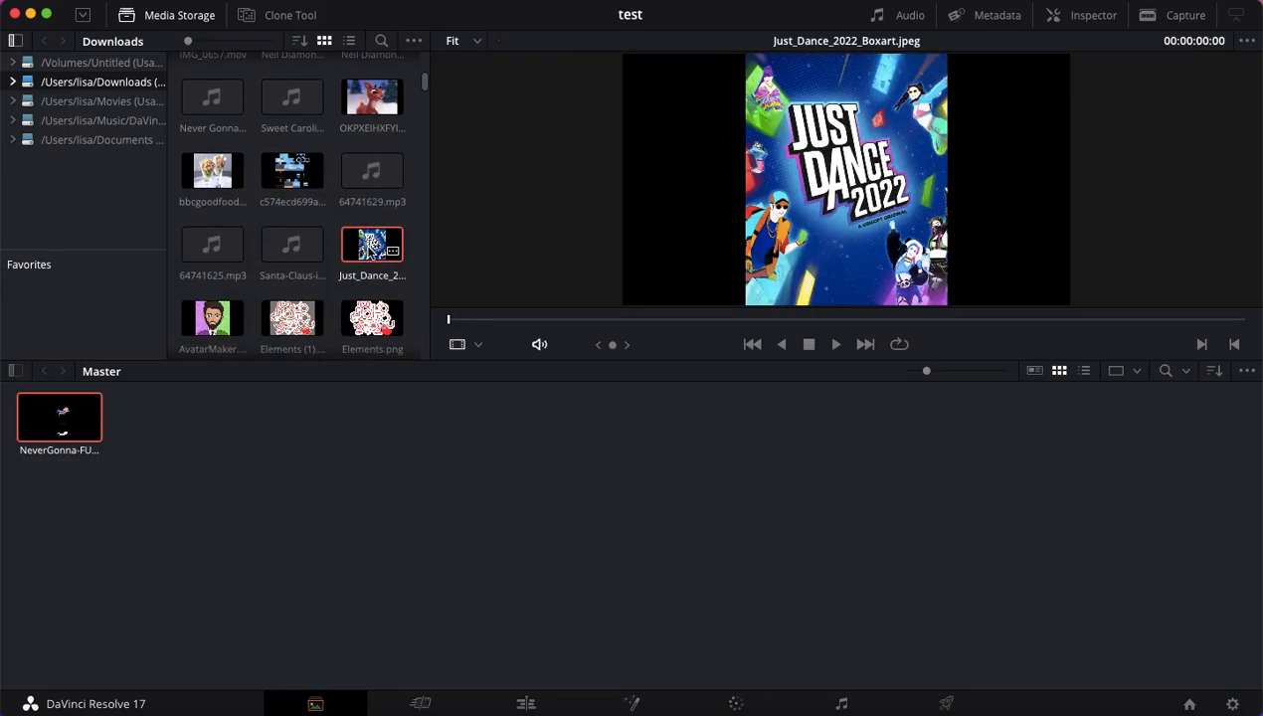
left_click_drag(371, 244, 163, 415)
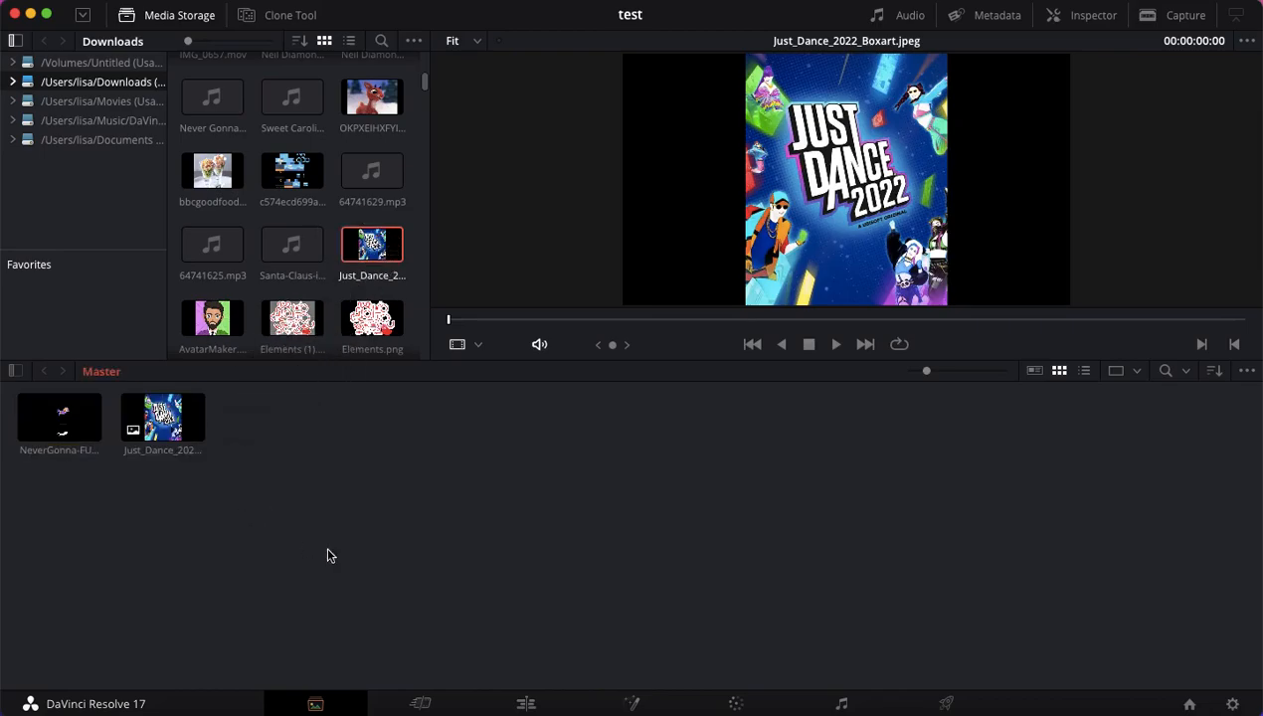
left_click(525, 703)
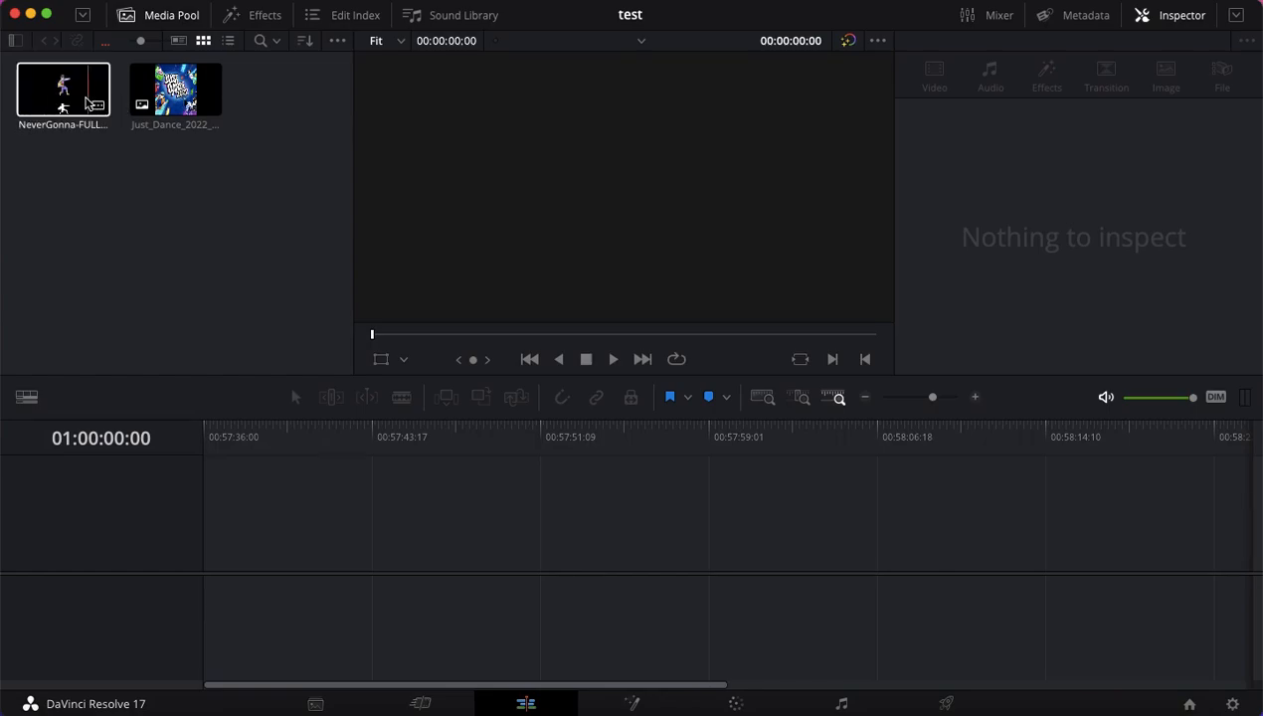
- Place the box art on Video 1 and the NeverGonna coach clip on Video 2
left_click(175, 89)
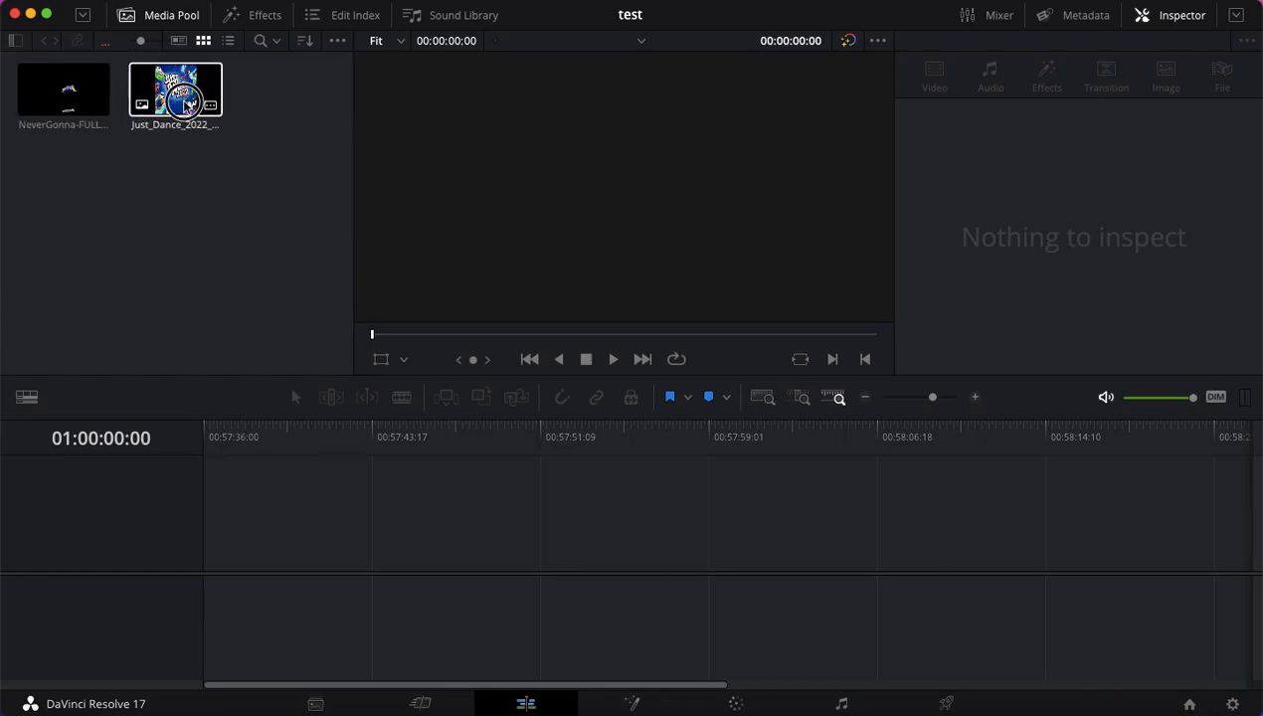
left_click_drag(175, 90, 328, 532)
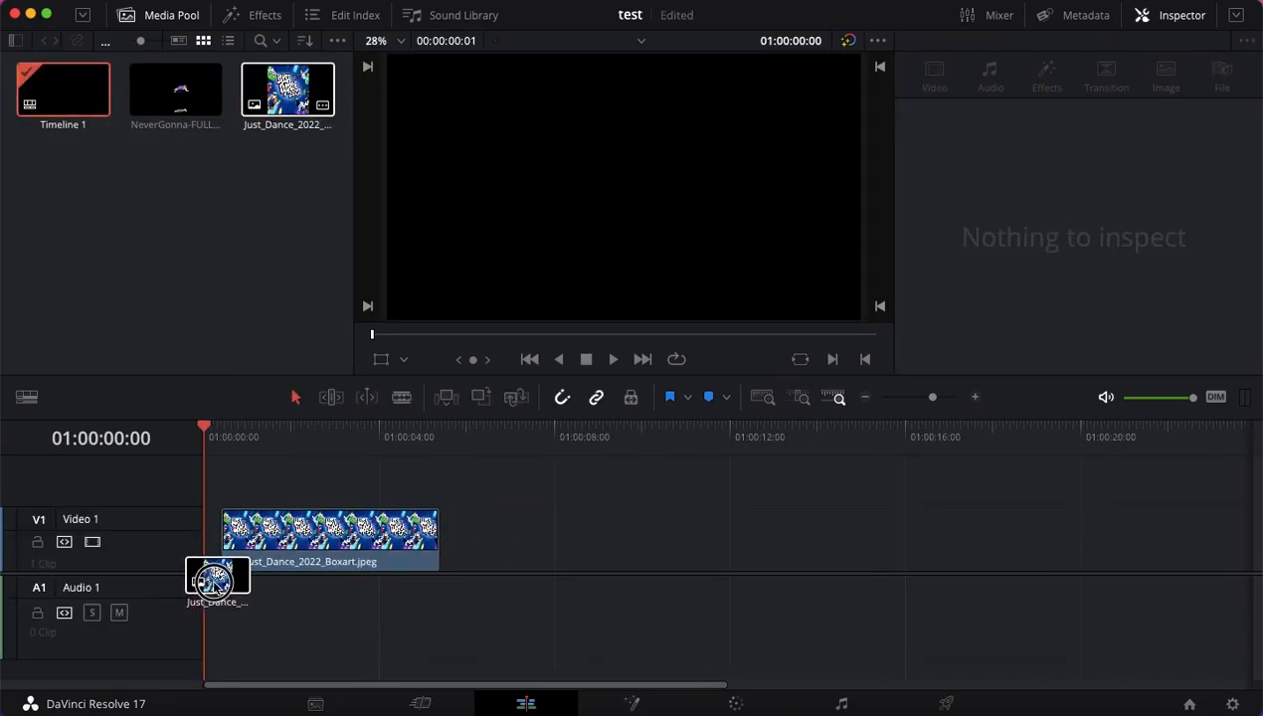
left_click(328, 531)
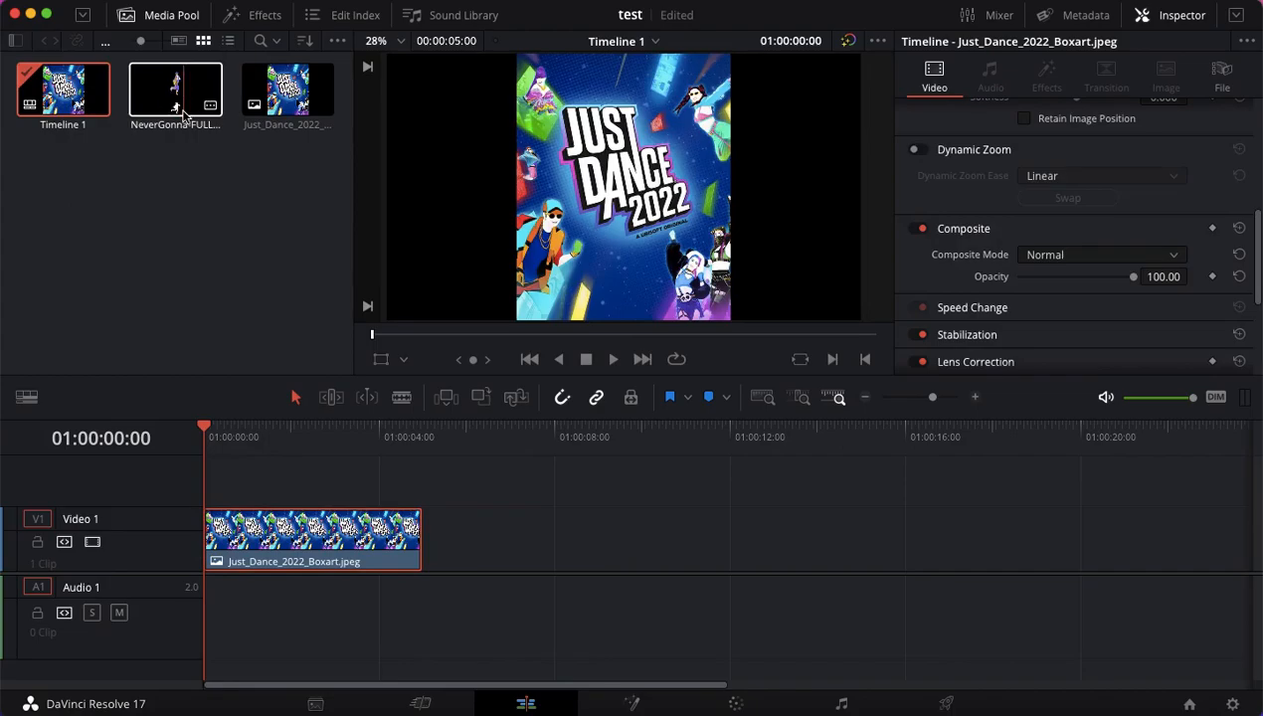
left_click_drag(175, 90, 218, 472)
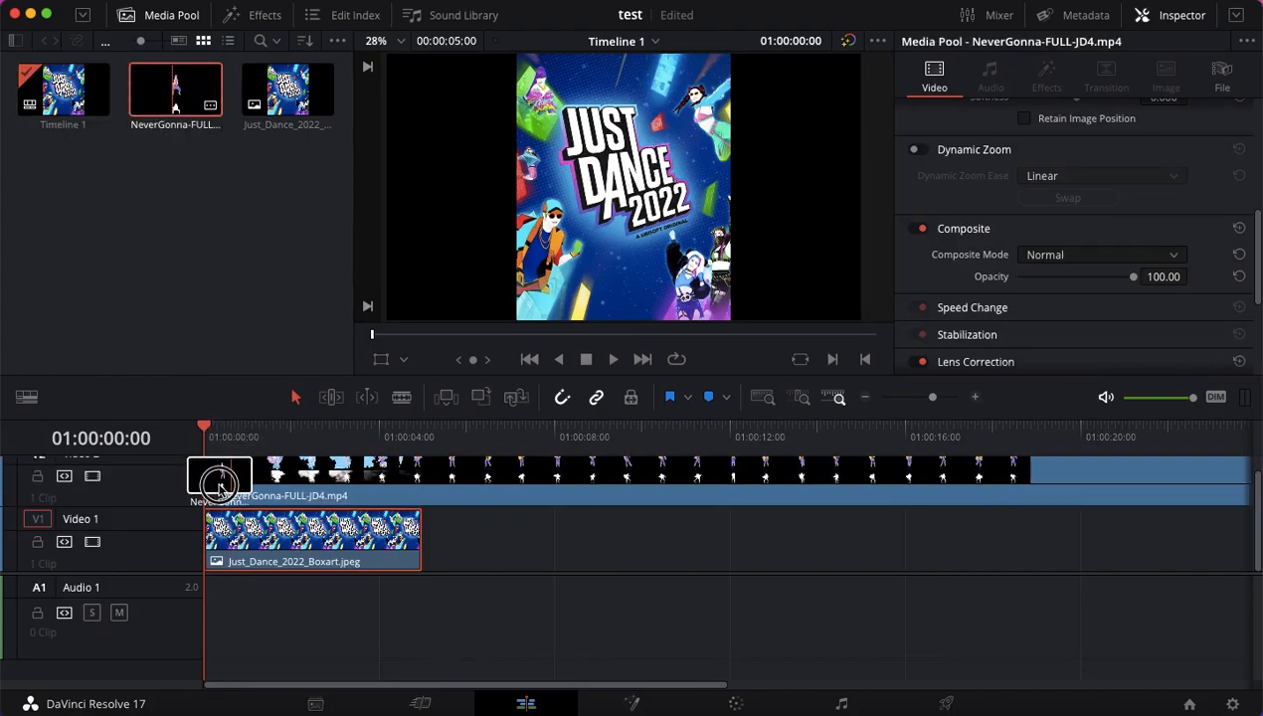
left_click(313, 537)
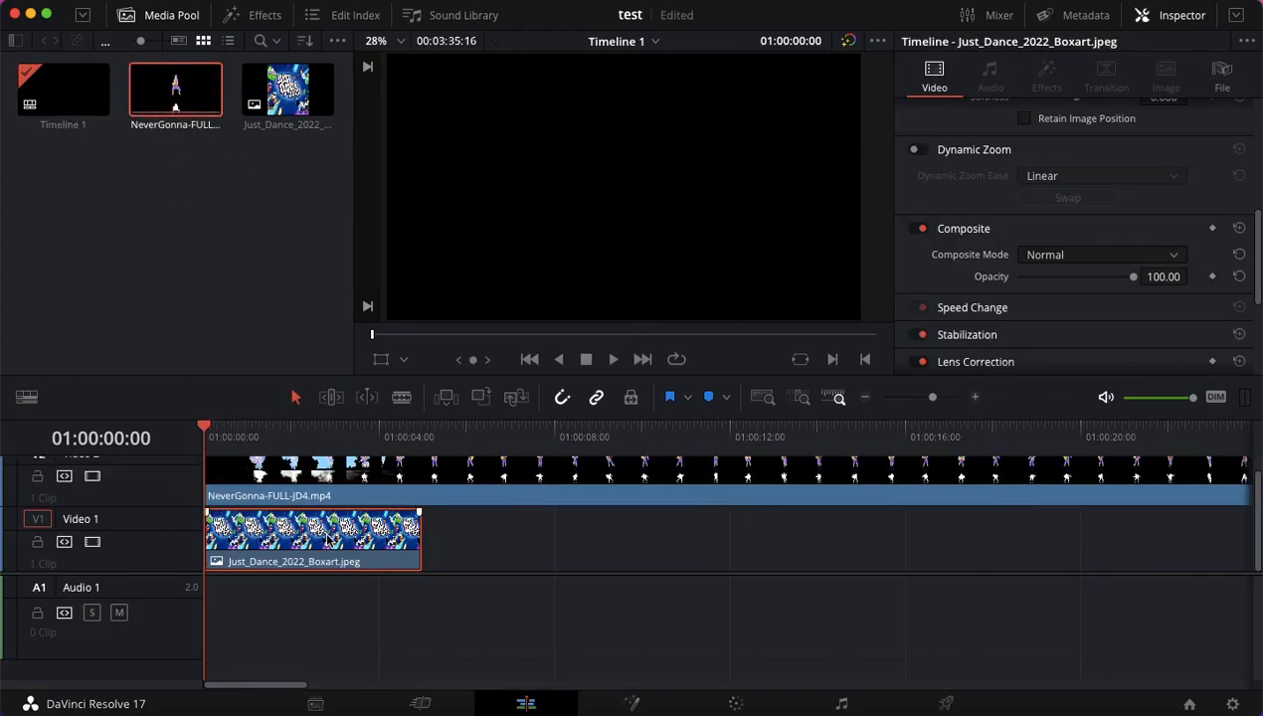
- Extend the box art to the coach clip's length and preview around four seconds
left_click(865, 396)
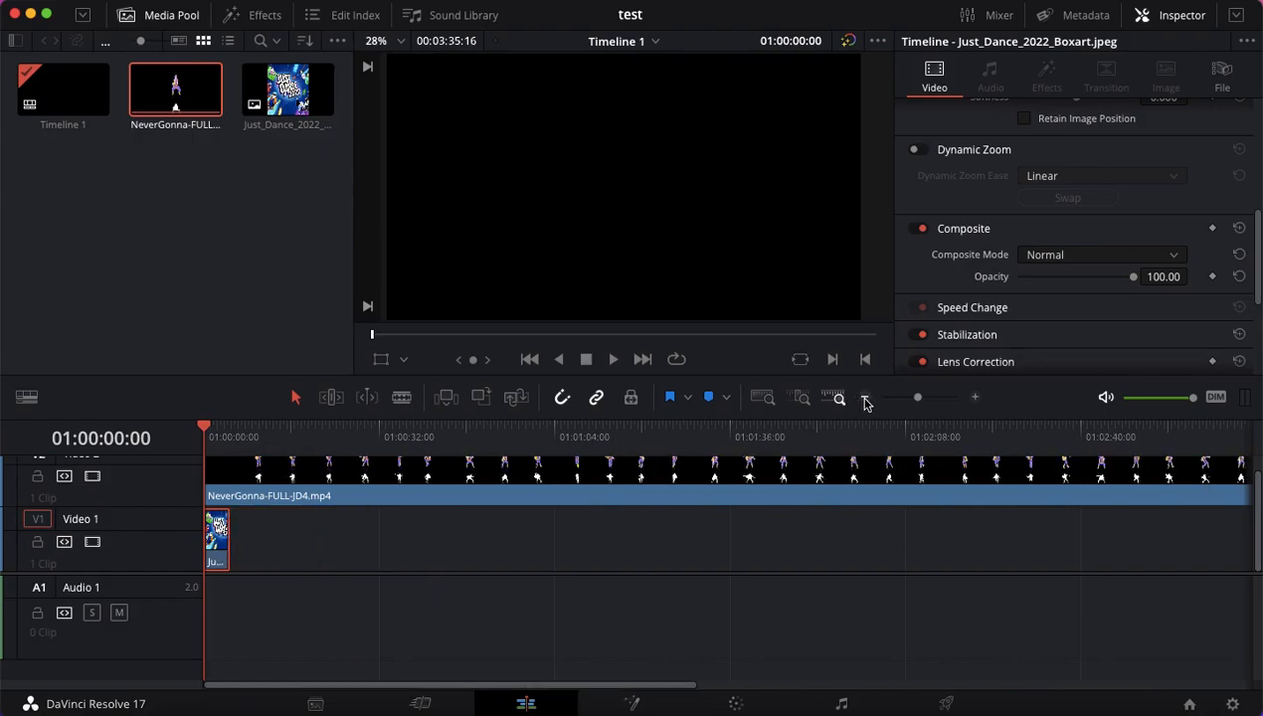
left_click(865, 399)
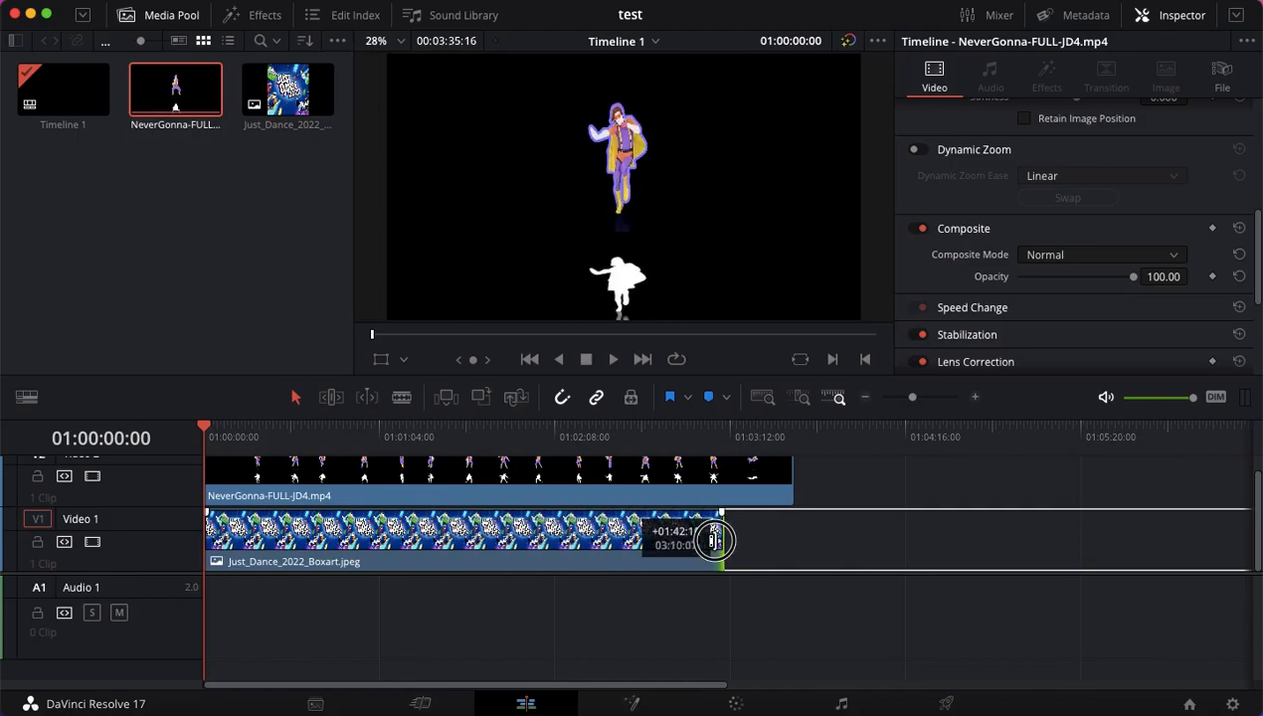
left_click_drag(713, 539, 794, 539)
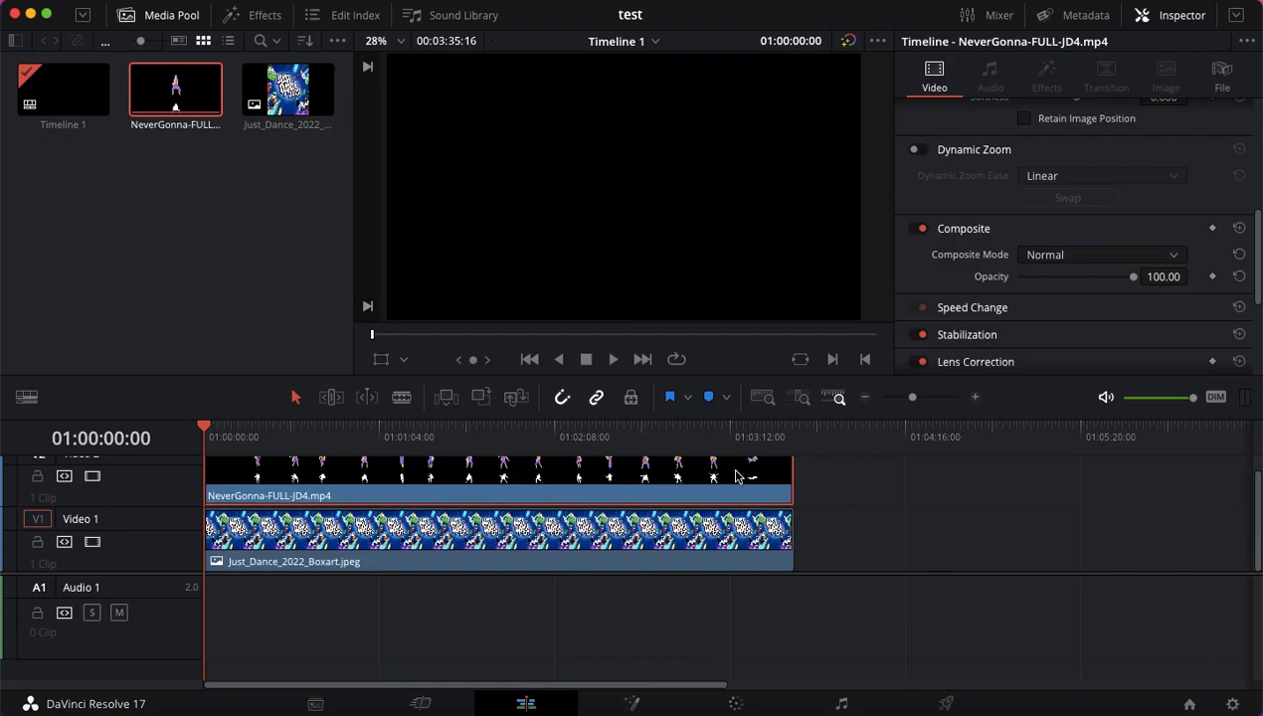
left_click(974, 397)
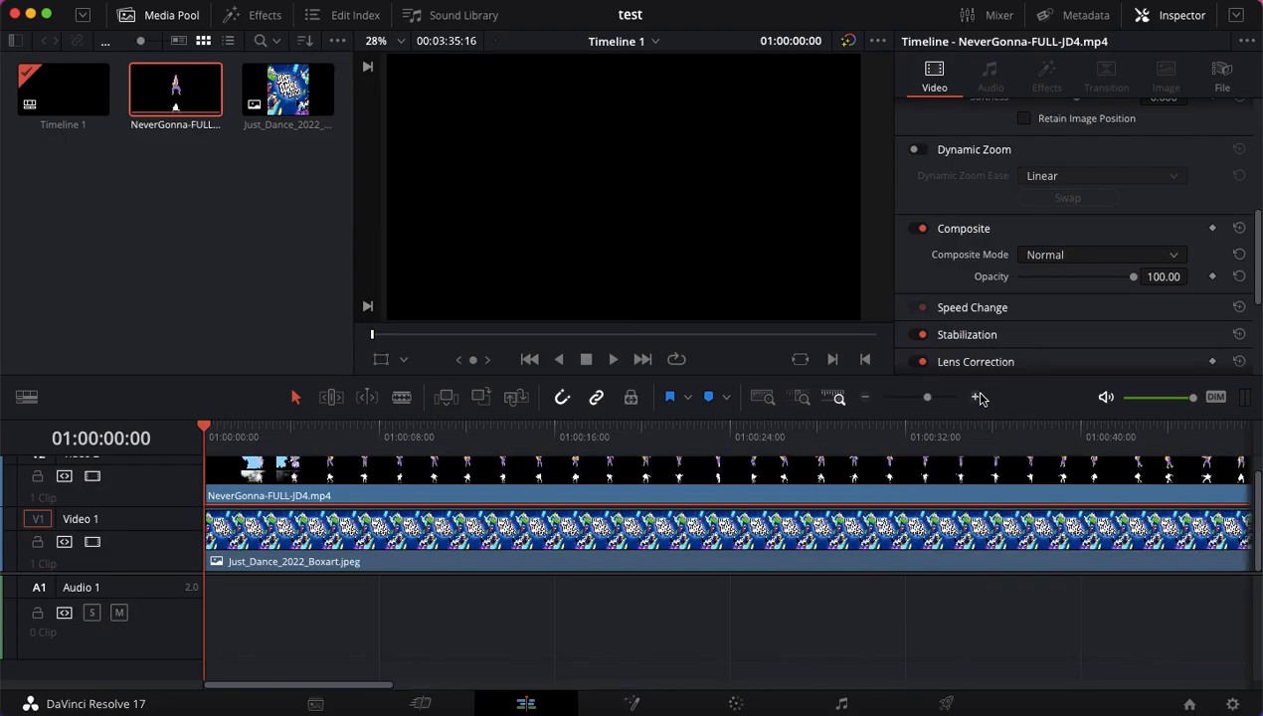
mouse_move(288, 433)
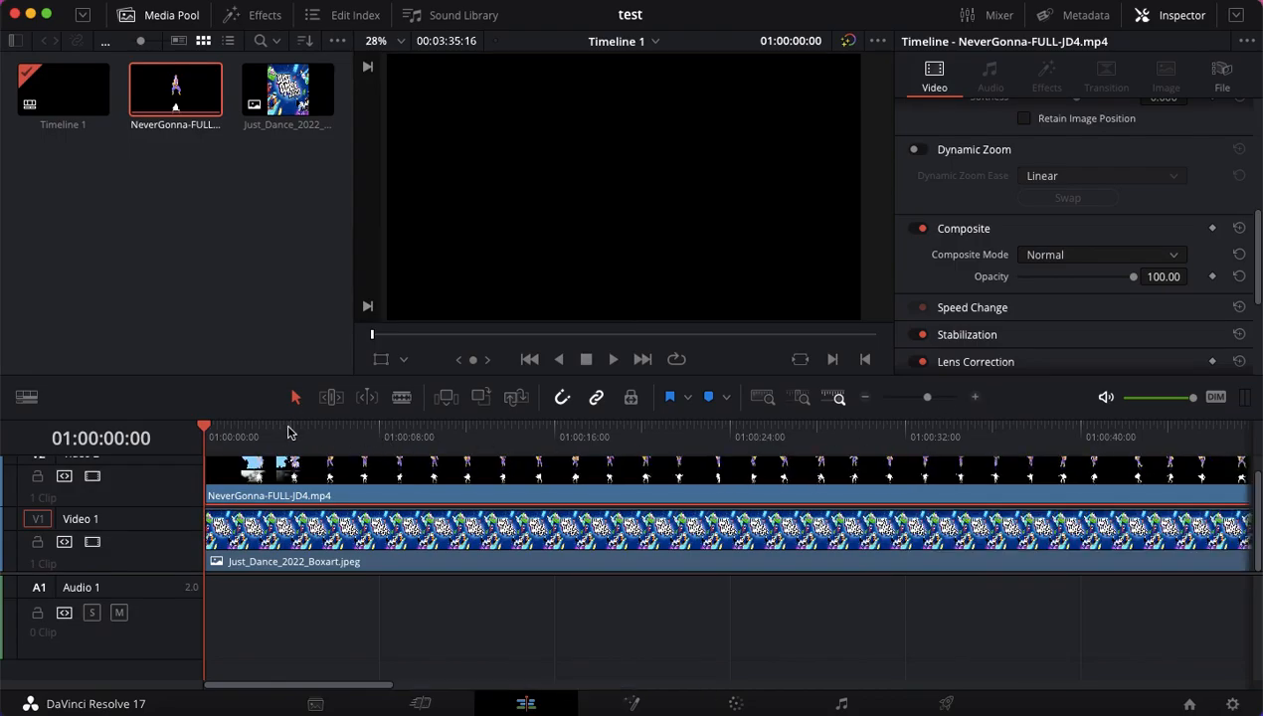
left_click(290, 436)
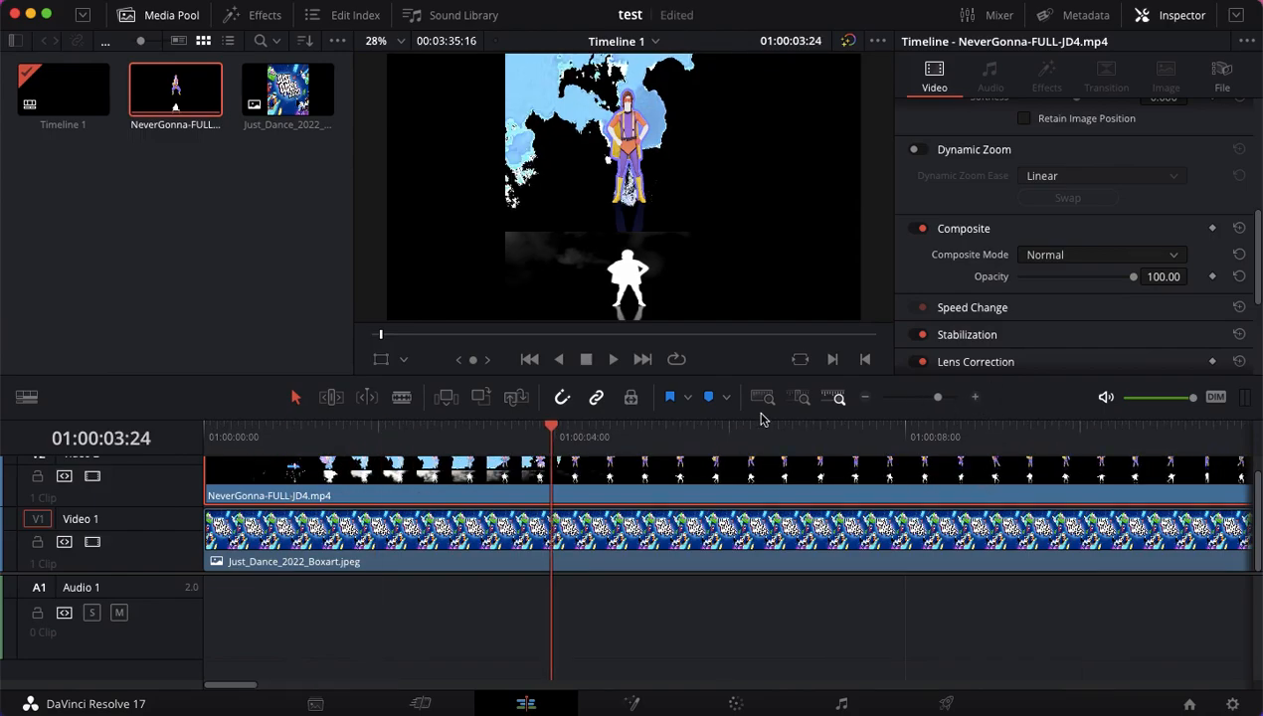
left_click(554, 437)
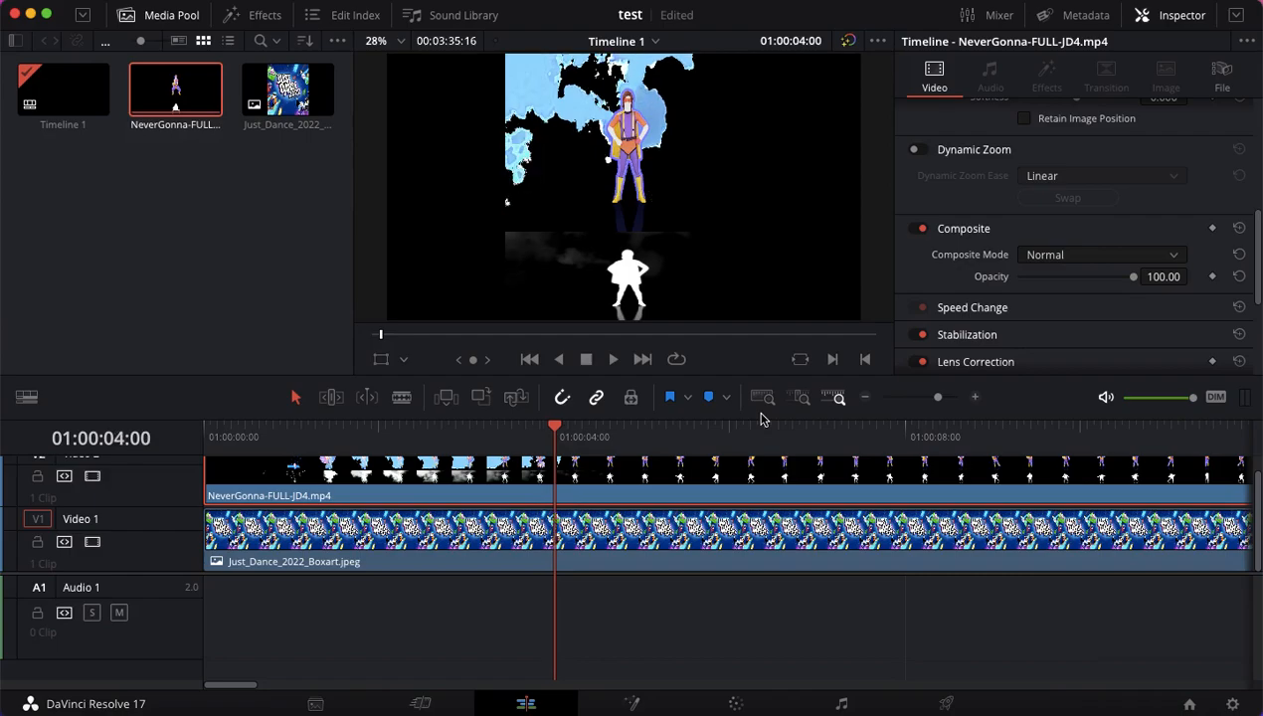
right_click(626, 483)
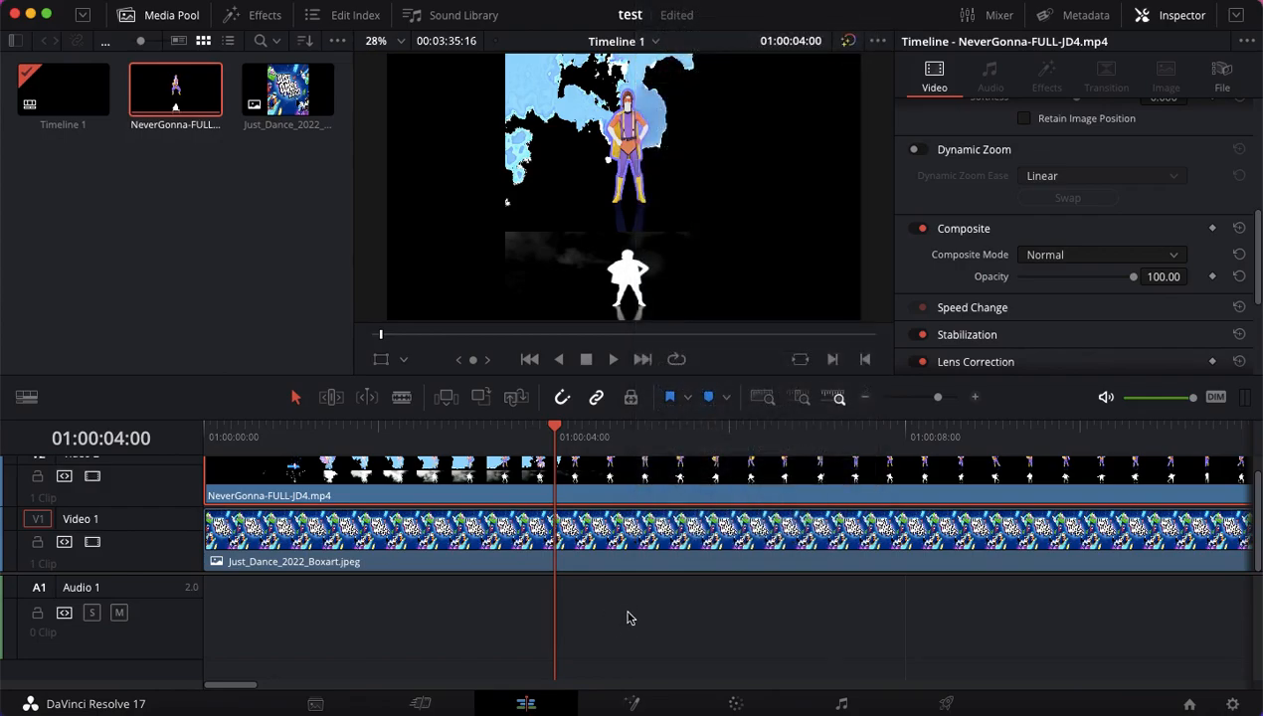
mouse_move(636, 510)
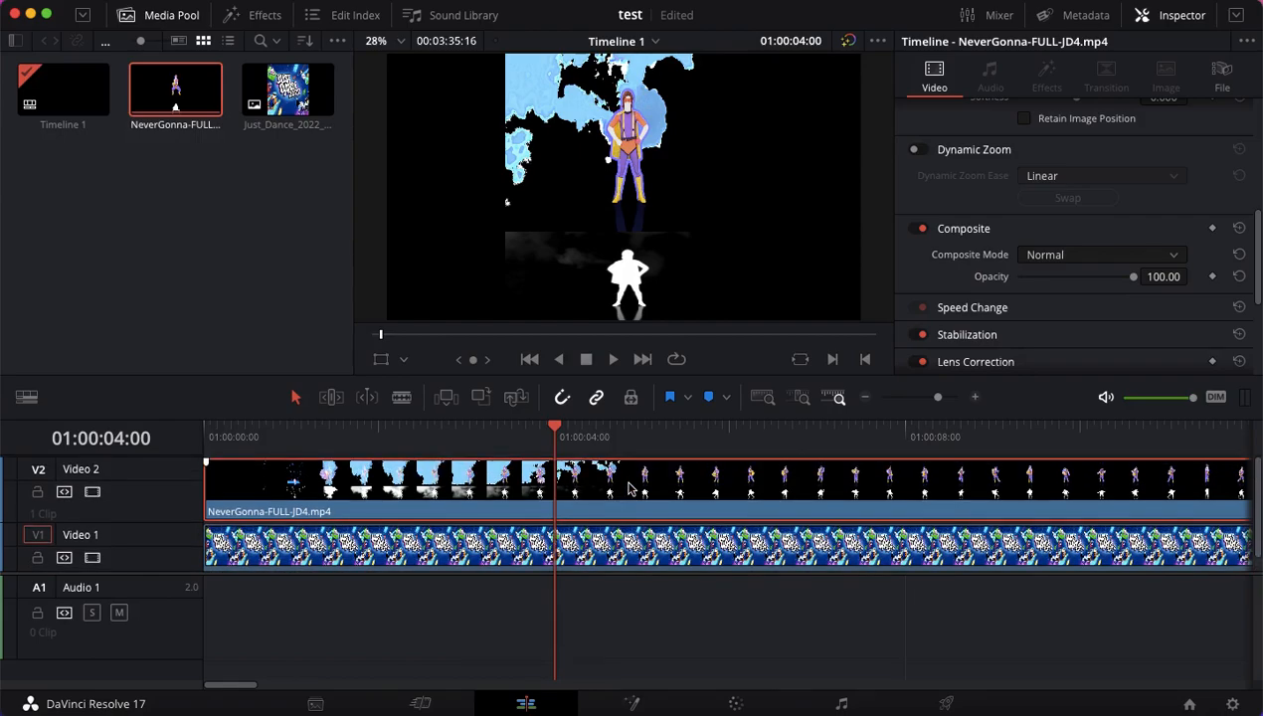
mouse_move(664, 492)
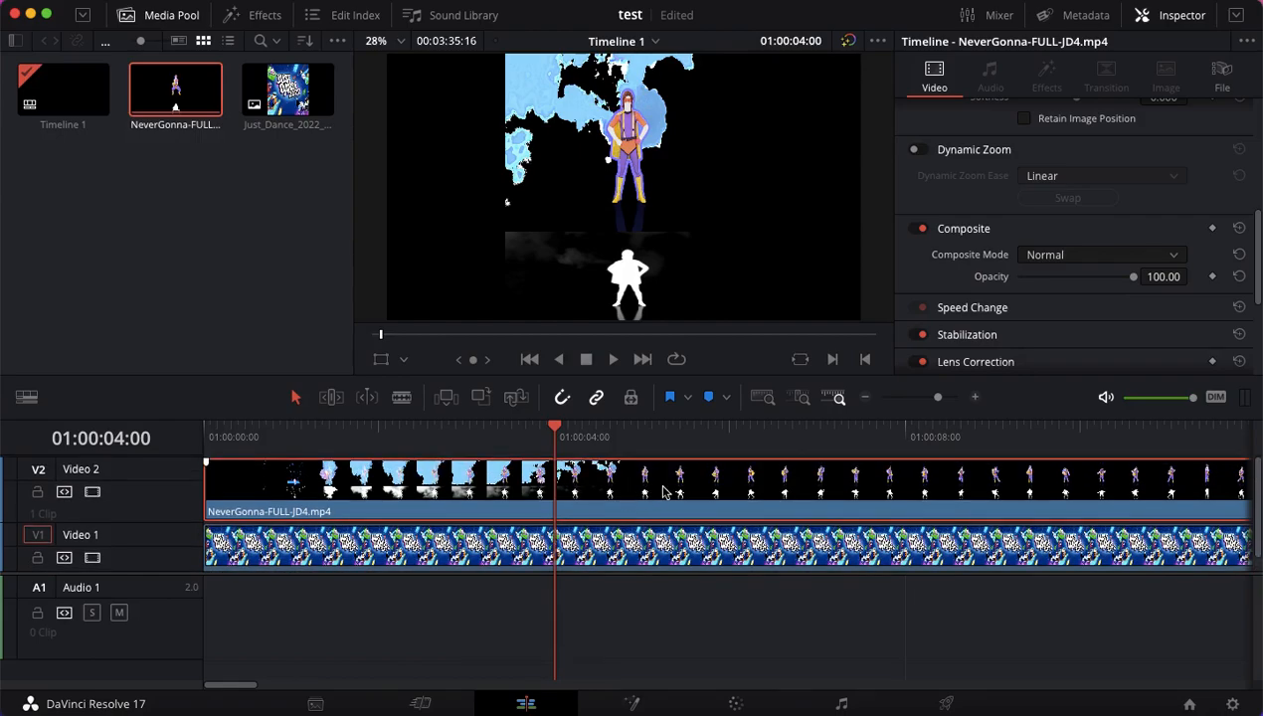
scroll("up", 3)
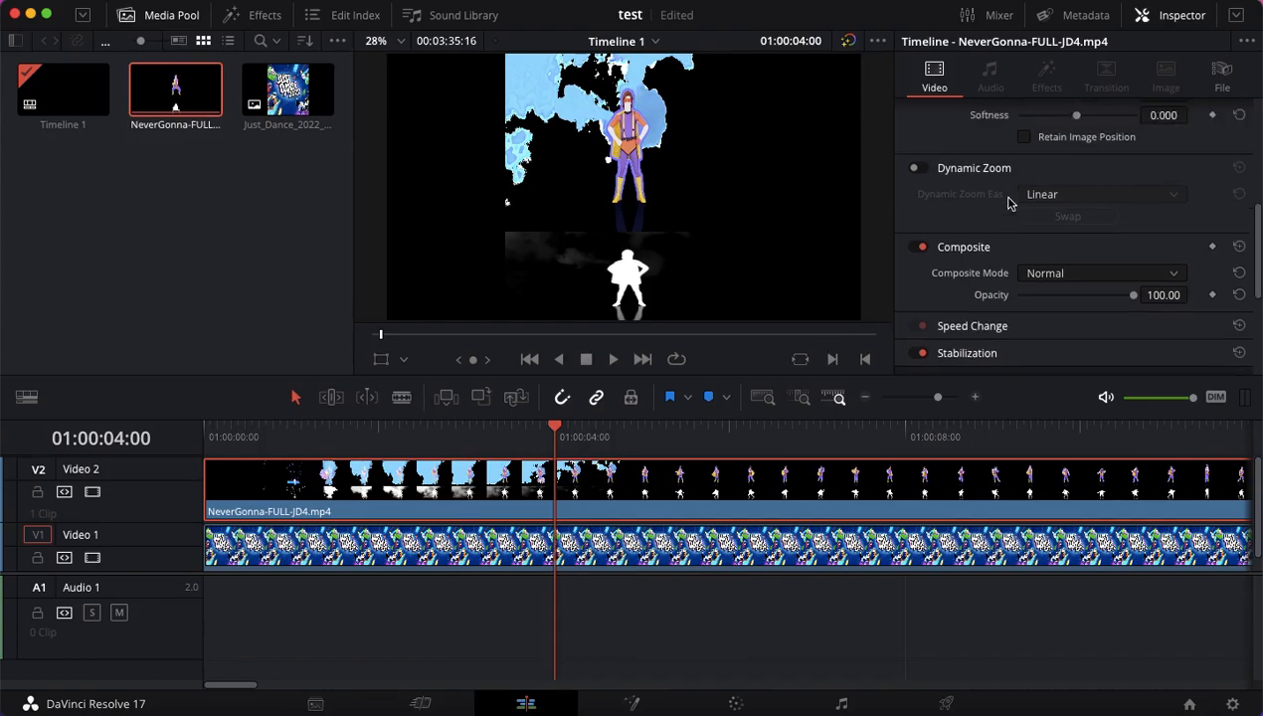
scroll("up", 3)
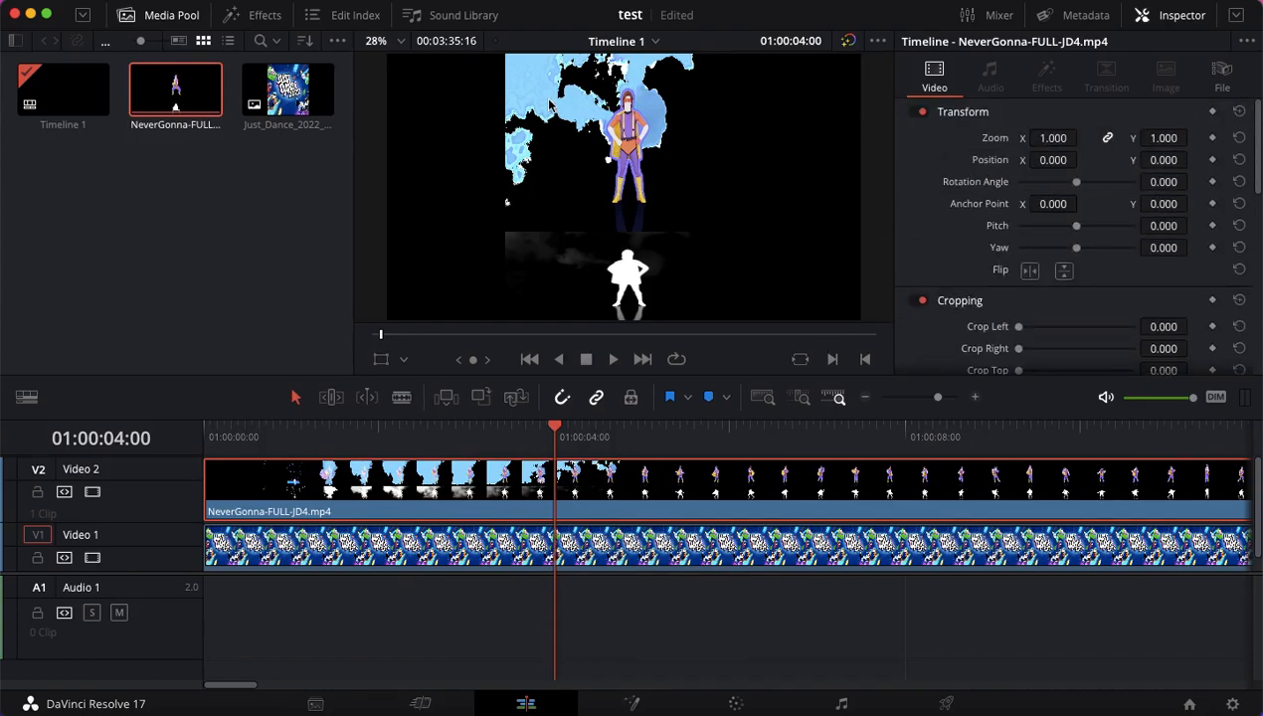
mouse_move(530, 277)
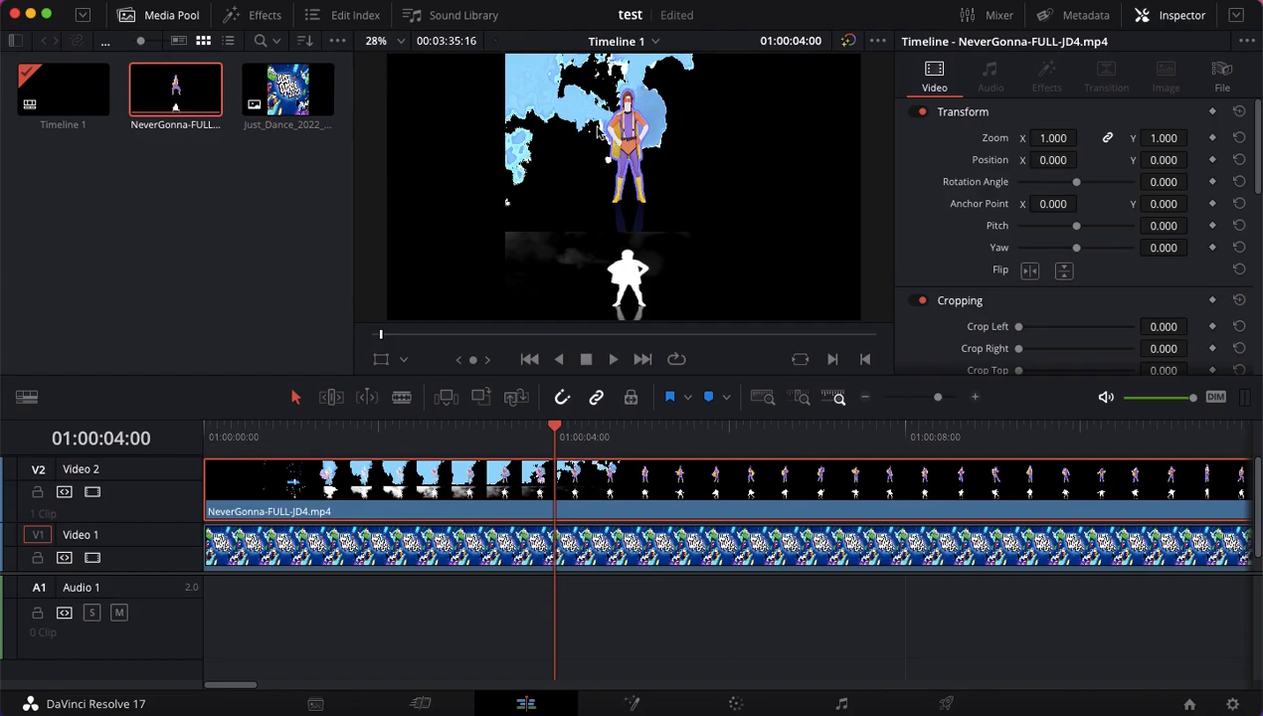
mouse_move(654, 296)
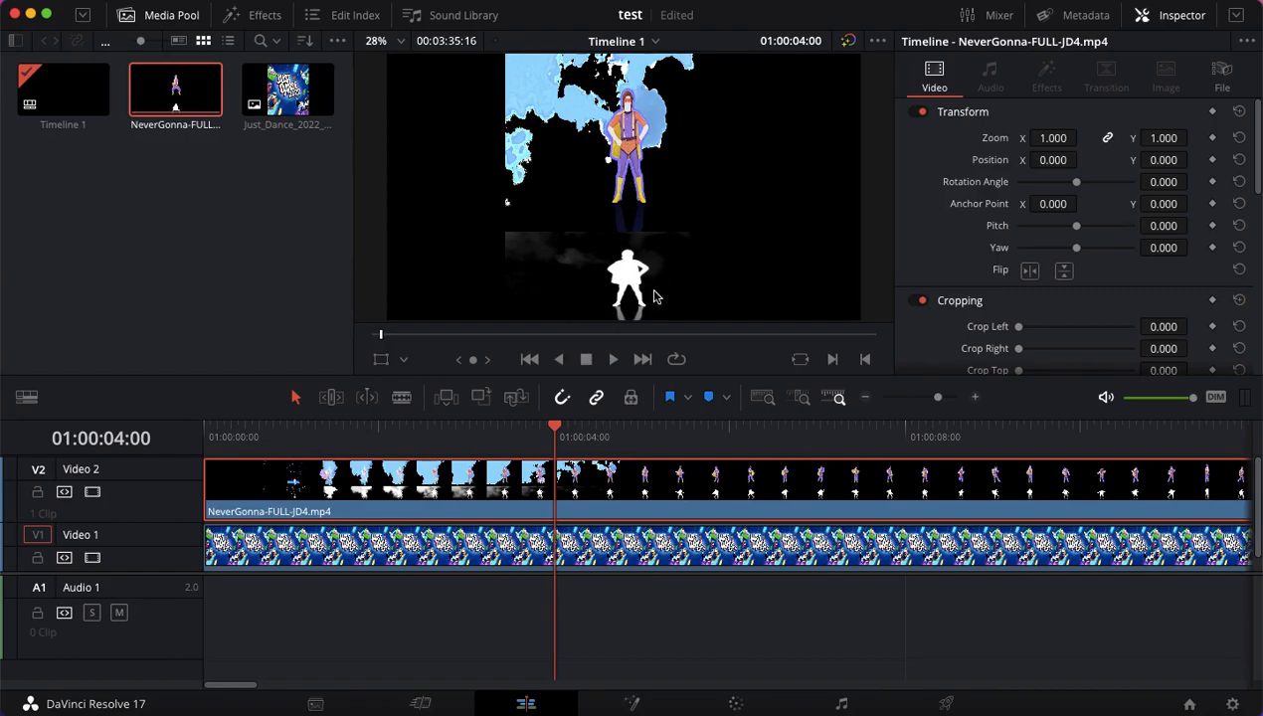
mouse_move(572, 273)
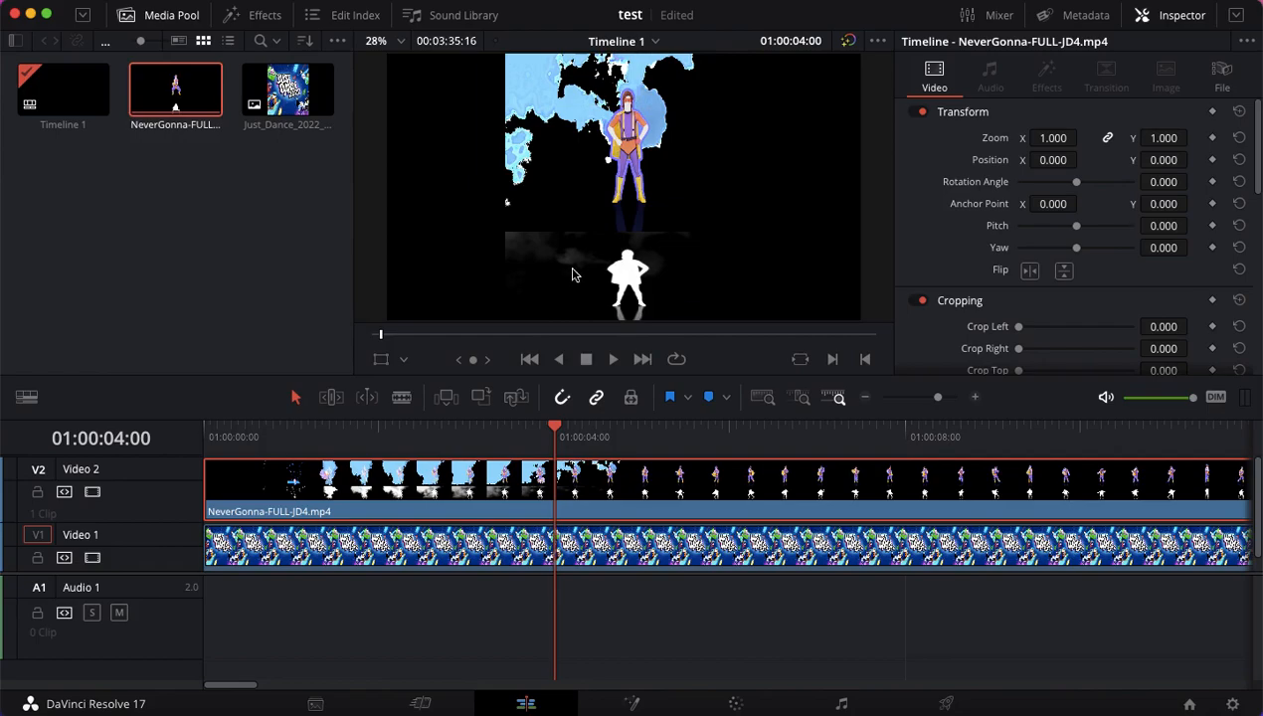
mouse_move(646, 284)
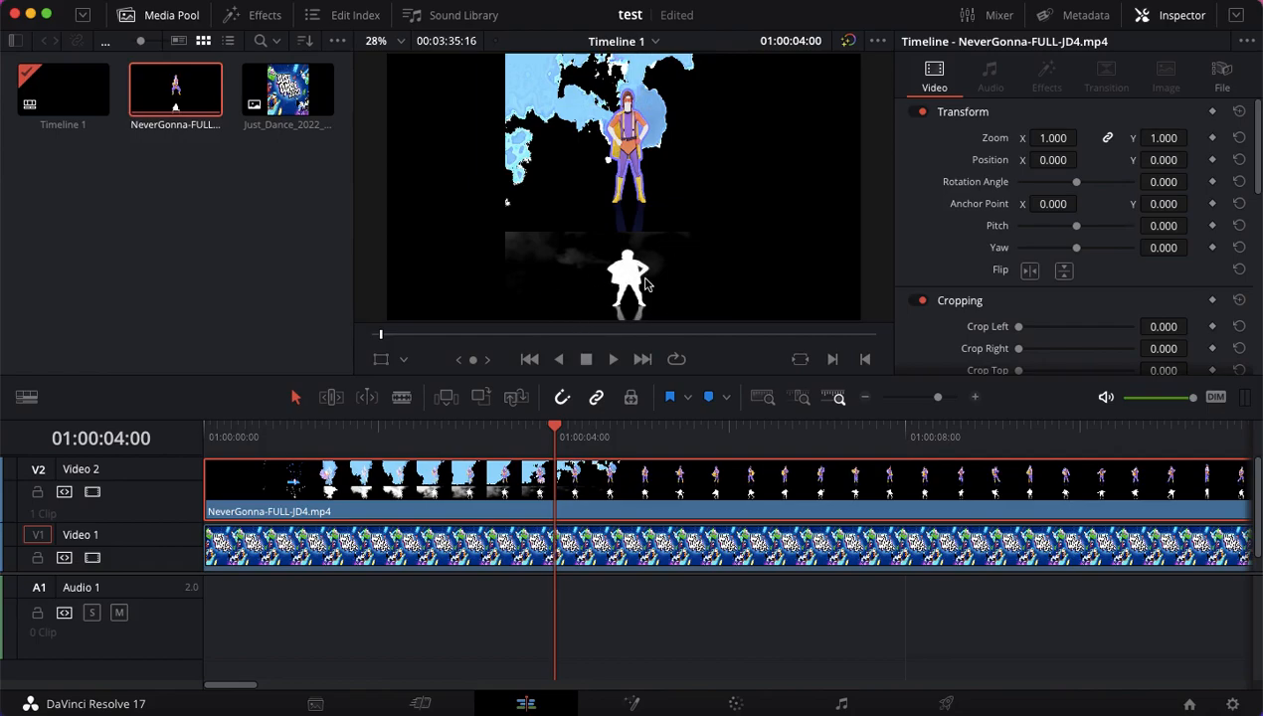
mouse_move(628, 251)
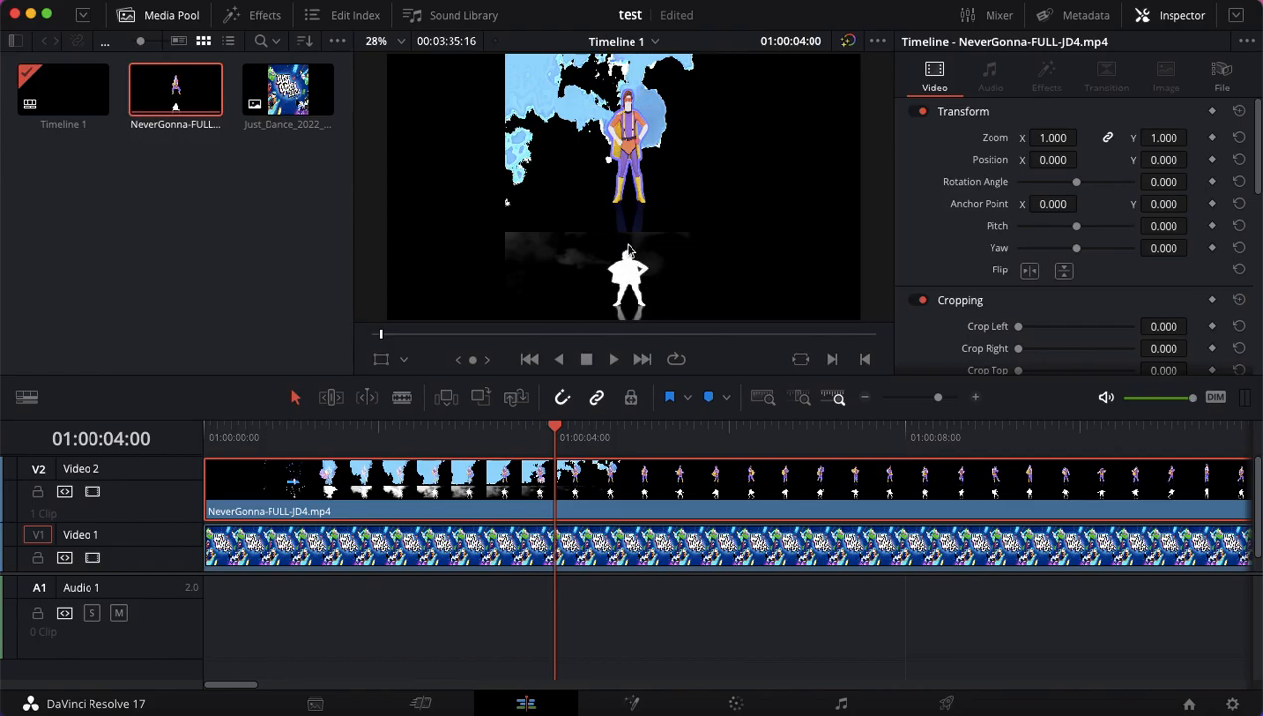
mouse_move(600, 264)
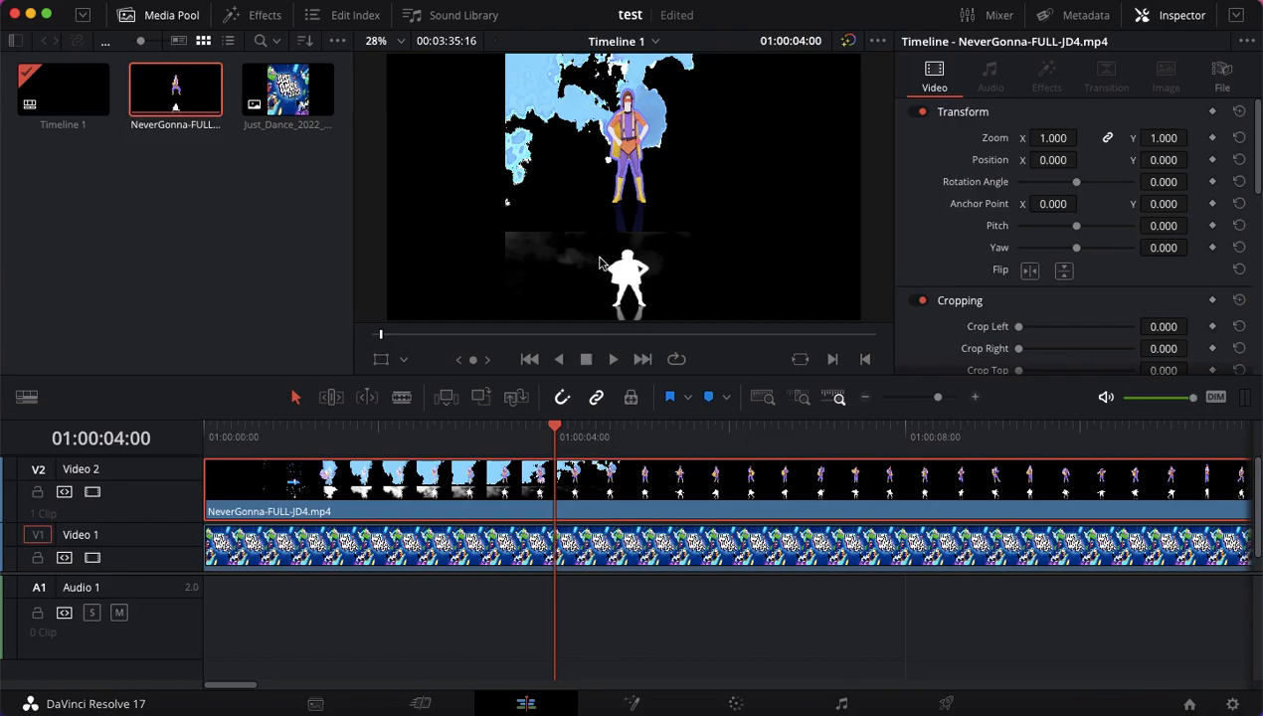
mouse_move(572, 280)
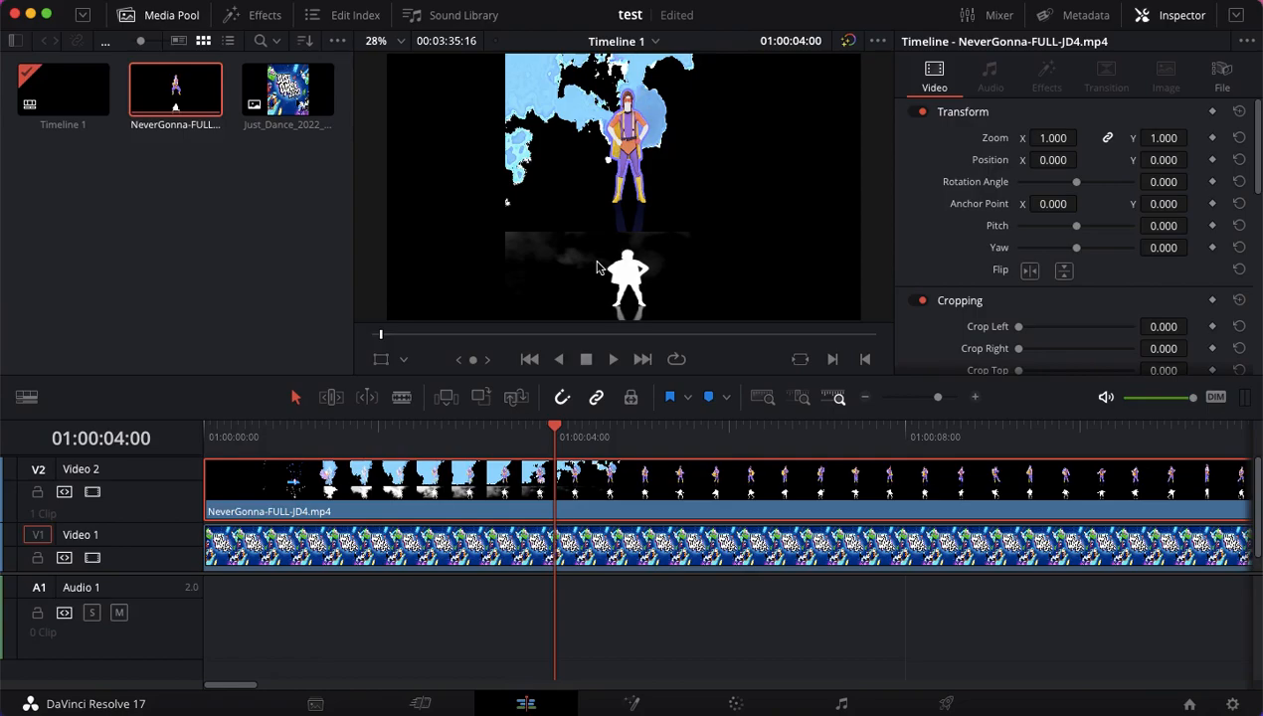
mouse_move(575, 256)
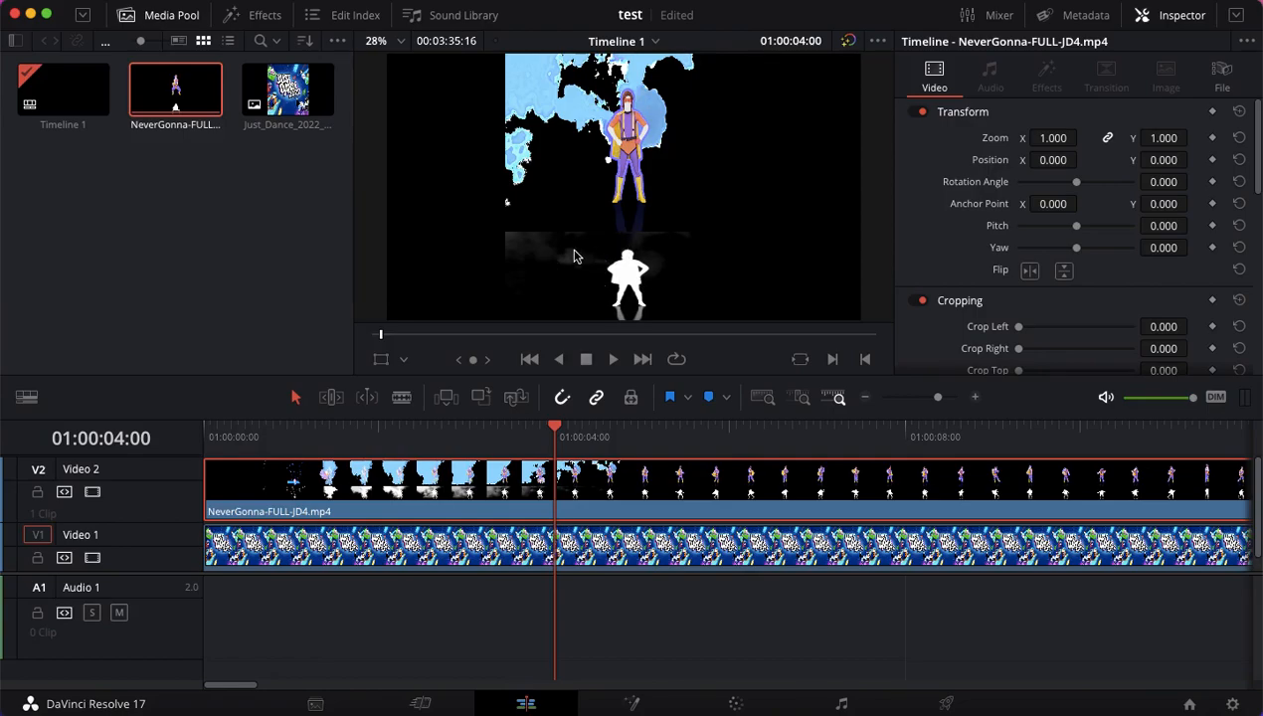
mouse_move(595, 282)
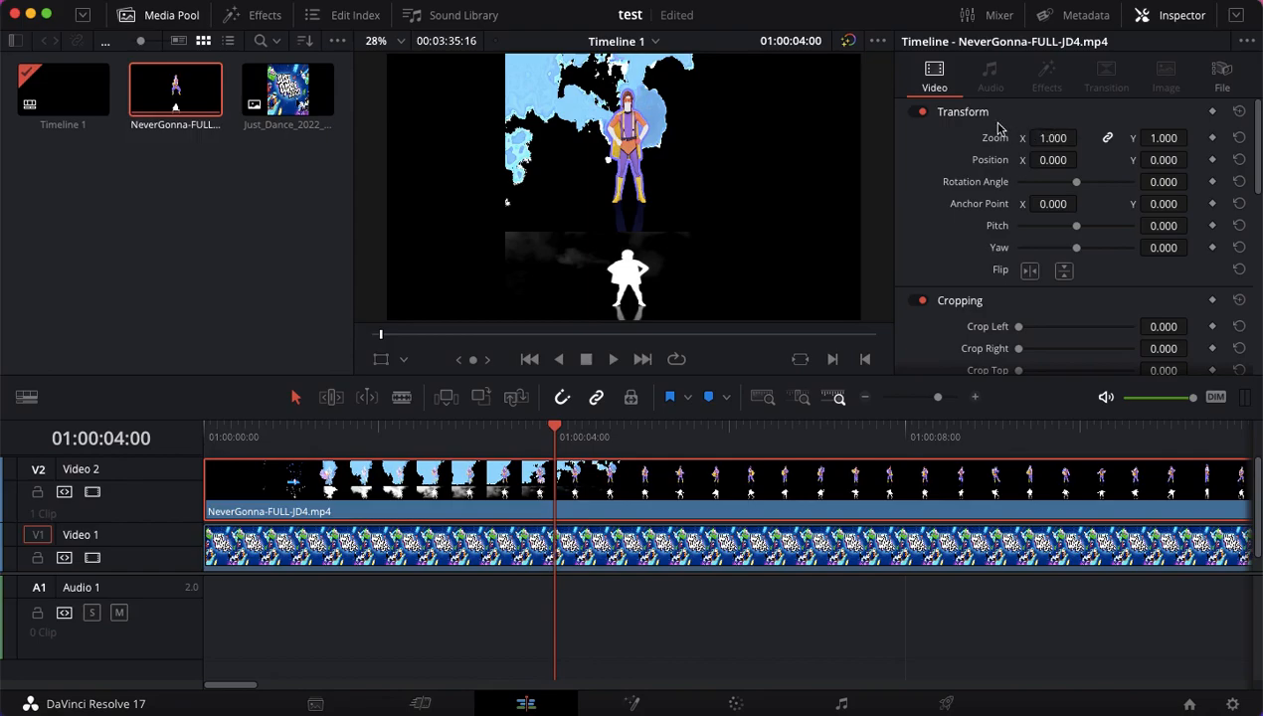
mouse_move(1034, 159)
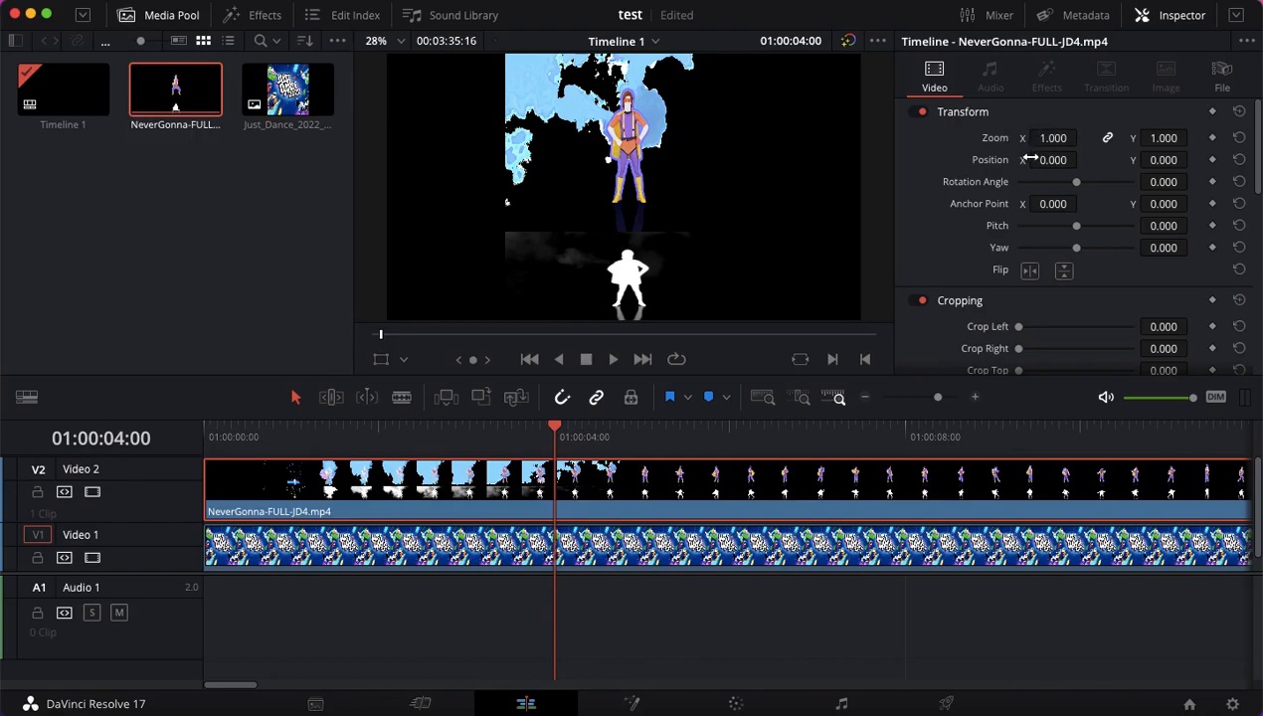
mouse_move(999, 157)
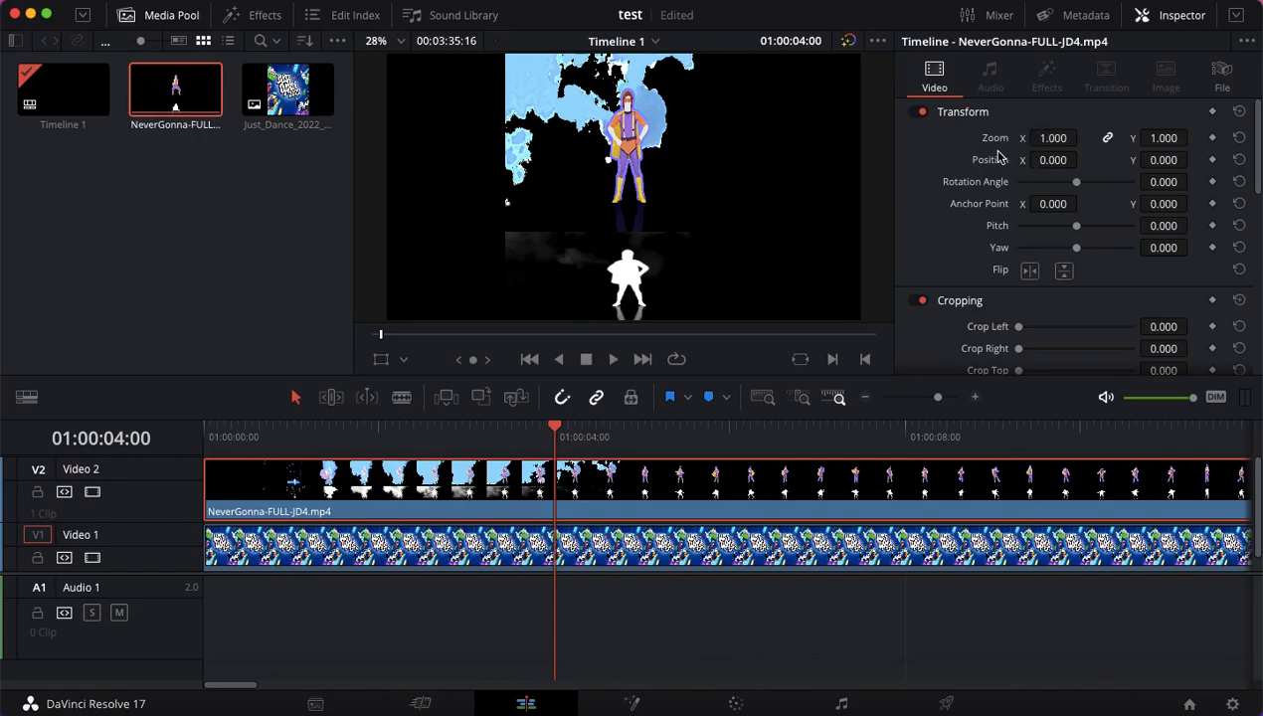
mouse_move(942, 150)
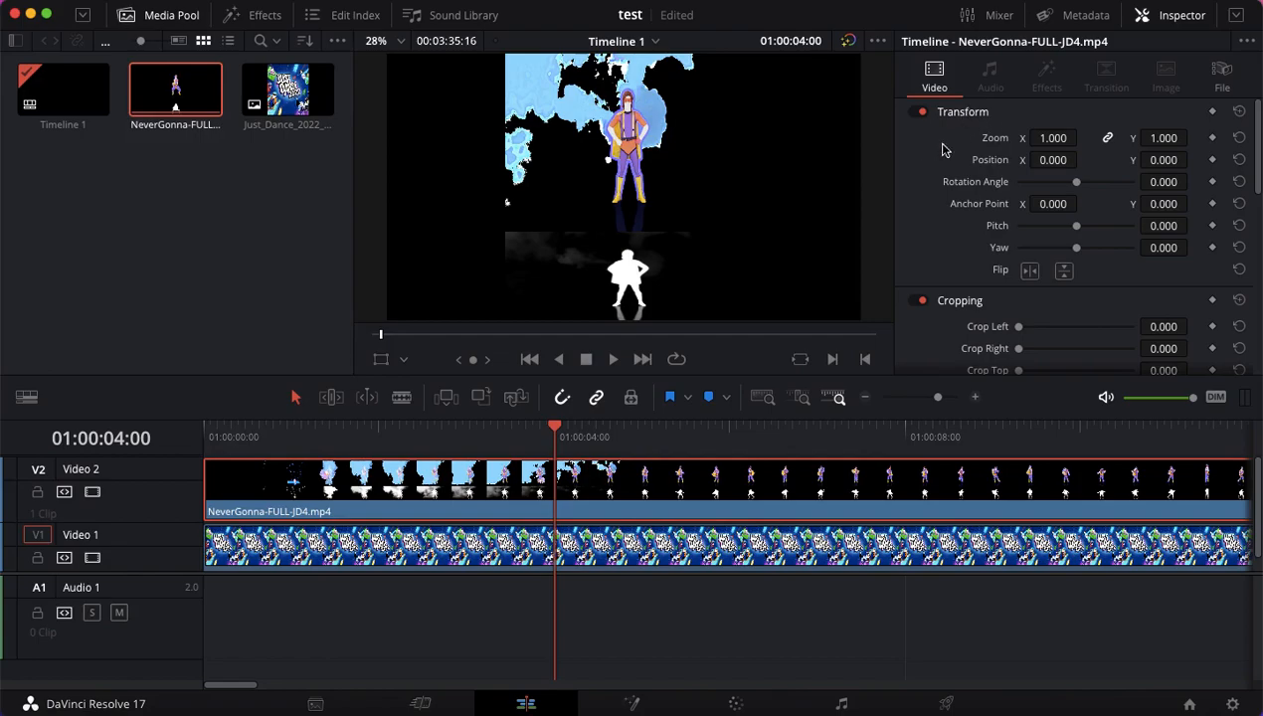
mouse_move(969, 126)
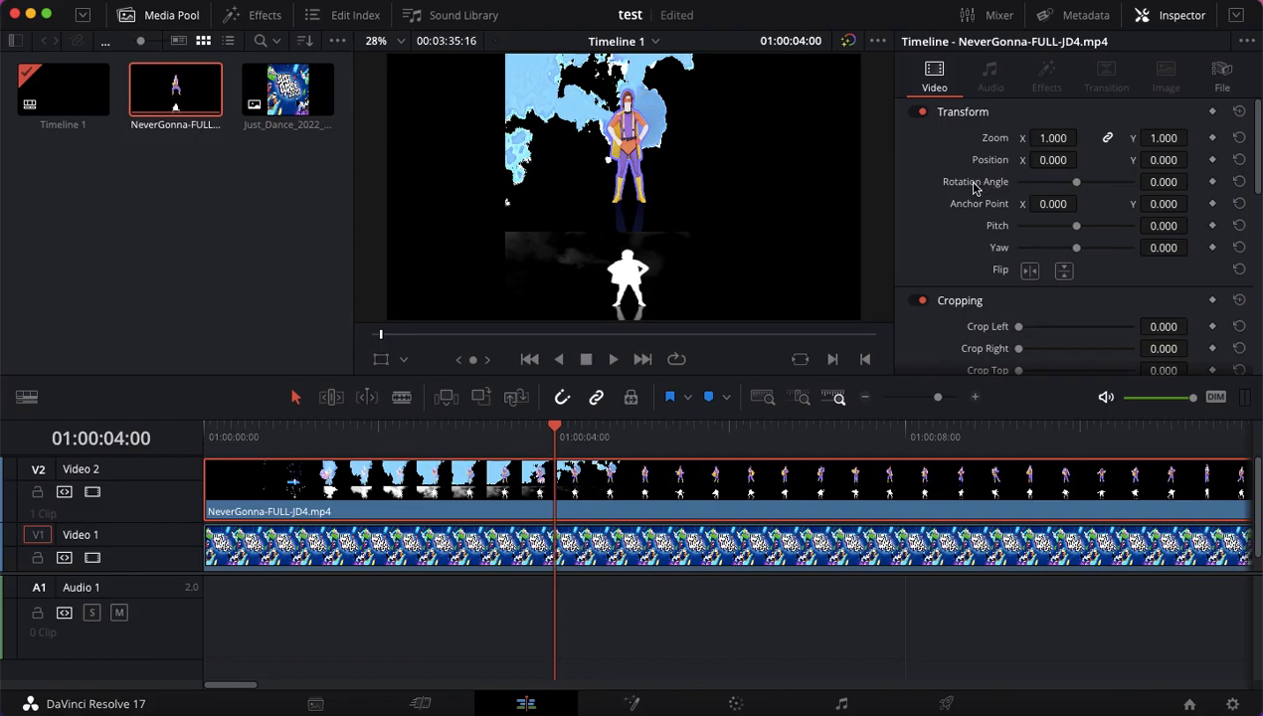
mouse_move(1071, 155)
type("2.000")
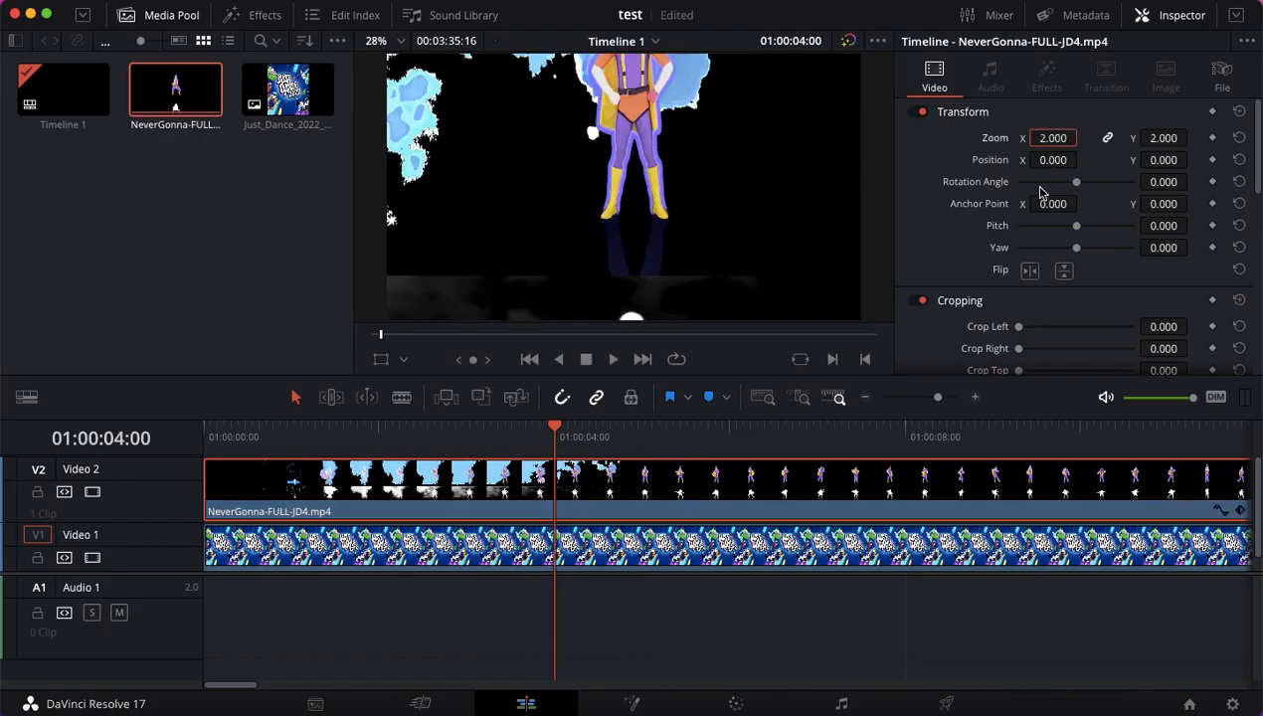
mouse_move(1111, 158)
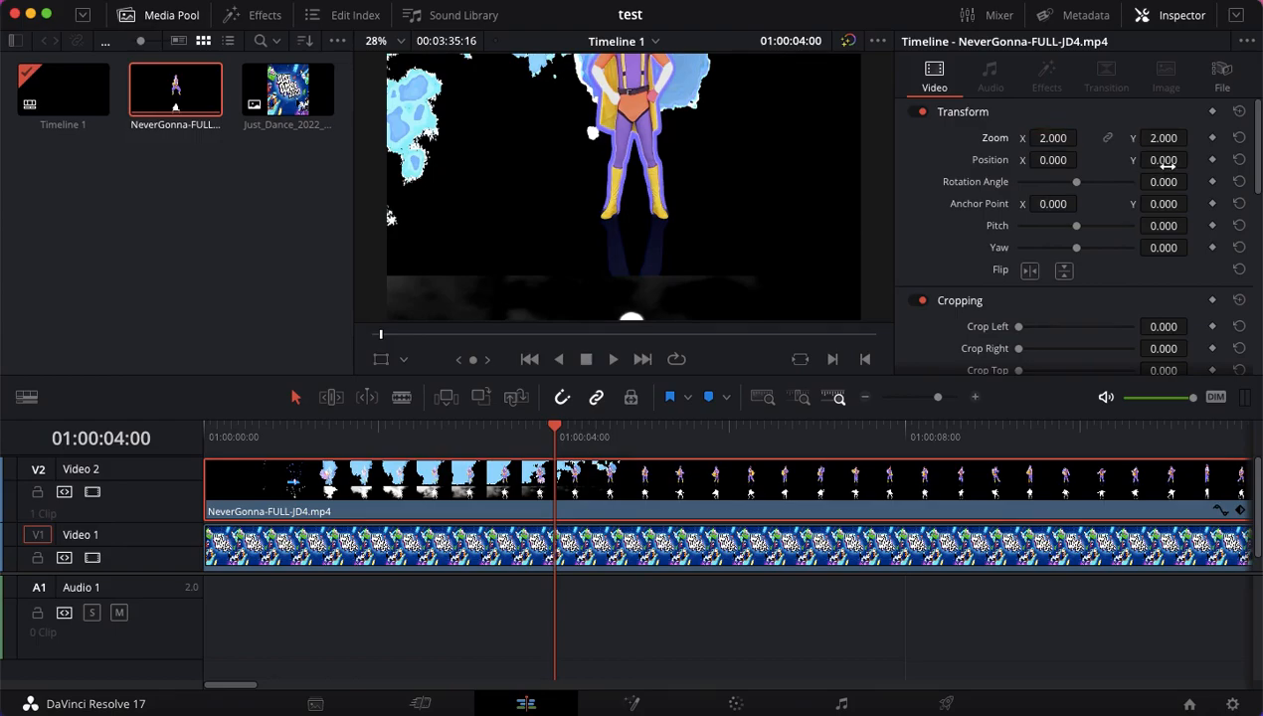
mouse_move(1163, 159)
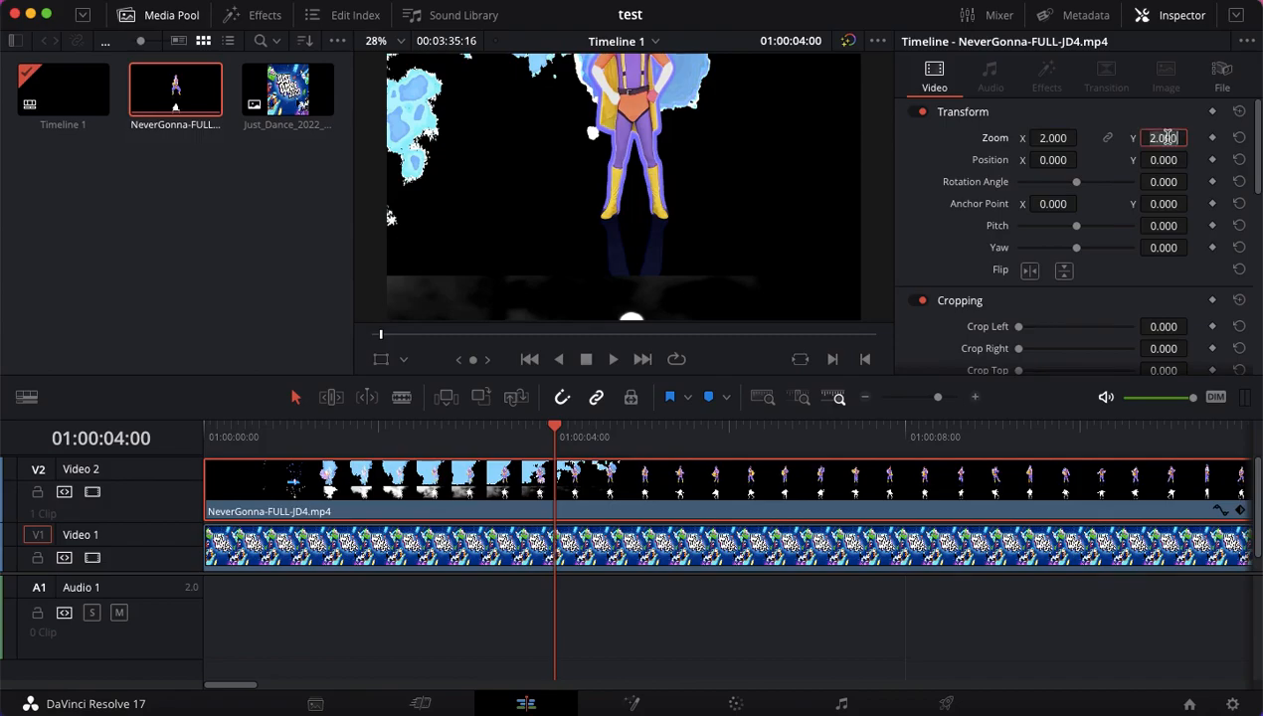
- Set the coach clip's Zoom Y to 3.000 and check the silhouette at four seconds
type("3.000")
left_click(1163, 160)
type("1080.000")
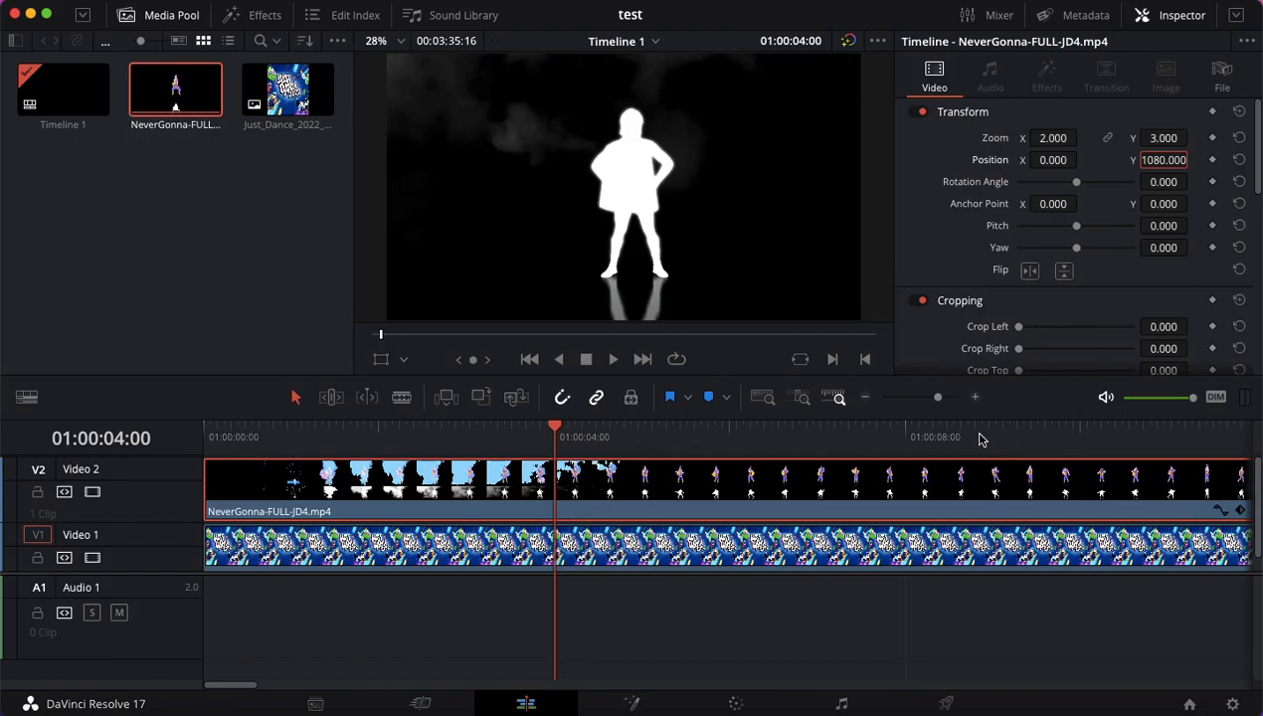
left_click(612, 359)
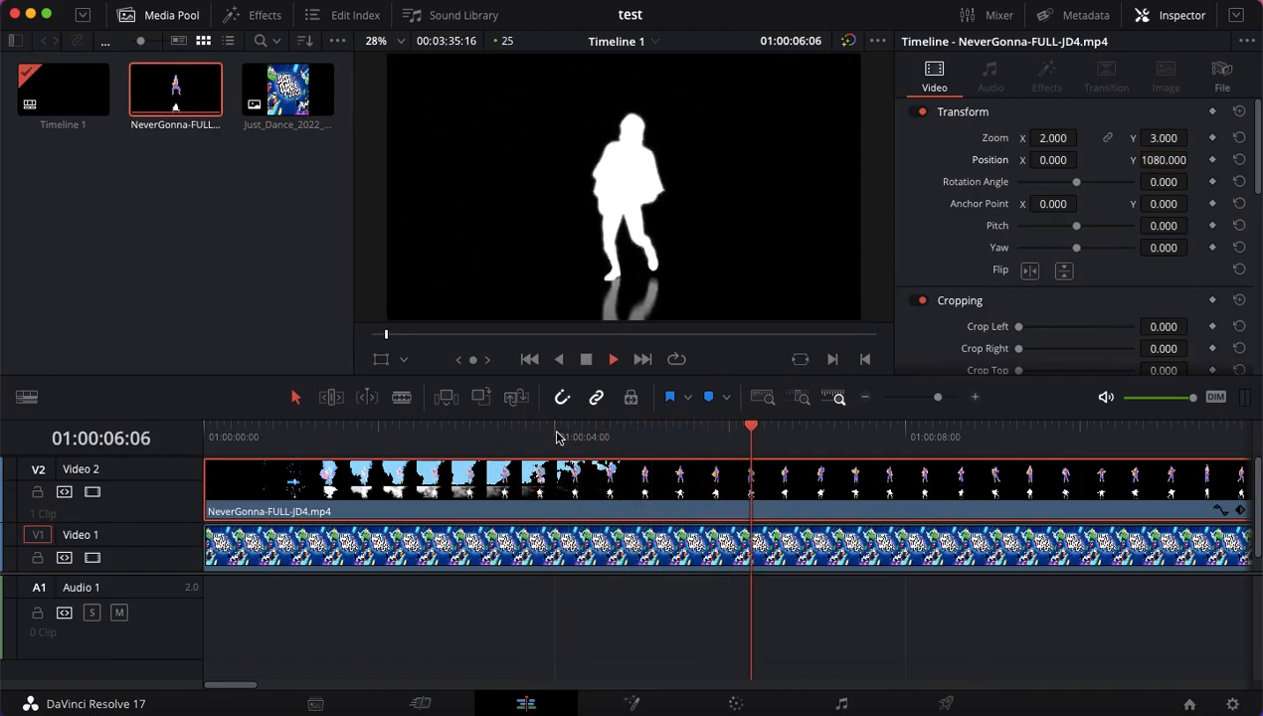
left_click(557, 436)
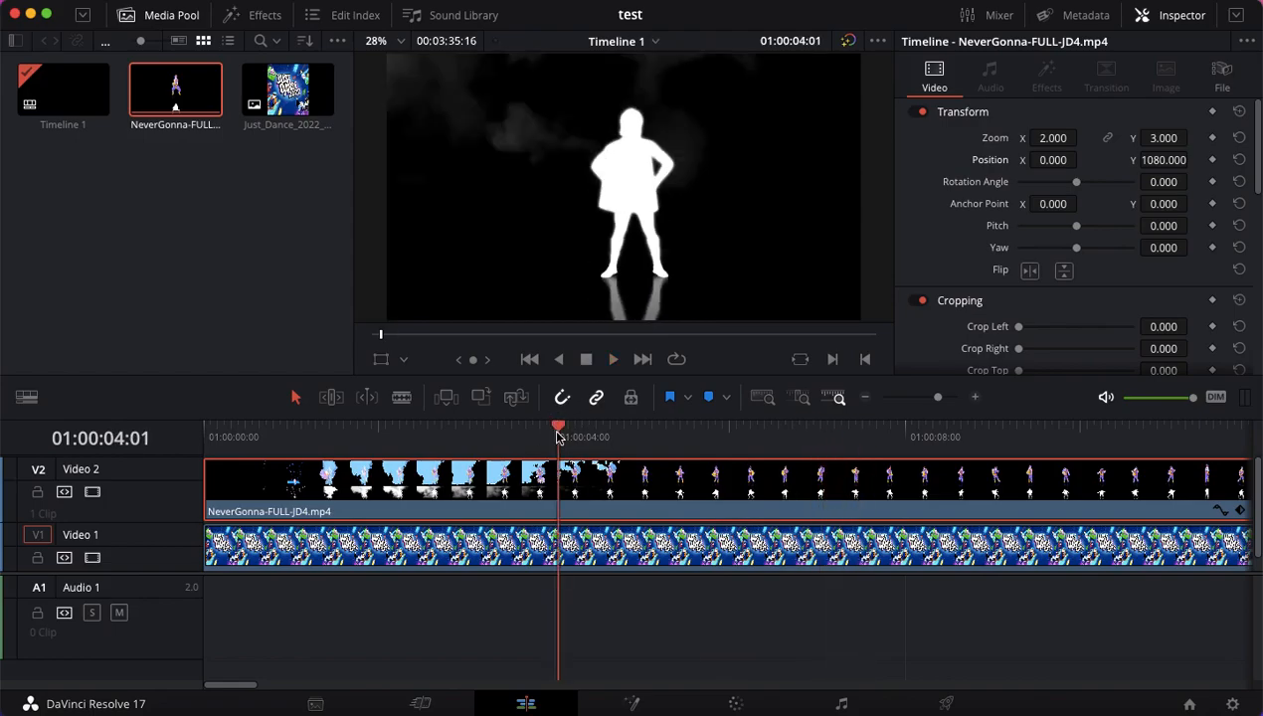
left_click(555, 436)
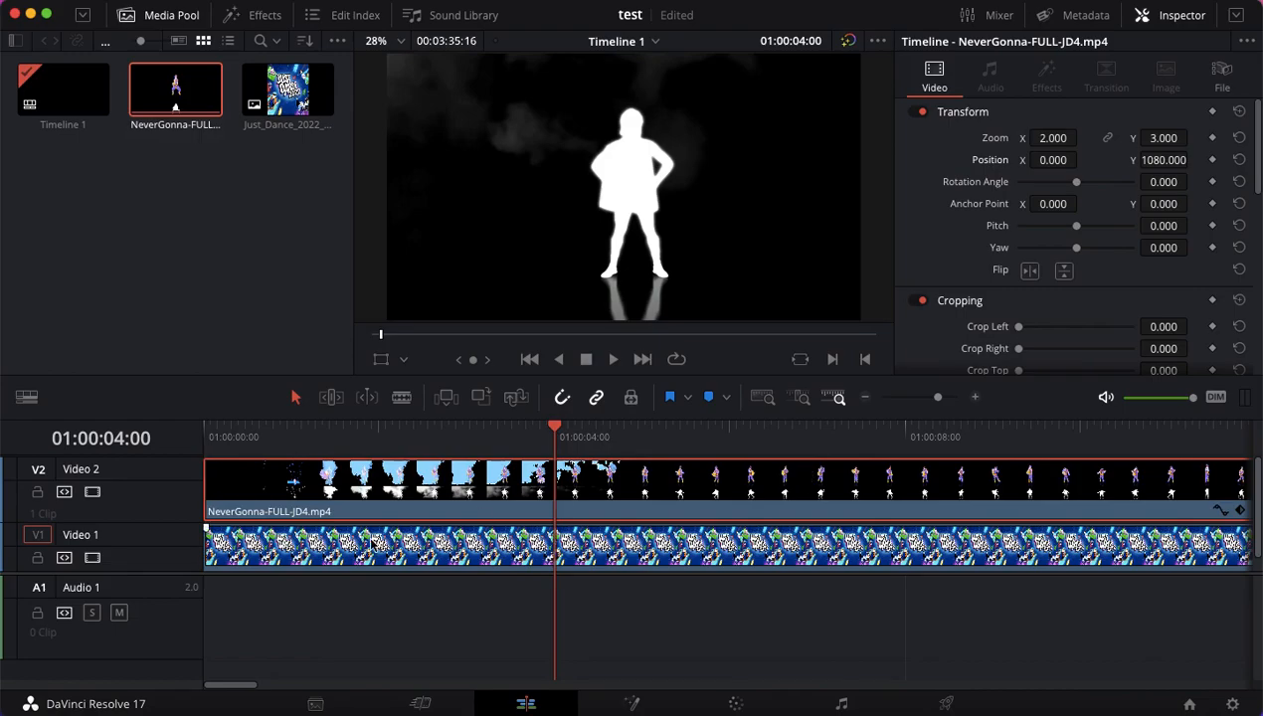
mouse_move(336, 457)
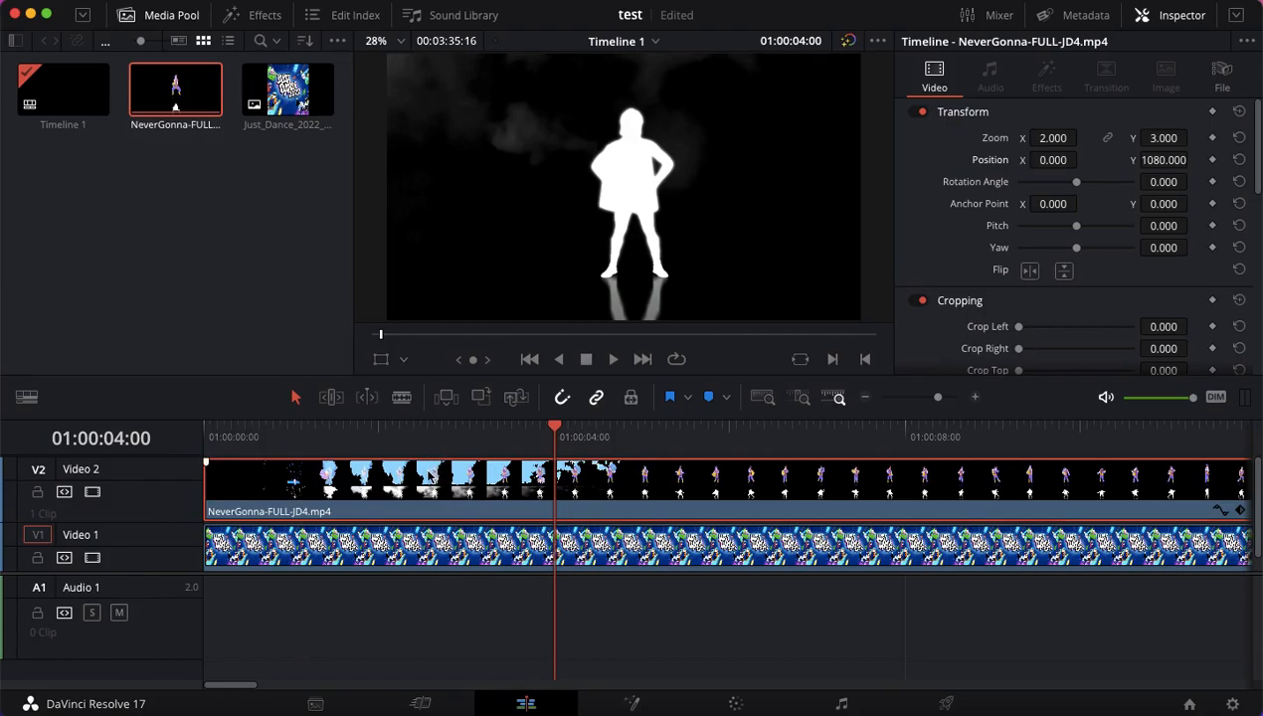
mouse_move(428, 478)
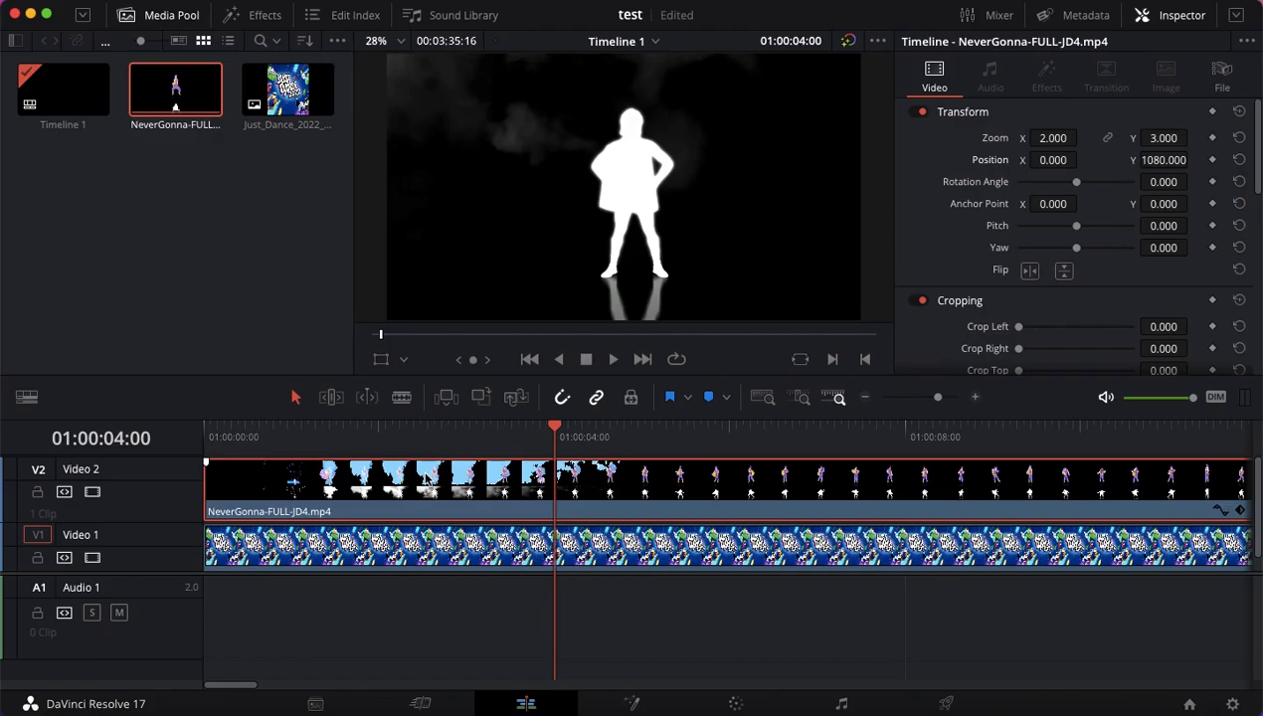
mouse_move(483, 495)
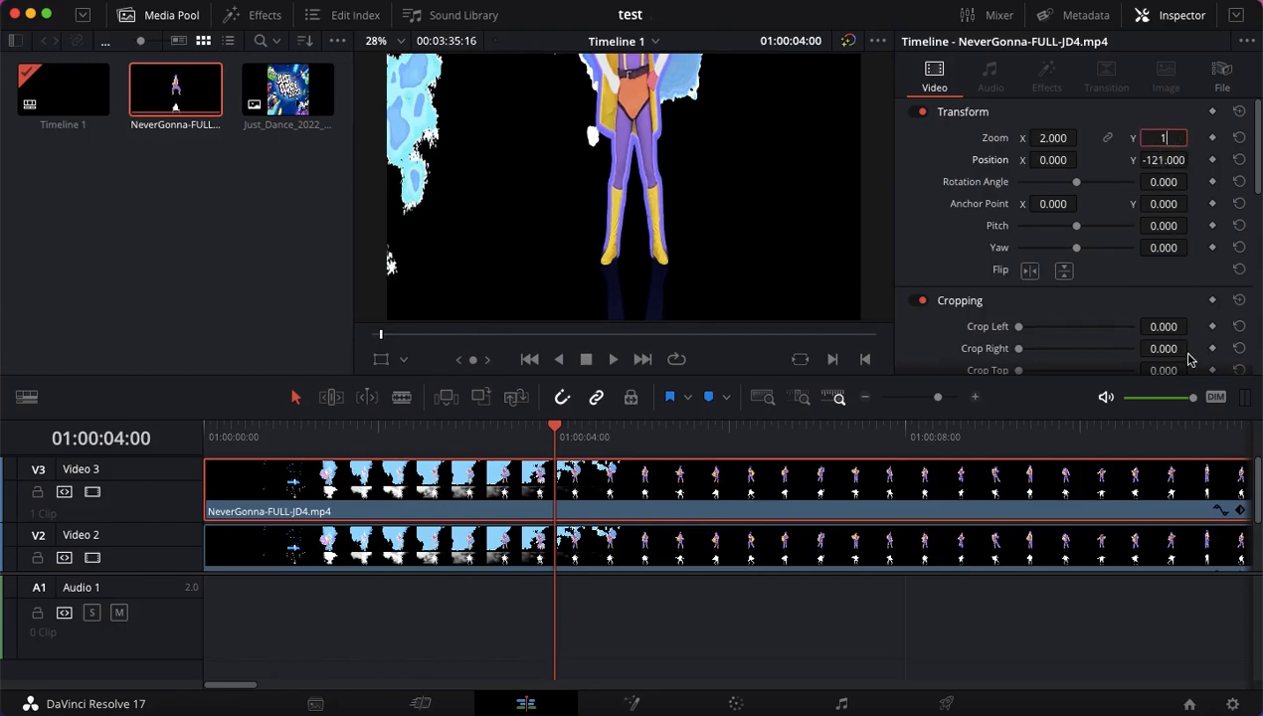
- Give the V3 copy Zoom Y 1.500 and Position Y -270, toggling V3 visibility to compare
type("1.500")
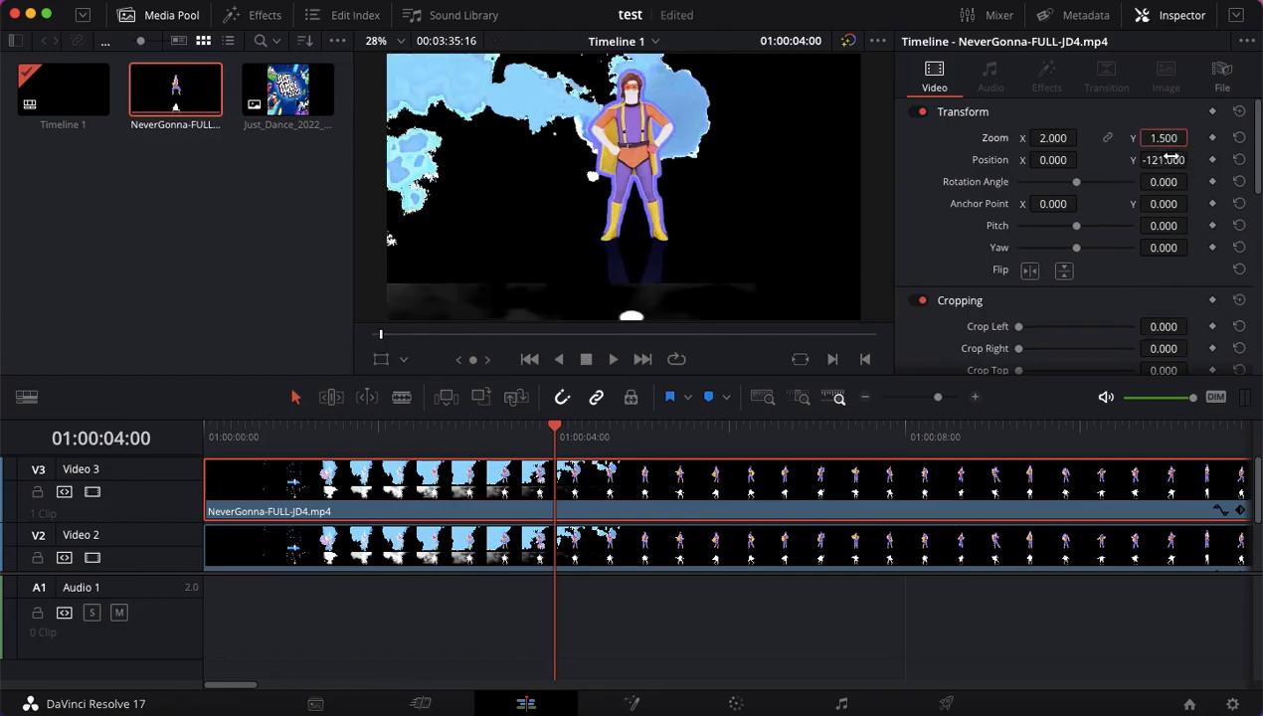
triple_click(1163, 159)
type("-270.000")
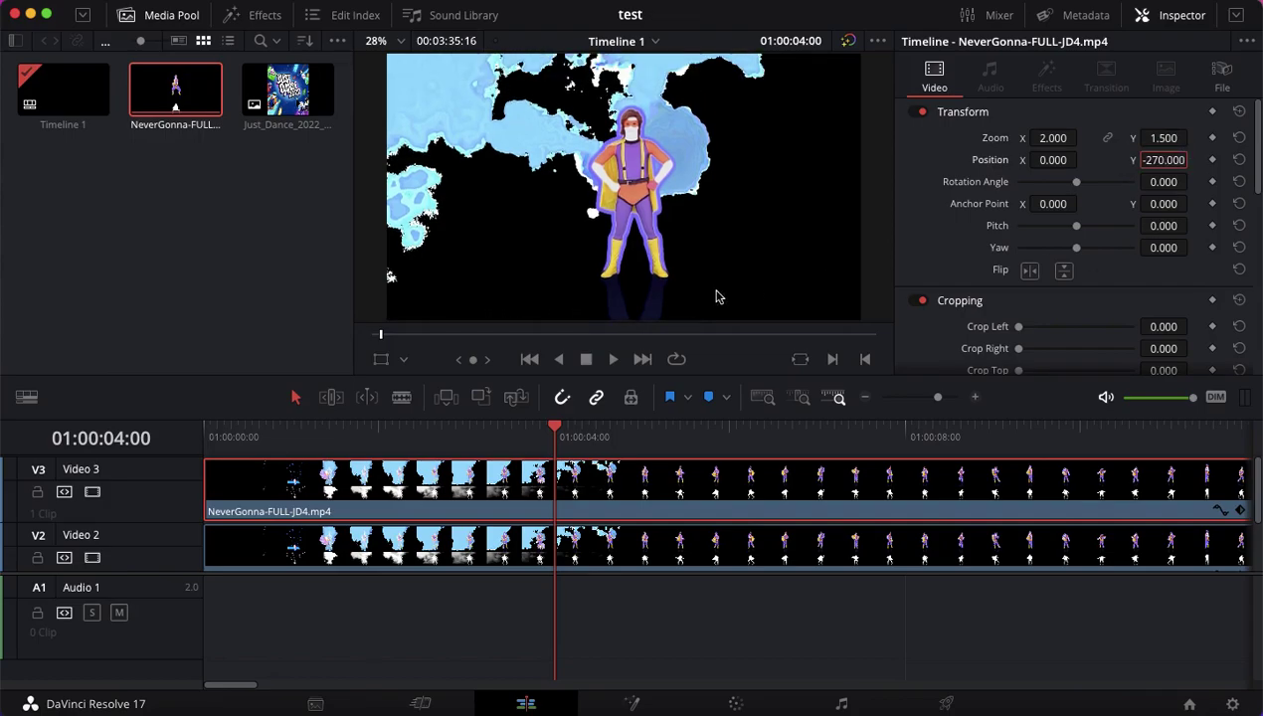
left_click(91, 491)
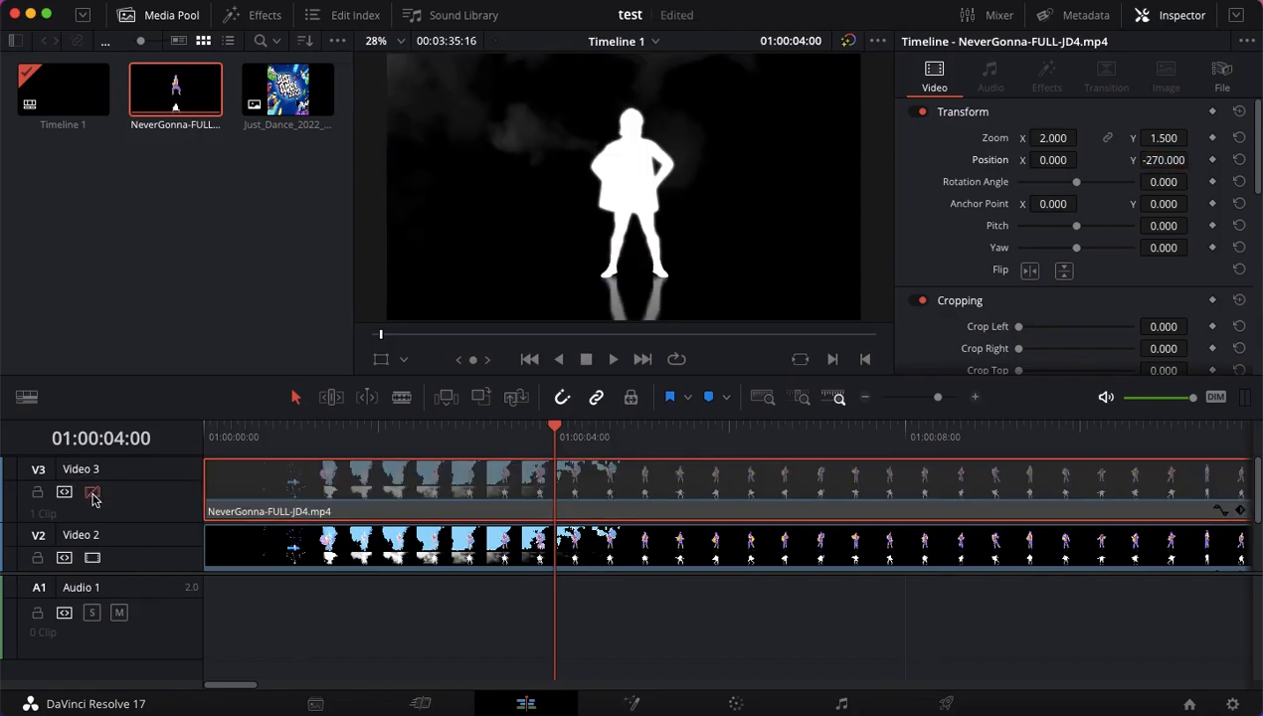
left_click(92, 492)
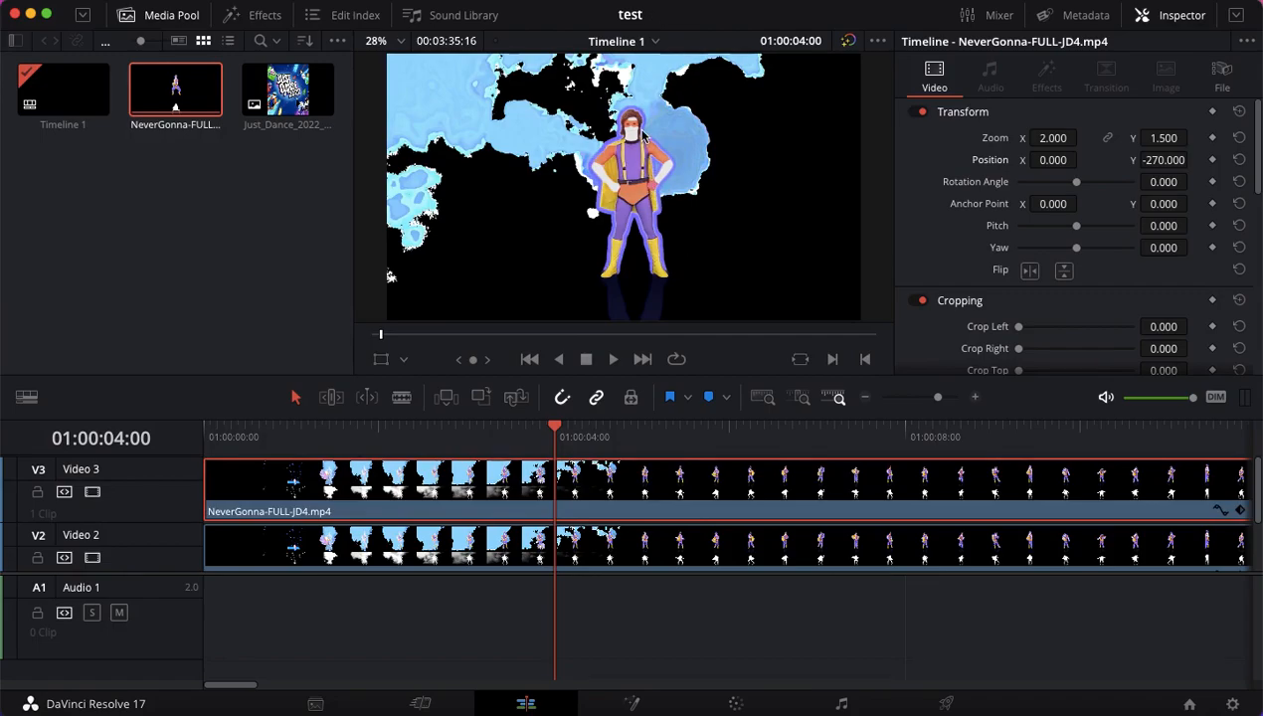
mouse_move(579, 154)
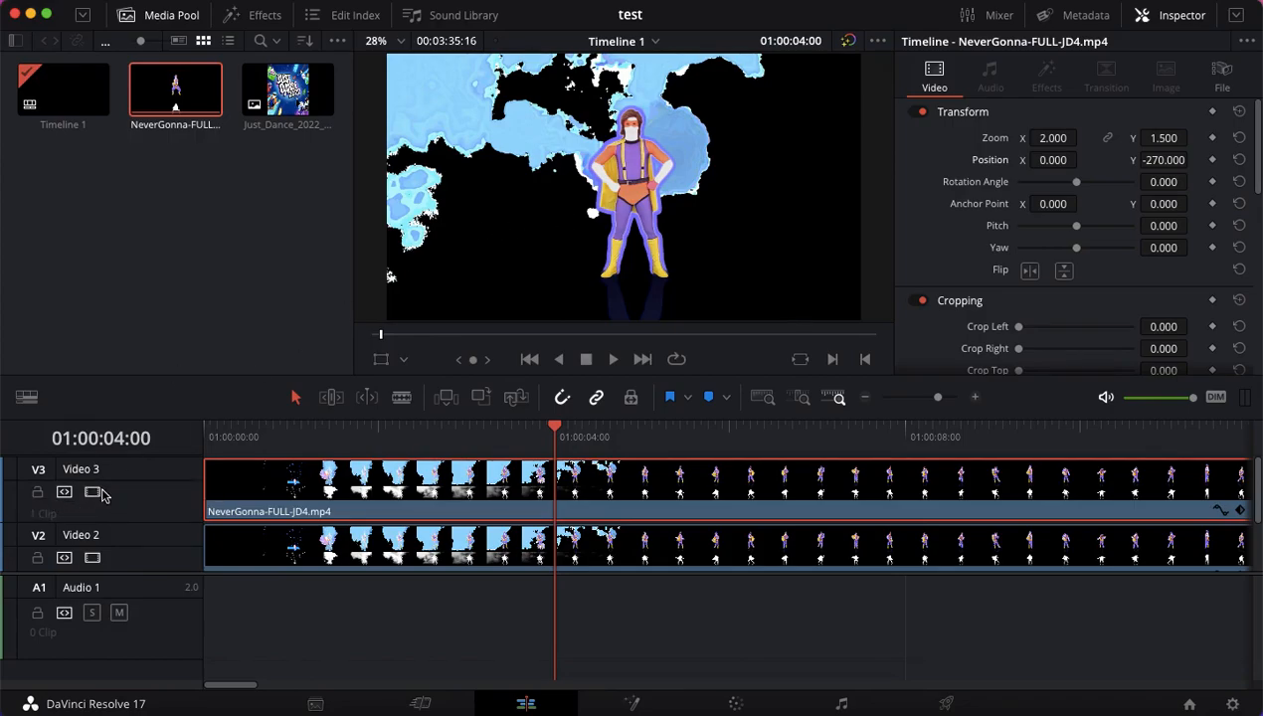
left_click(92, 491)
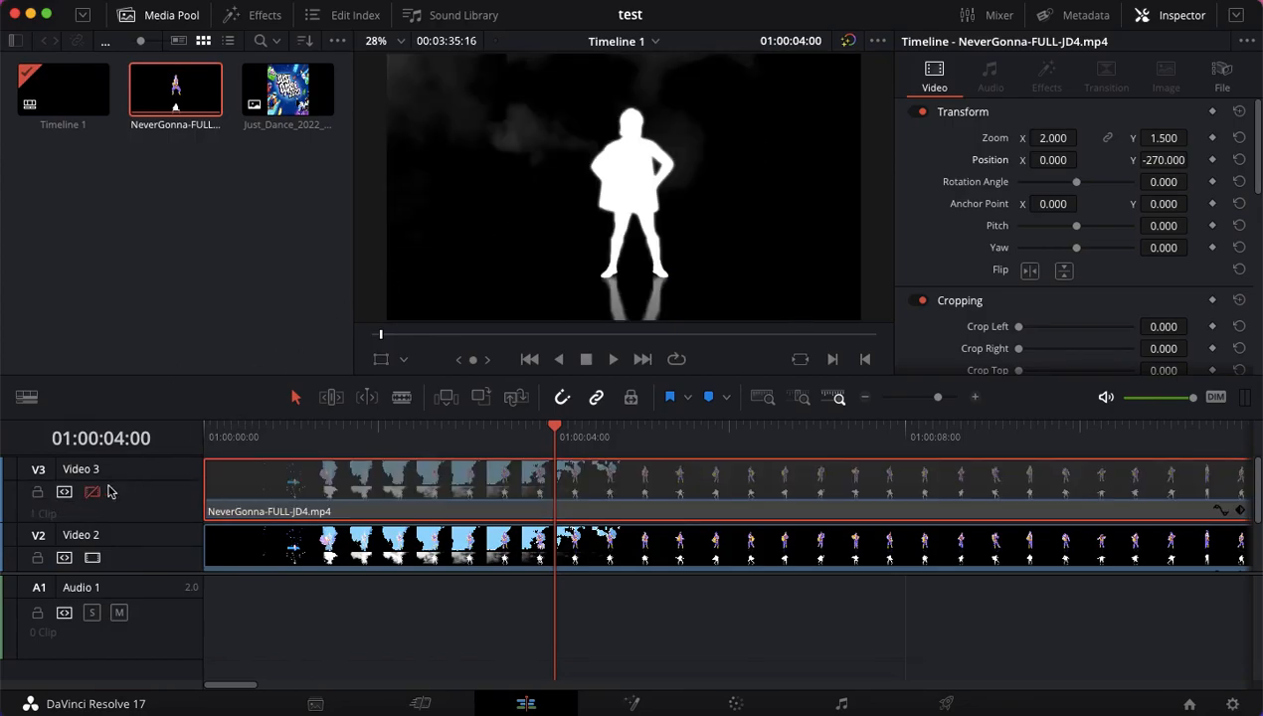
left_click(92, 491)
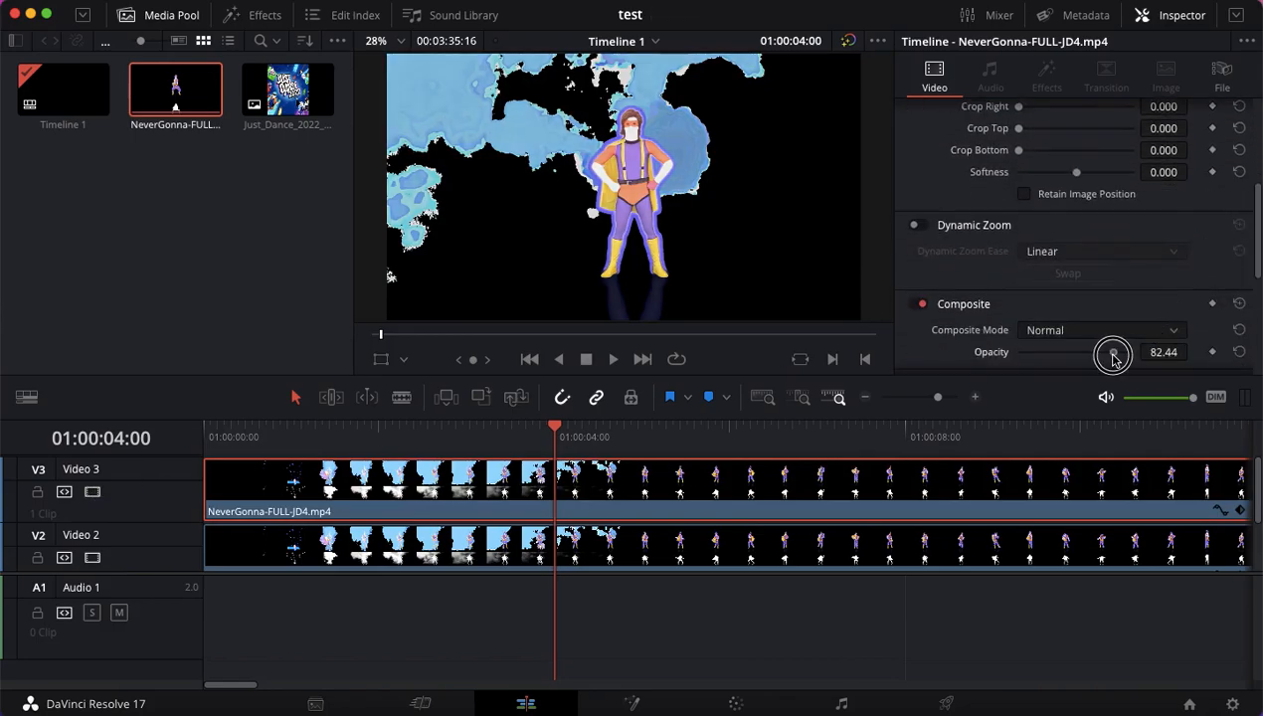
- Adjust the V3 coach clip's Composite opacity slider, keeping it at 100
left_click_drag(1113, 355, 1103, 352)
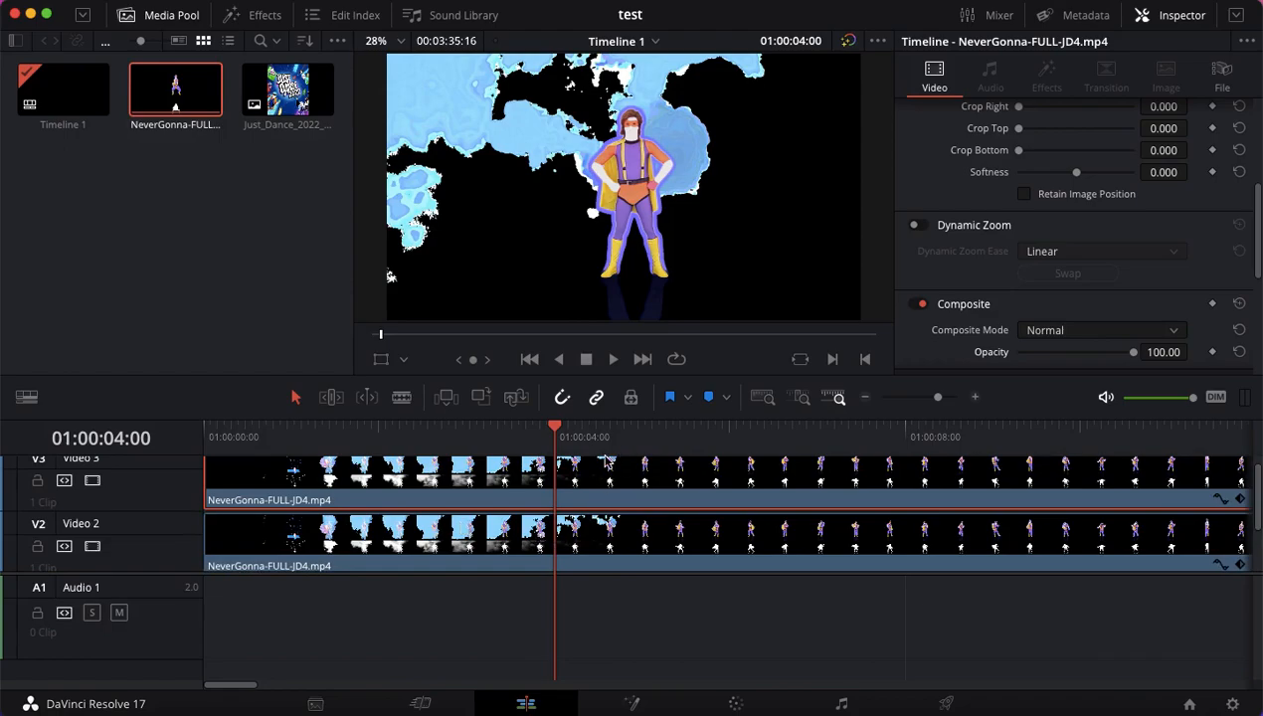
mouse_move(693, 161)
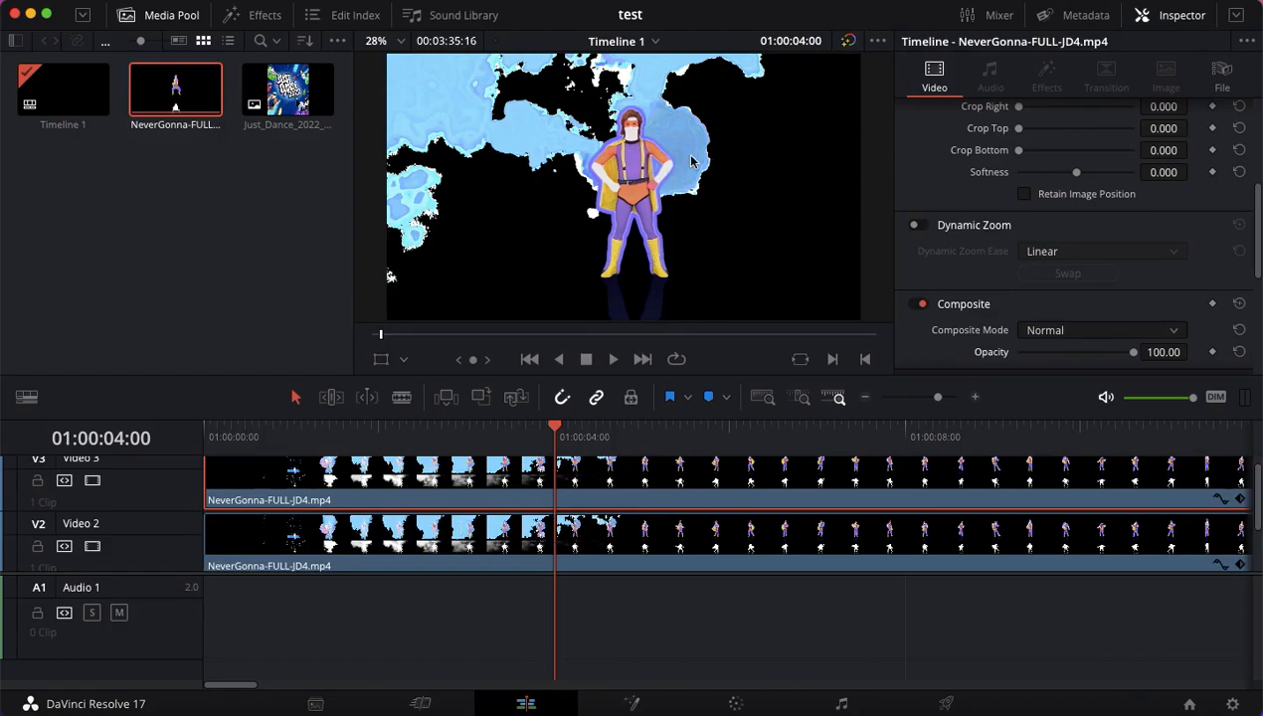
mouse_move(800, 197)
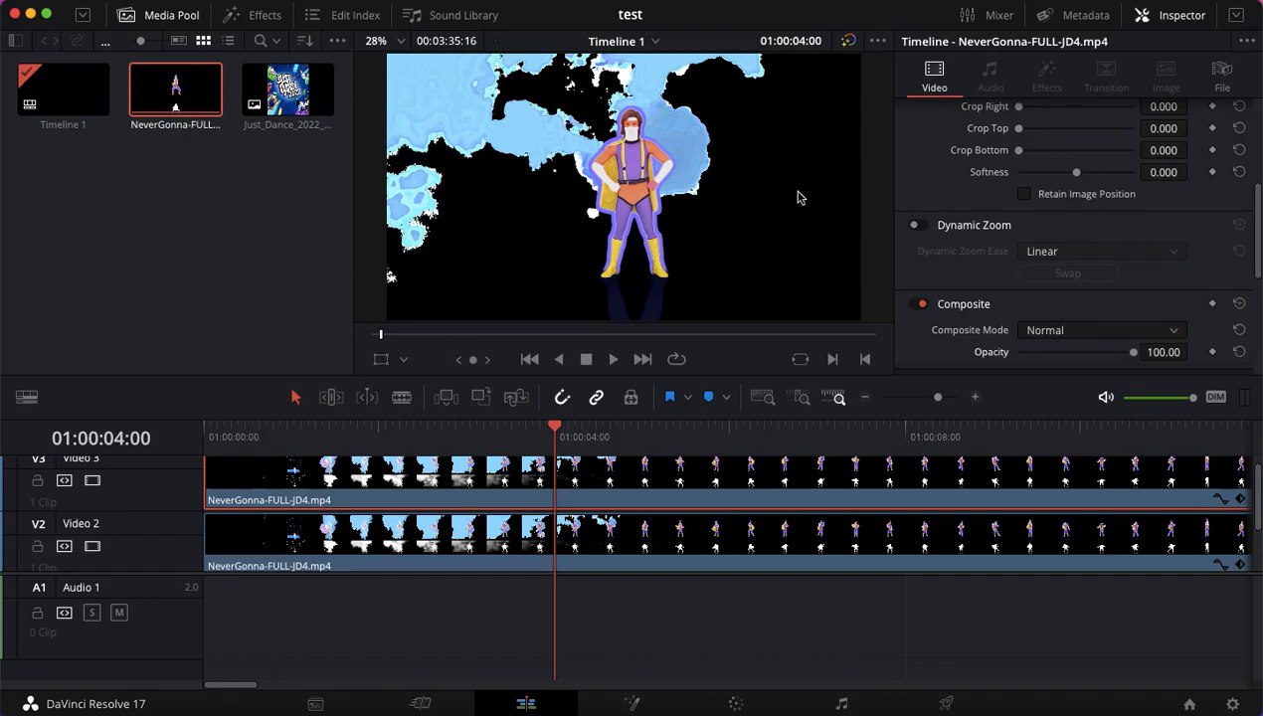
- Change the V3 coach clip's Composite Mode from Normal to Foreground
scroll("up", 3)
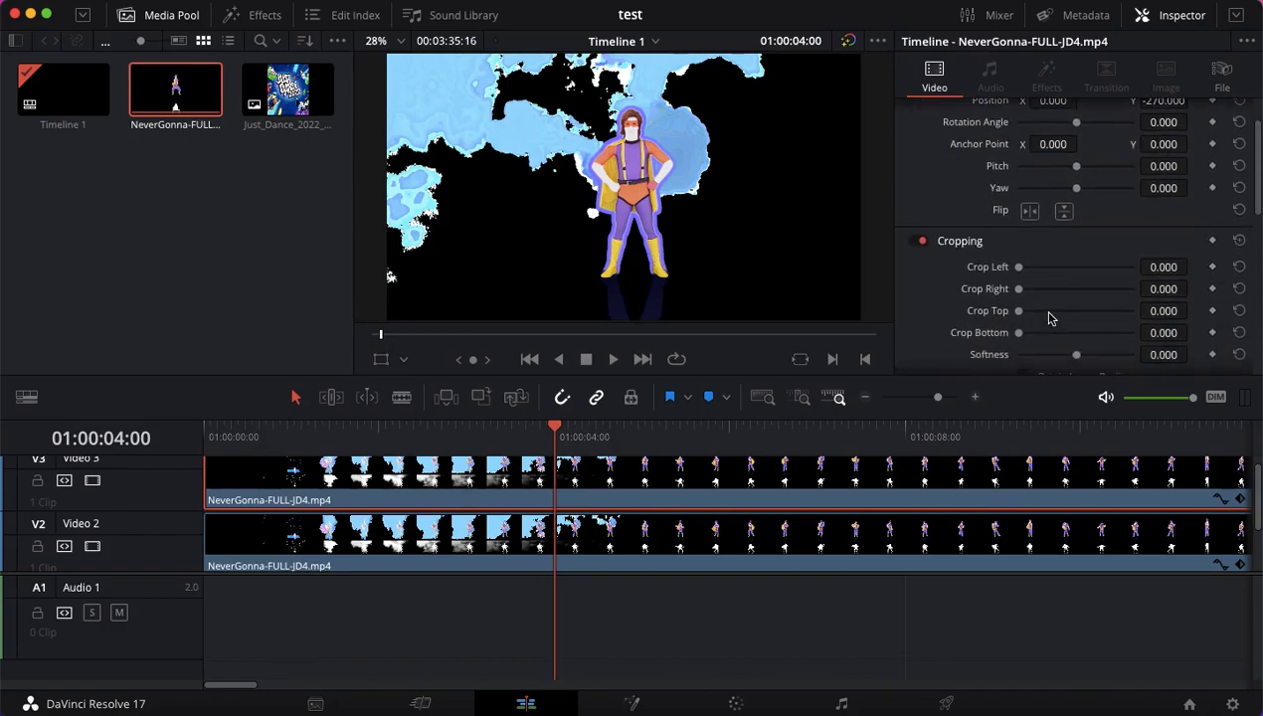
scroll("down", 3)
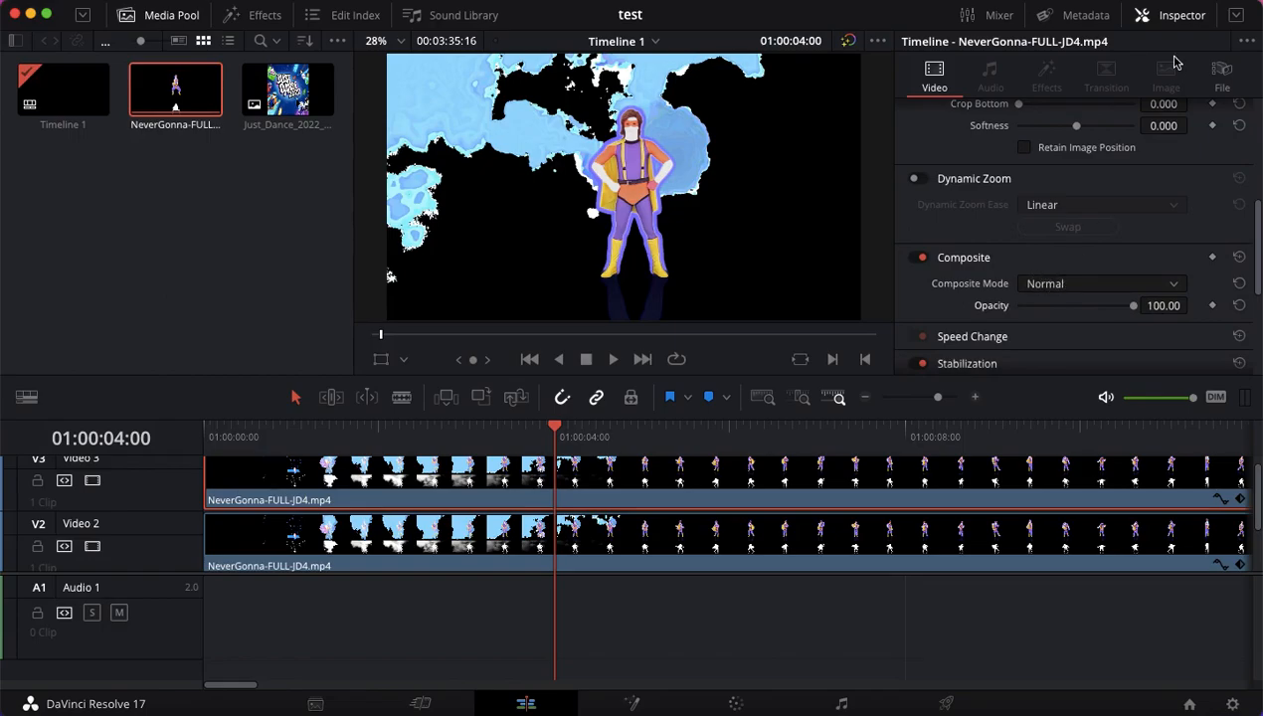
mouse_move(1083, 285)
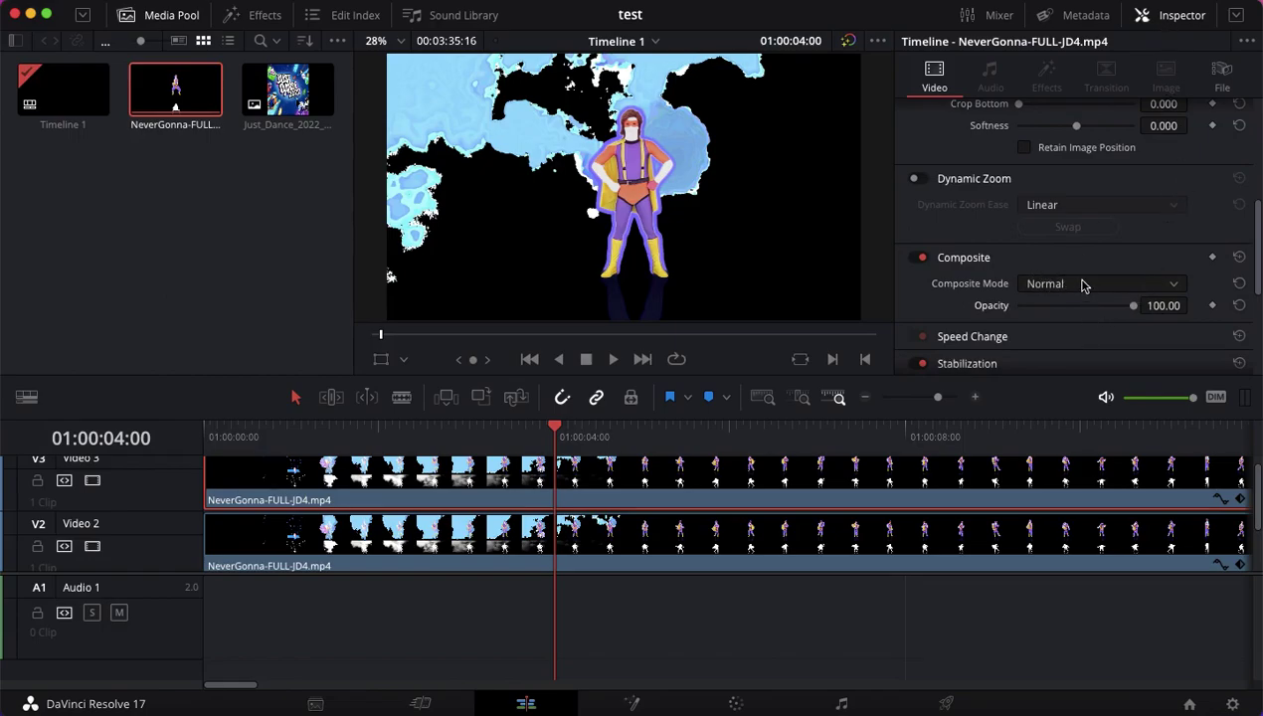
left_click(1101, 283)
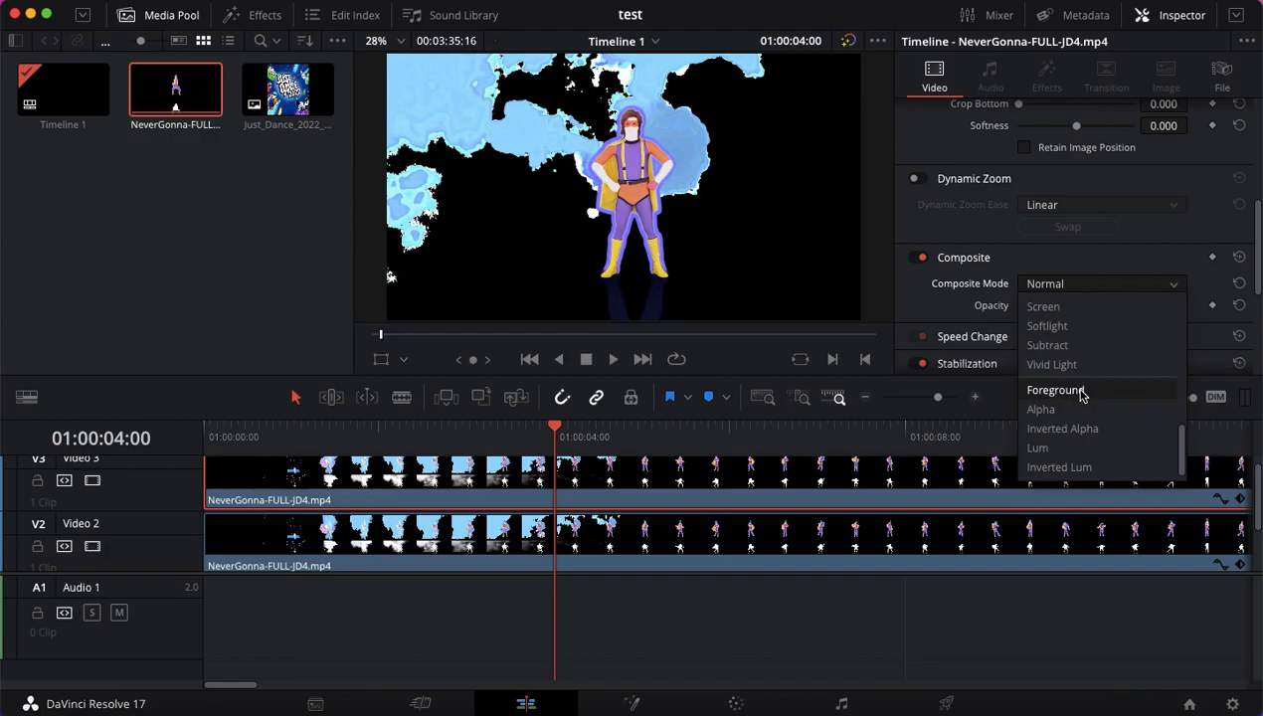
mouse_move(1058, 466)
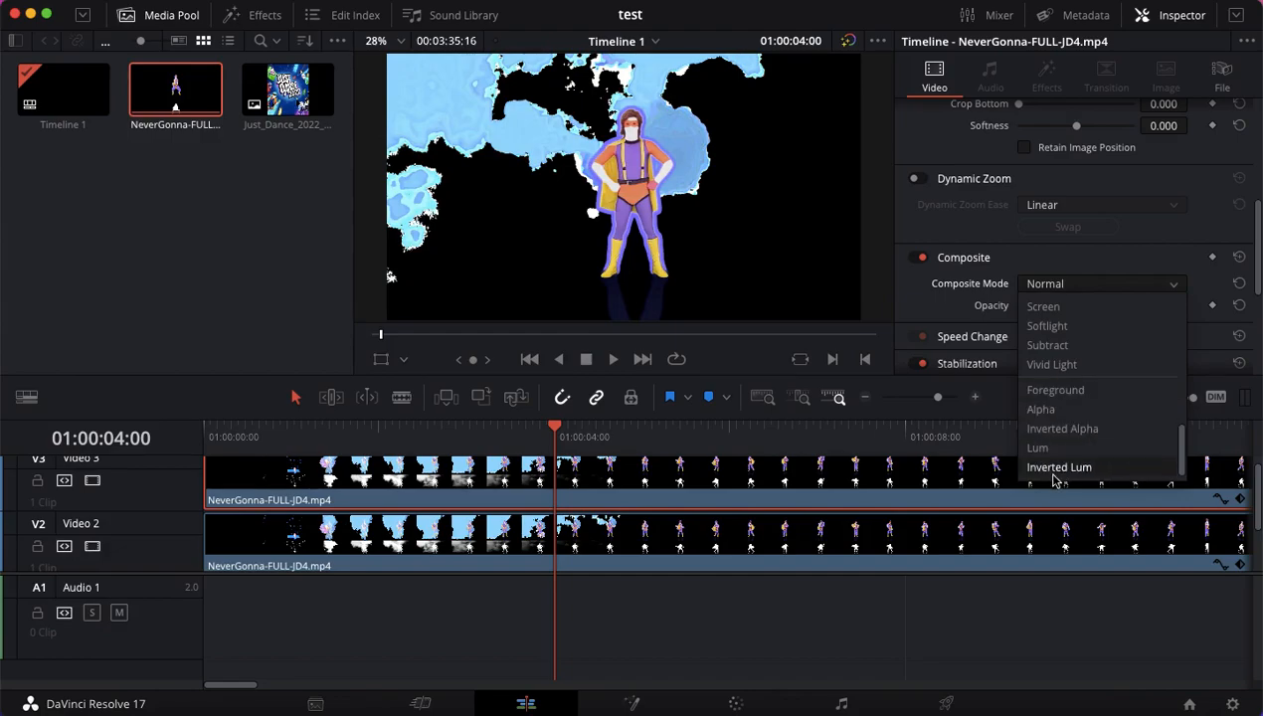
left_click(1054, 389)
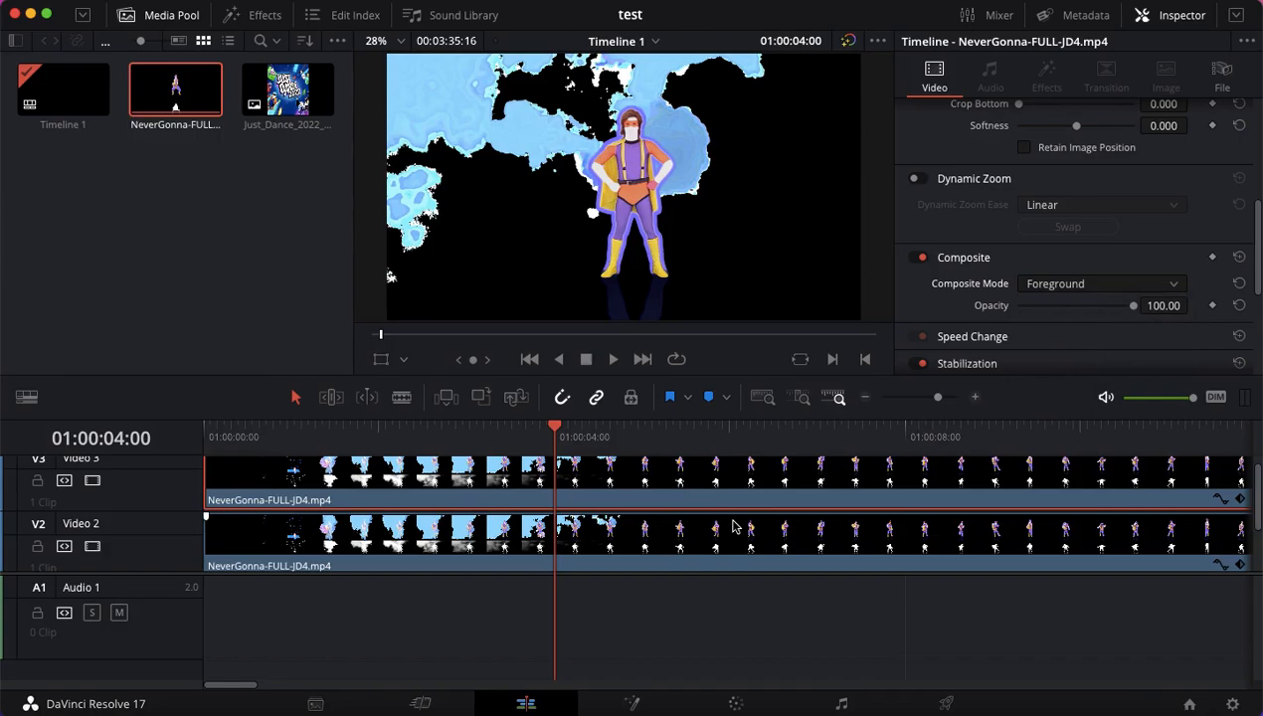
left_click(1102, 284)
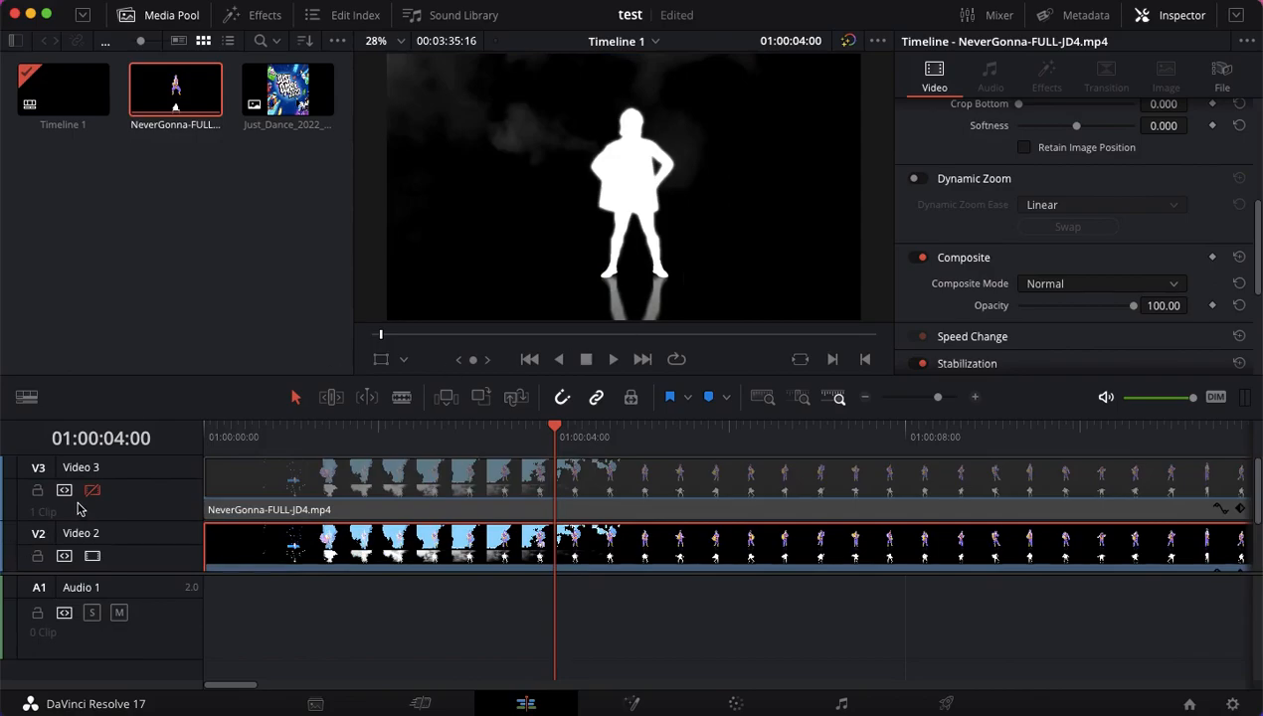
- Re-enable Video 3, set the V2 coach clip to Lum composite mode, and return to the start
left_click(91, 490)
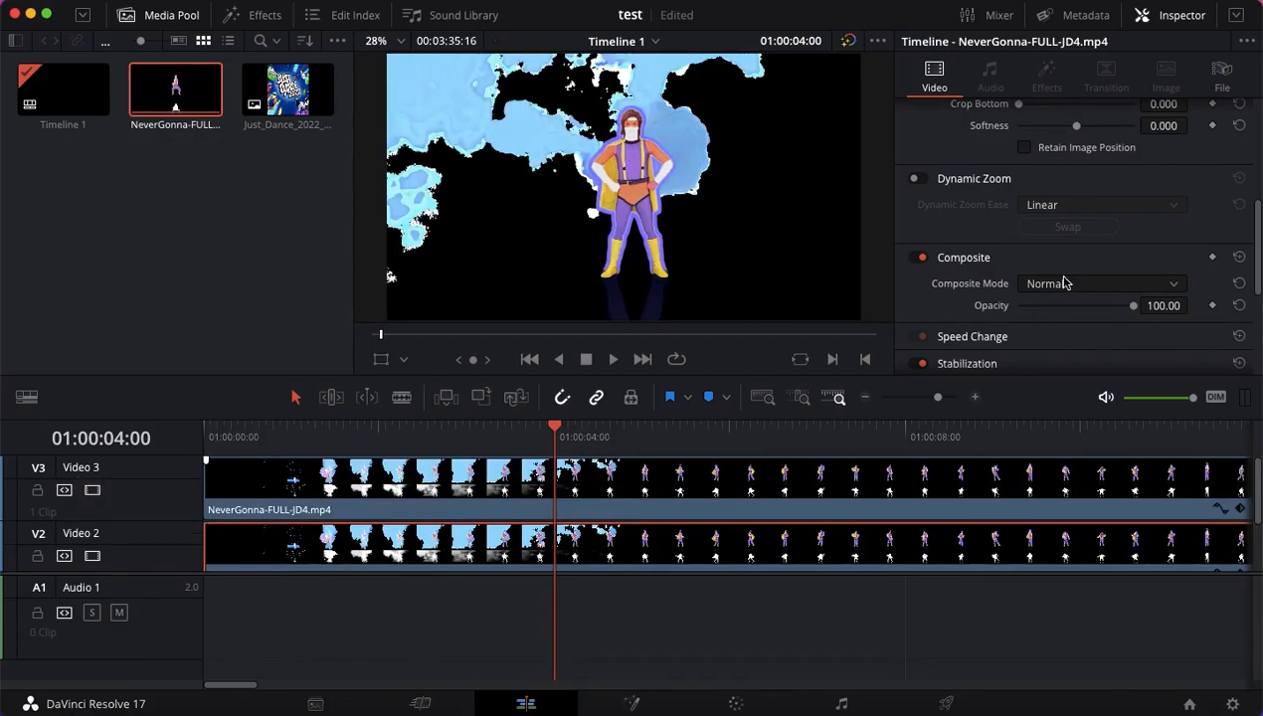
left_click(1100, 284)
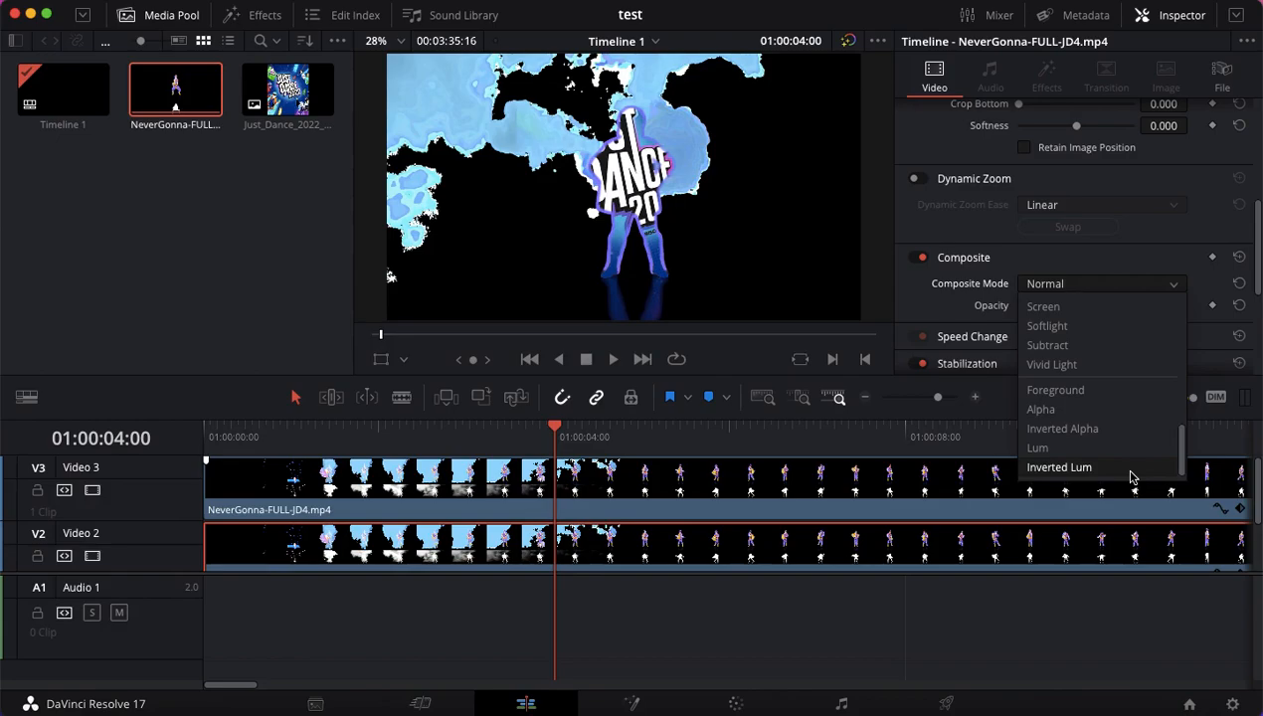
mouse_move(1123, 474)
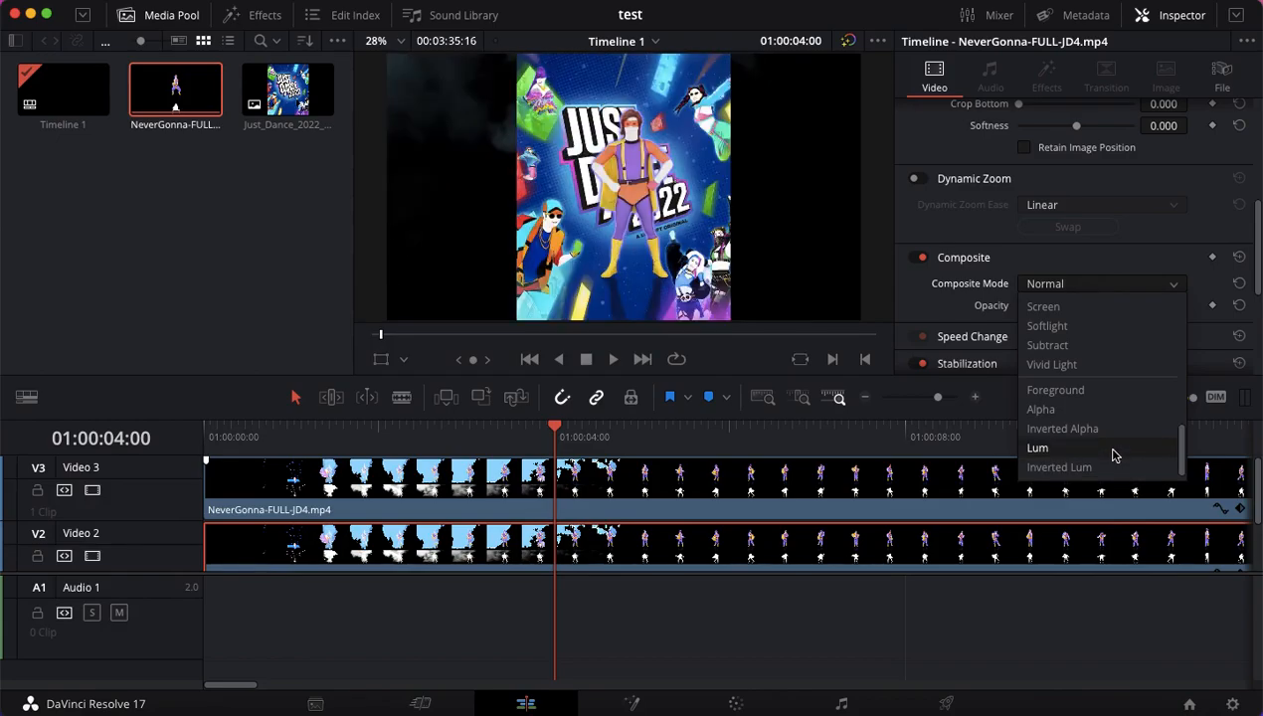
left_click(1037, 447)
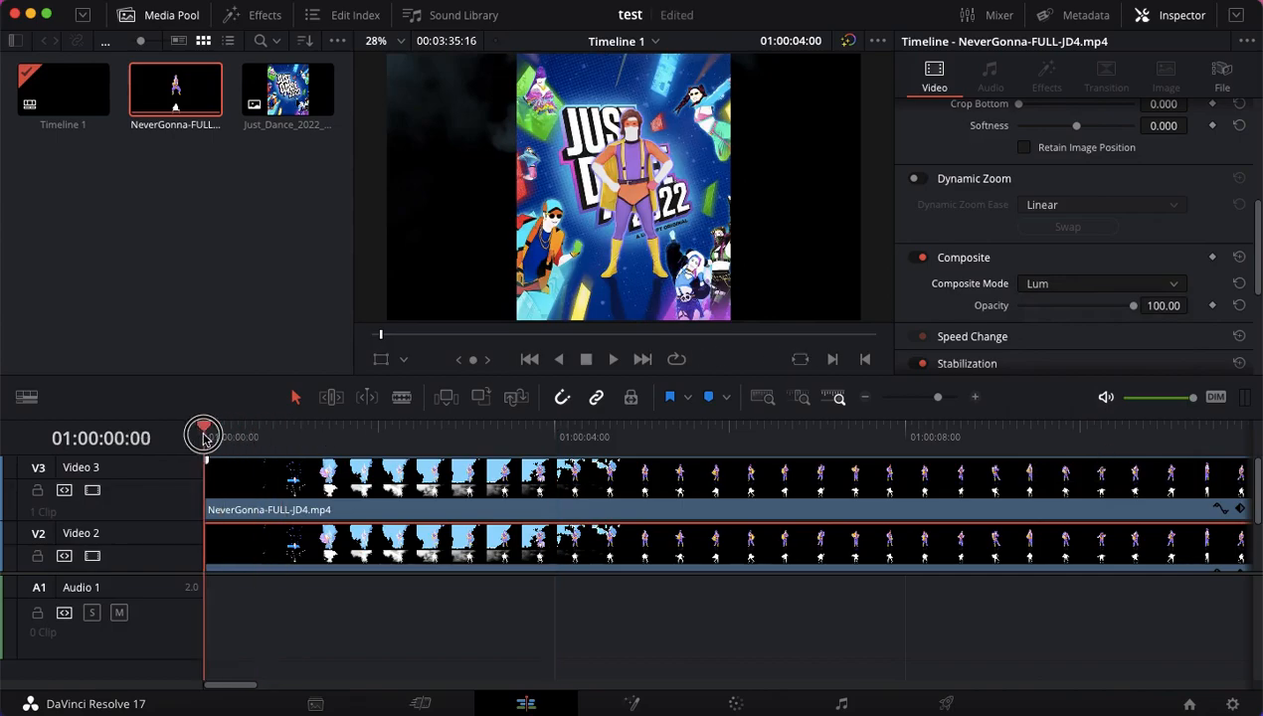
left_click(613, 359)
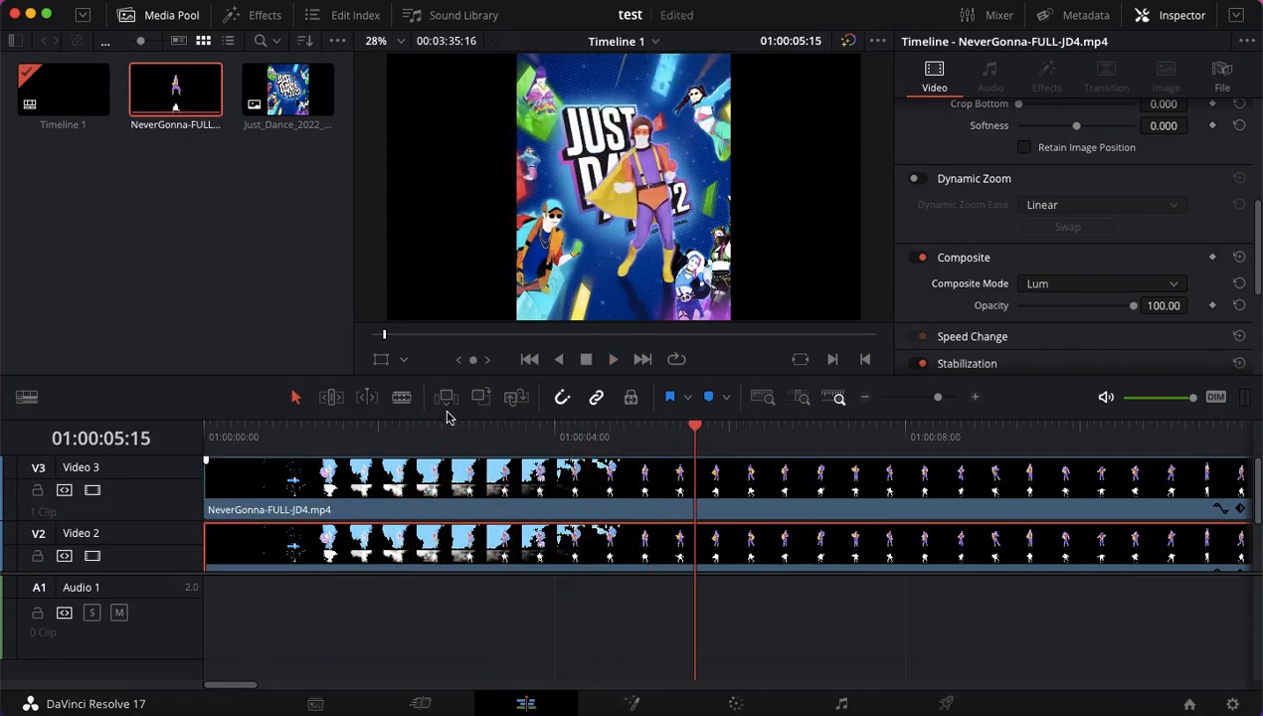
left_click(530, 358)
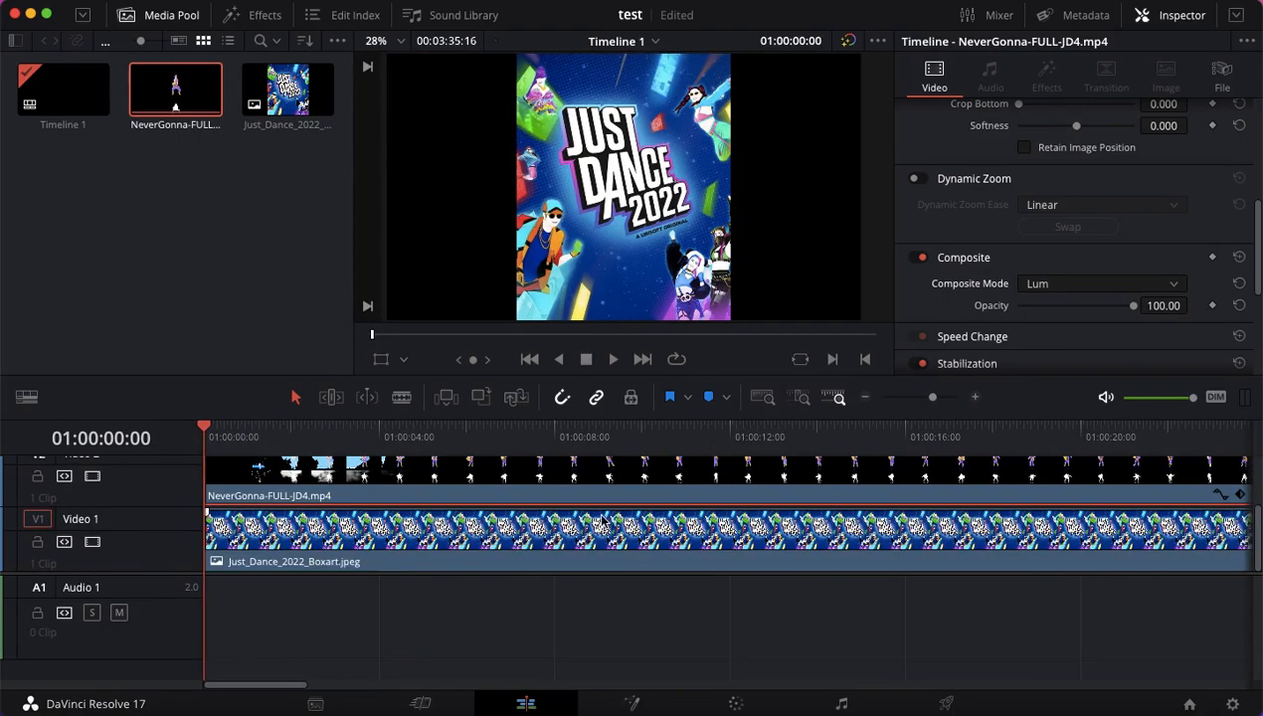
left_click(1101, 283)
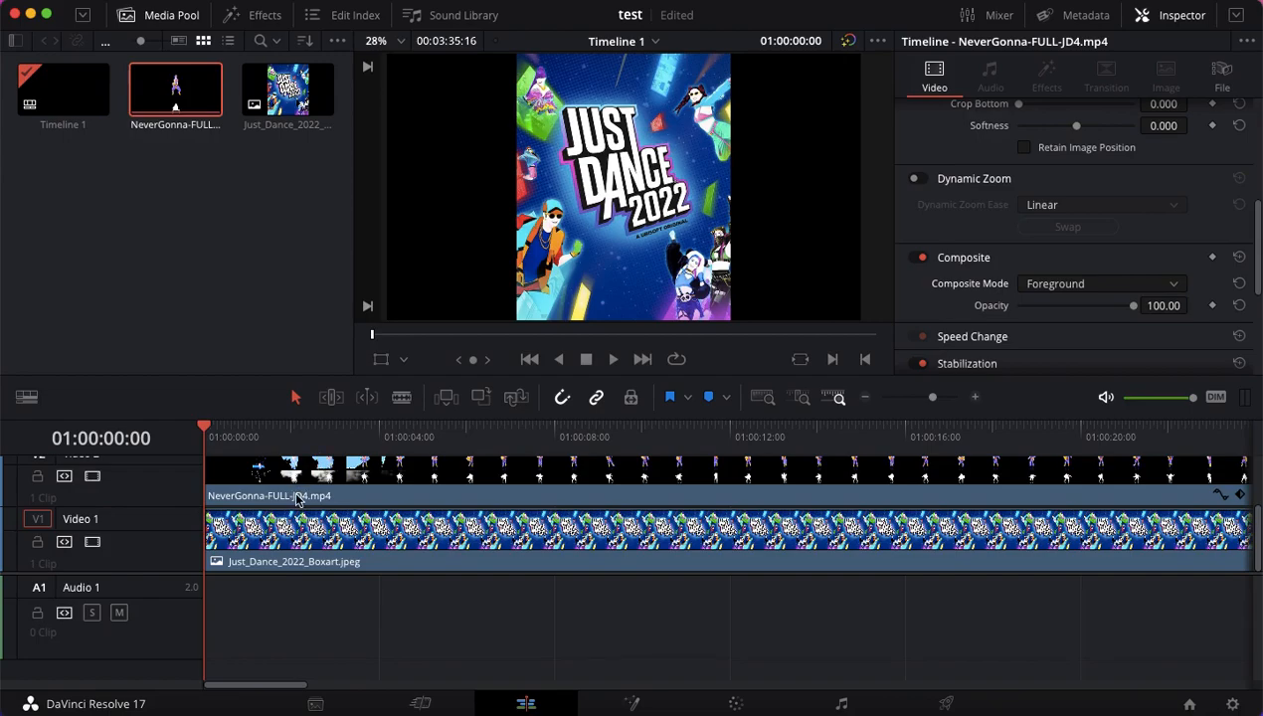
left_click(612, 358)
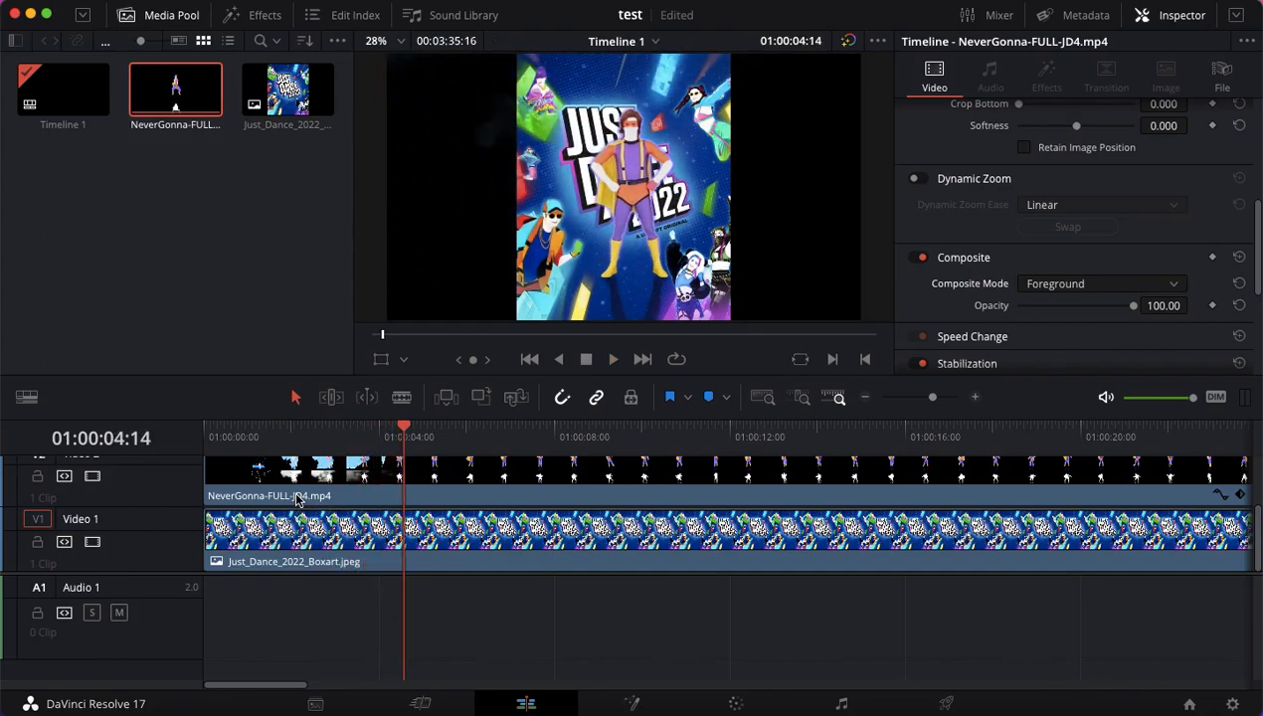
left_click(612, 359)
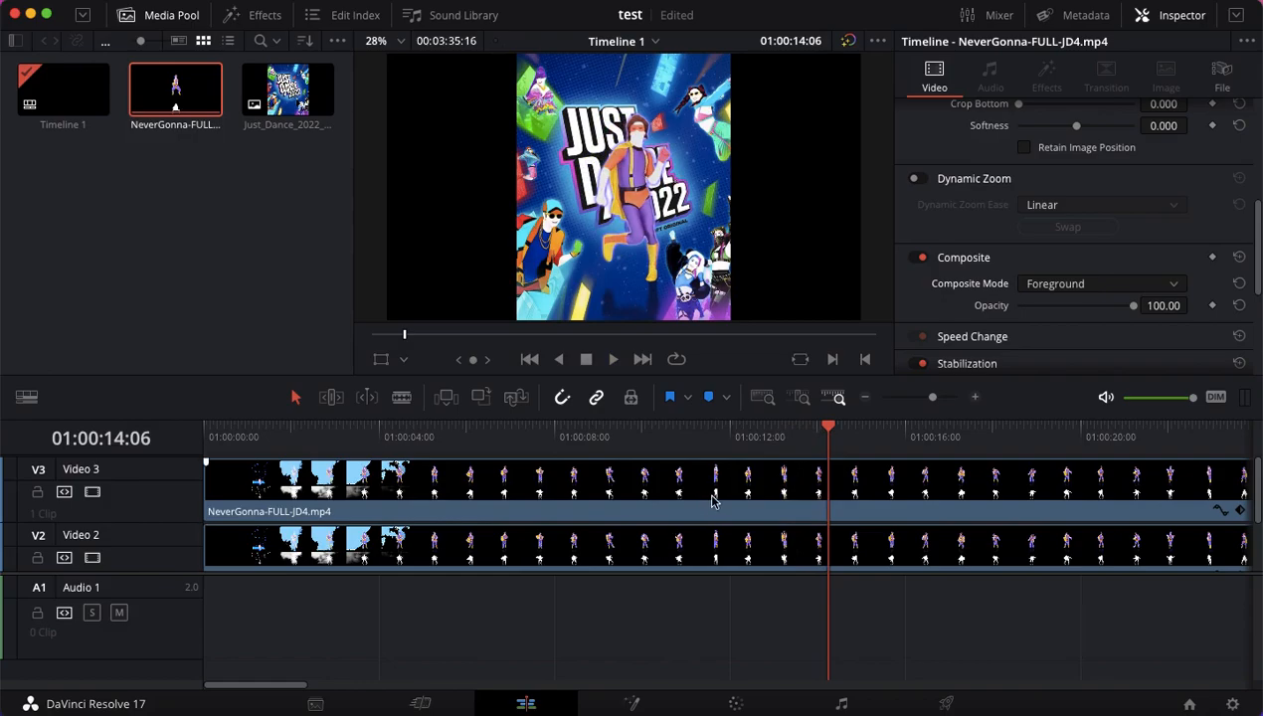
mouse_move(790, 500)
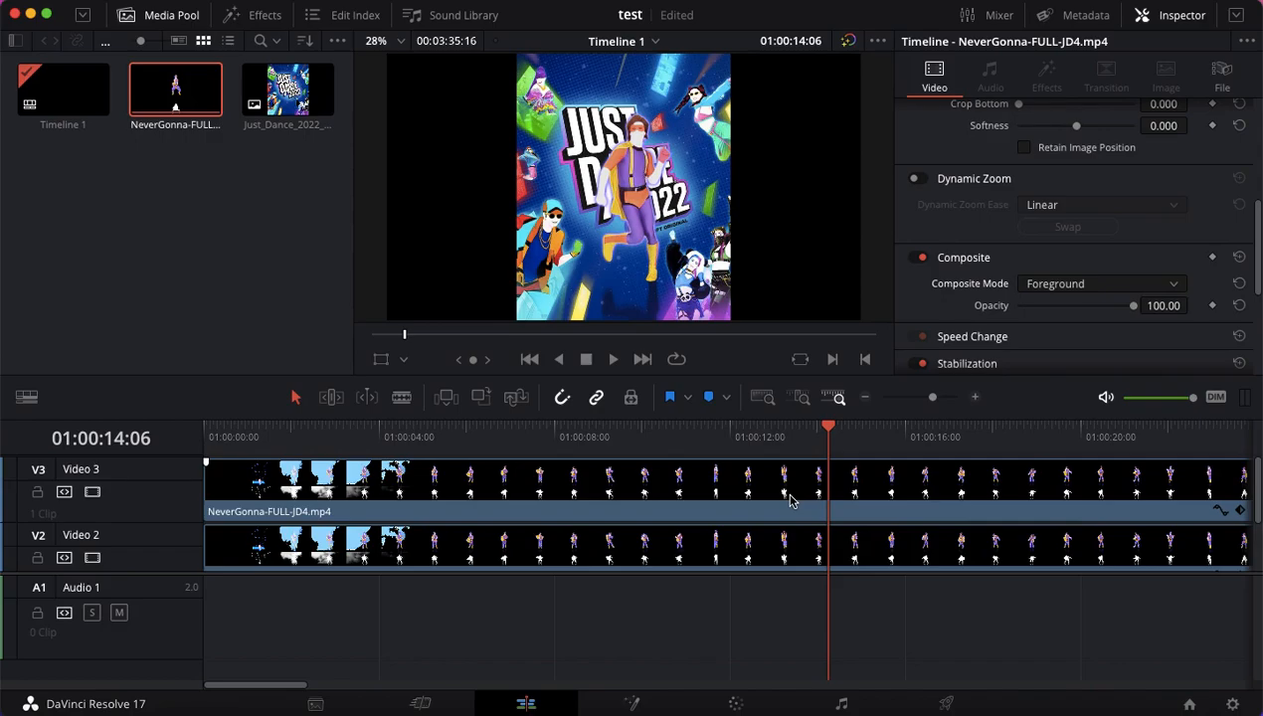
mouse_move(741, 487)
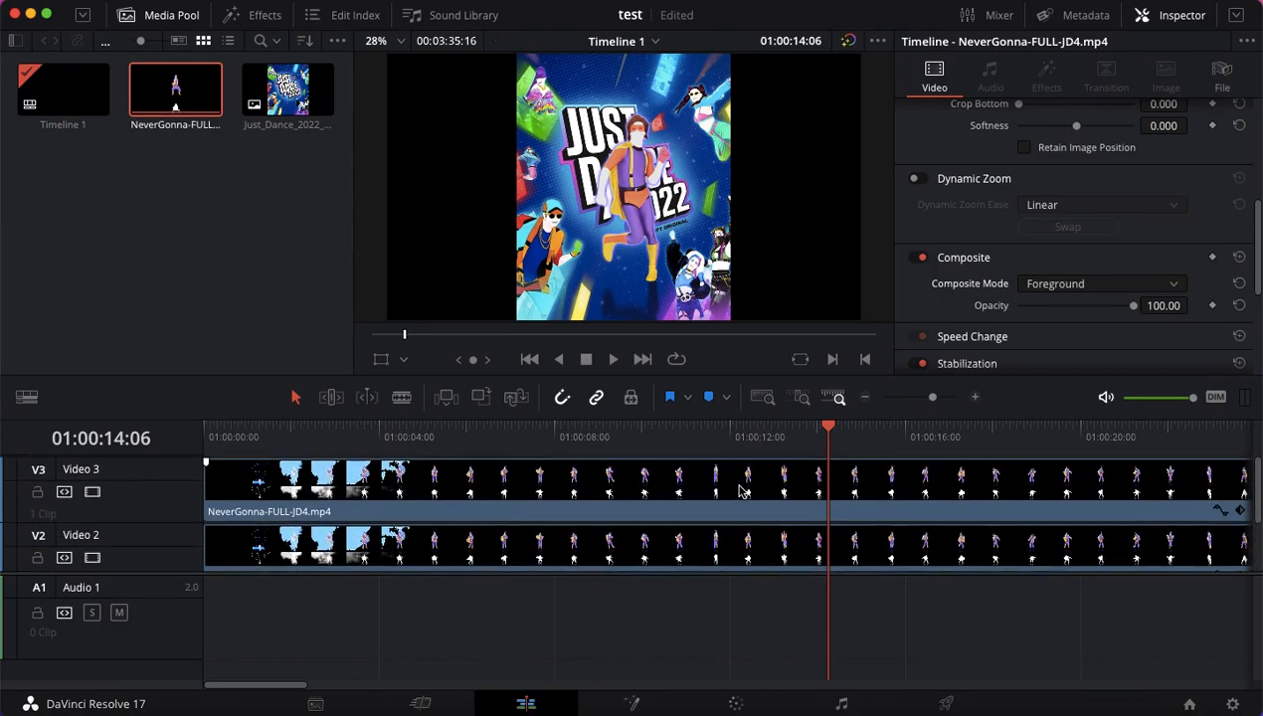
left_click(228, 323)
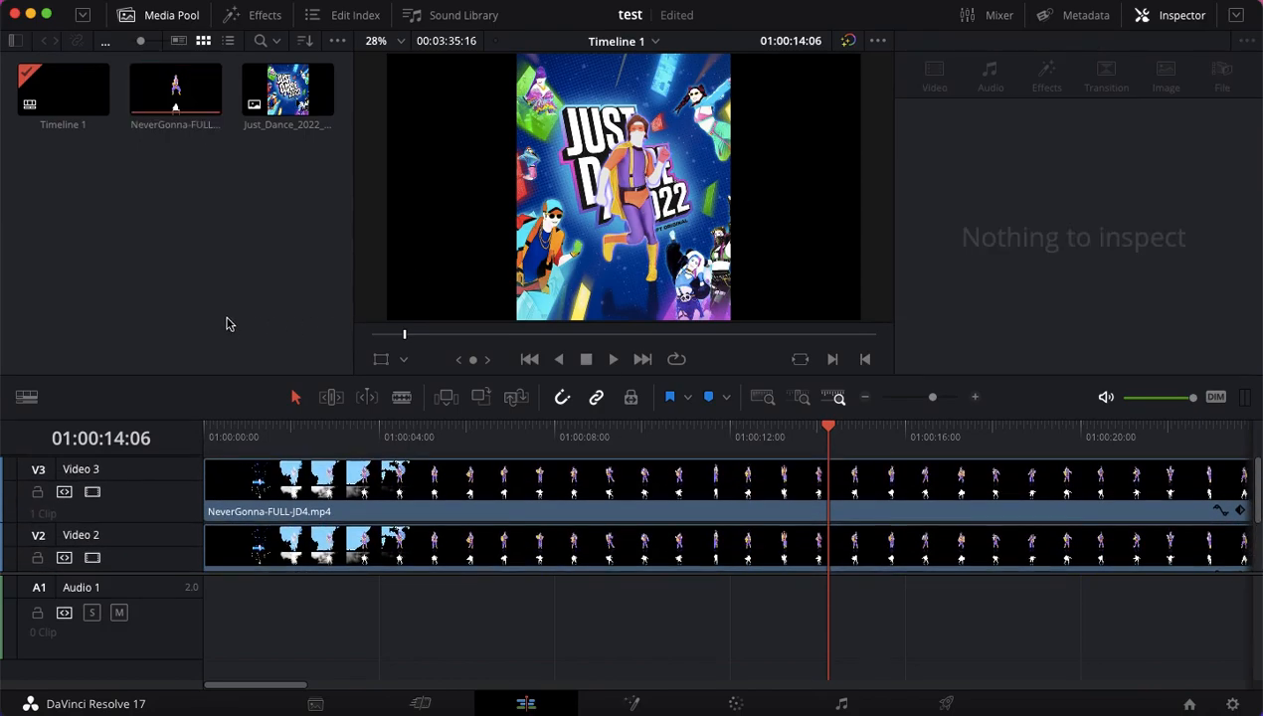
mouse_move(134, 686)
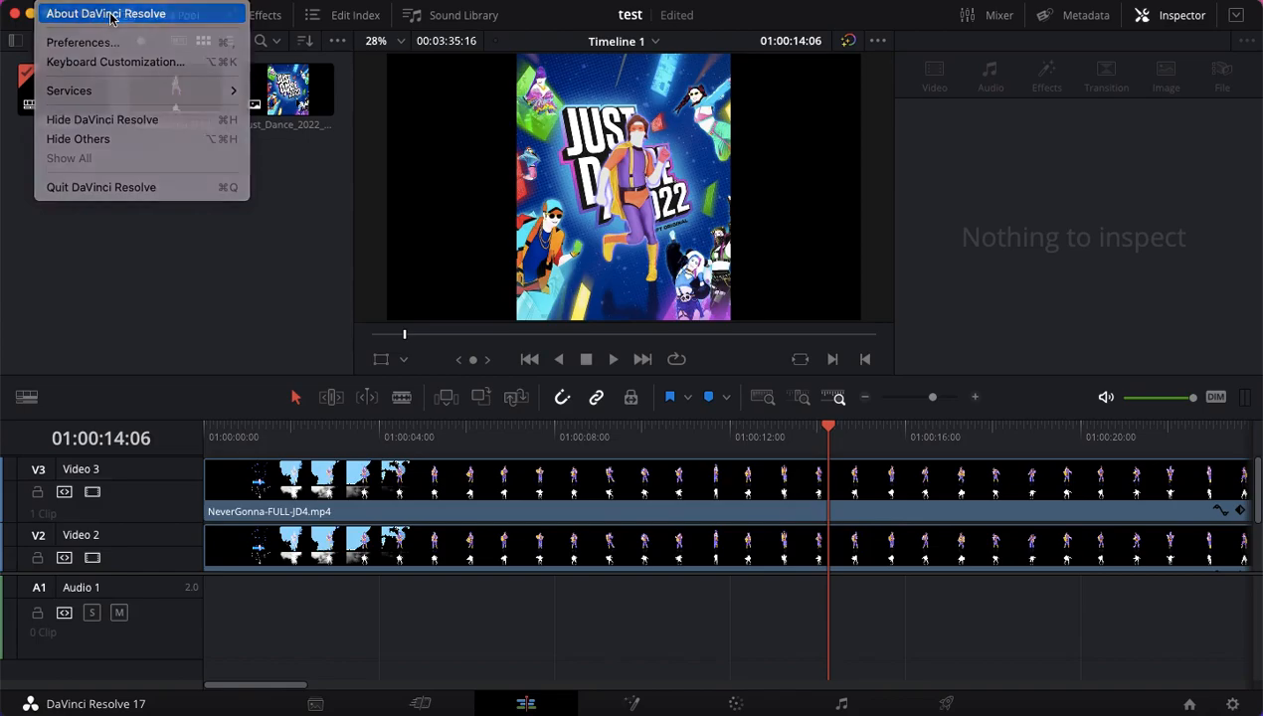
left_click(581, 278)
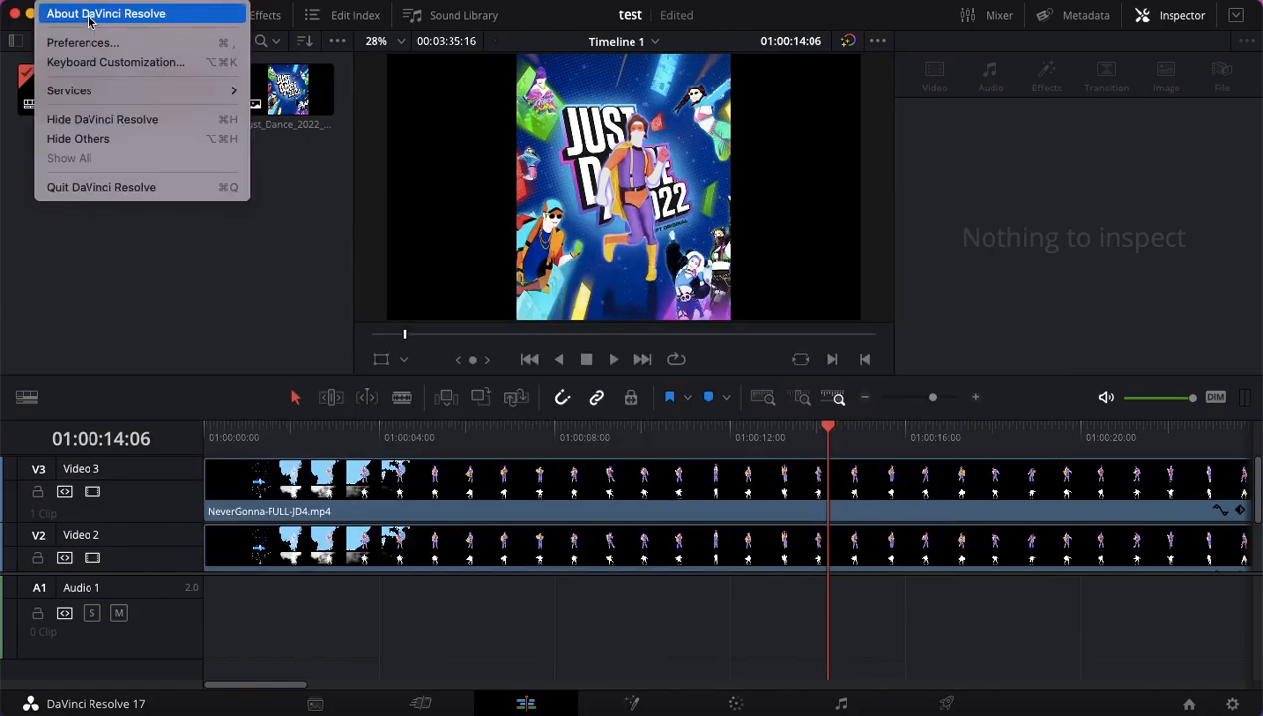
left_click(106, 13)
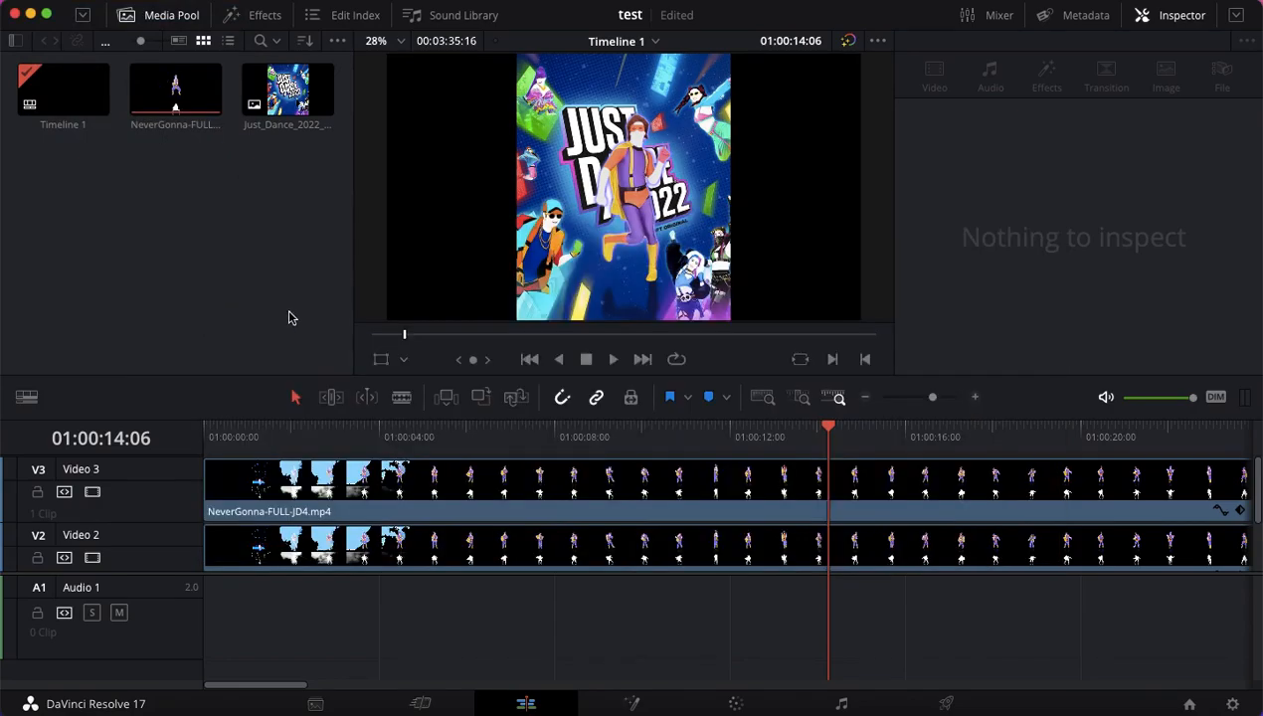
mouse_move(748, 285)
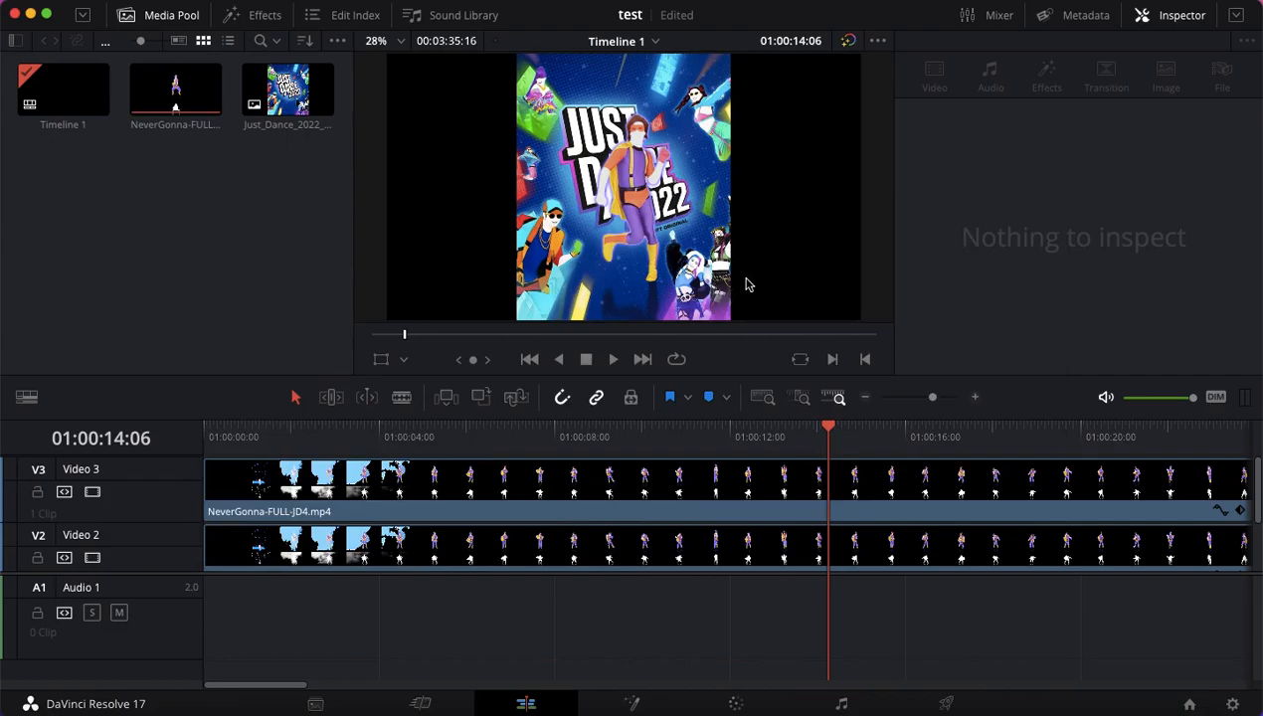
mouse_move(751, 262)
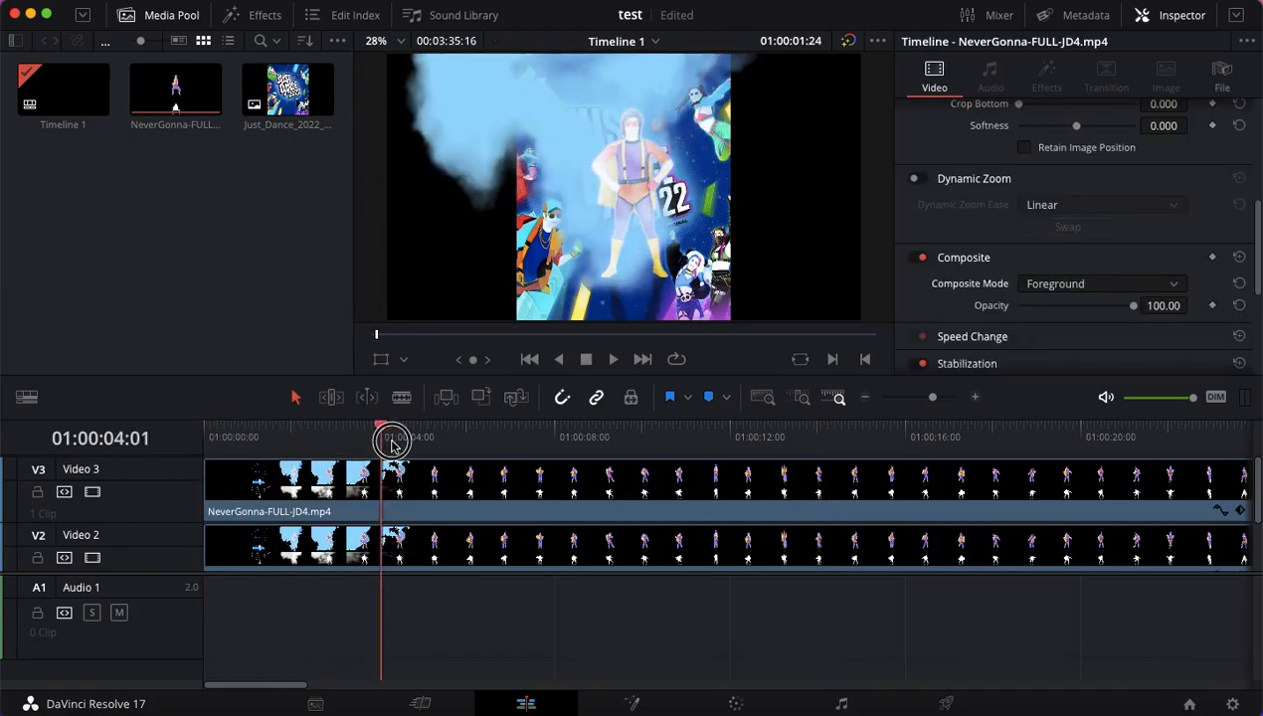
left_click(500, 436)
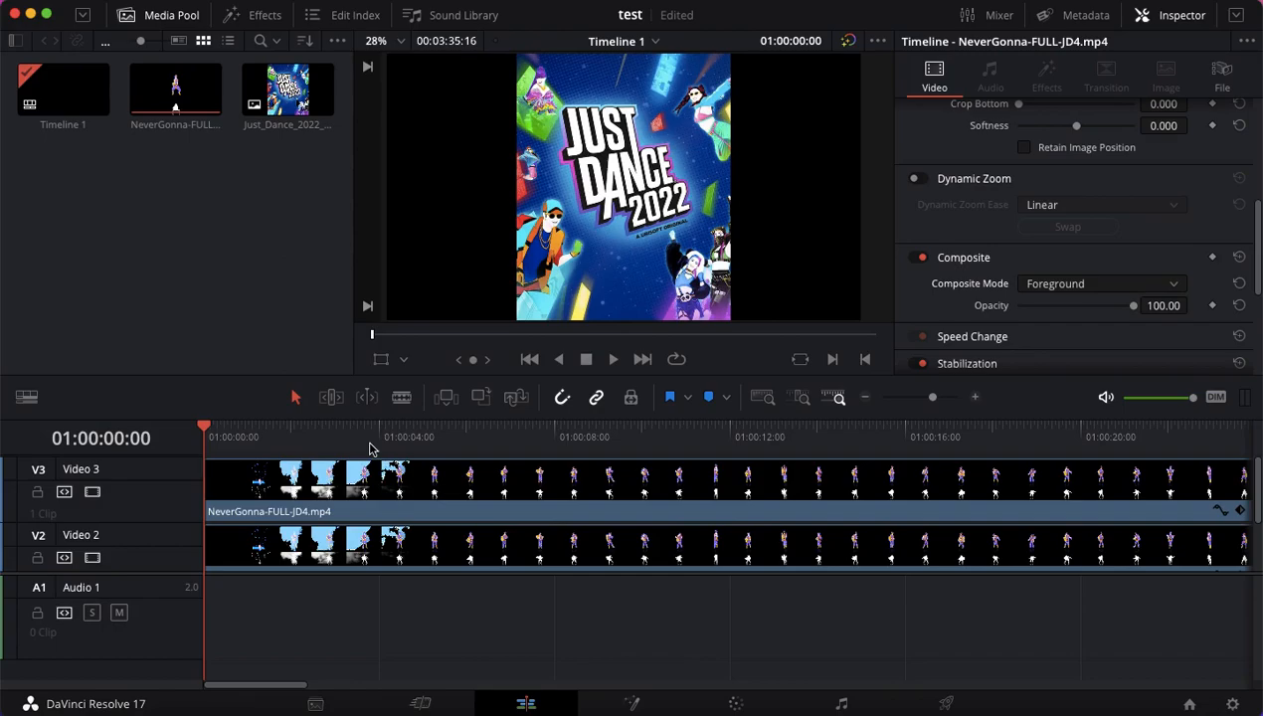
mouse_move(418, 443)
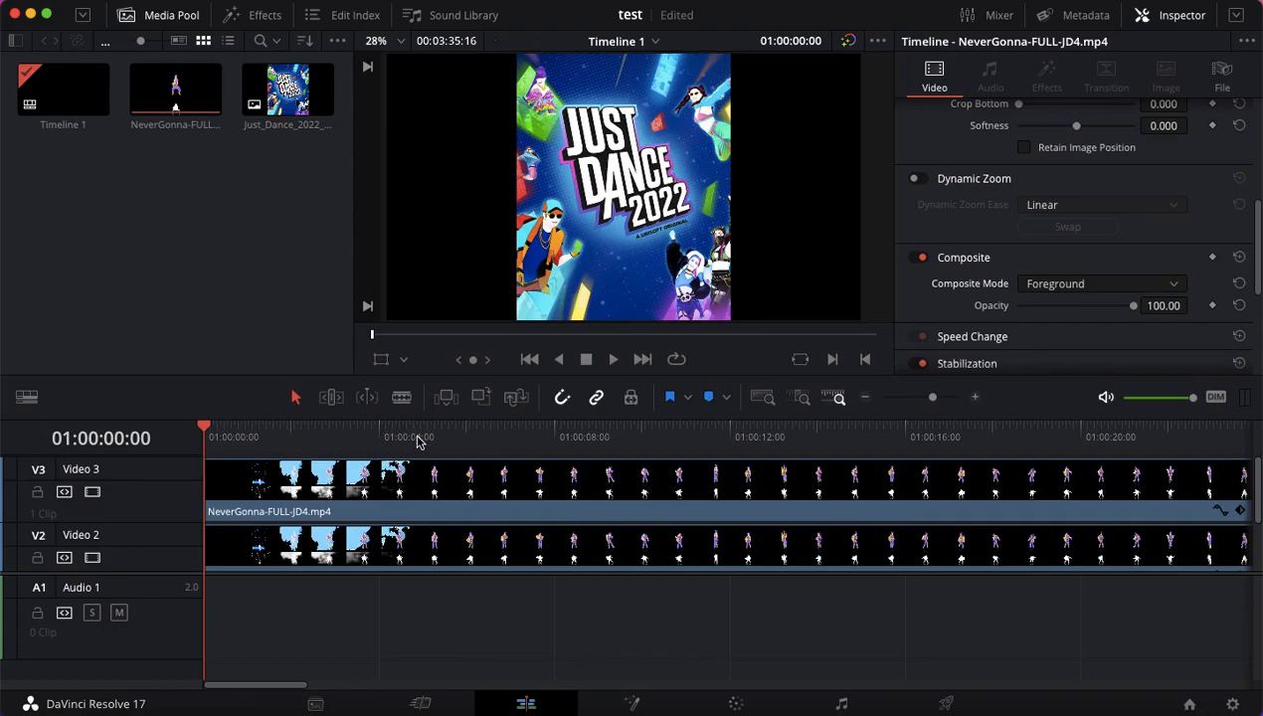
left_click(419, 437)
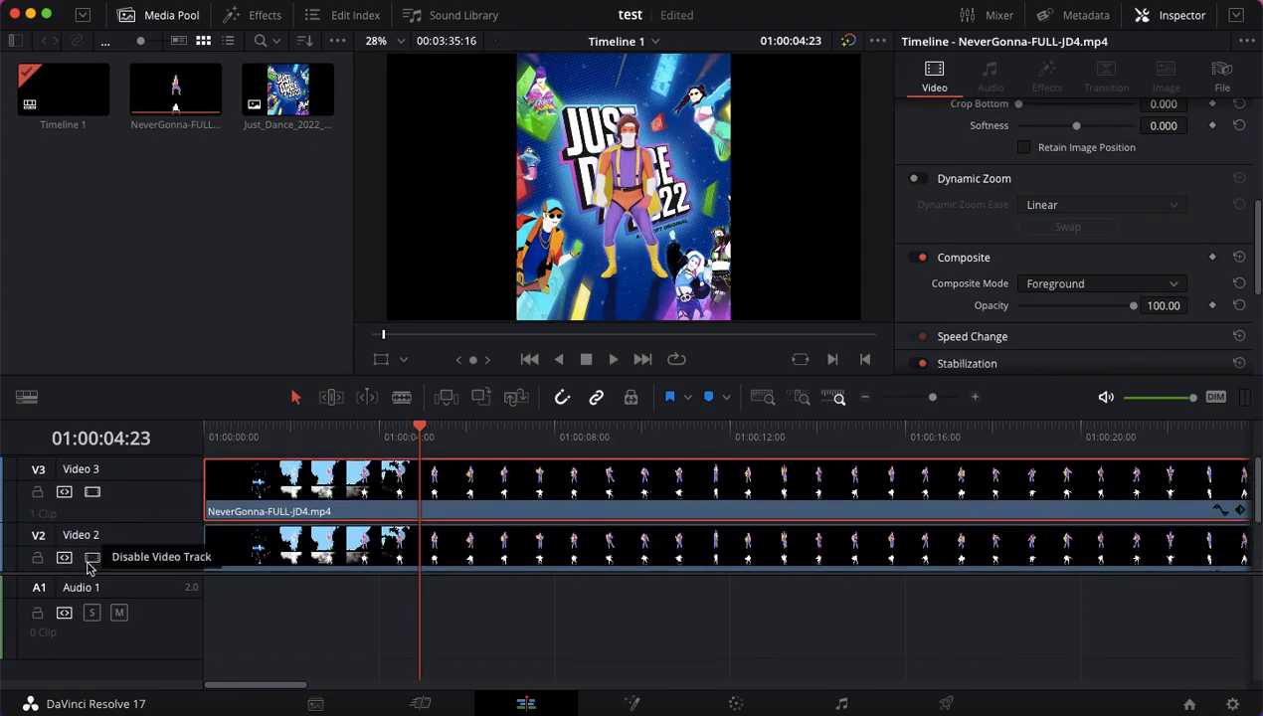
- Disable the Video 2 mask track and set the V3 coach clip to Foreground composite mode
left_click(92, 558)
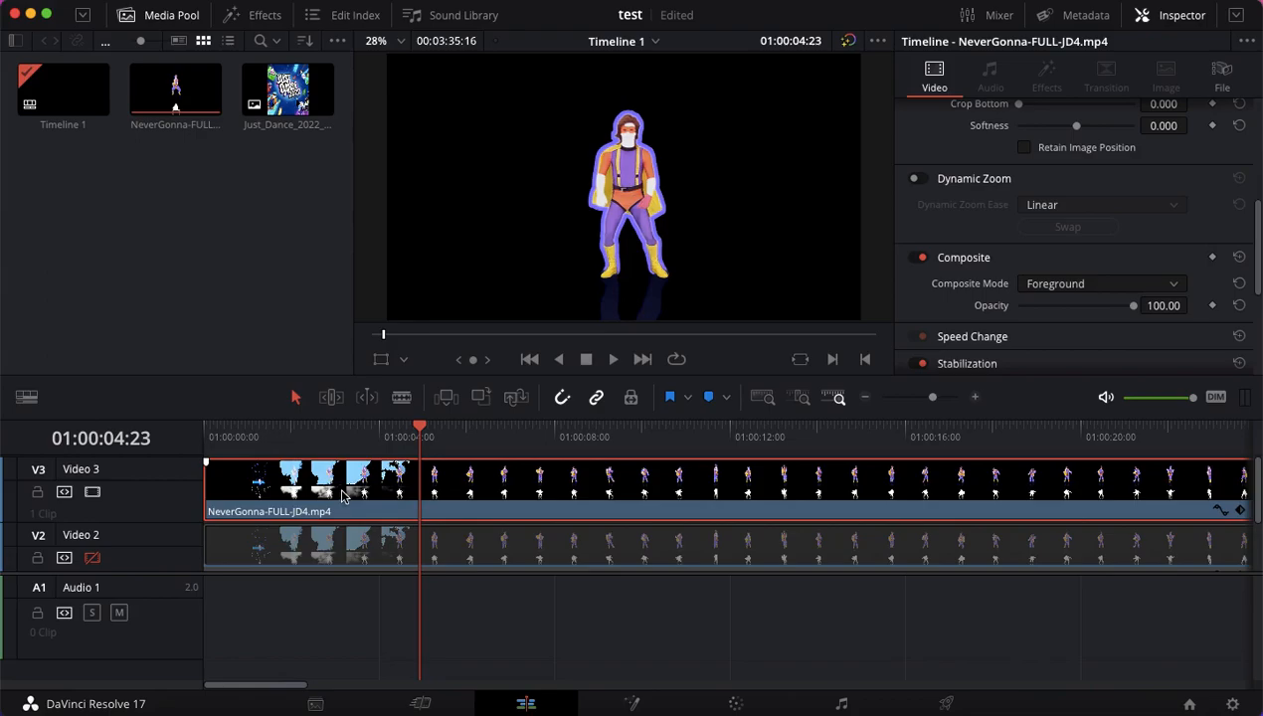
mouse_move(331, 396)
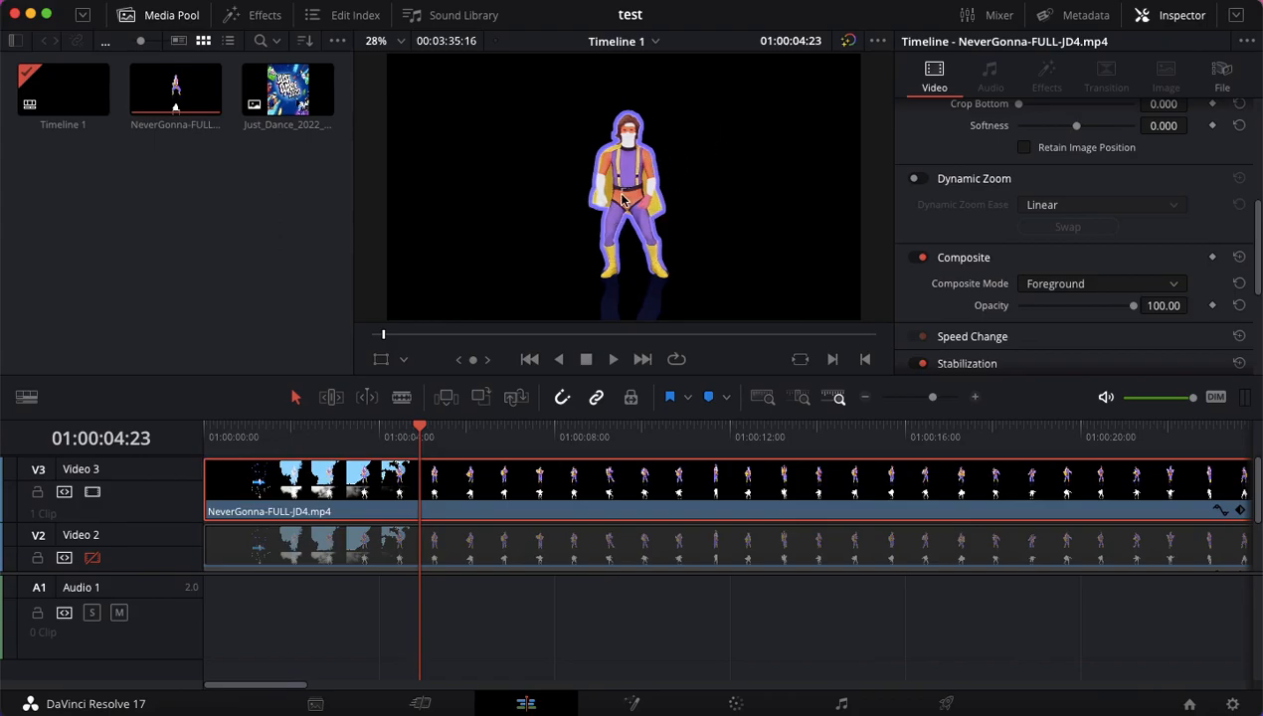
left_click(1101, 283)
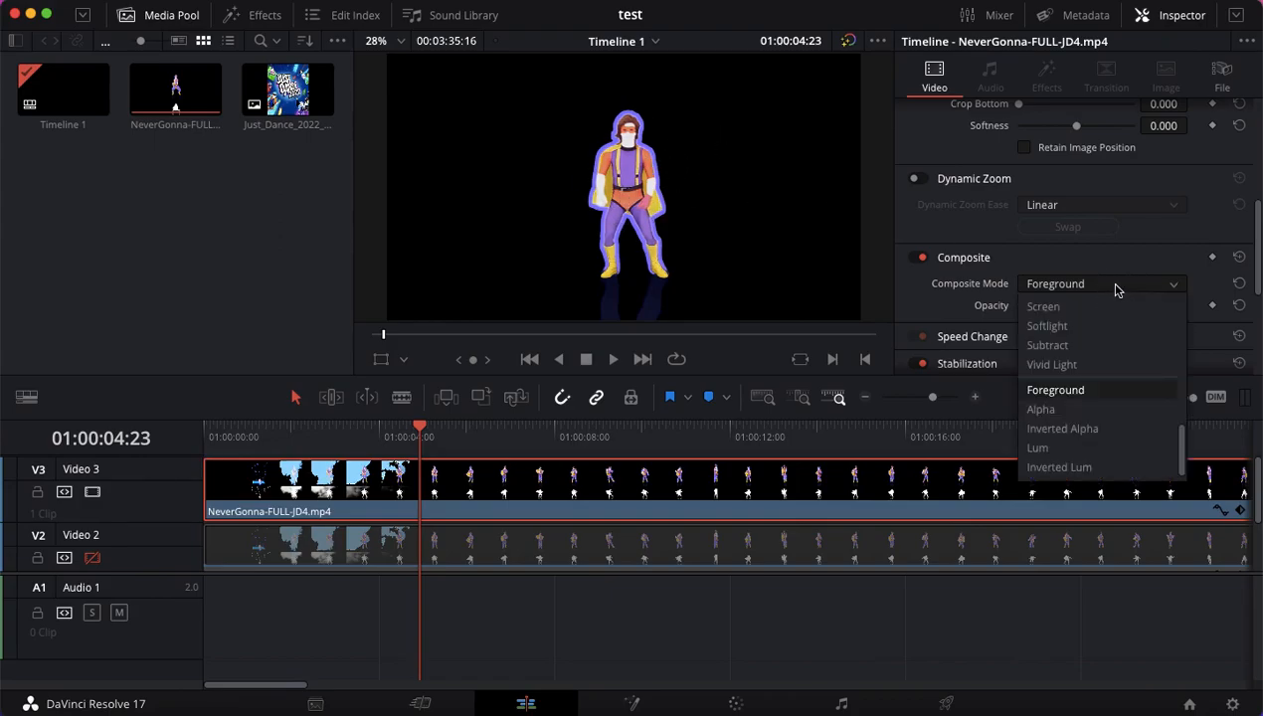
mouse_move(1051, 428)
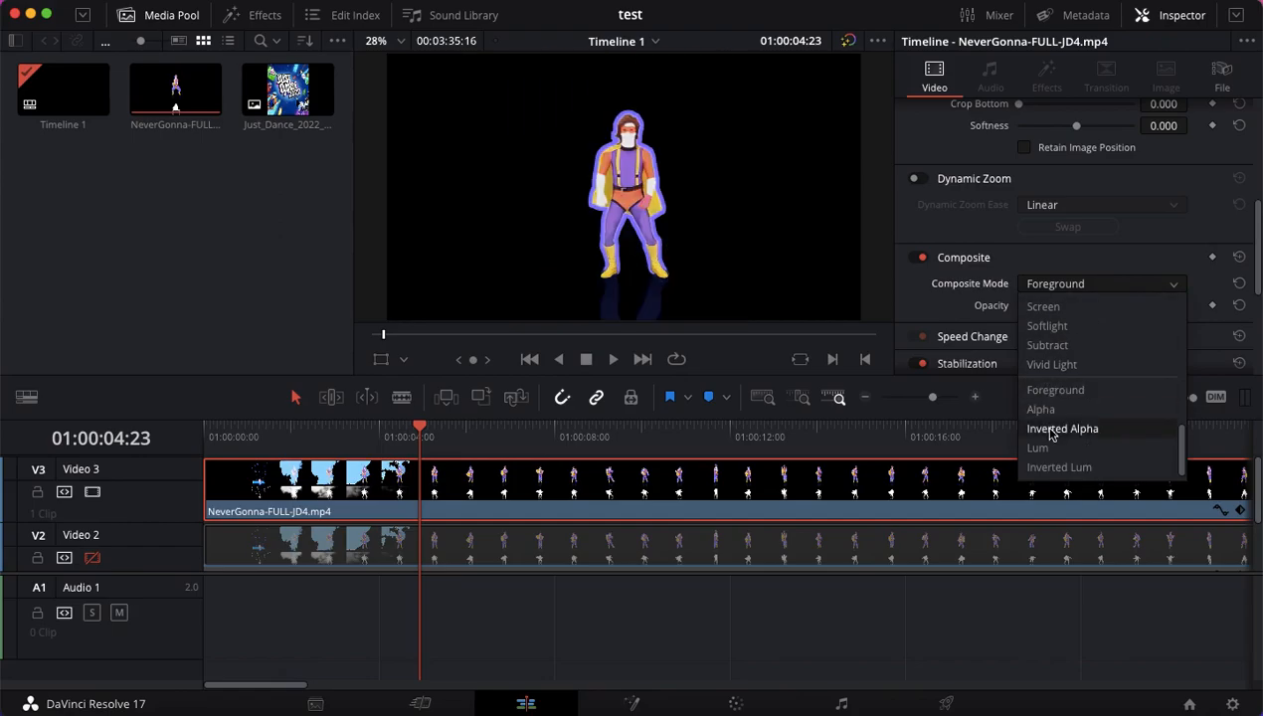
mouse_move(1046, 345)
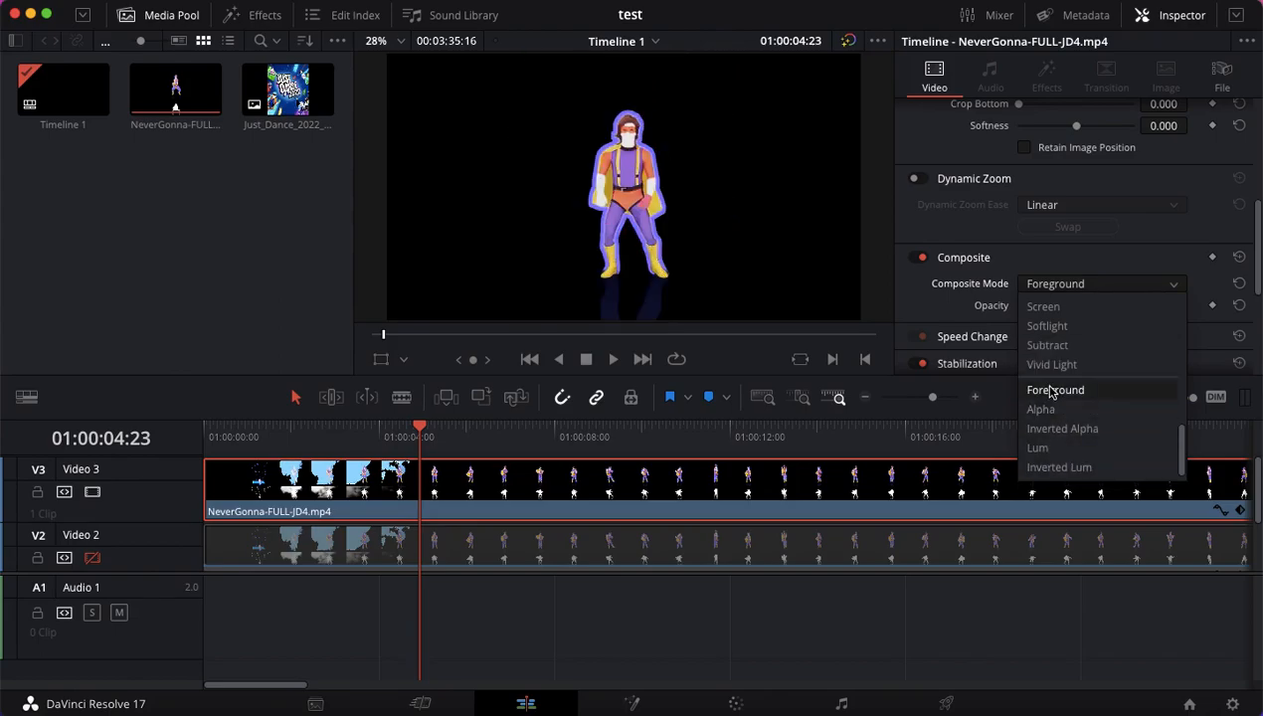
left_click(1054, 388)
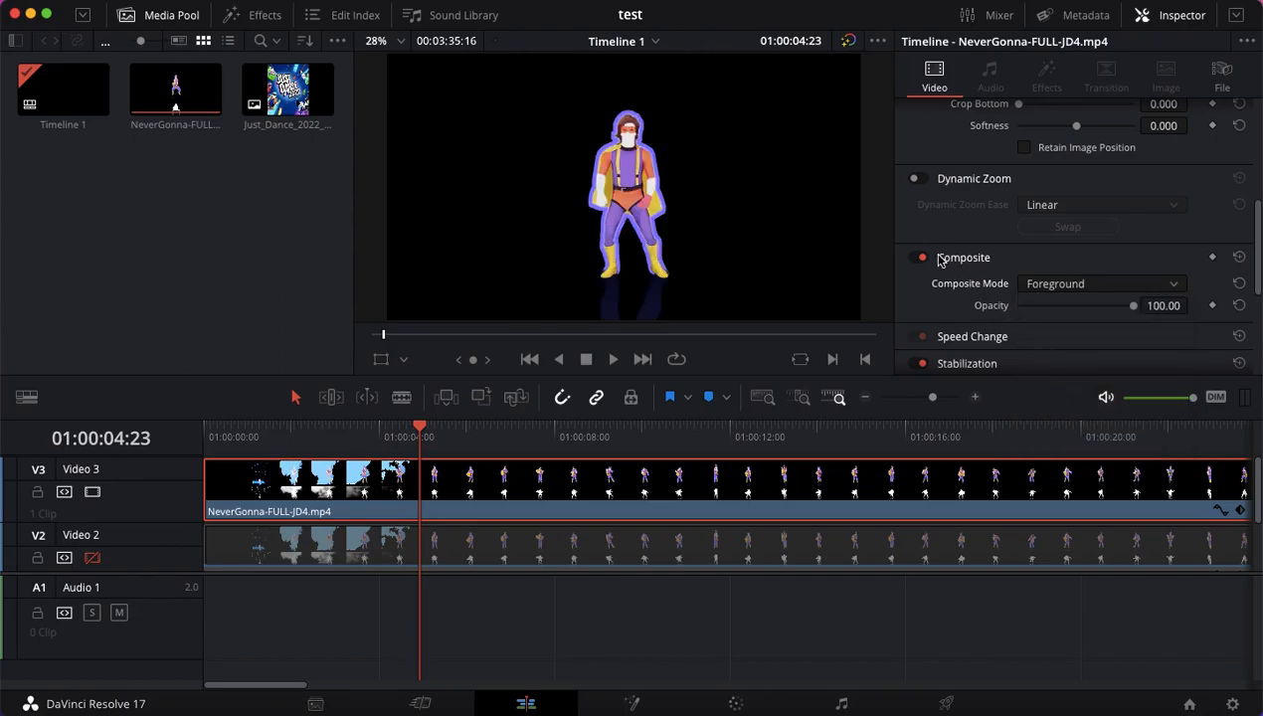
mouse_move(1045, 264)
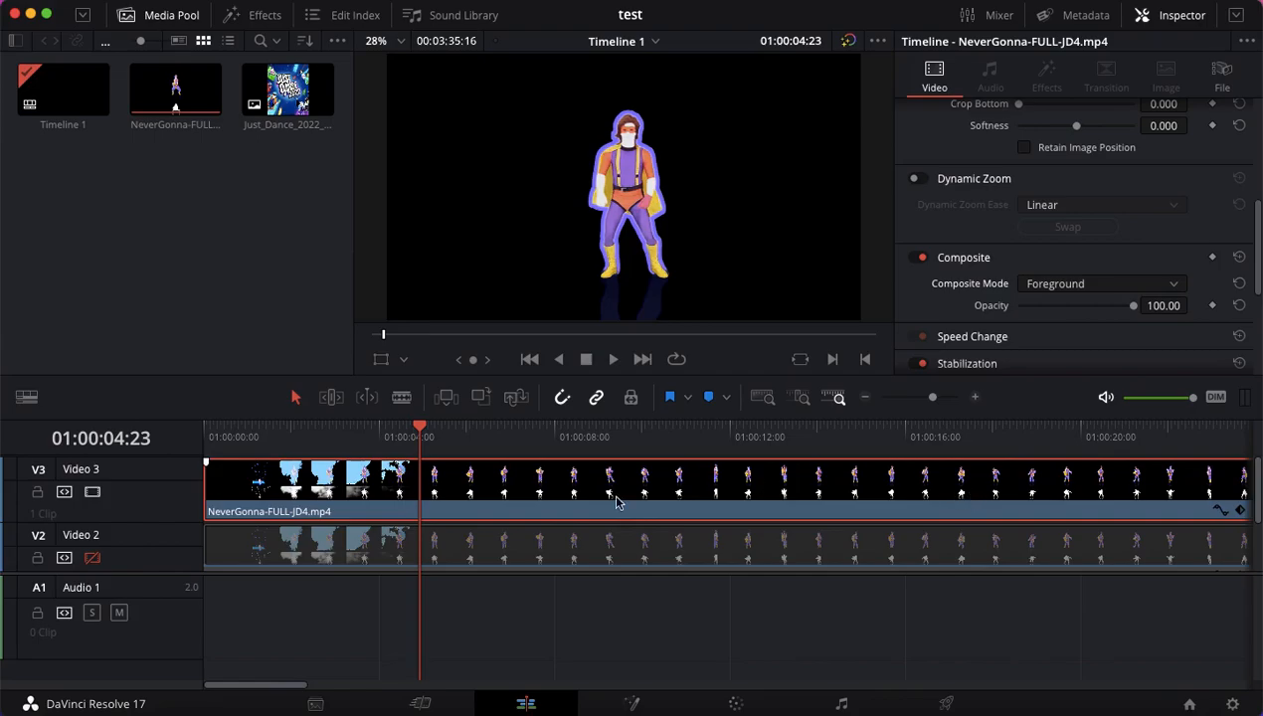
mouse_move(92, 491)
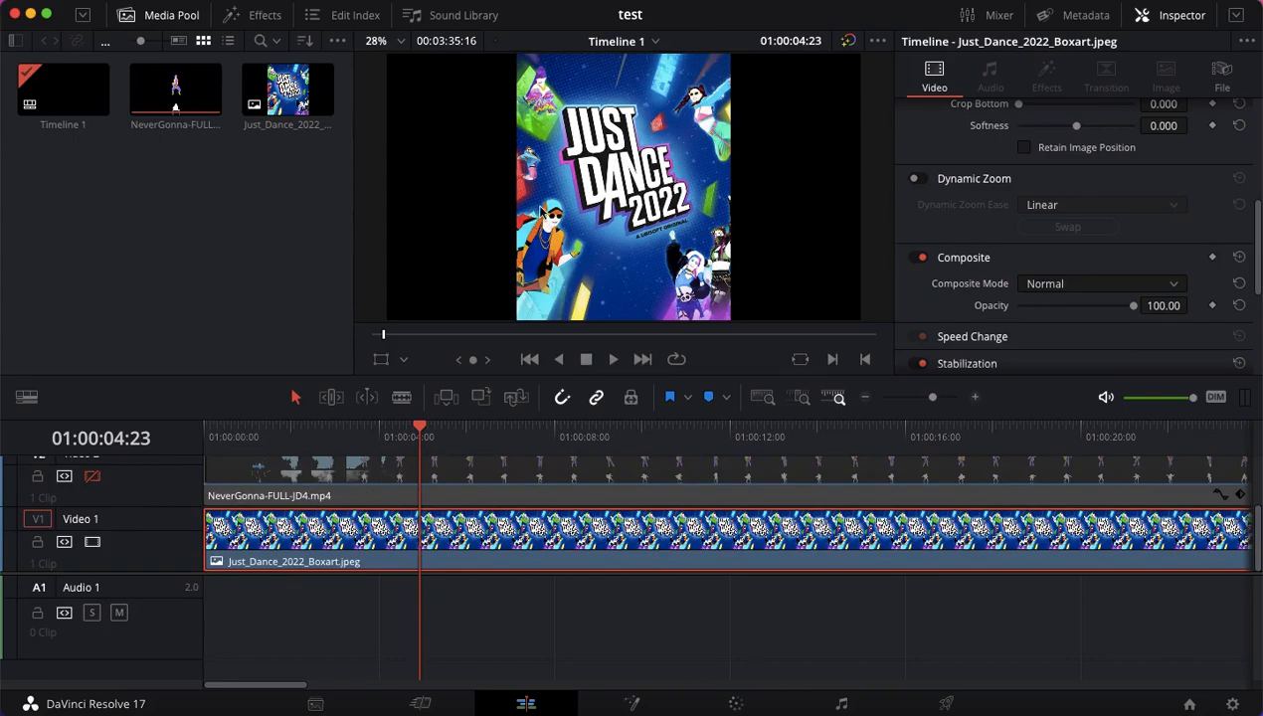
mouse_move(425, 507)
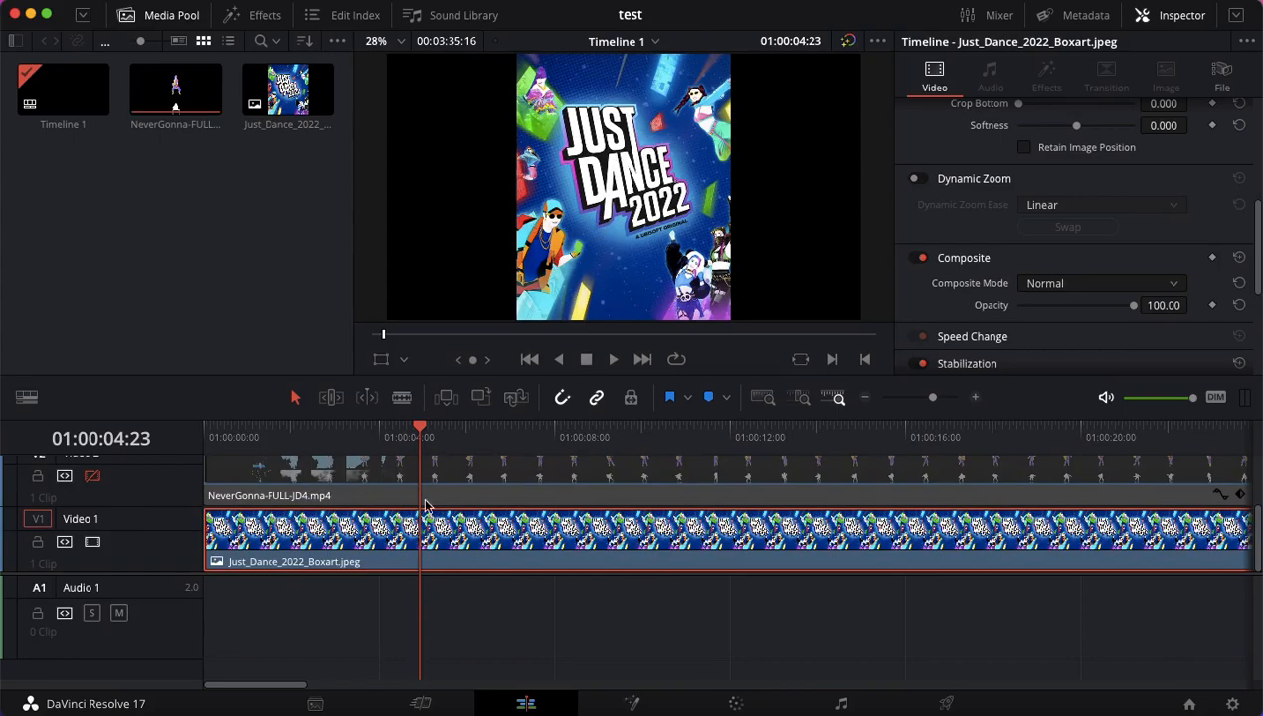
left_click(1099, 283)
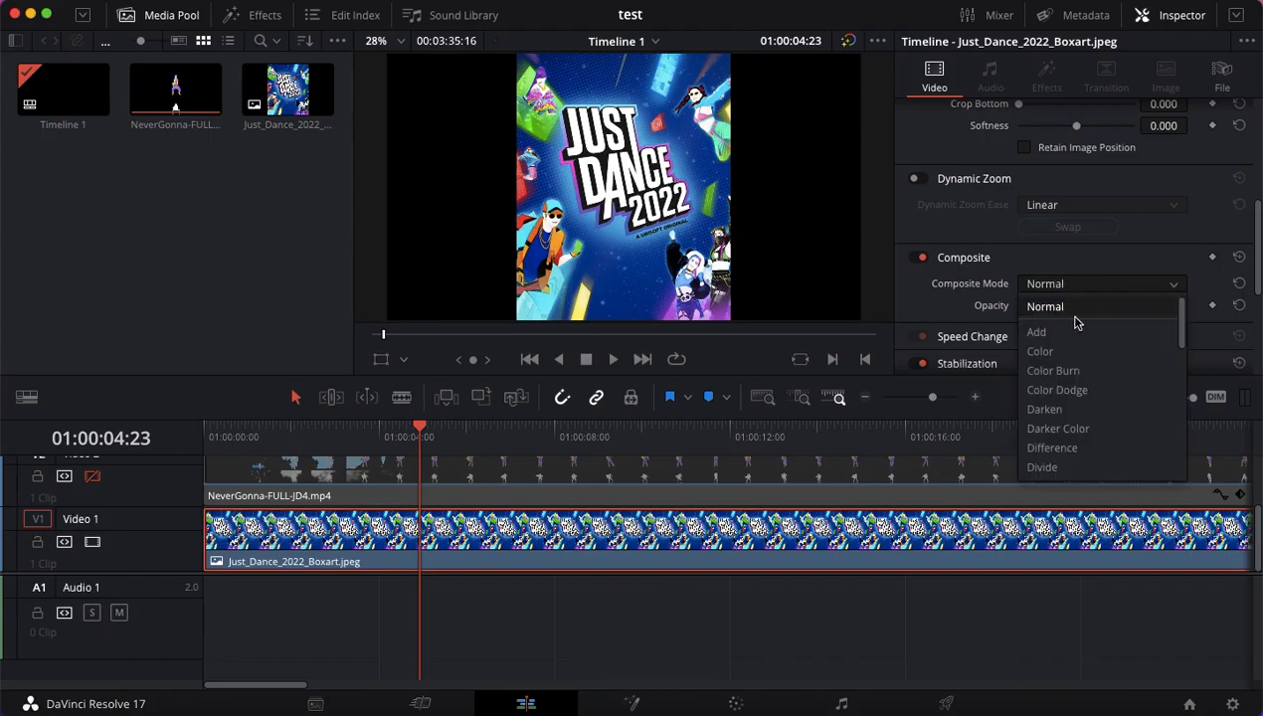
scroll("down", 3)
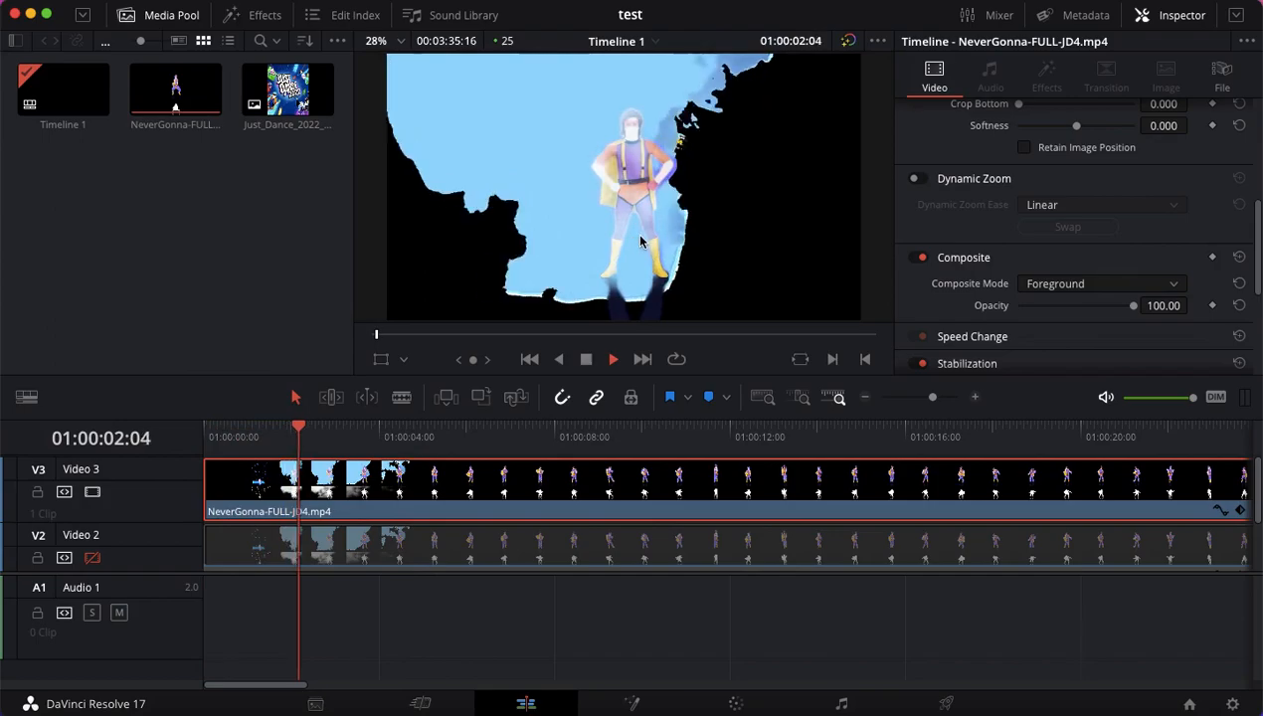
- Stop playback, disable Video 3, select the Lum-mode V2 clip, and scrub to around 6 seconds
left_click(385, 437)
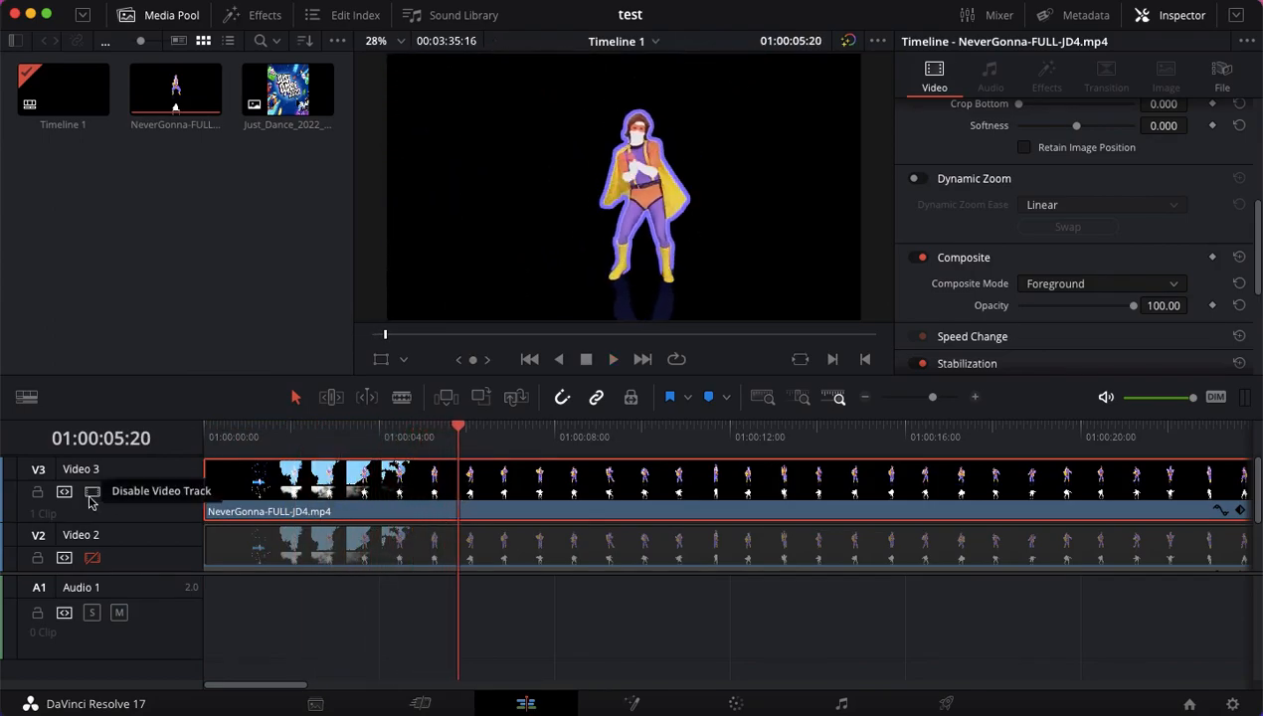
left_click(63, 491)
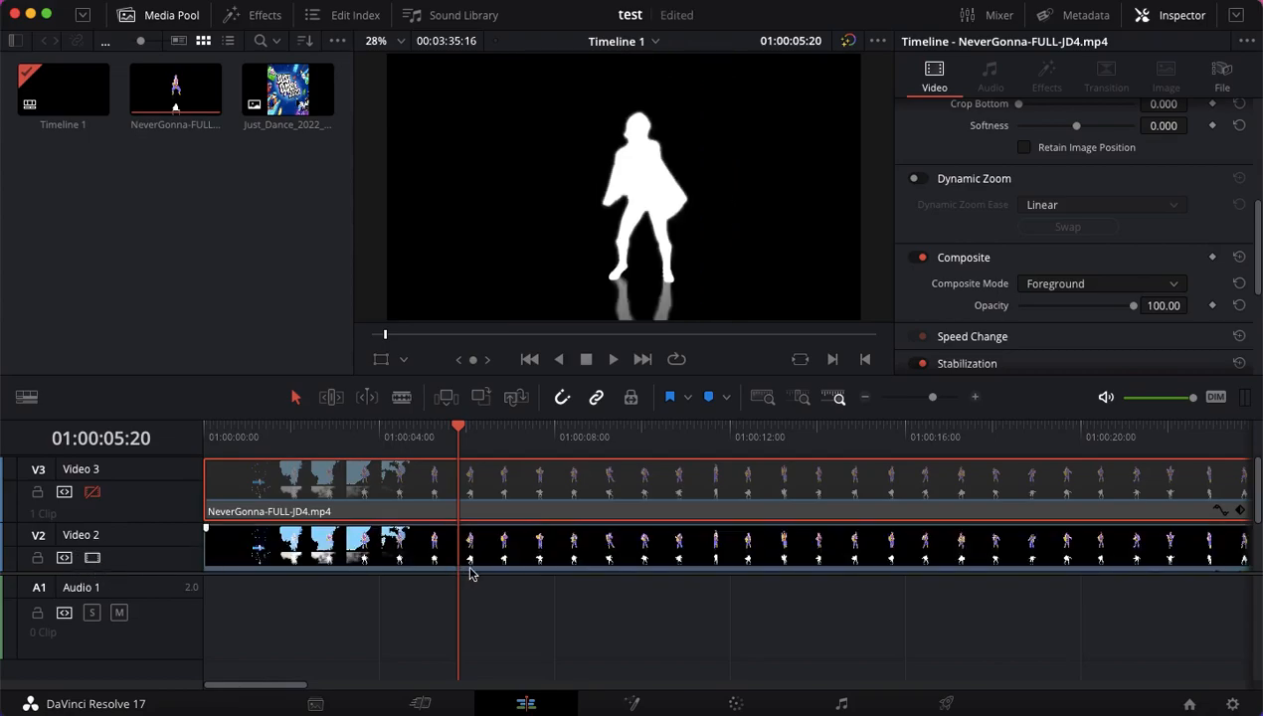
left_click(1101, 284)
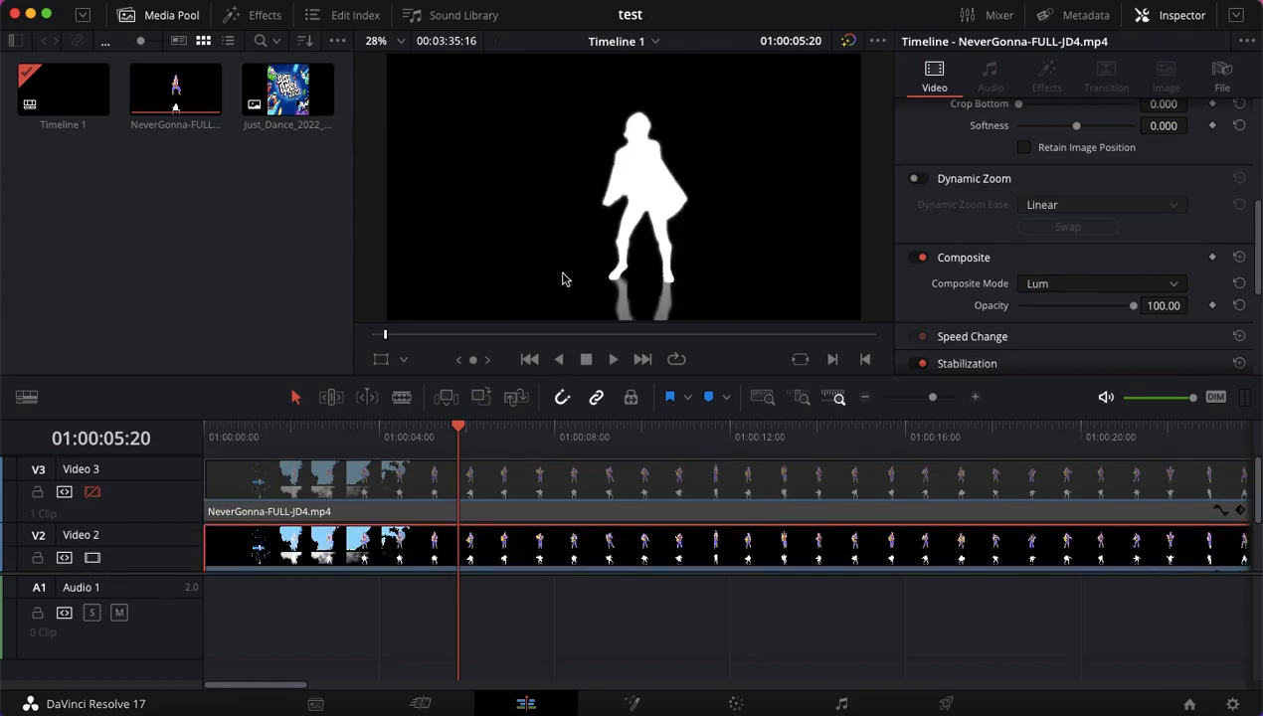
left_click(612, 359)
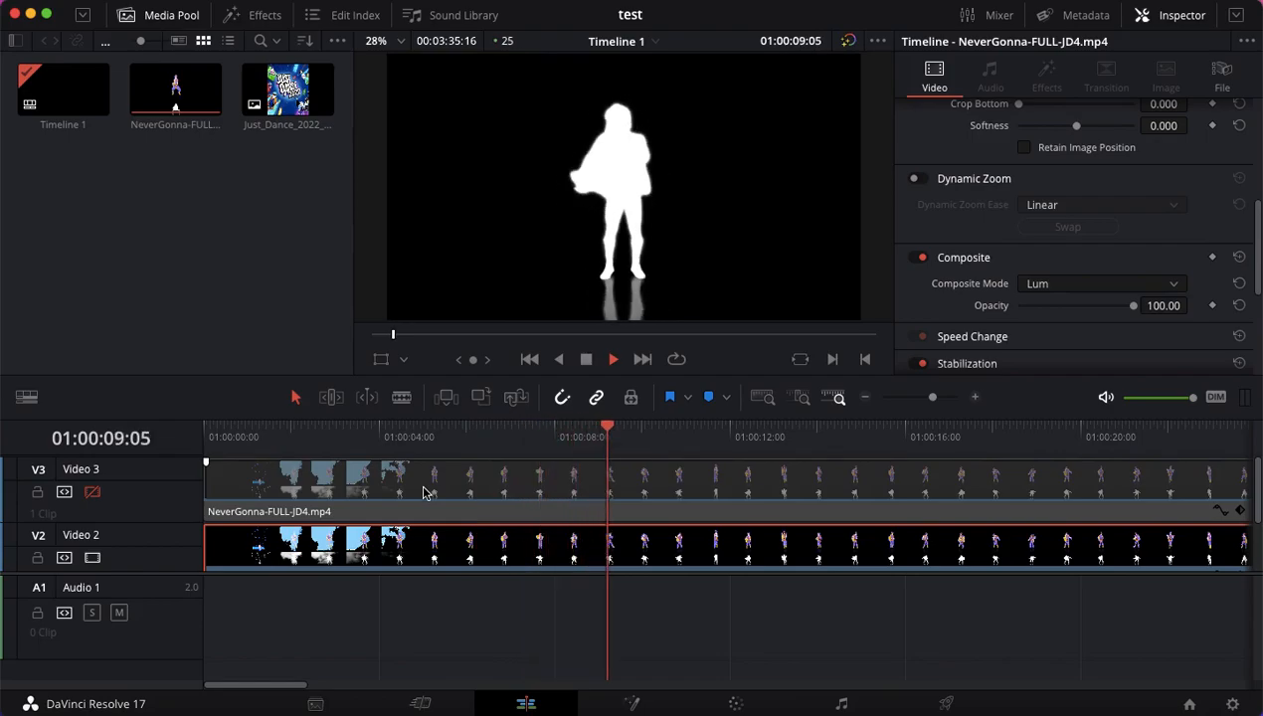
left_click_drag(607, 436, 597, 437)
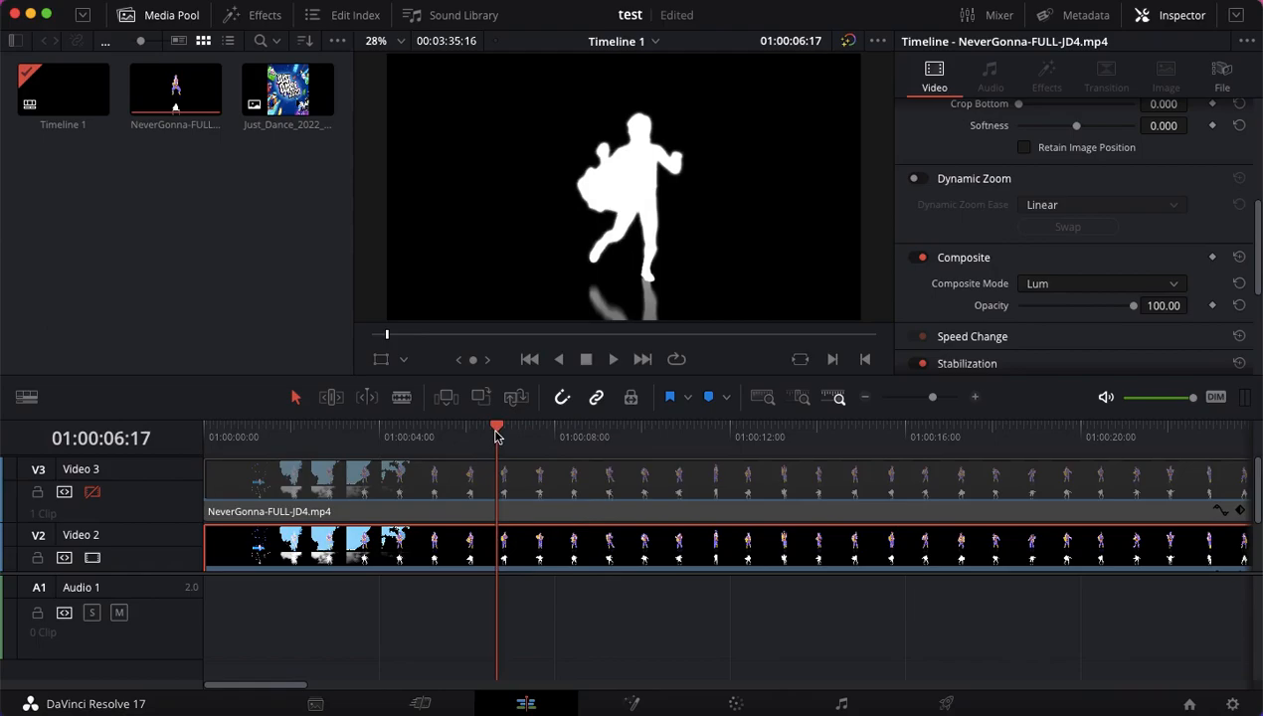
mouse_move(516, 364)
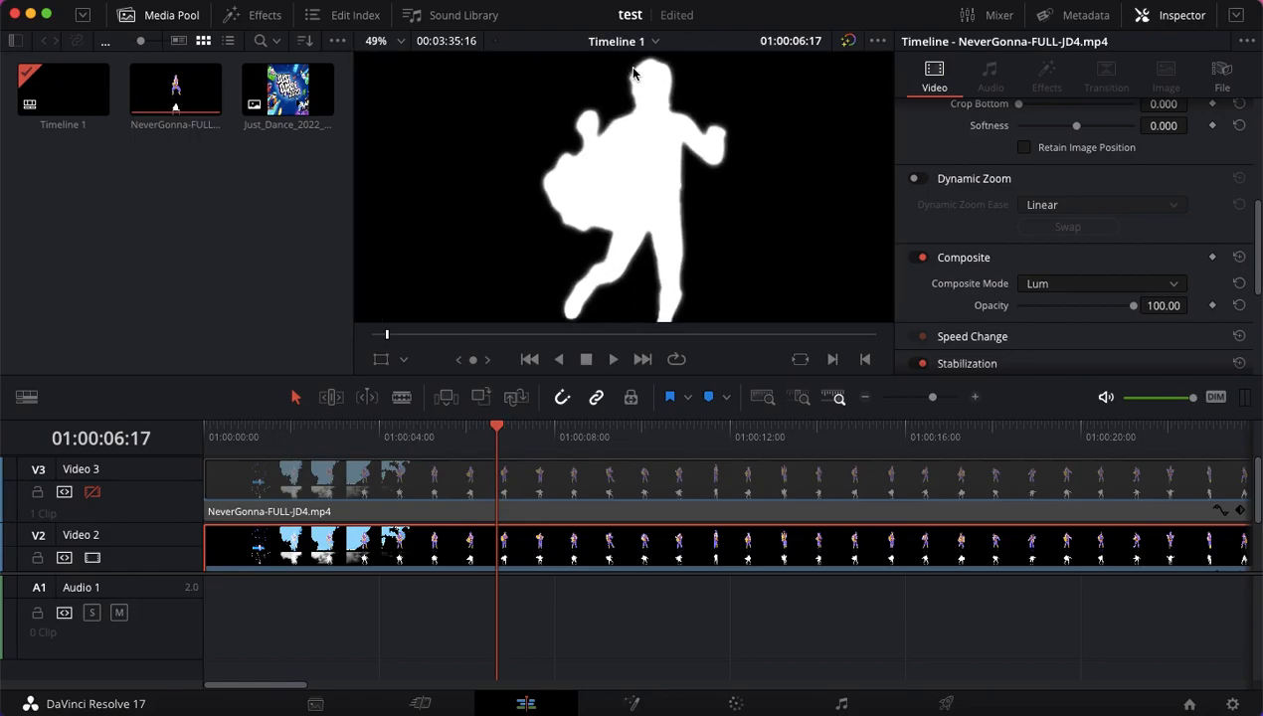
mouse_move(610, 111)
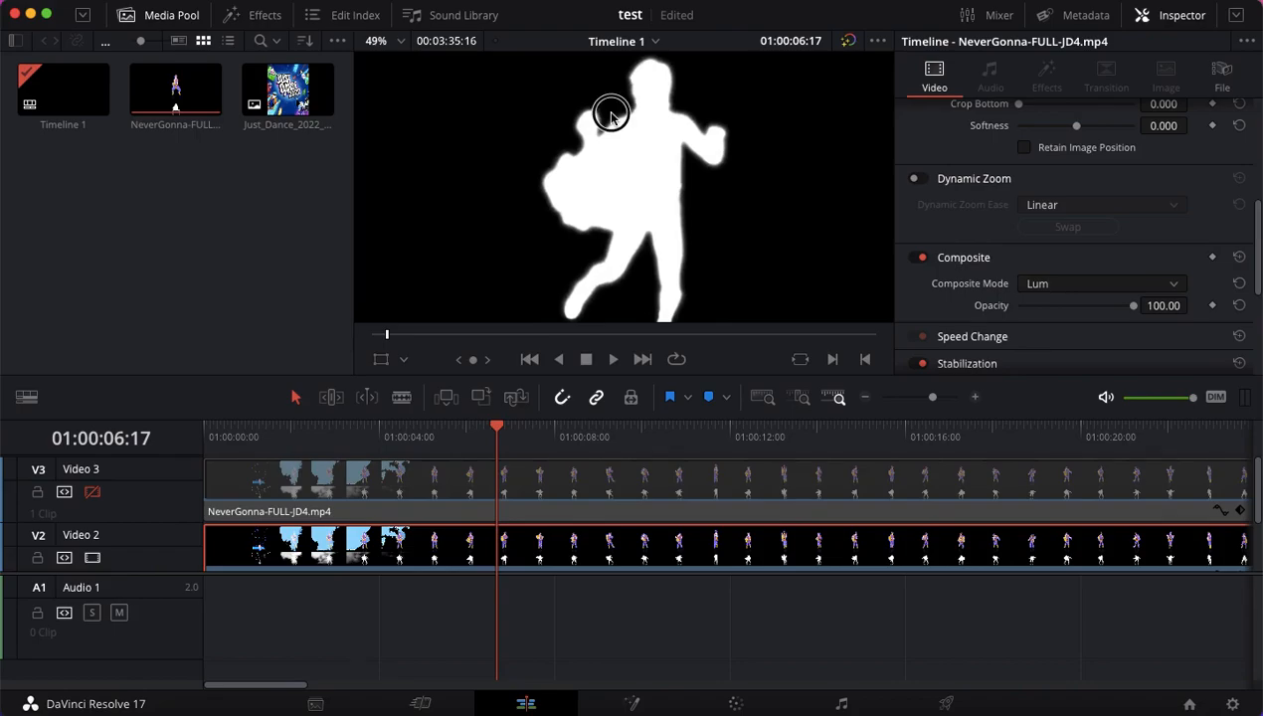
mouse_move(681, 243)
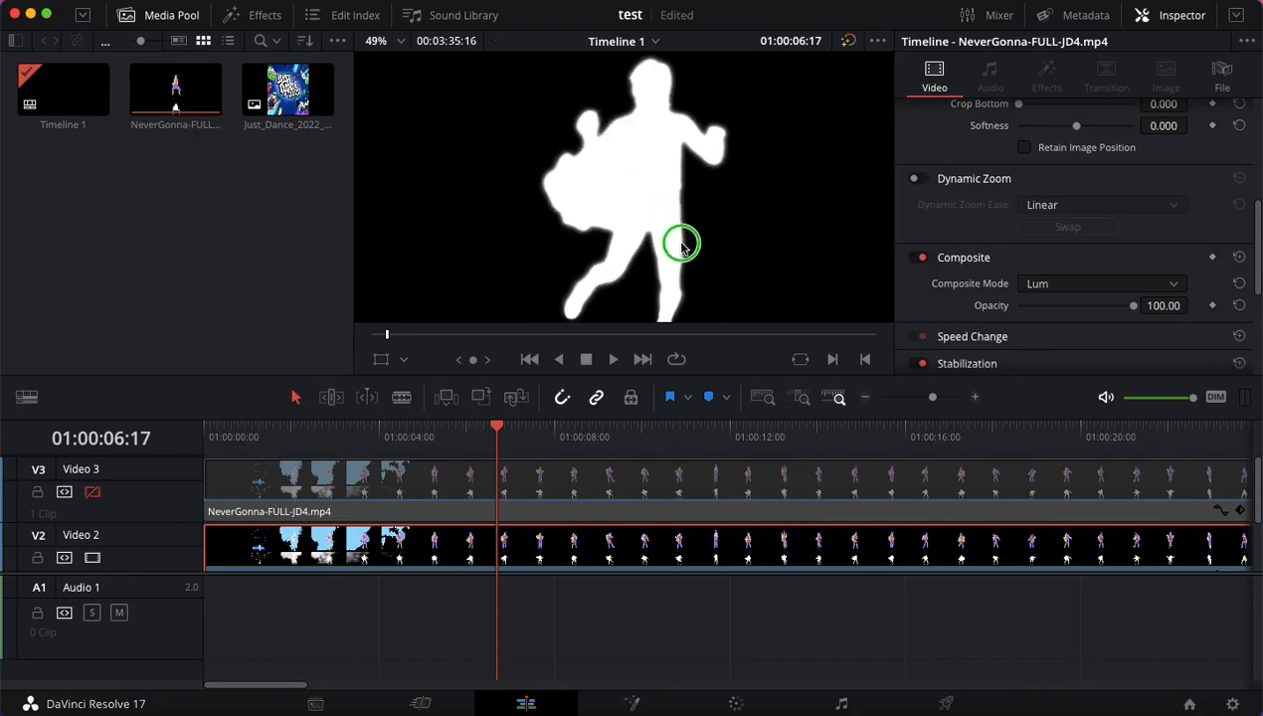
mouse_move(631, 101)
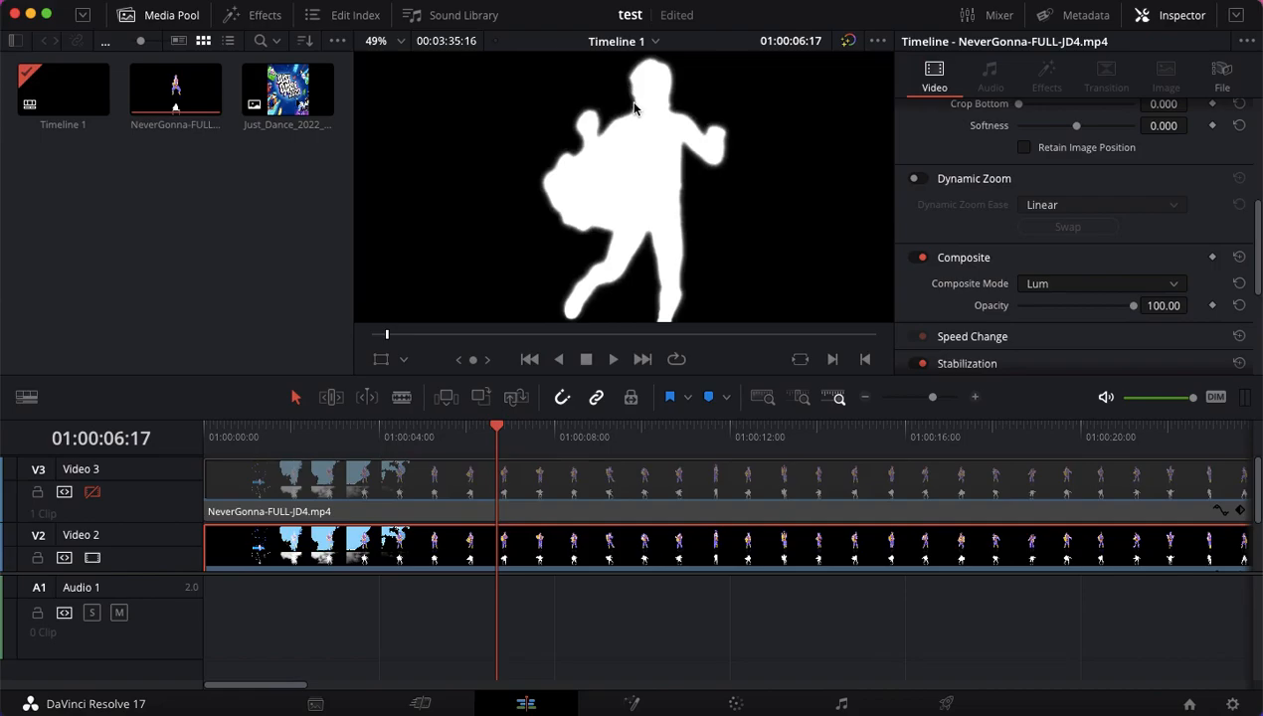
mouse_move(597, 142)
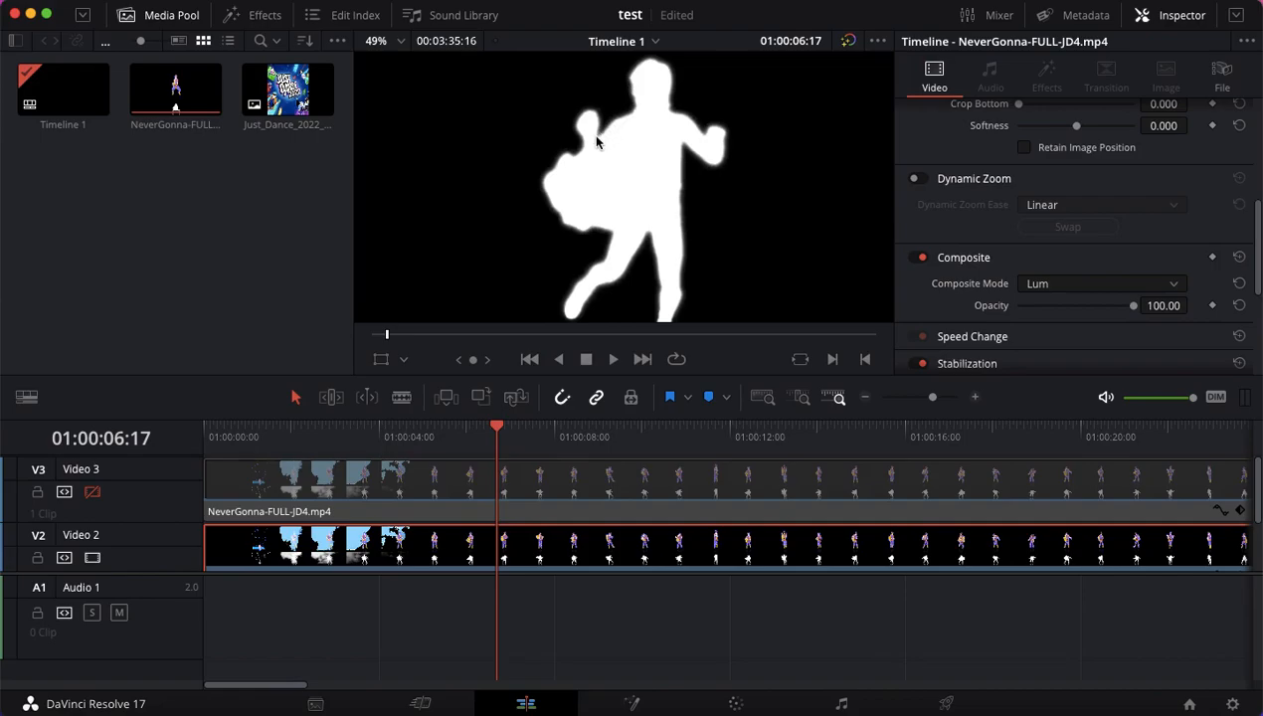
mouse_move(618, 201)
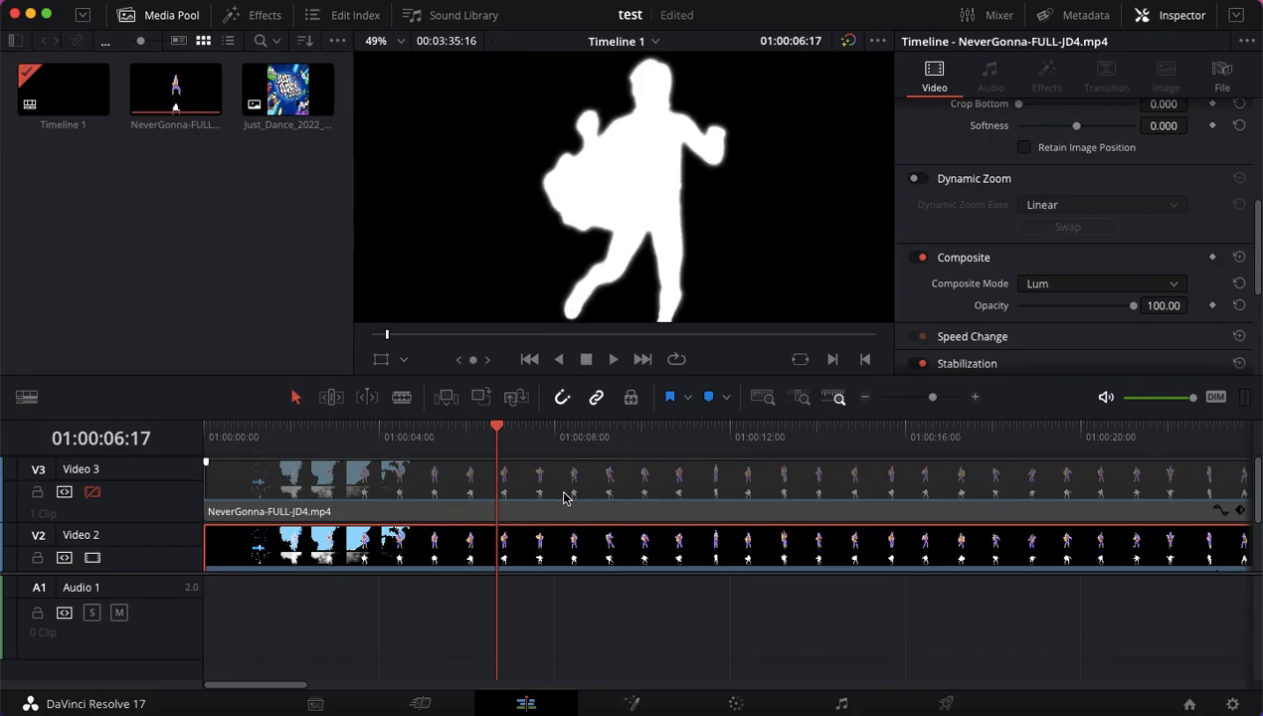
left_click(1100, 283)
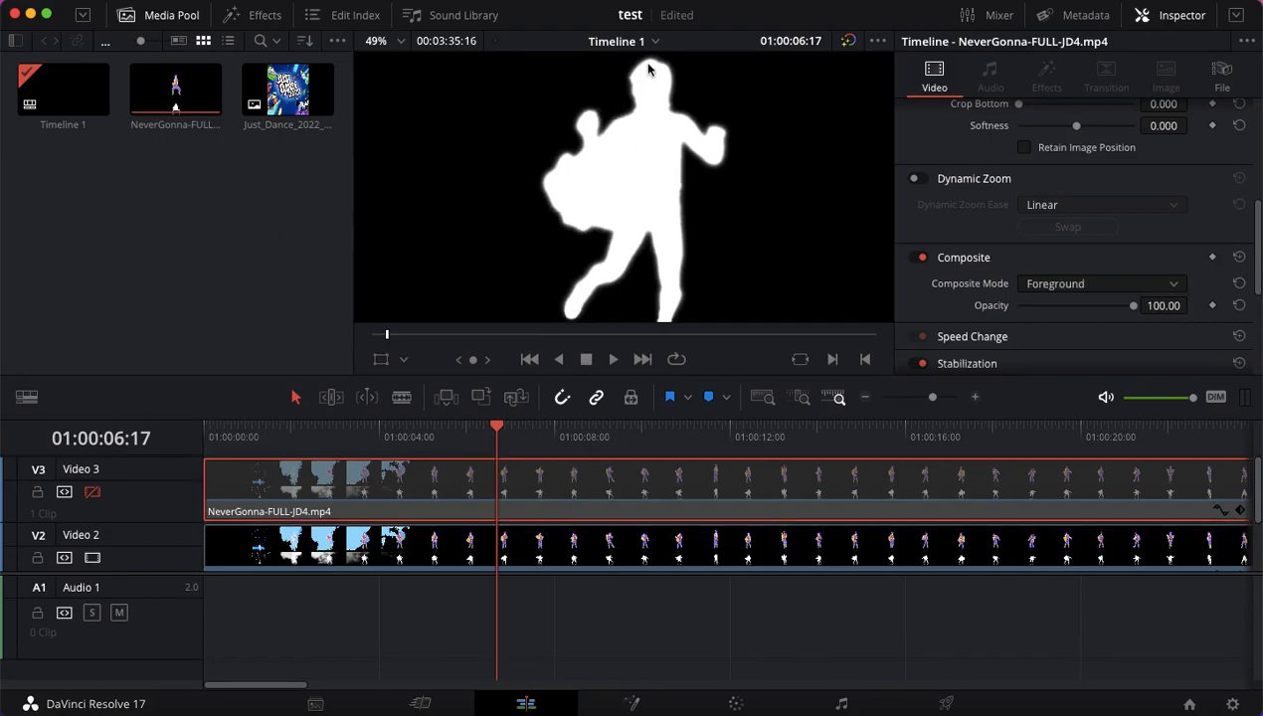
mouse_move(656, 150)
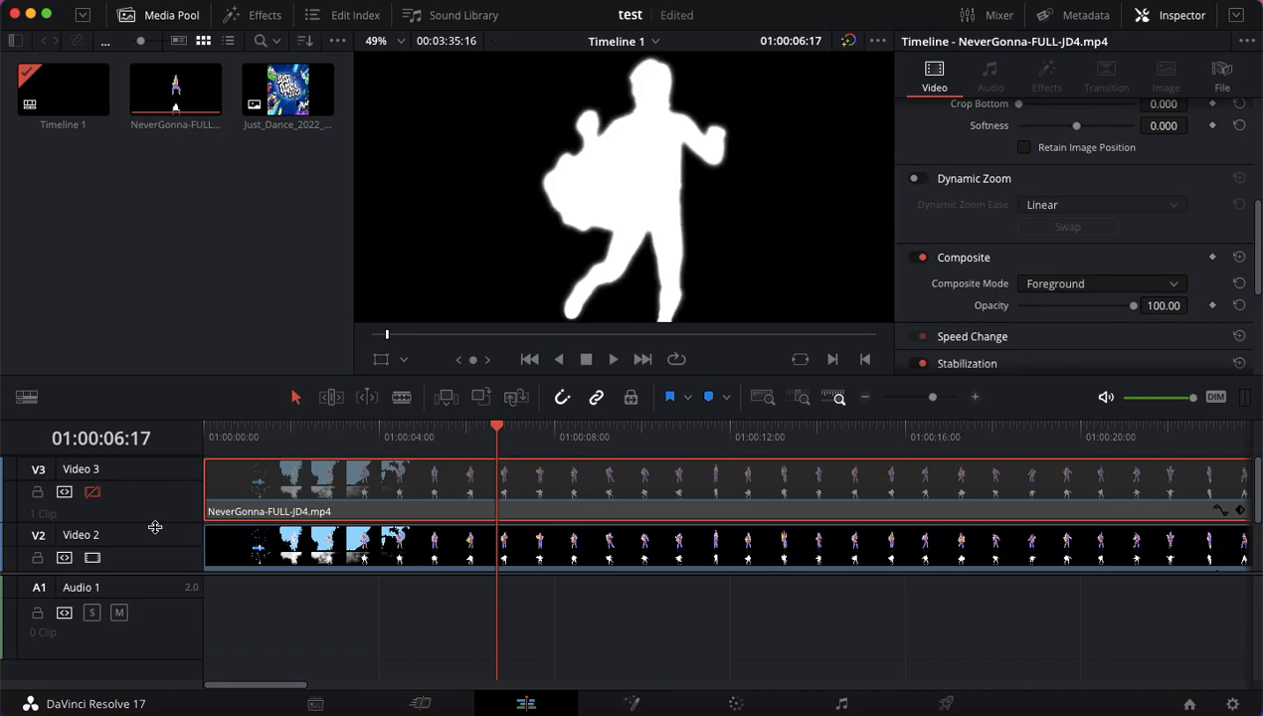
left_click(91, 491)
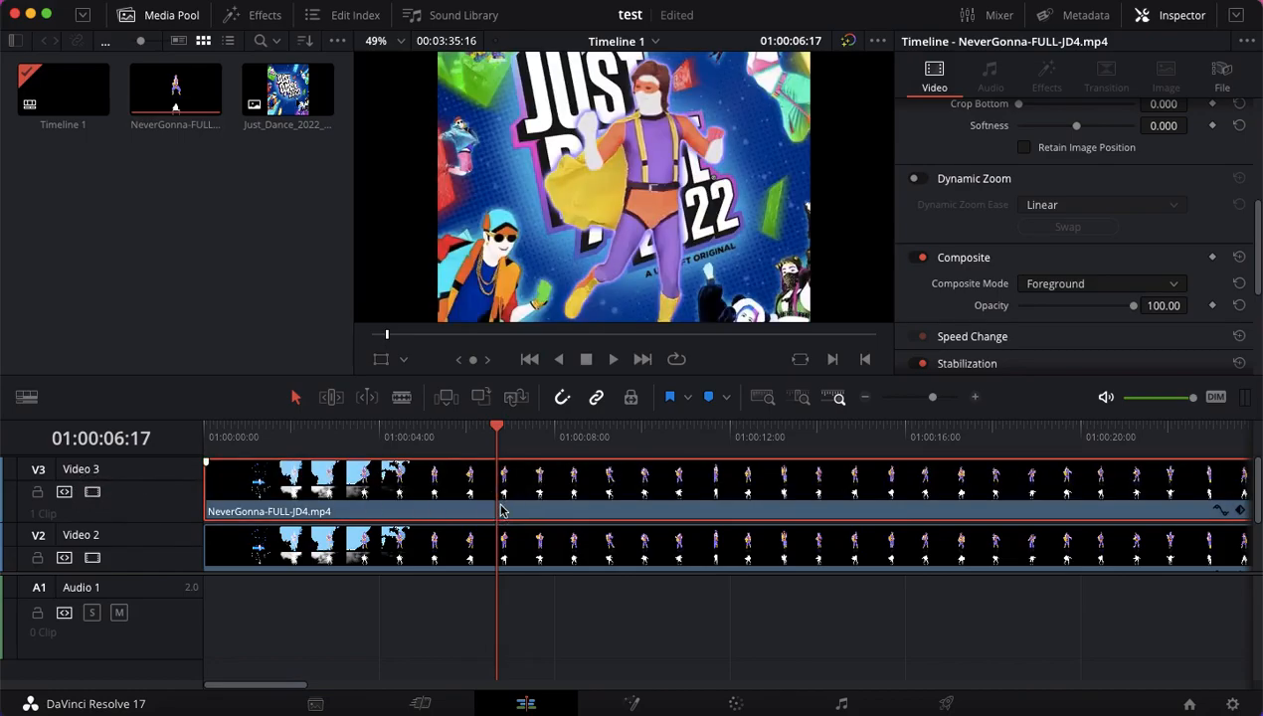
mouse_move(671, 84)
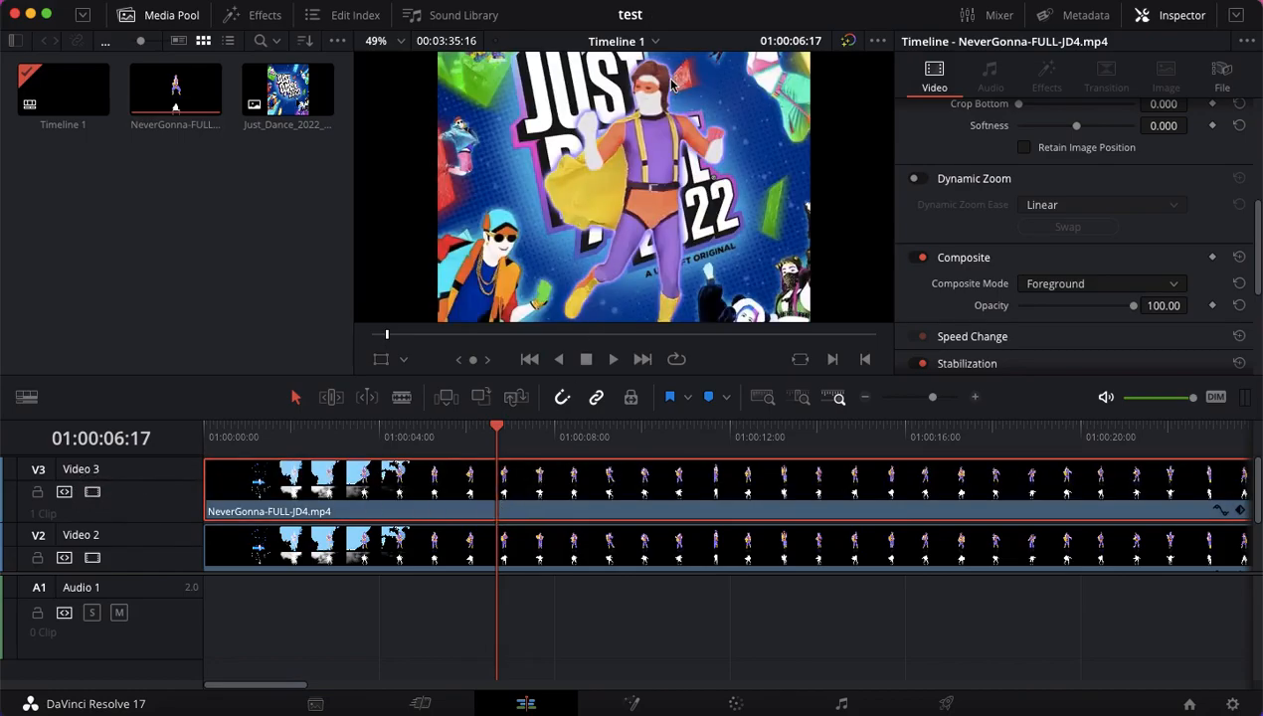
left_click(92, 492)
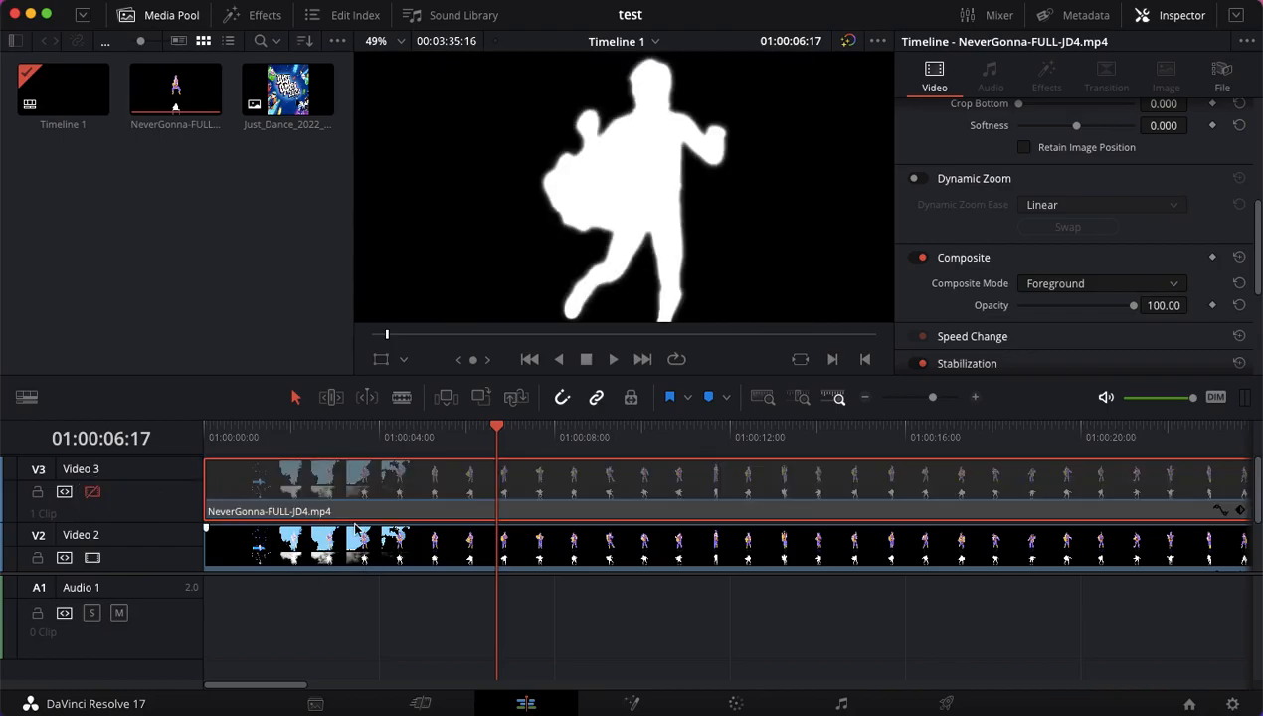
left_click(1101, 283)
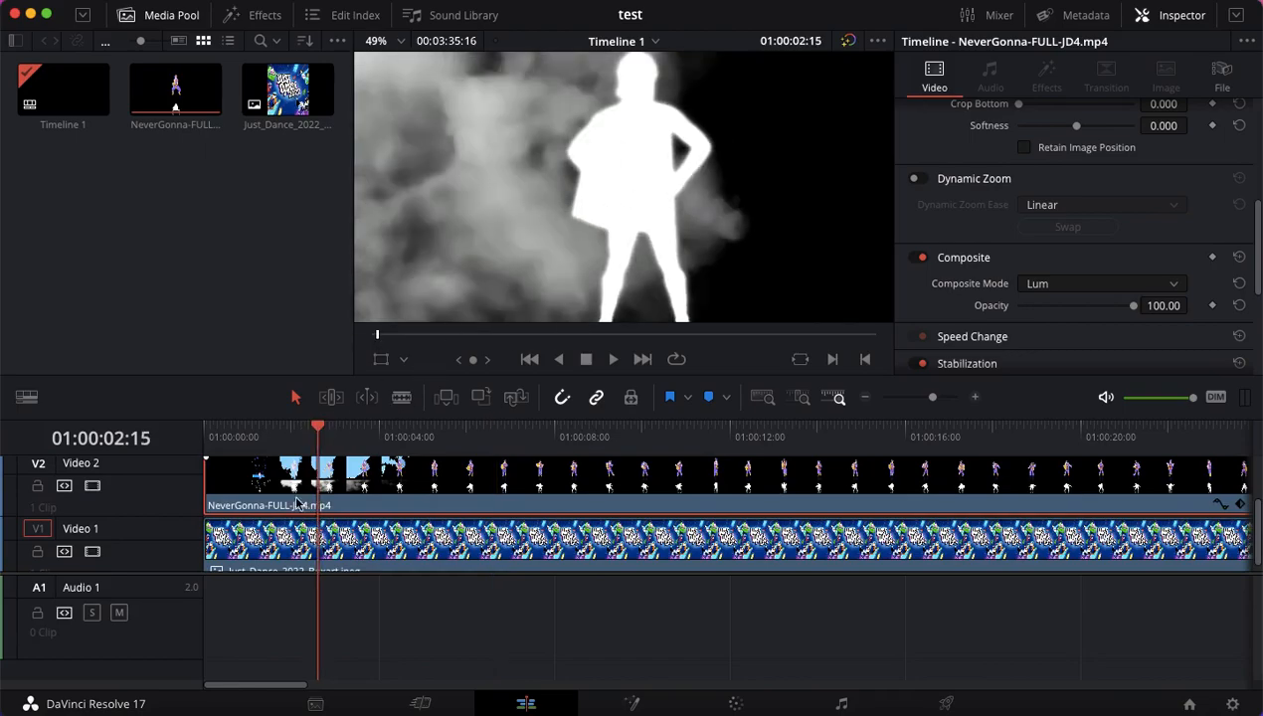
- Toggle the V2 and V3 track switches to compare layers, then zoom the viewer to 28%
left_click(92, 491)
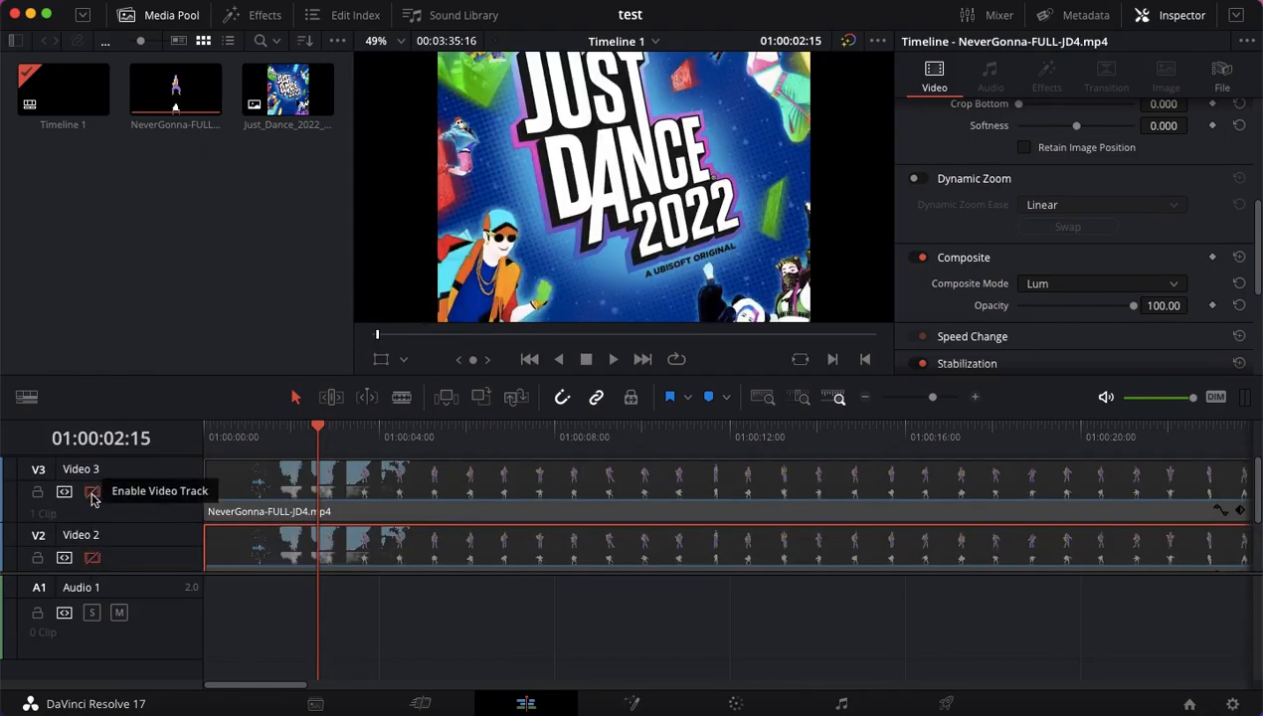
left_click(91, 491)
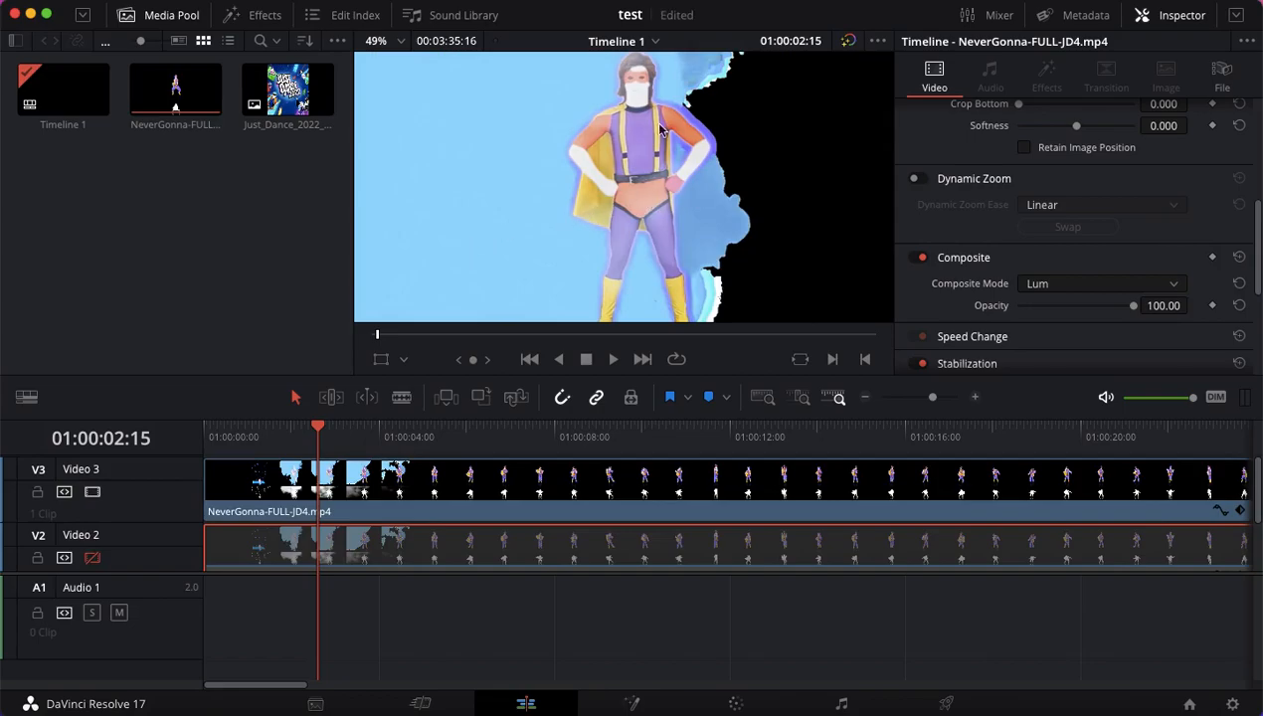
mouse_move(72, 518)
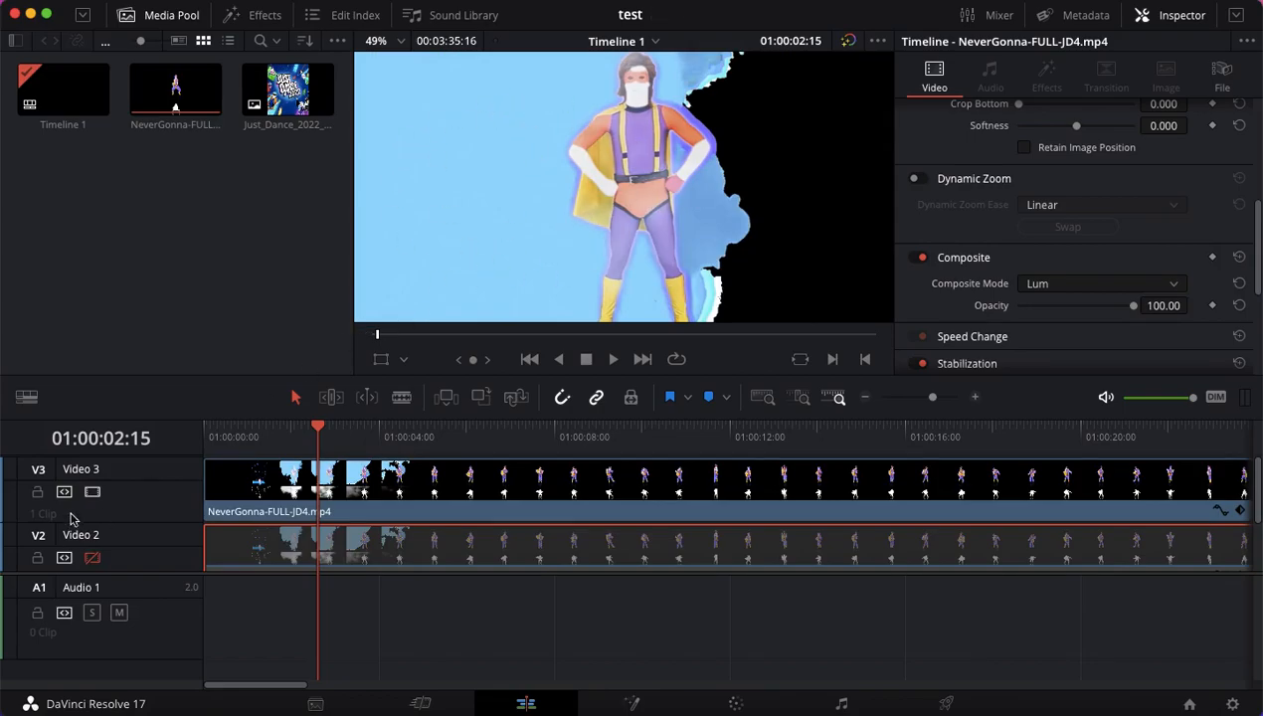
left_click(91, 491)
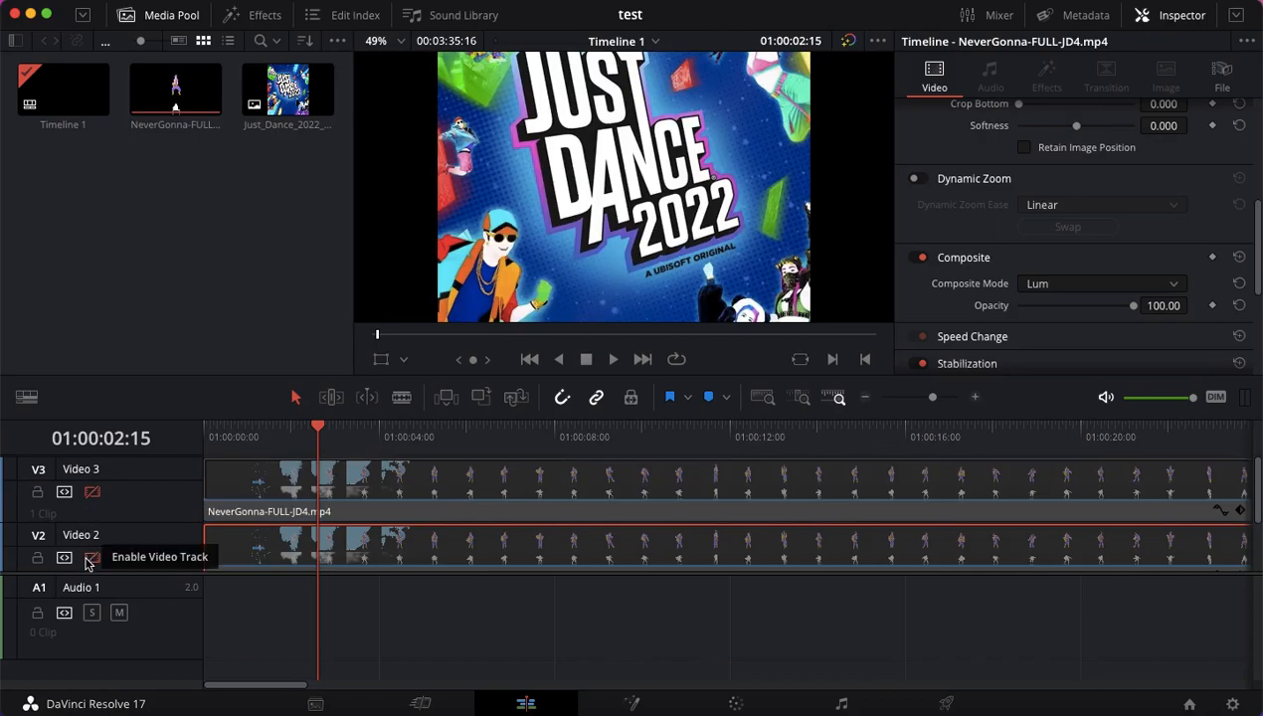
left_click(90, 557)
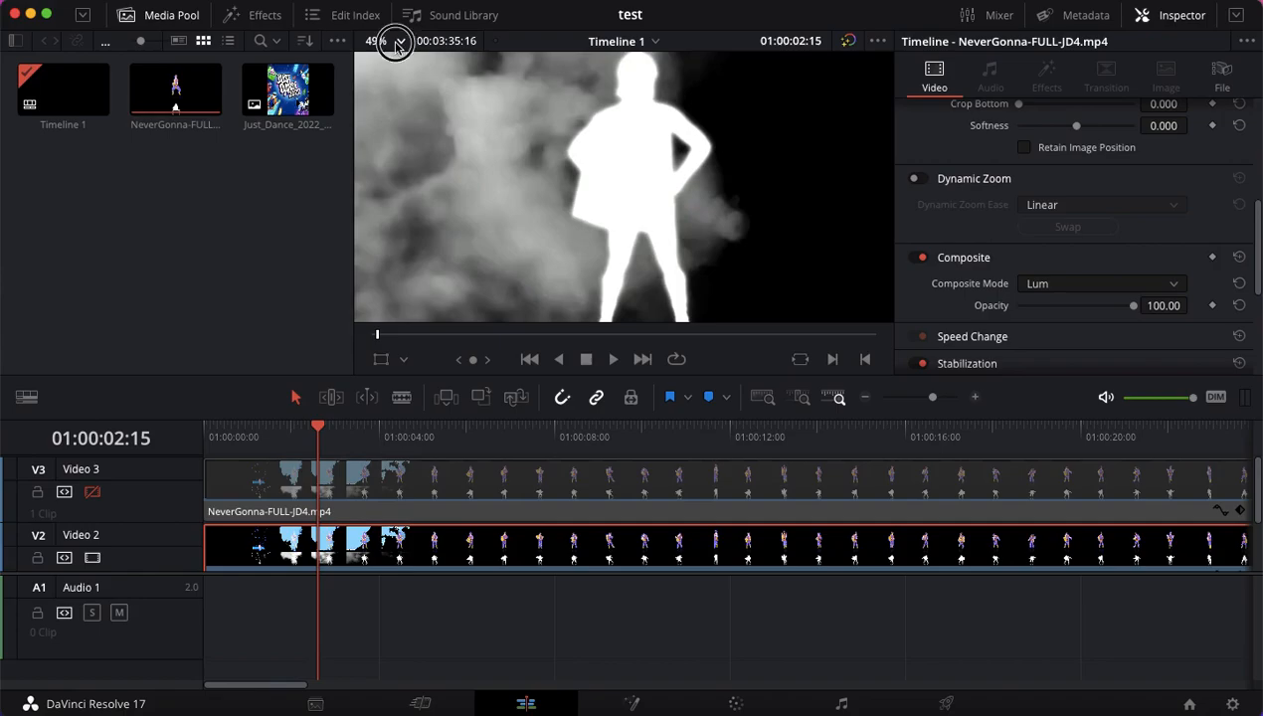
left_click(378, 40)
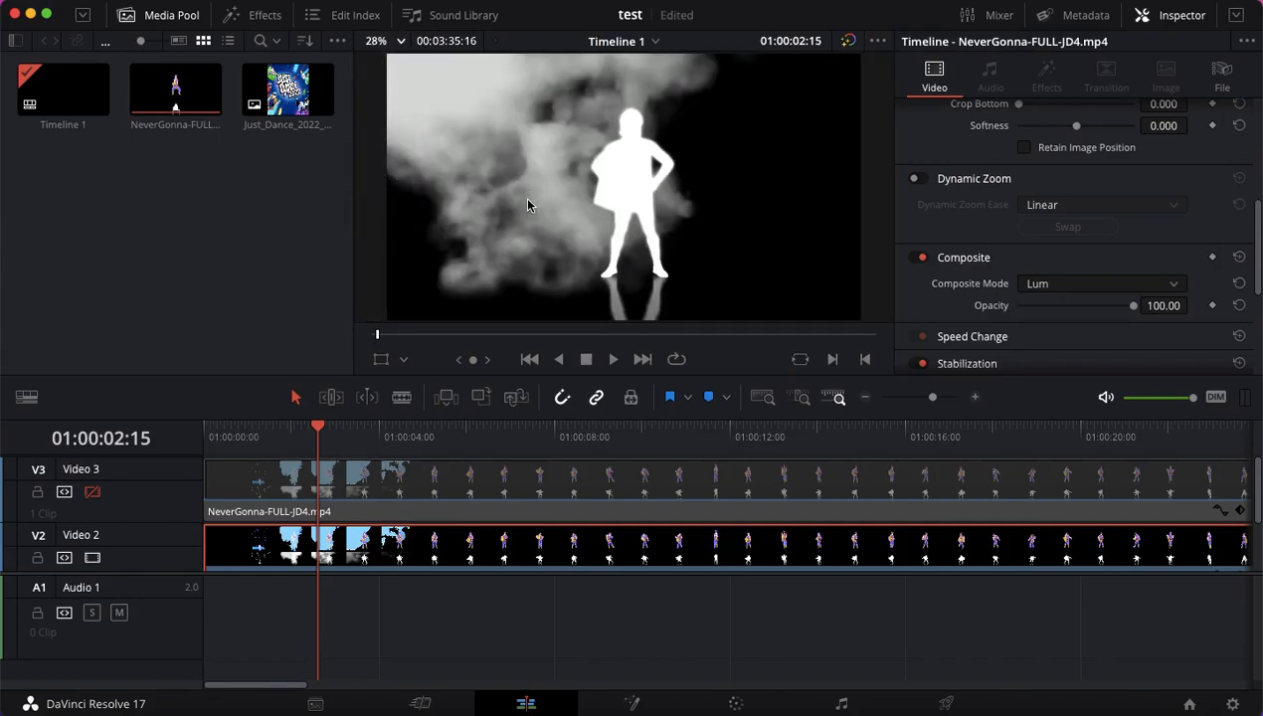
mouse_move(410, 98)
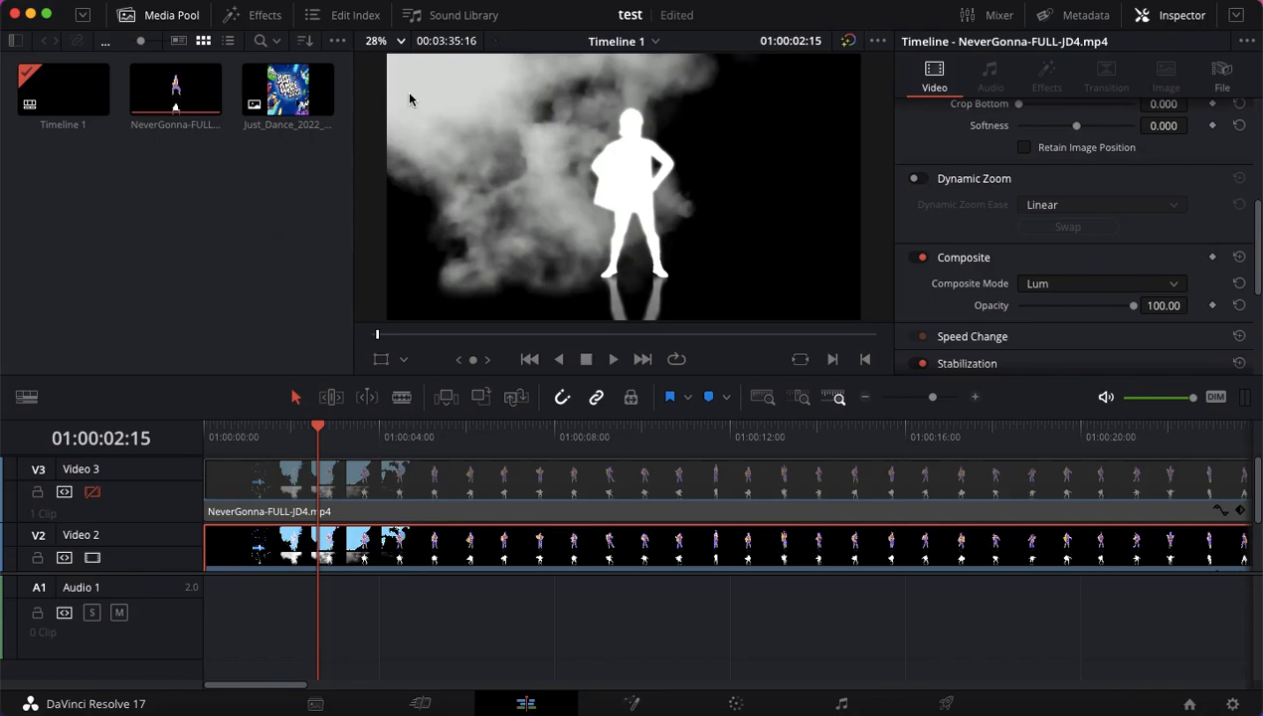
mouse_move(85, 485)
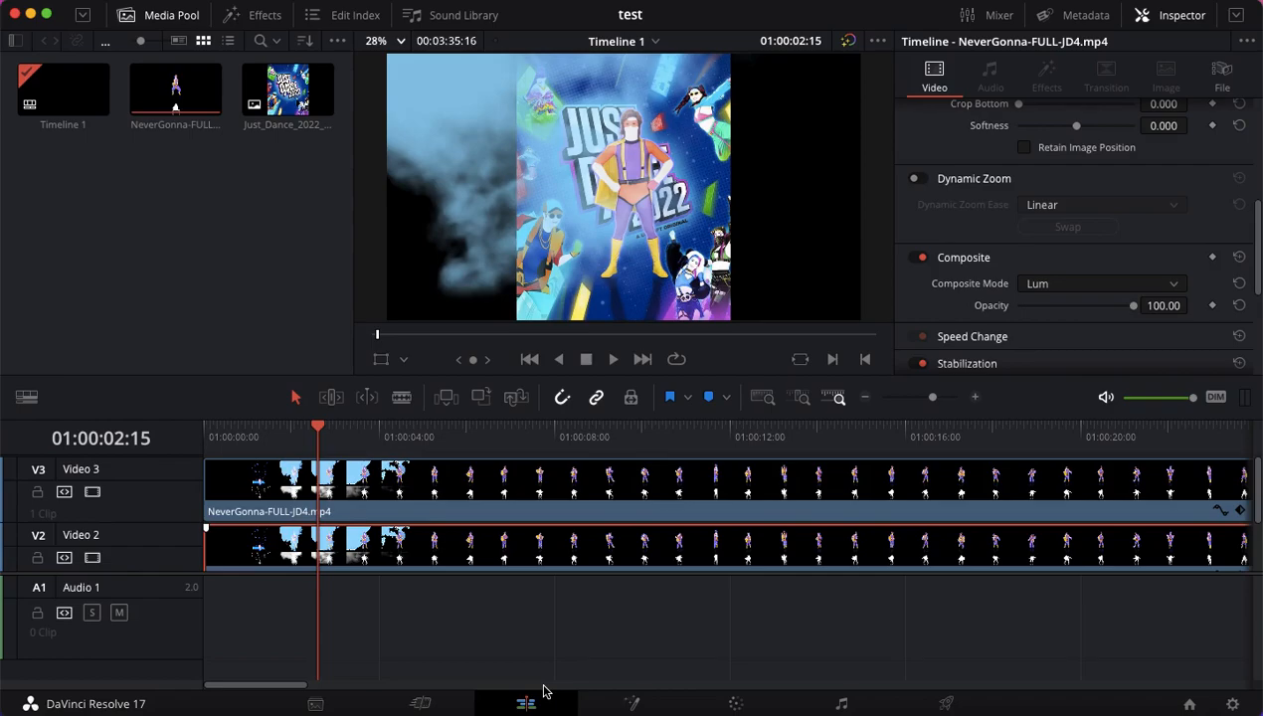
- Search 'never gonna give you up just dance green screen' from a new Chrome tab
left_click(492, 691)
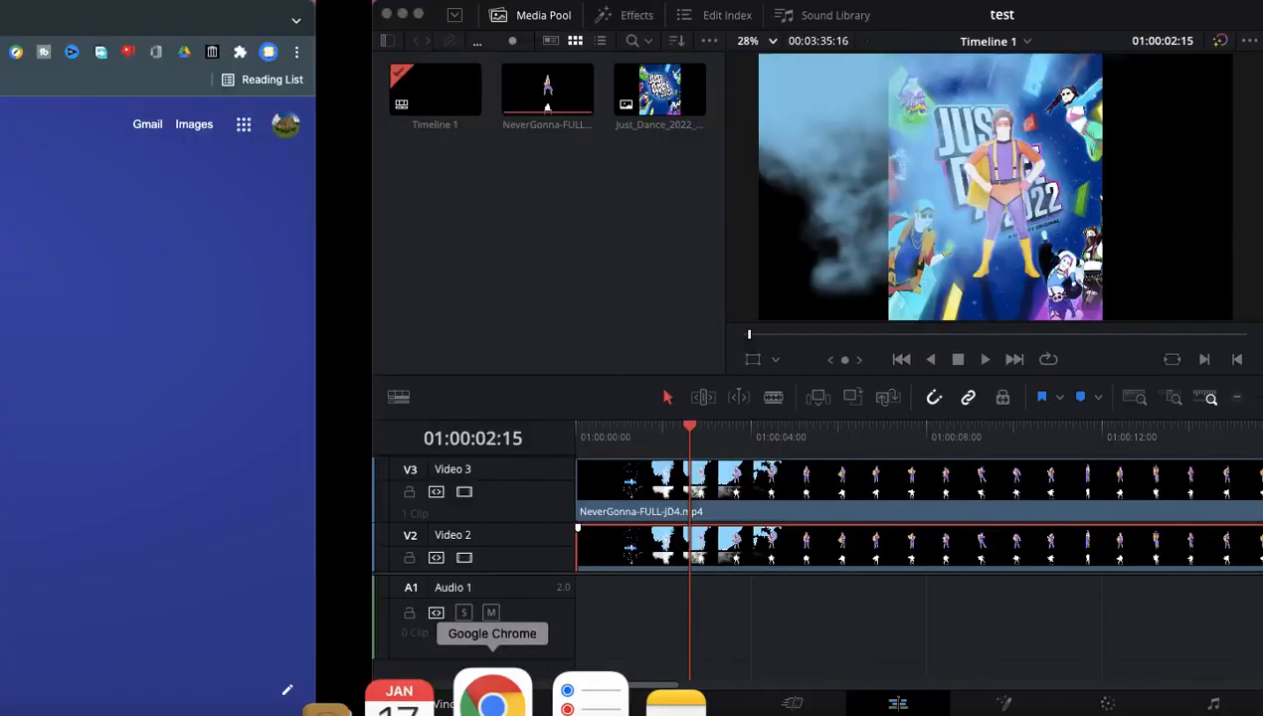
left_click(492, 691)
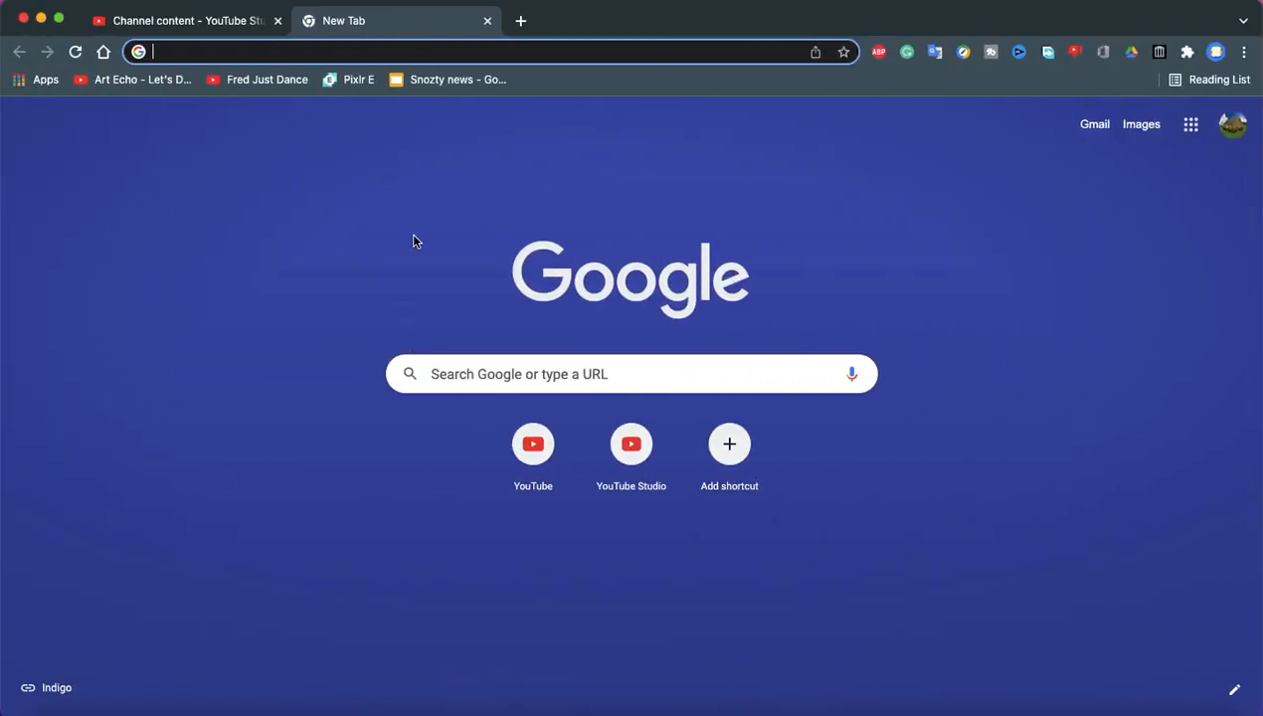
type("never gonna give you up")
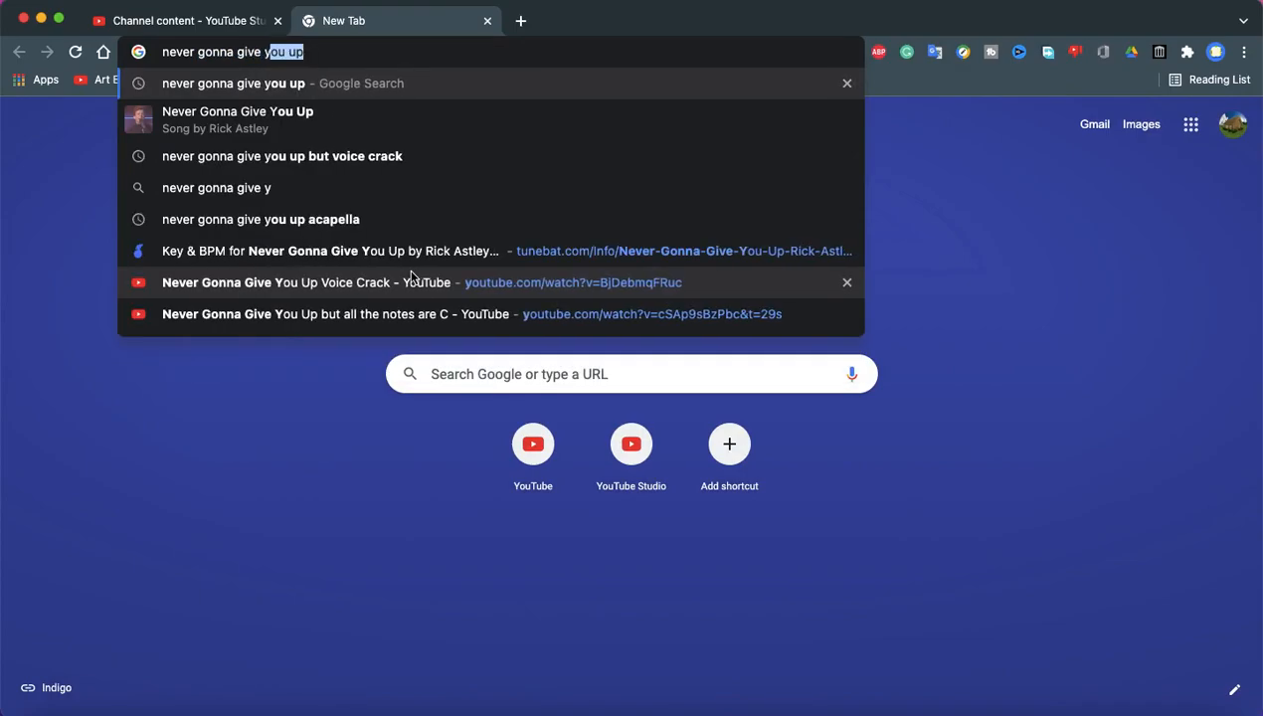
type("just dance")
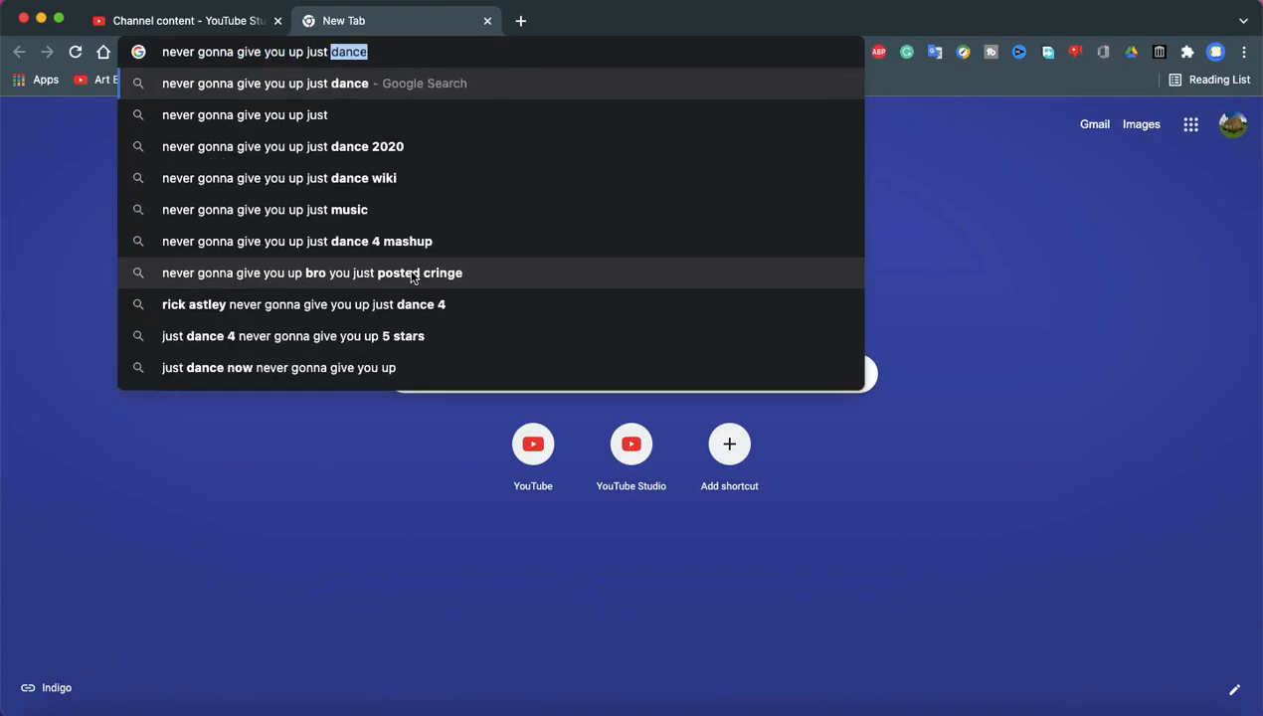
type("green screen")
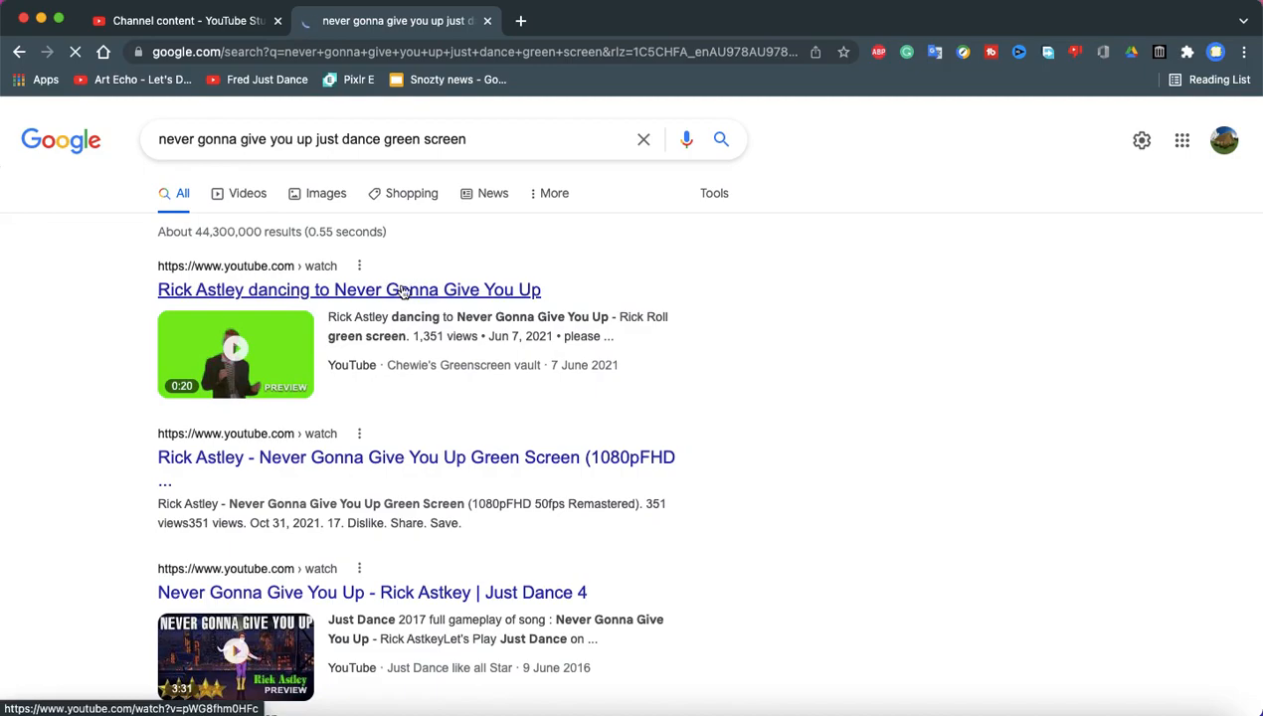
- Scroll the results to the 'Just Dance 2017 - Worth It | Extraction | Green Screen' link
scroll("down", 3)
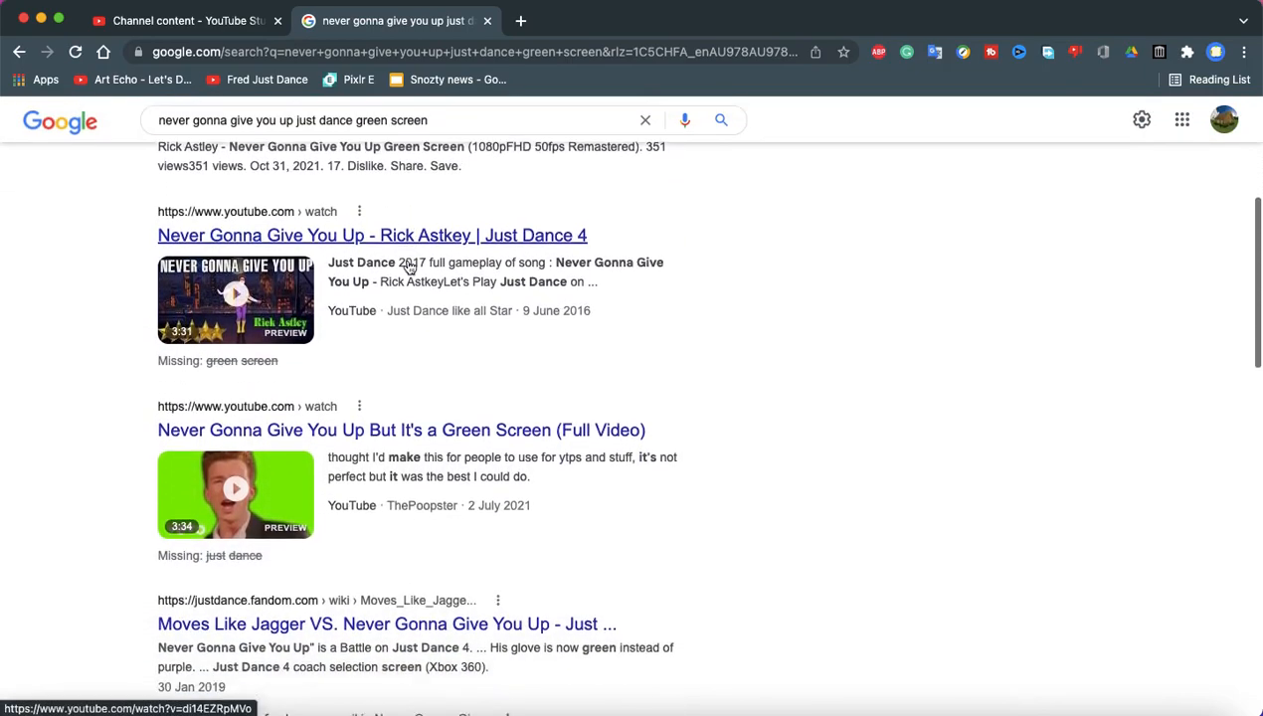
scroll("down", 3)
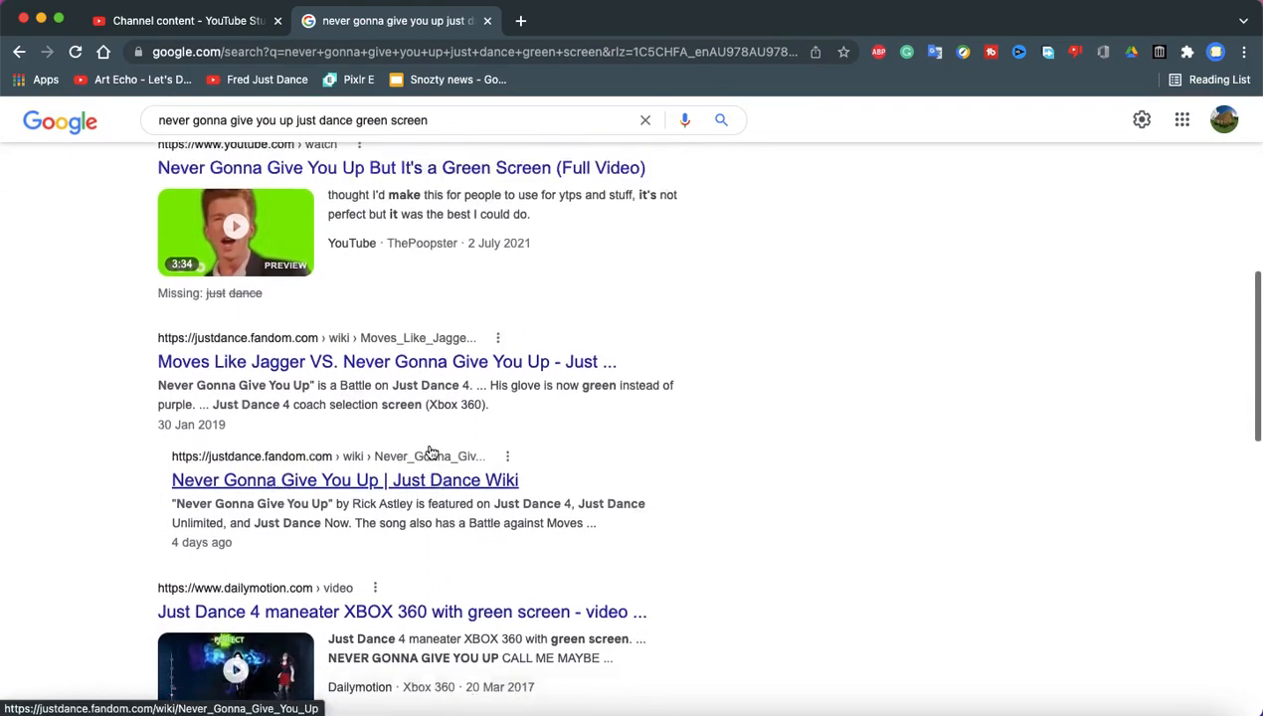
scroll("up", 3)
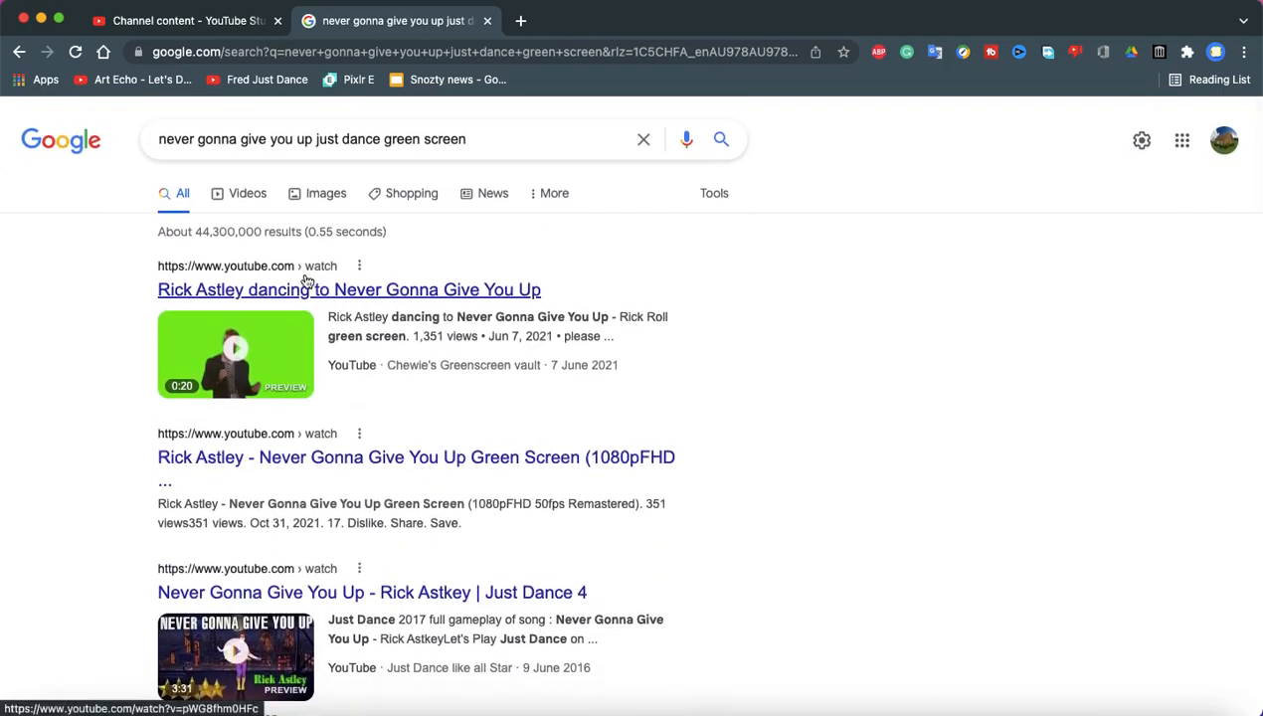
mouse_move(246, 192)
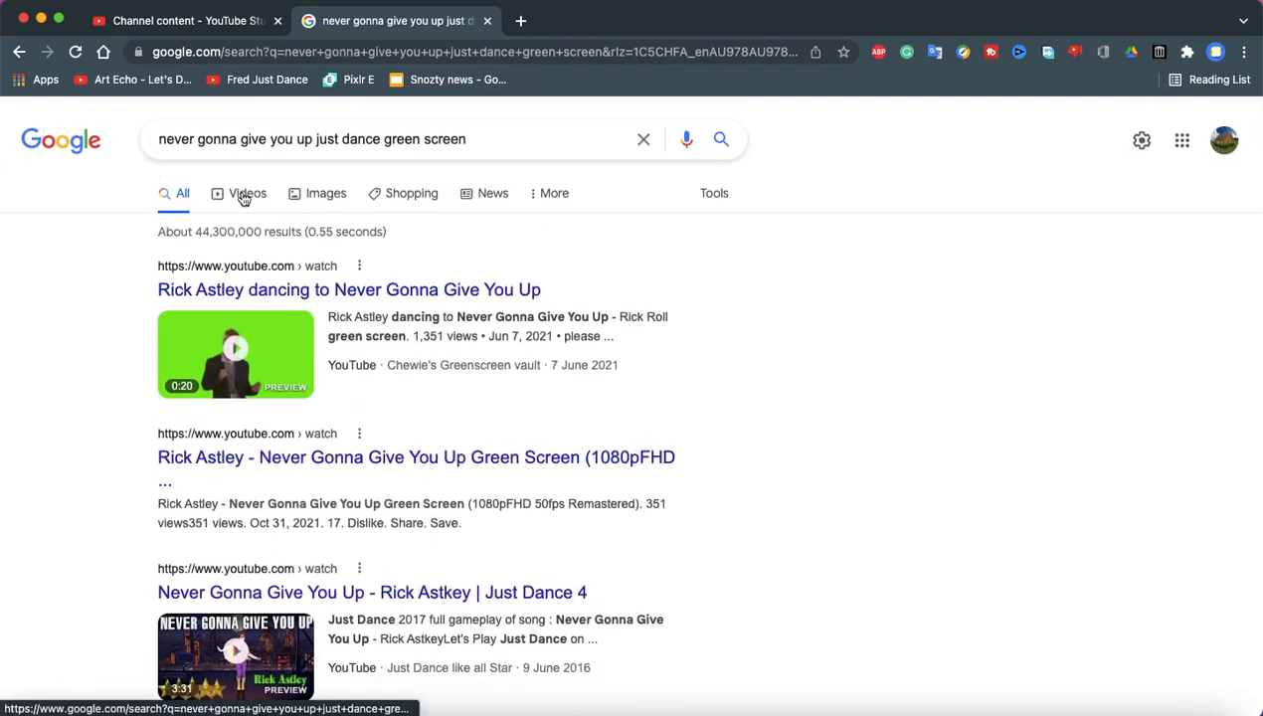
scroll("down", 3)
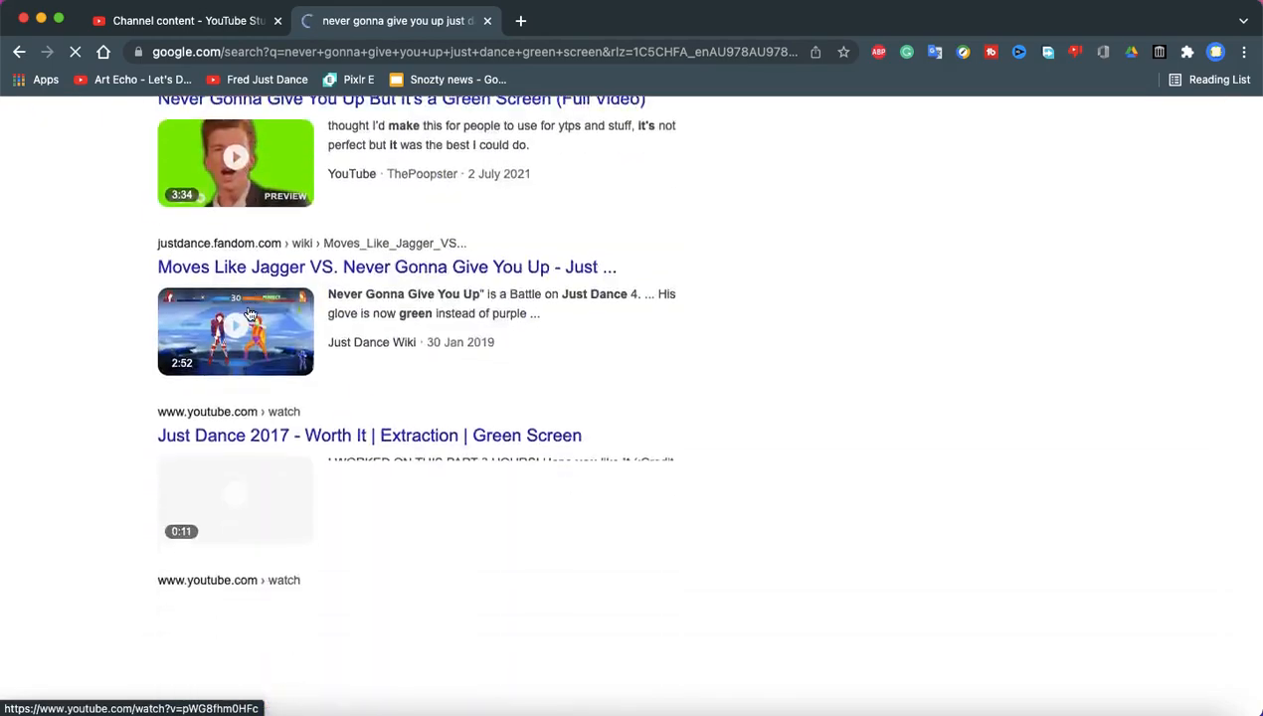
scroll("down", 3)
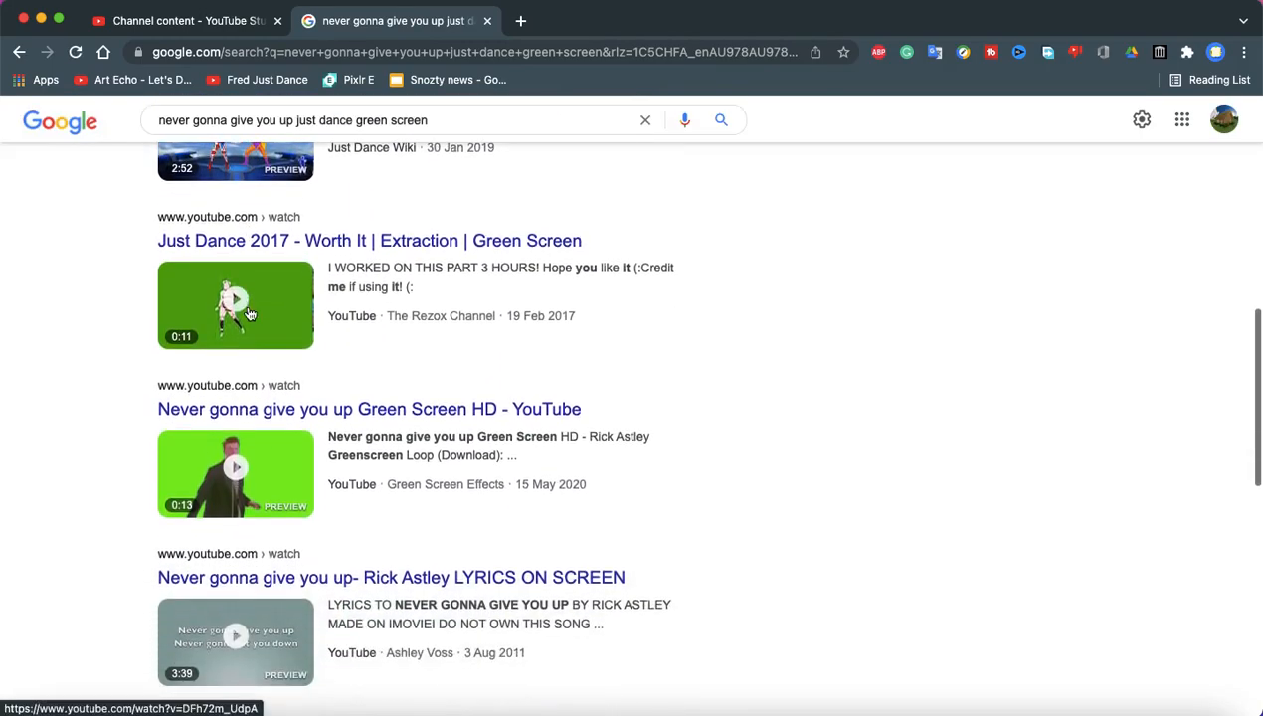
scroll("down", 3)
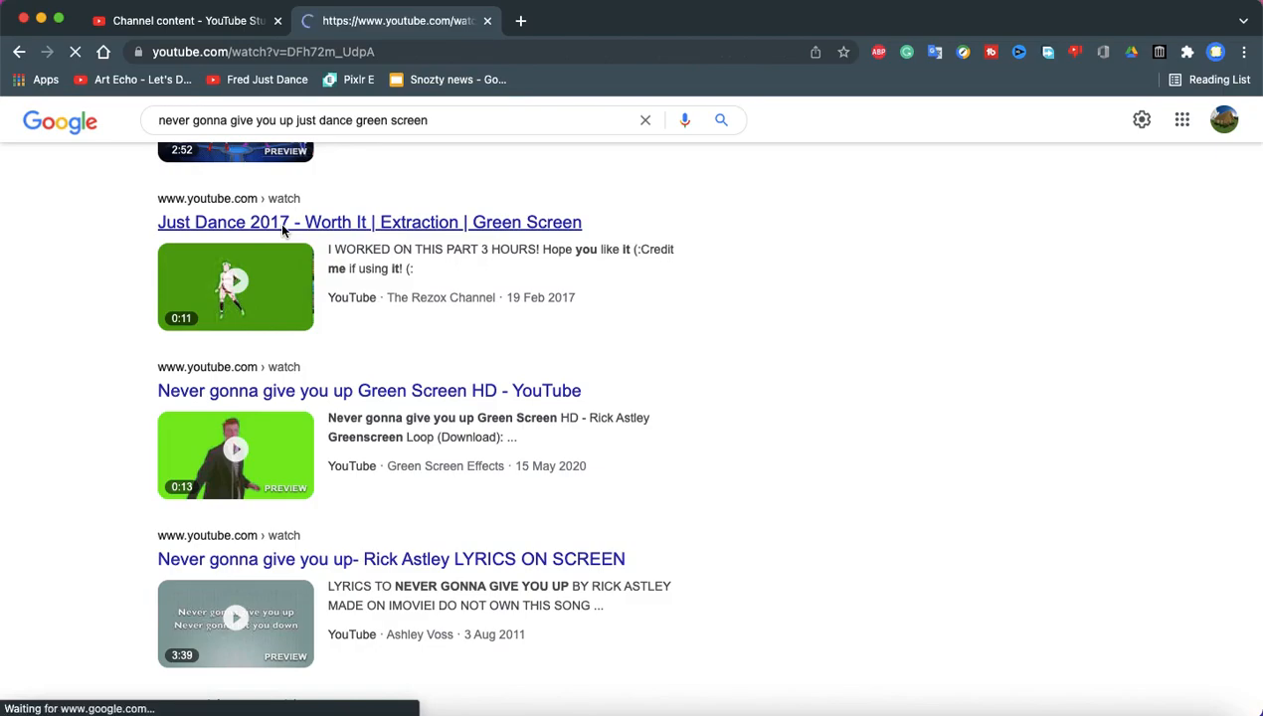
- Open the Worth It green-screen video, watch it to the end, and scroll the page
left_click(369, 222)
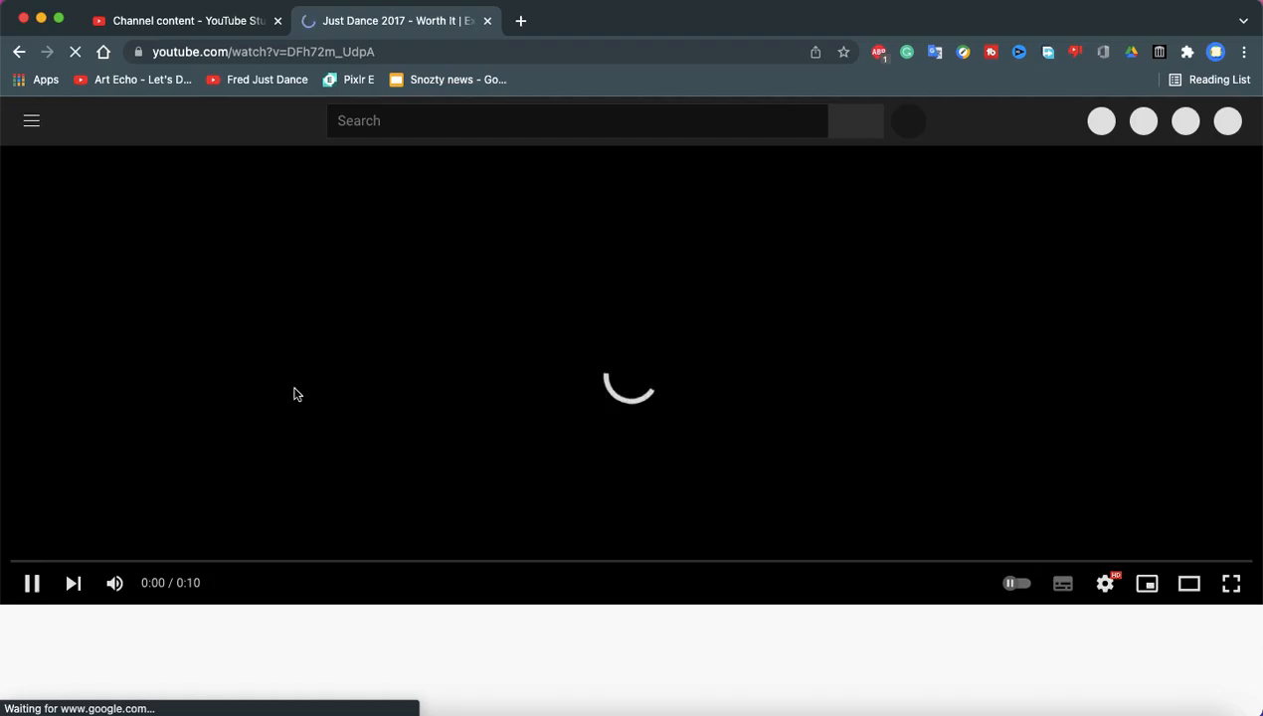
mouse_move(291, 396)
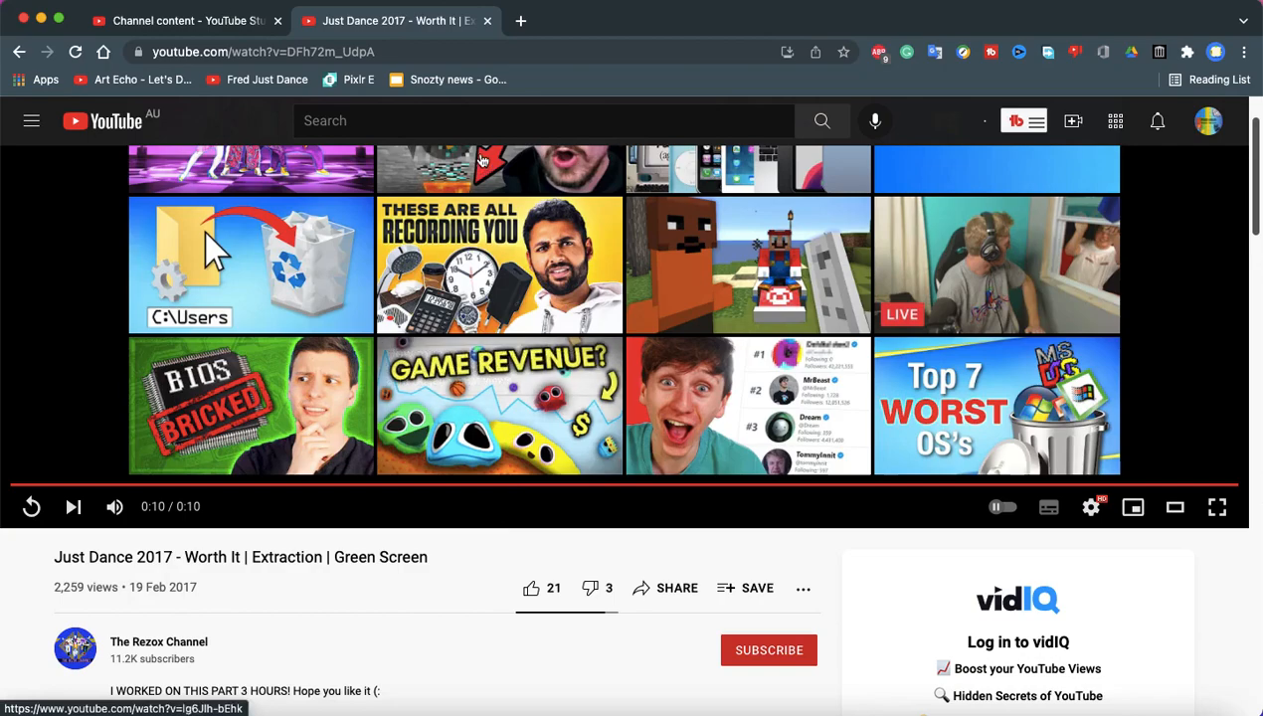
scroll("up", 3)
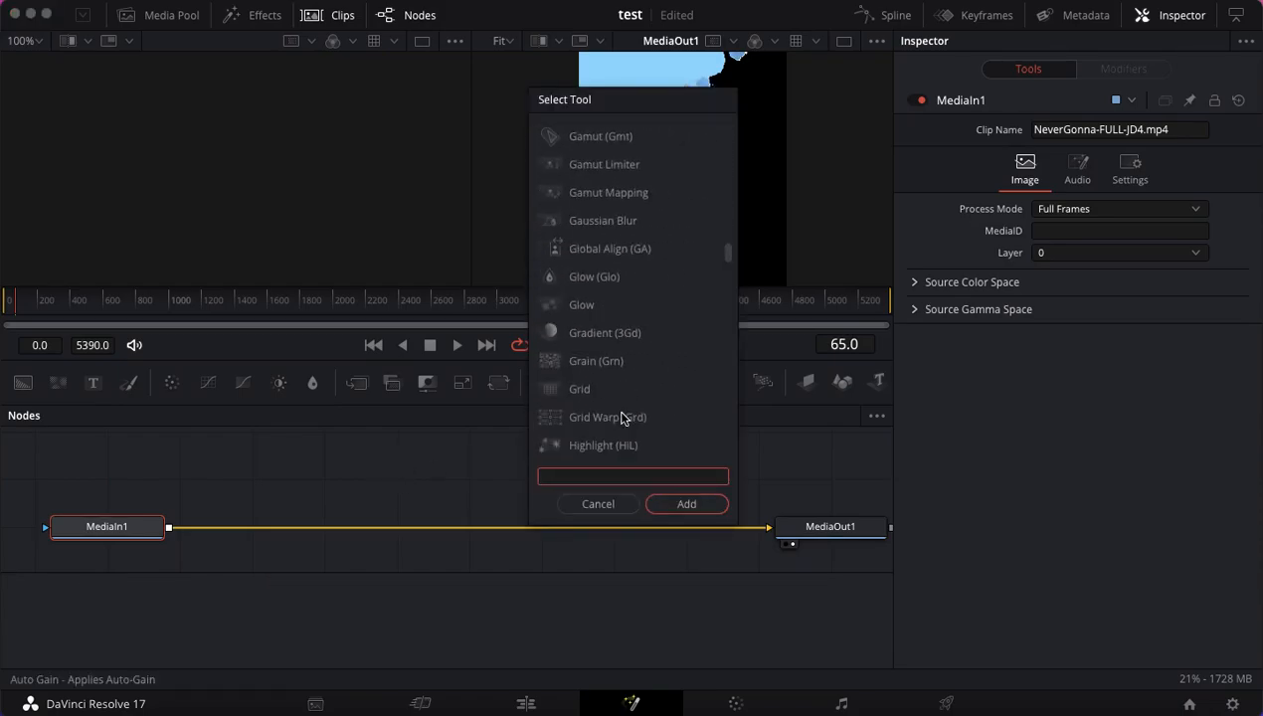
- Cancel the Fusion Select Tool list without adding a tool and move to the Color page
scroll("down", 3)
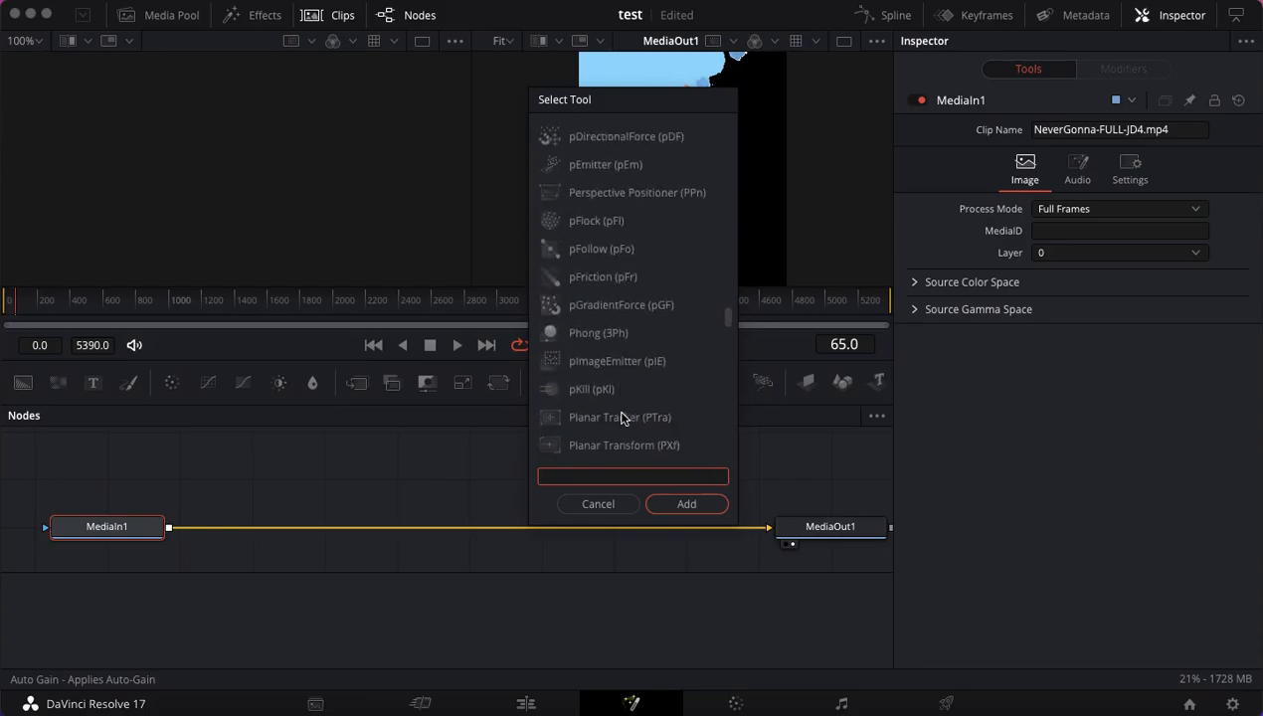
scroll("down", 3)
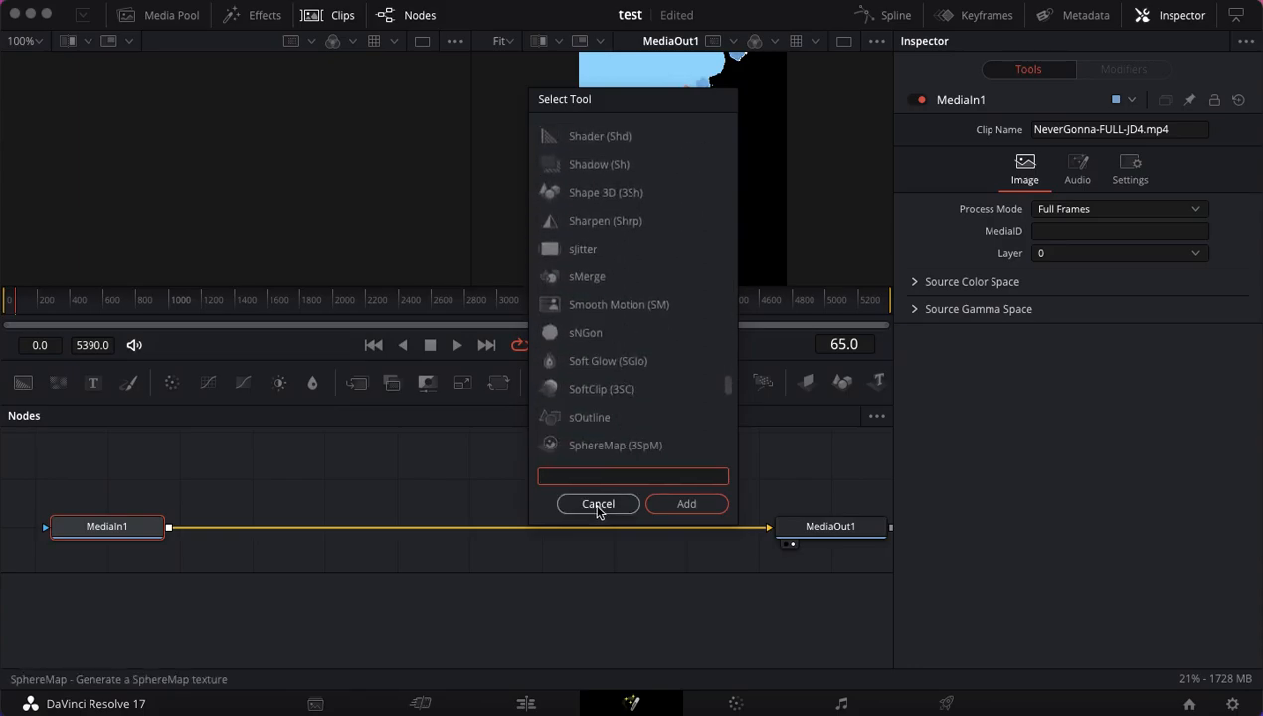
left_click(597, 504)
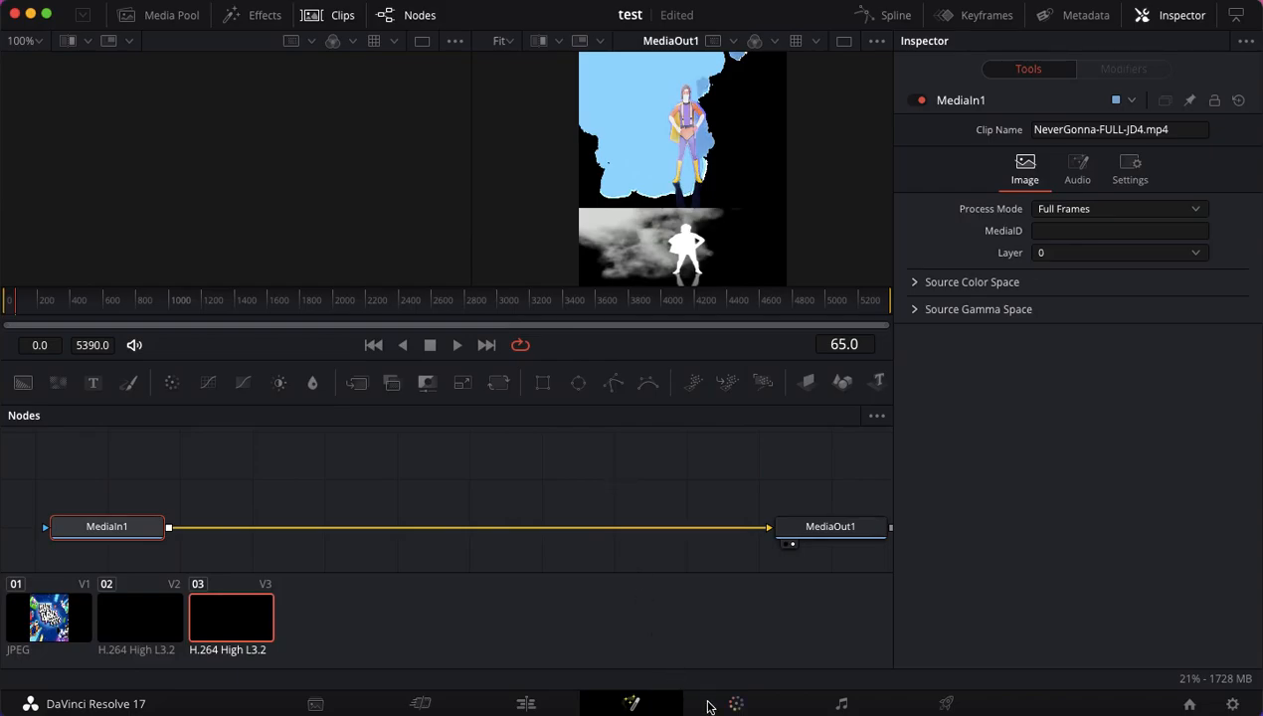
left_click(735, 703)
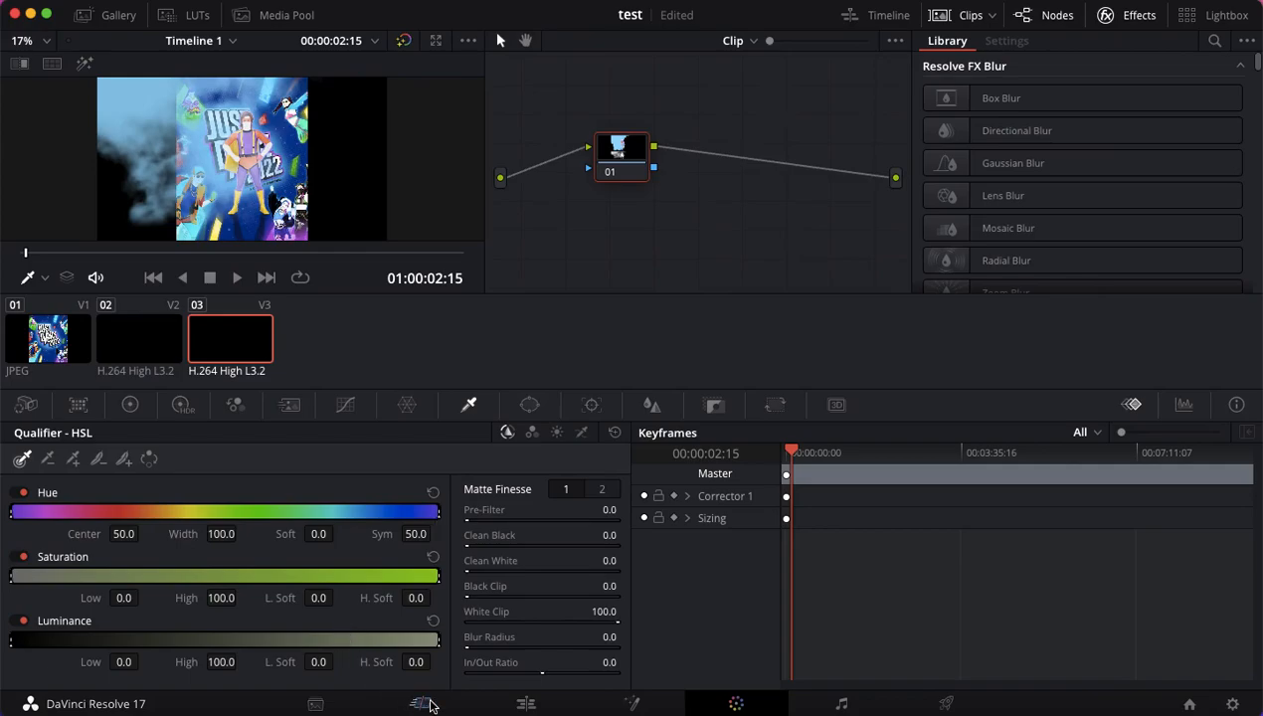
- Go from the Color page back to the Edit page timeline
left_click(525, 704)
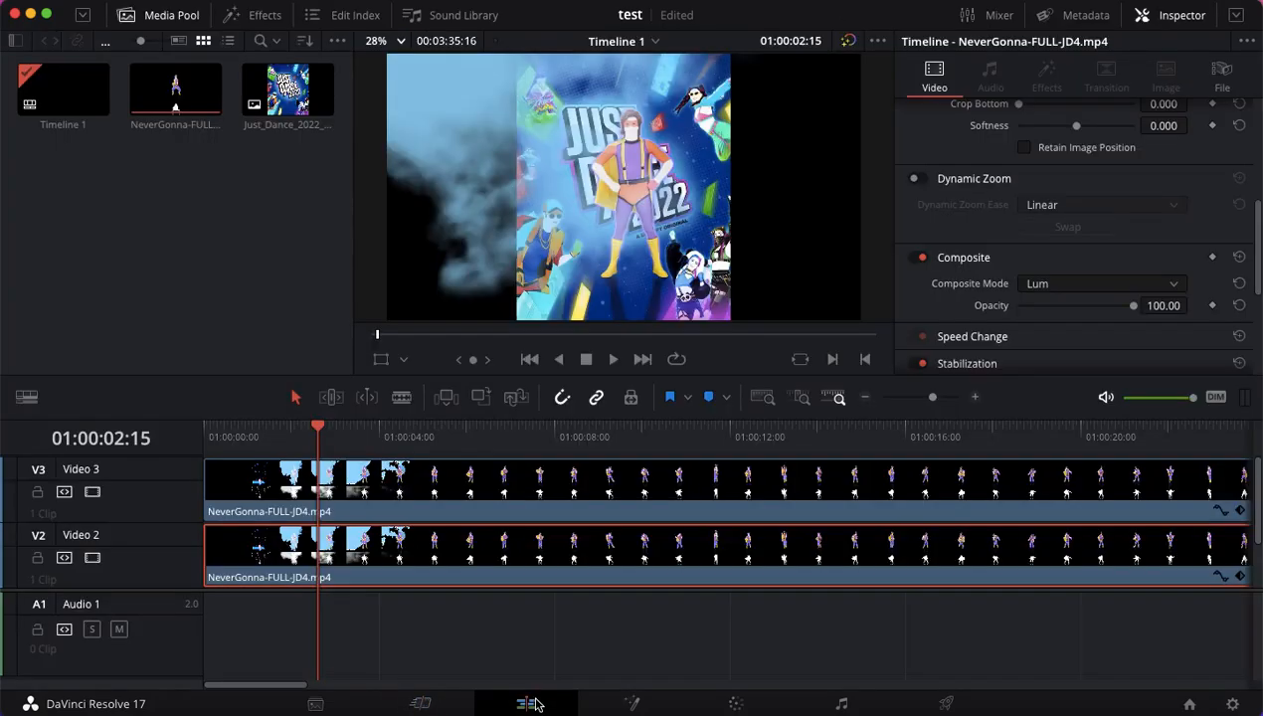
mouse_move(487, 526)
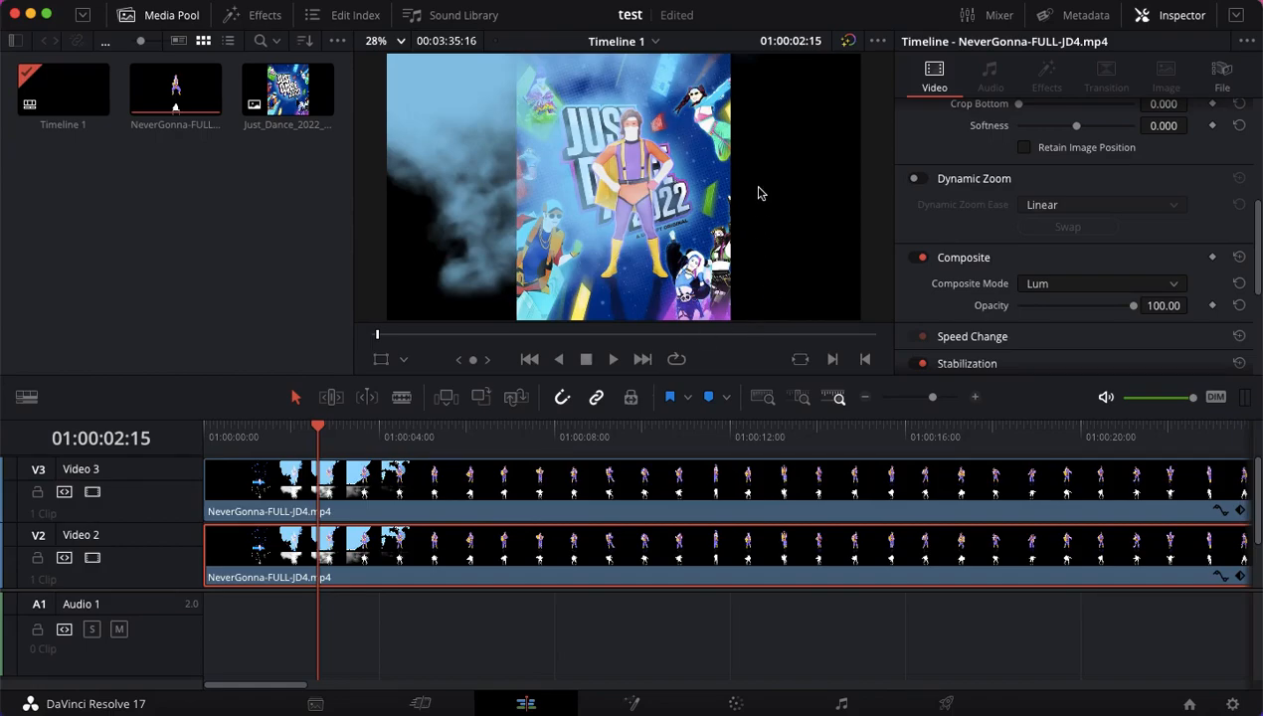
mouse_move(822, 3)
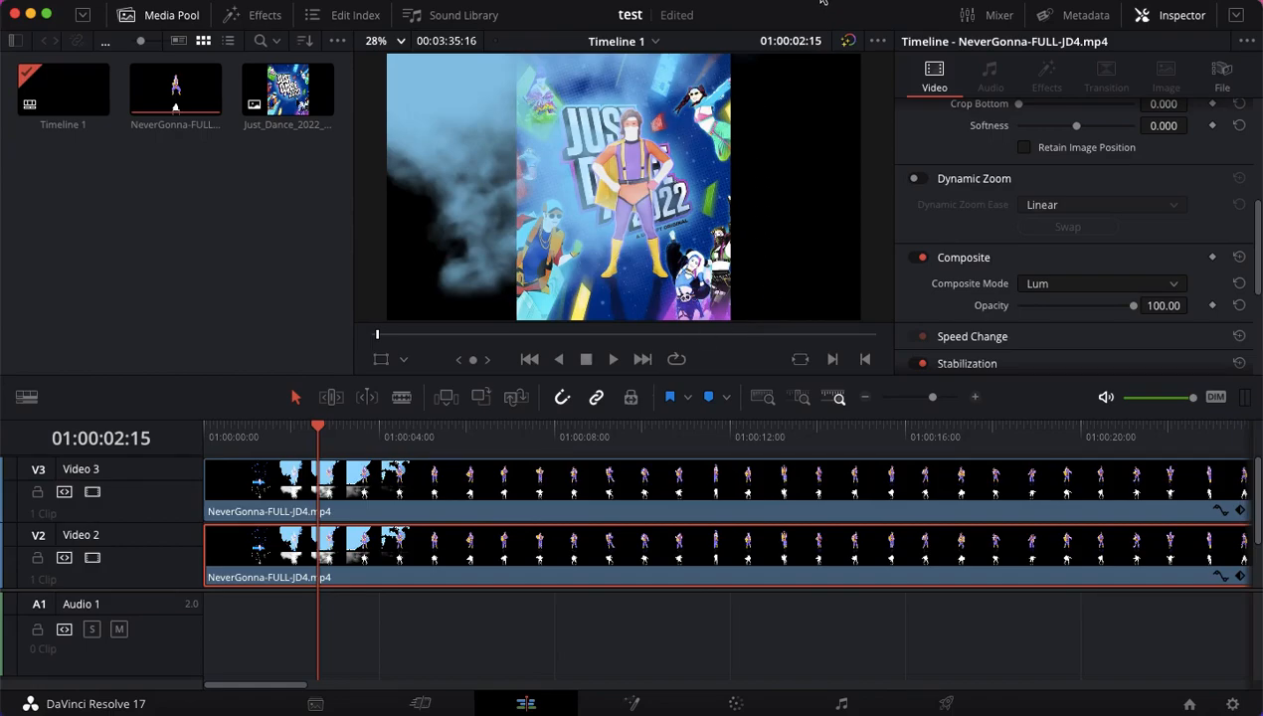